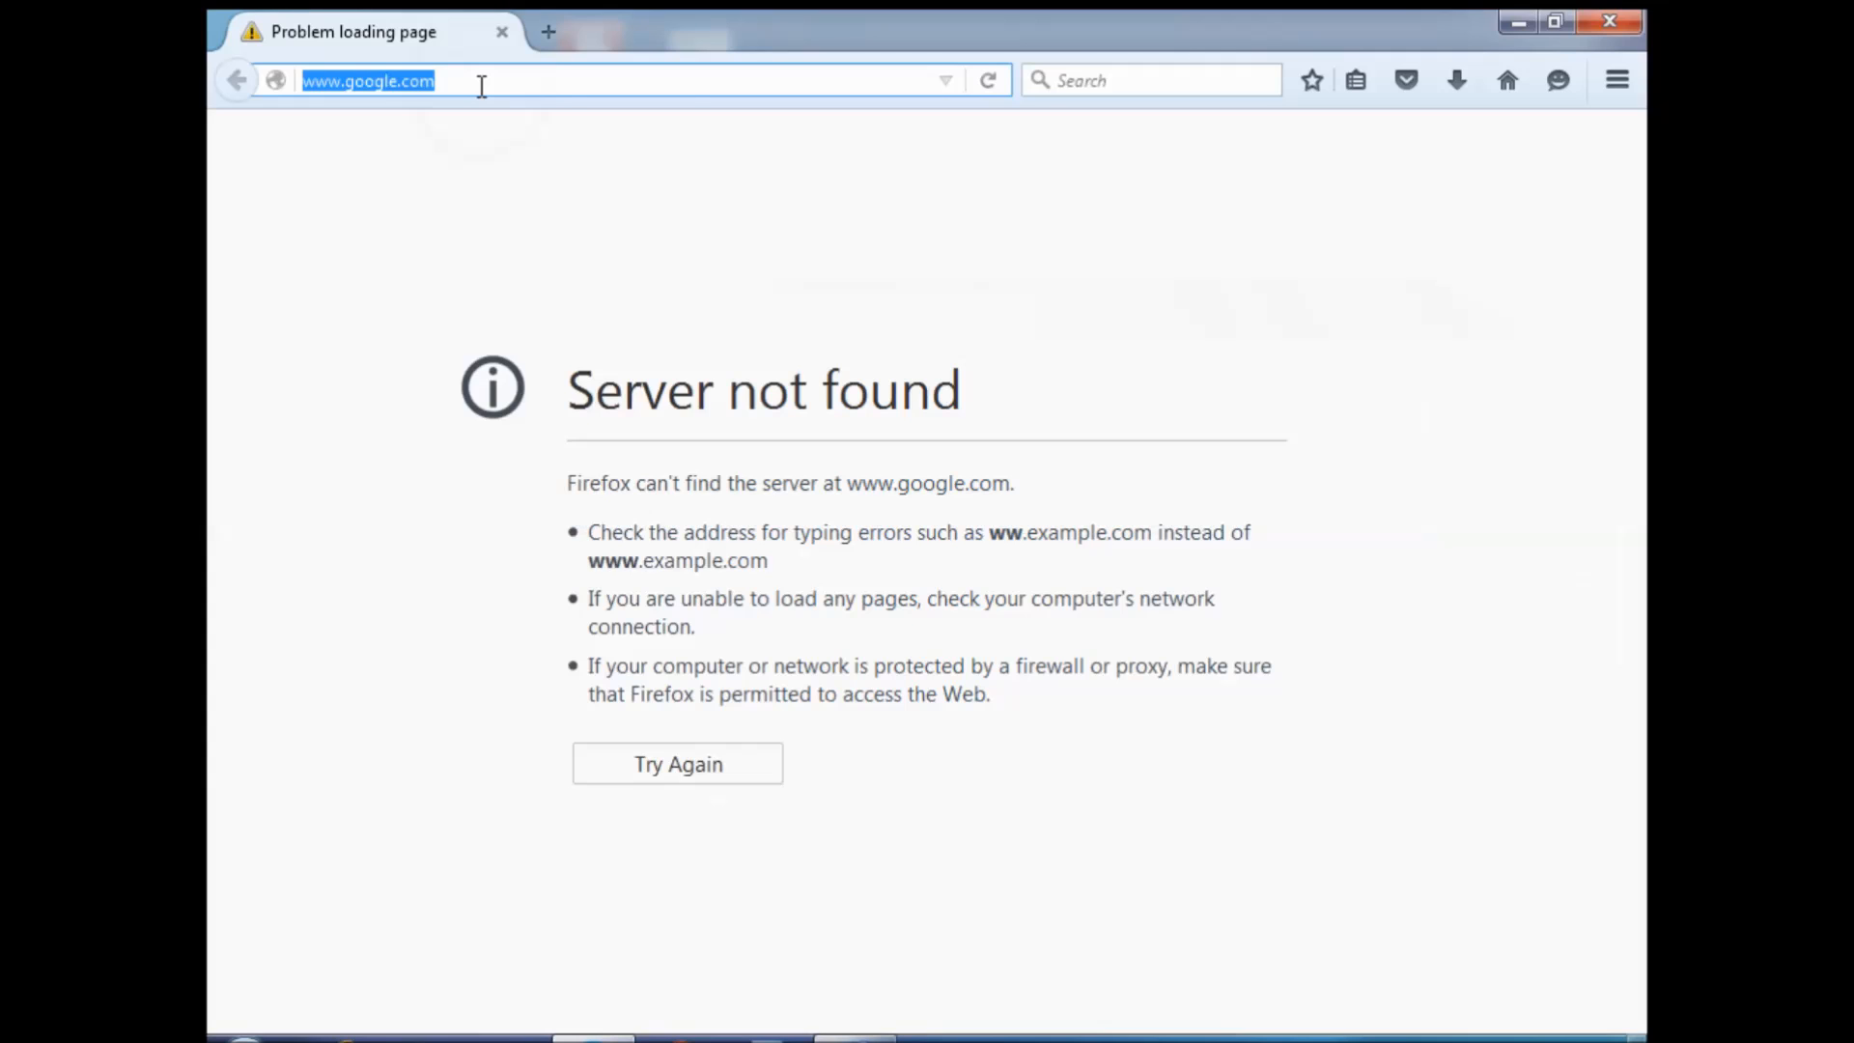
Step: Navigate Firefox to the modem admin address 192.168.1.1
text(1)
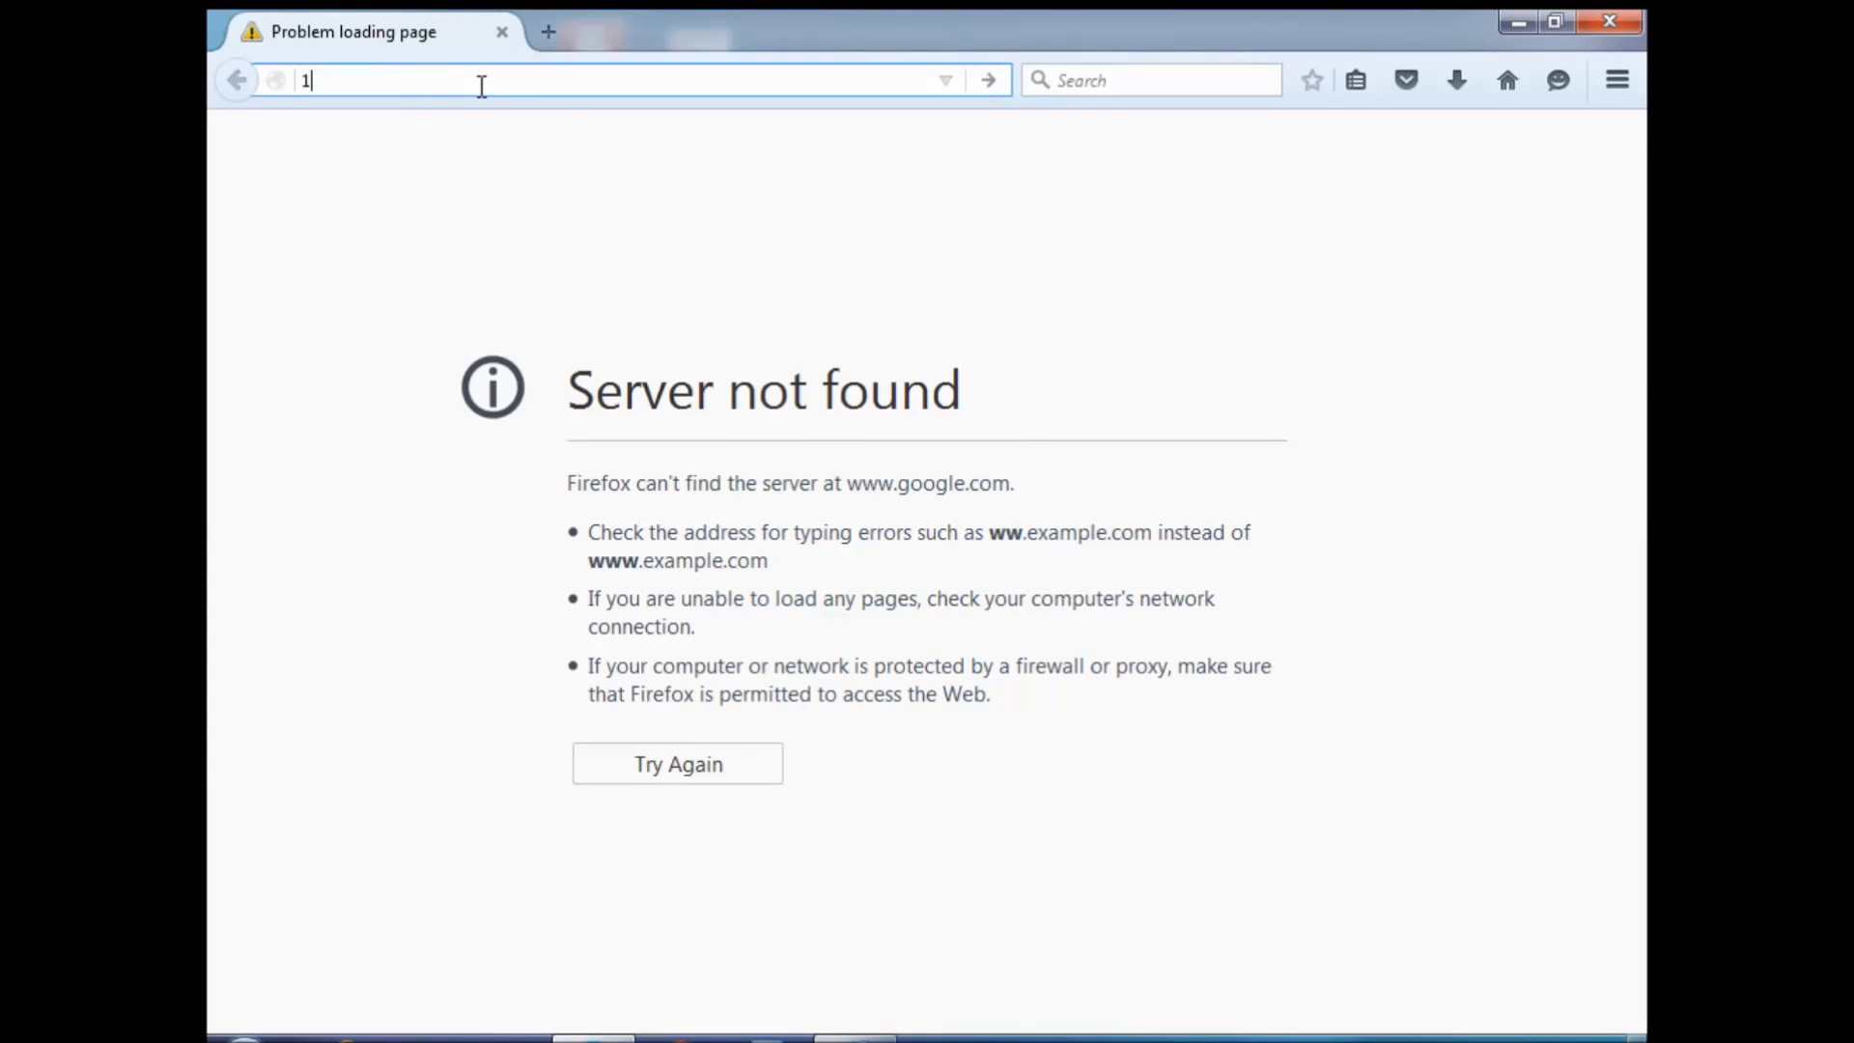
text(92.168.1.1/)
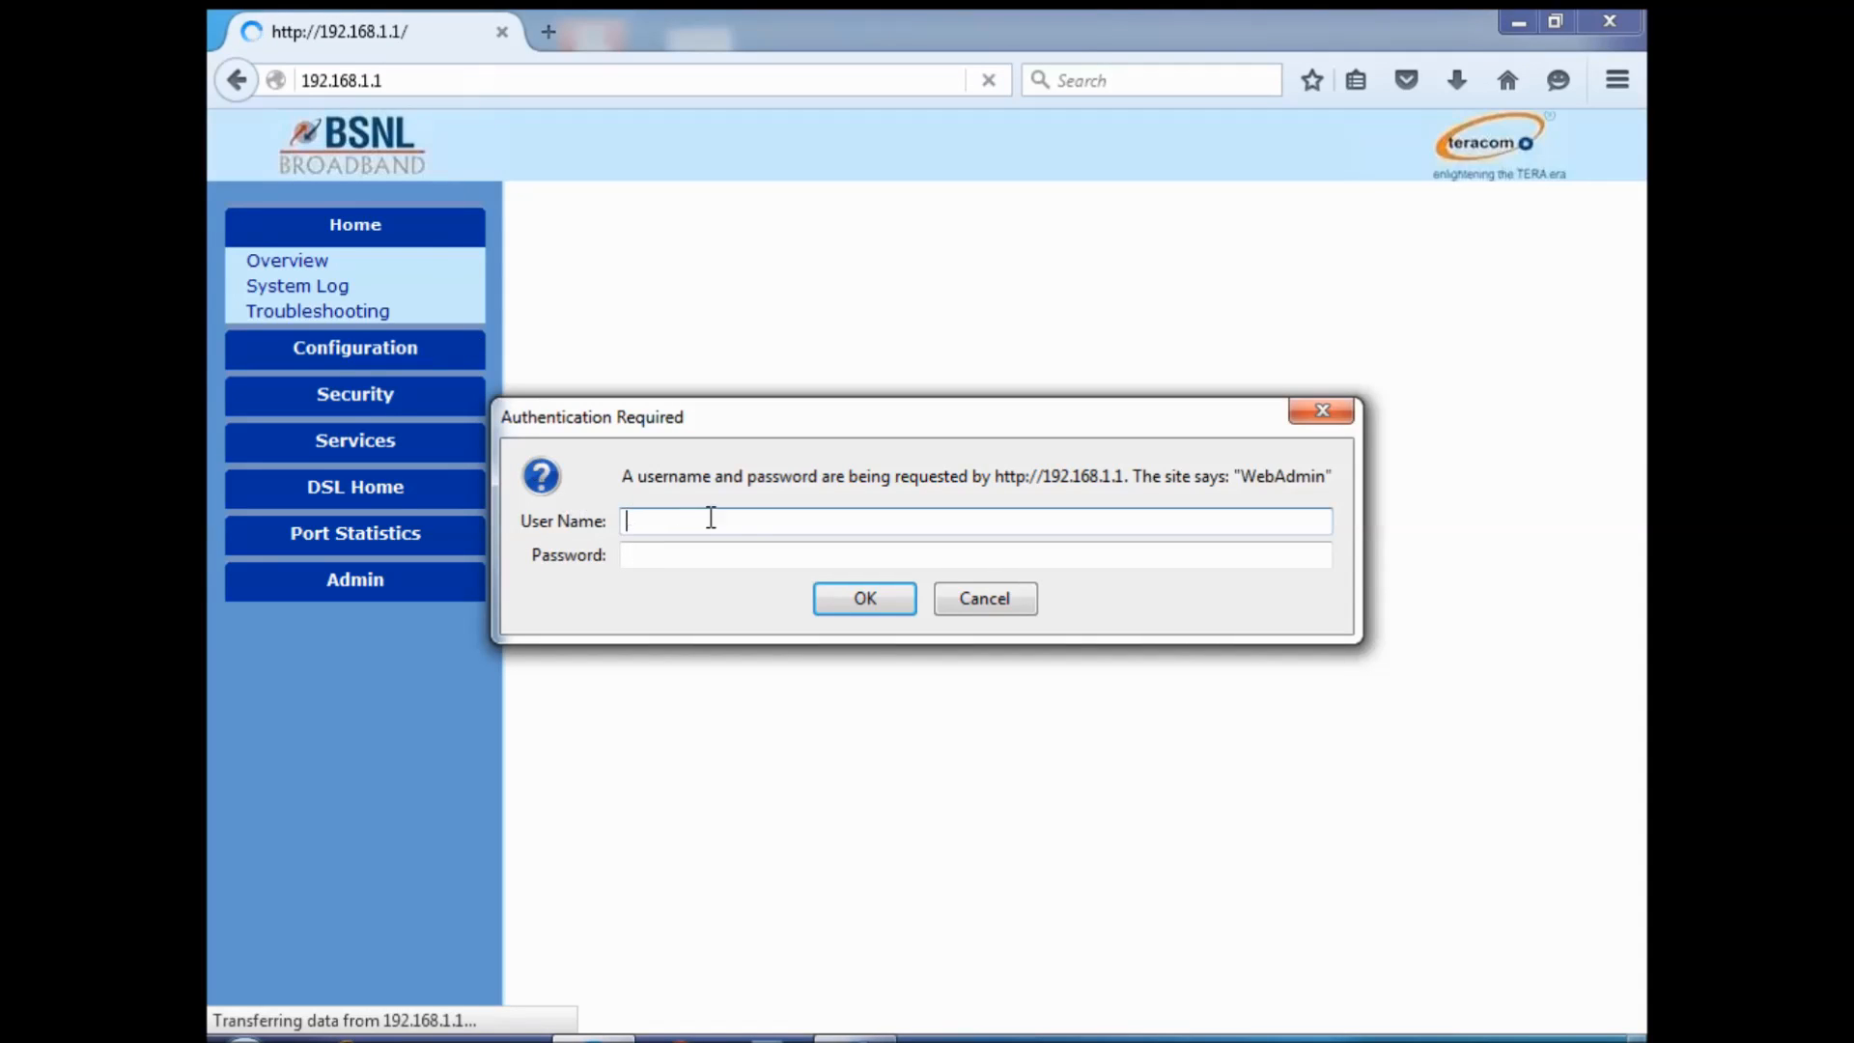
mouse_move(738, 527)
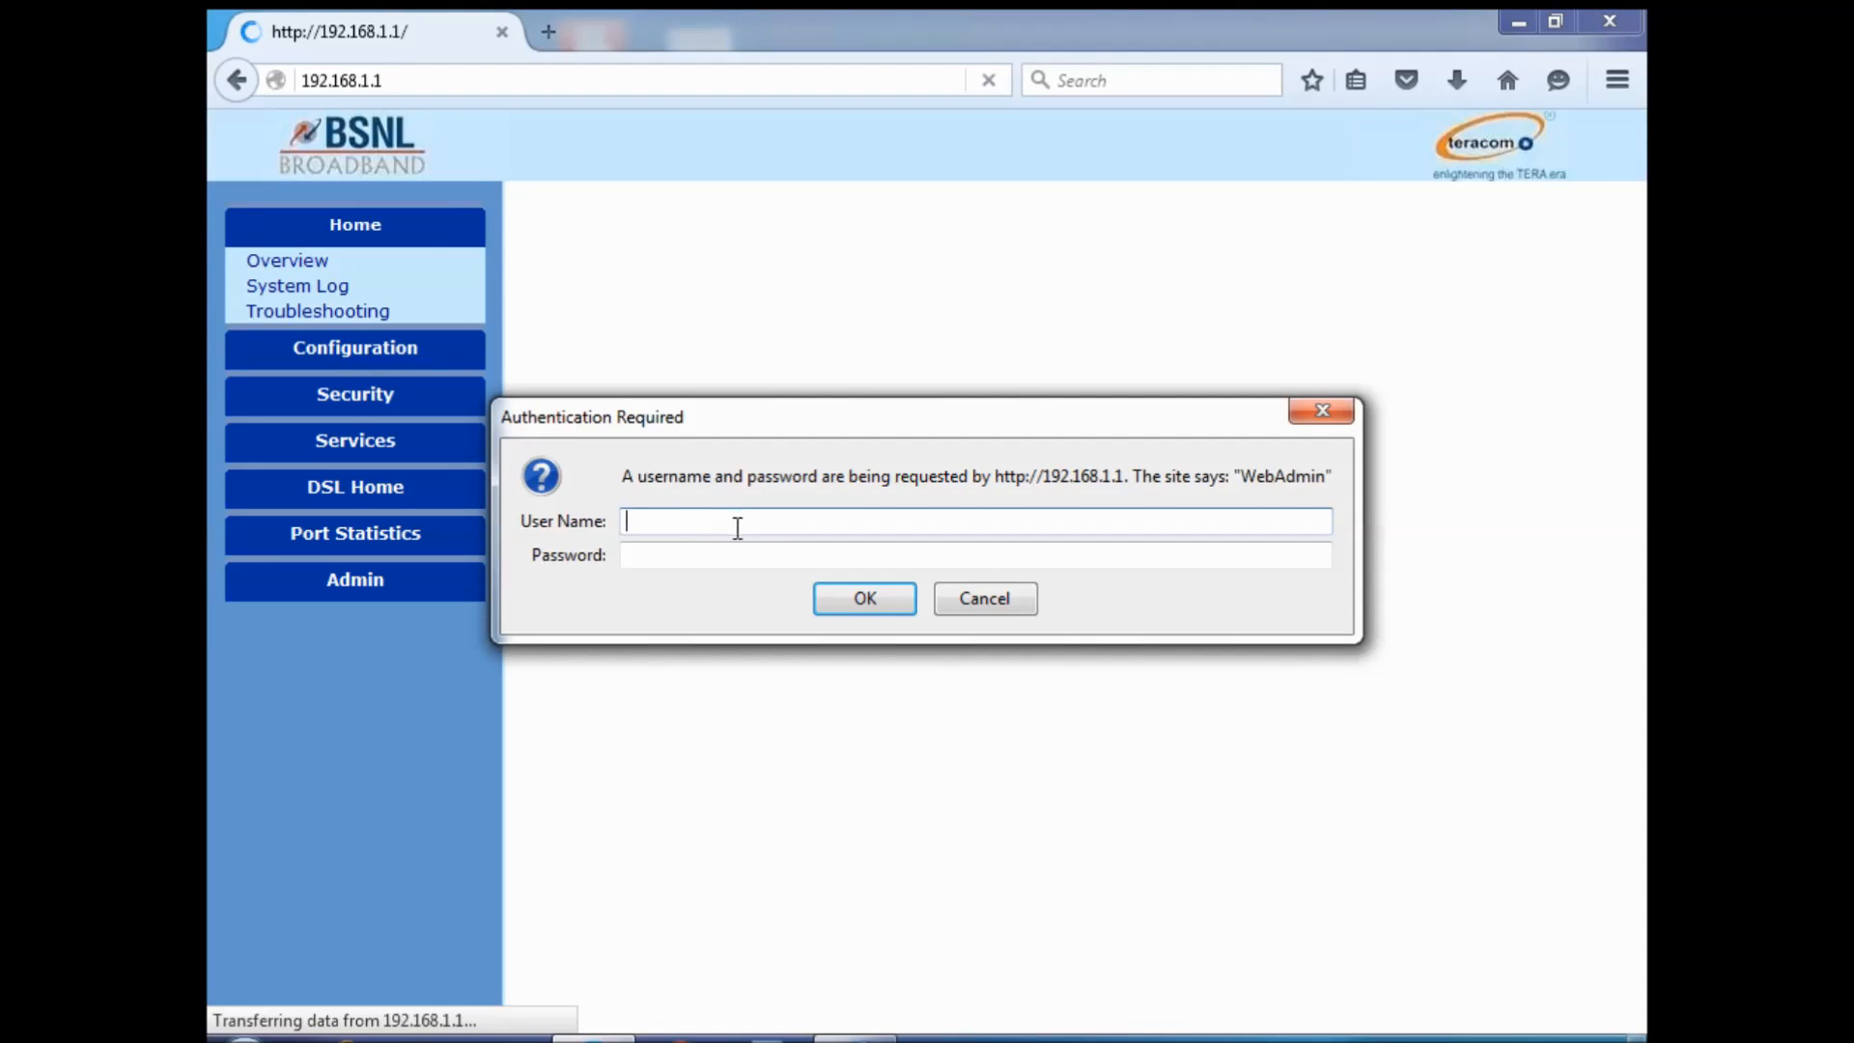
Step: Log in to the modem admin with user name admin and its password
text(a)
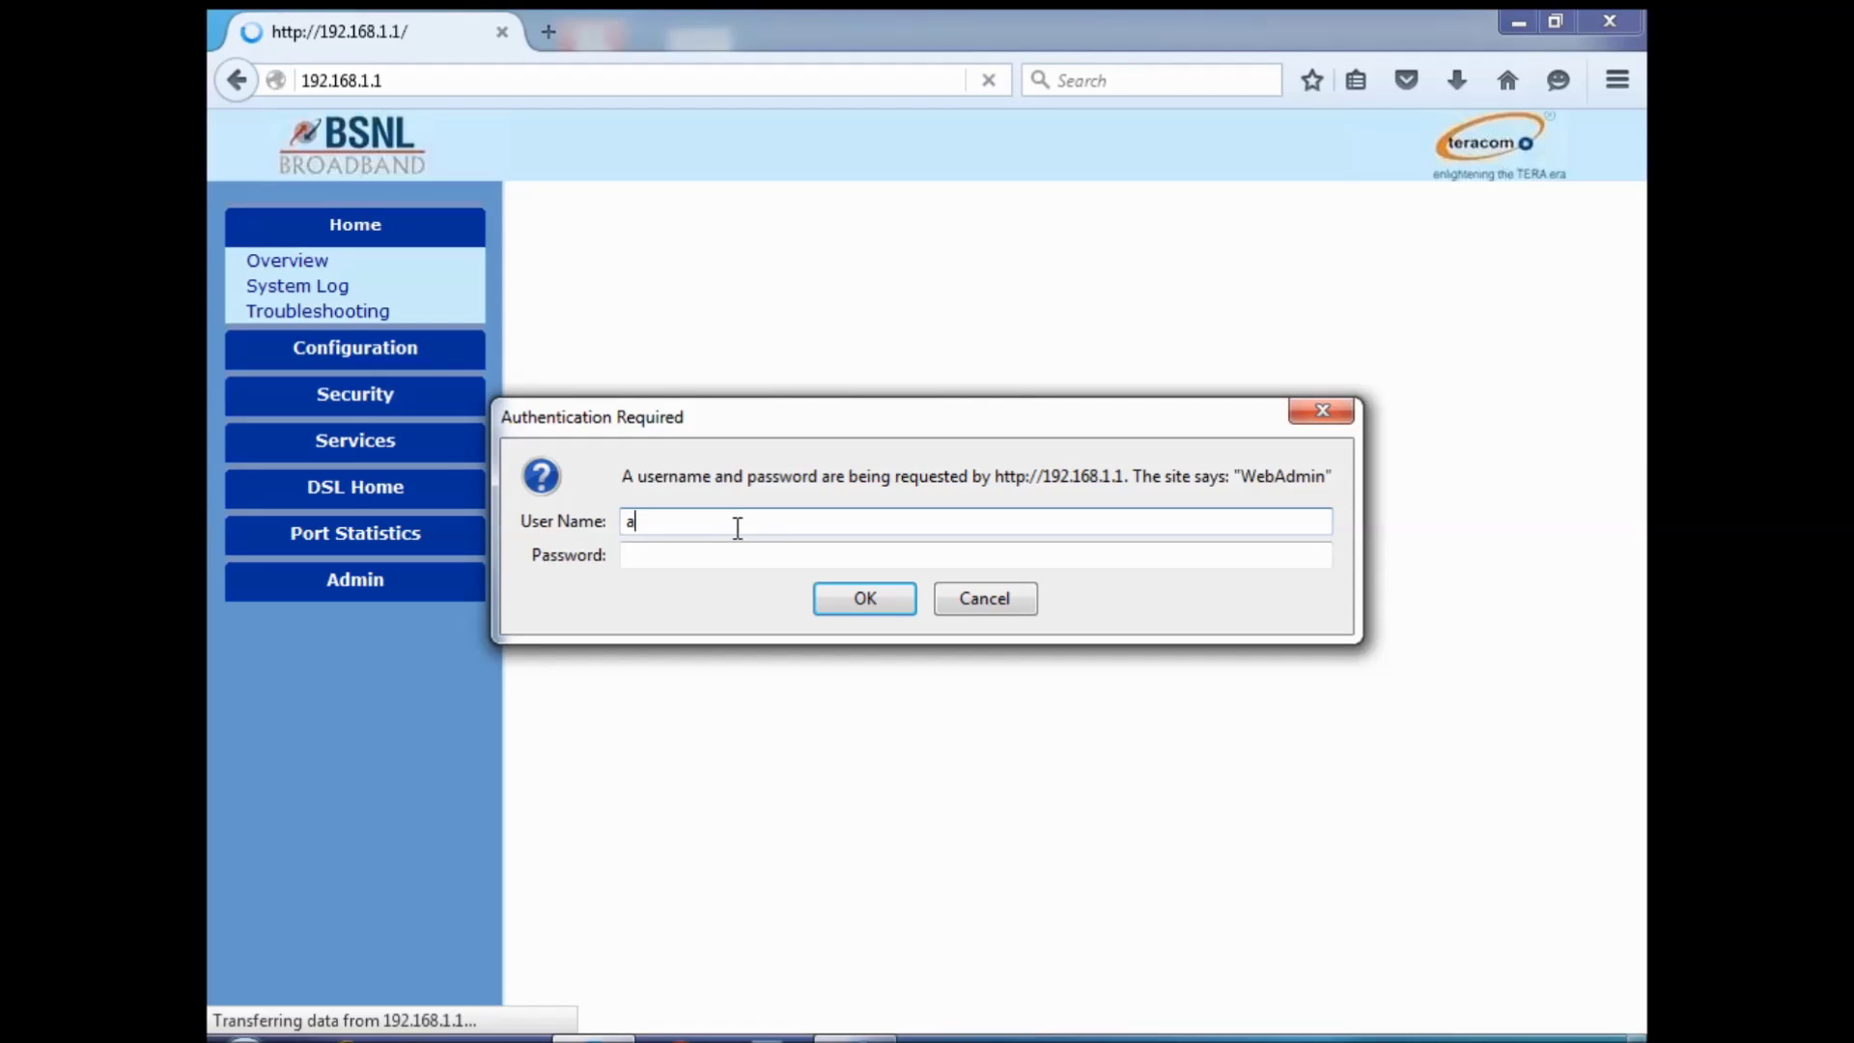
text(dmin)
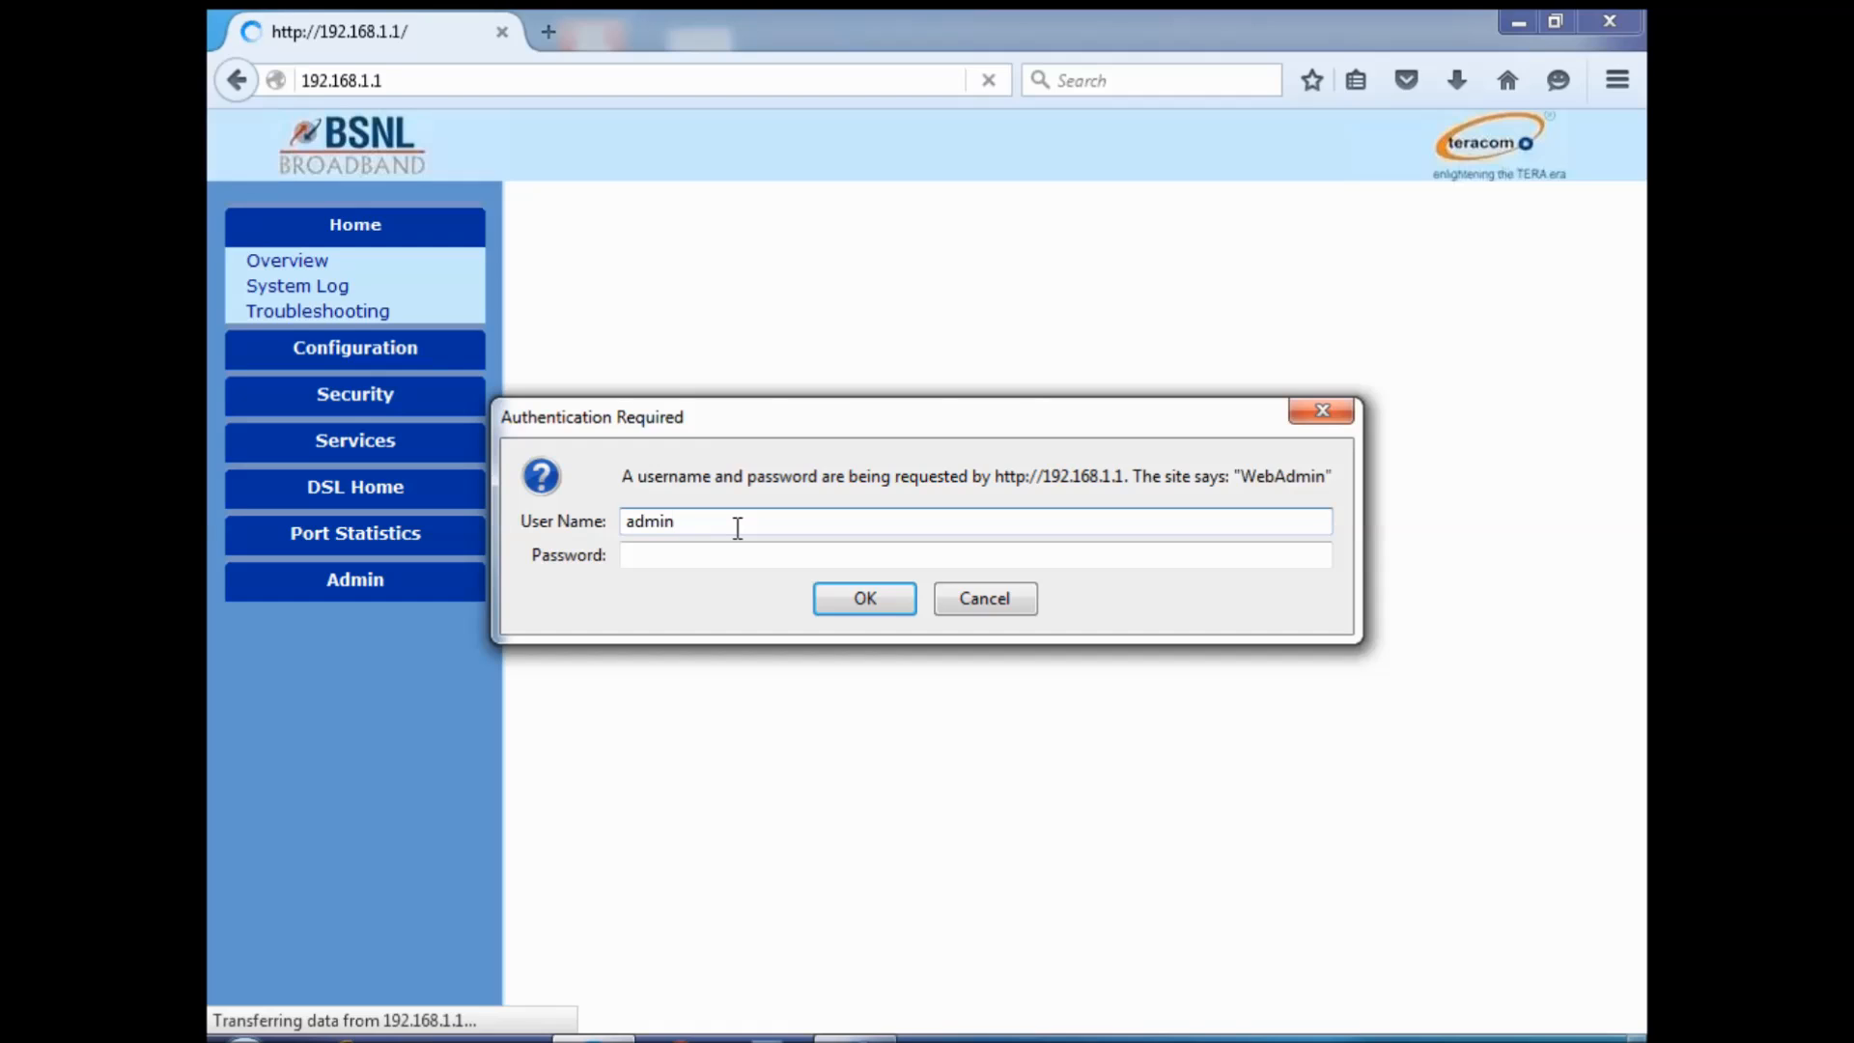
click(665, 556)
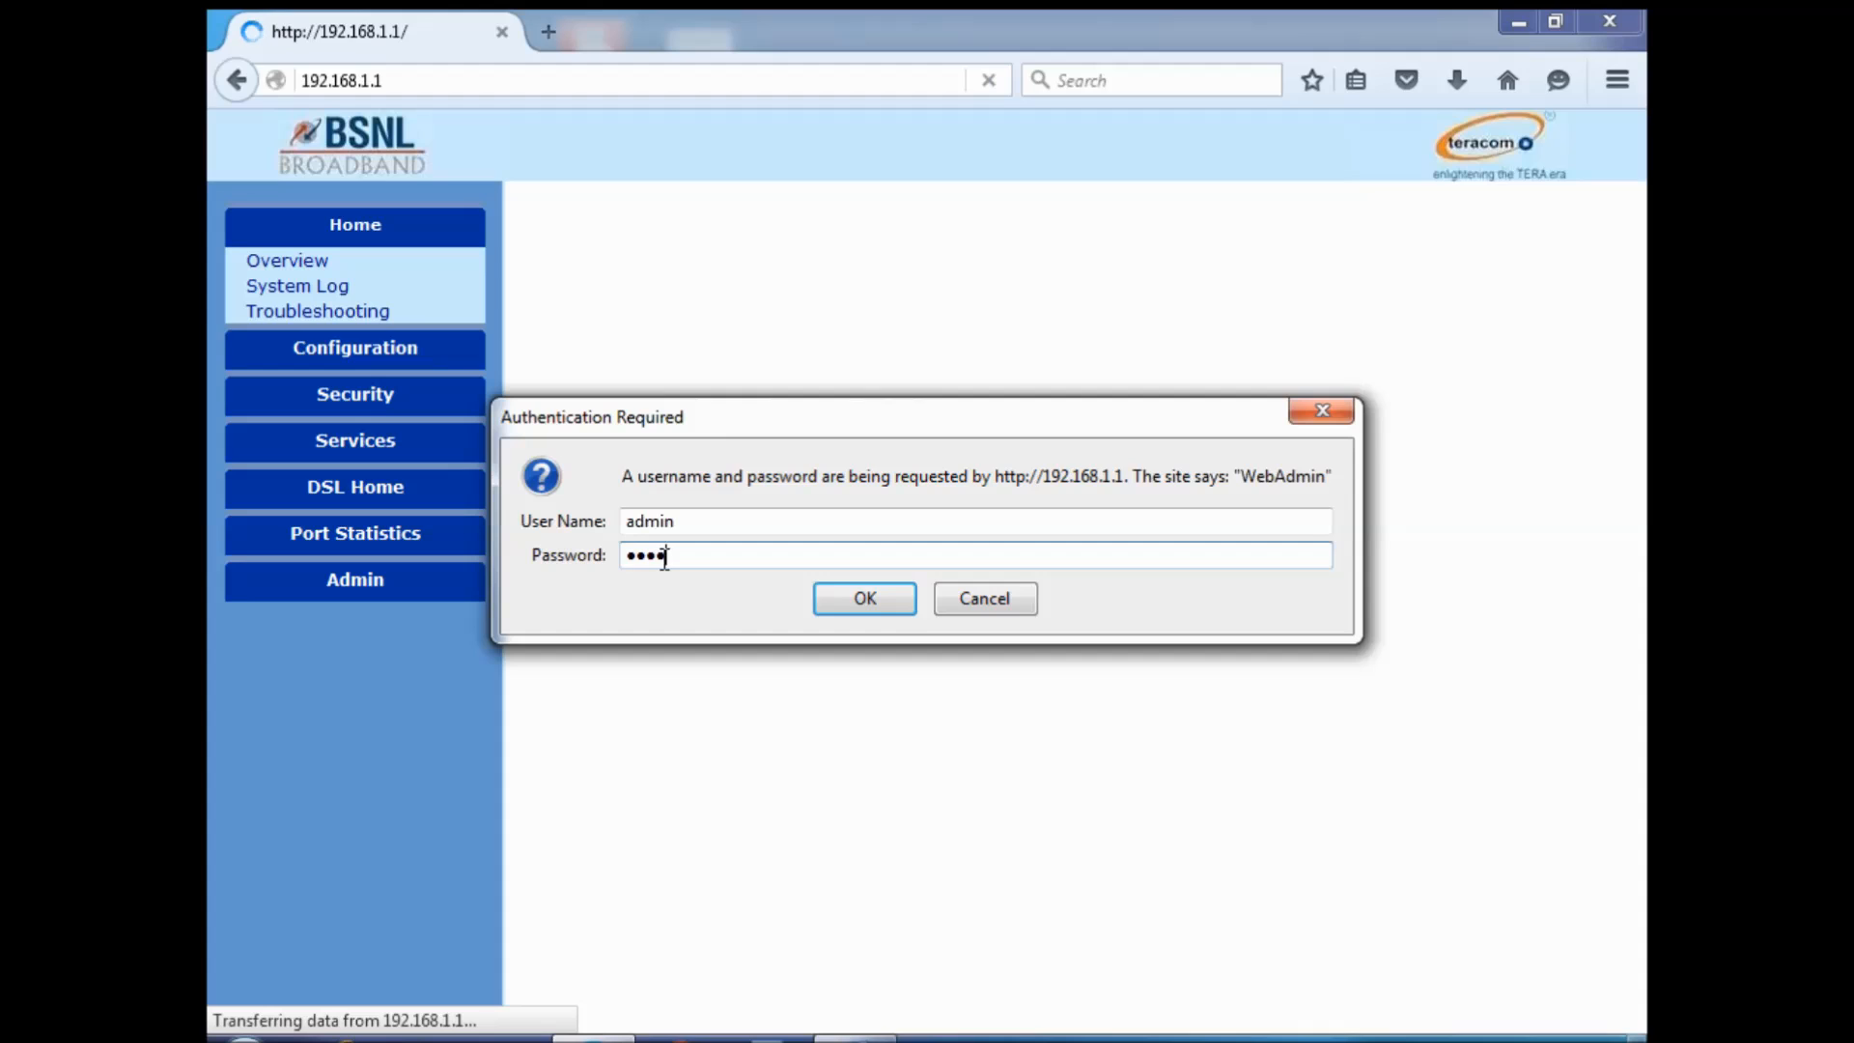
text(*)
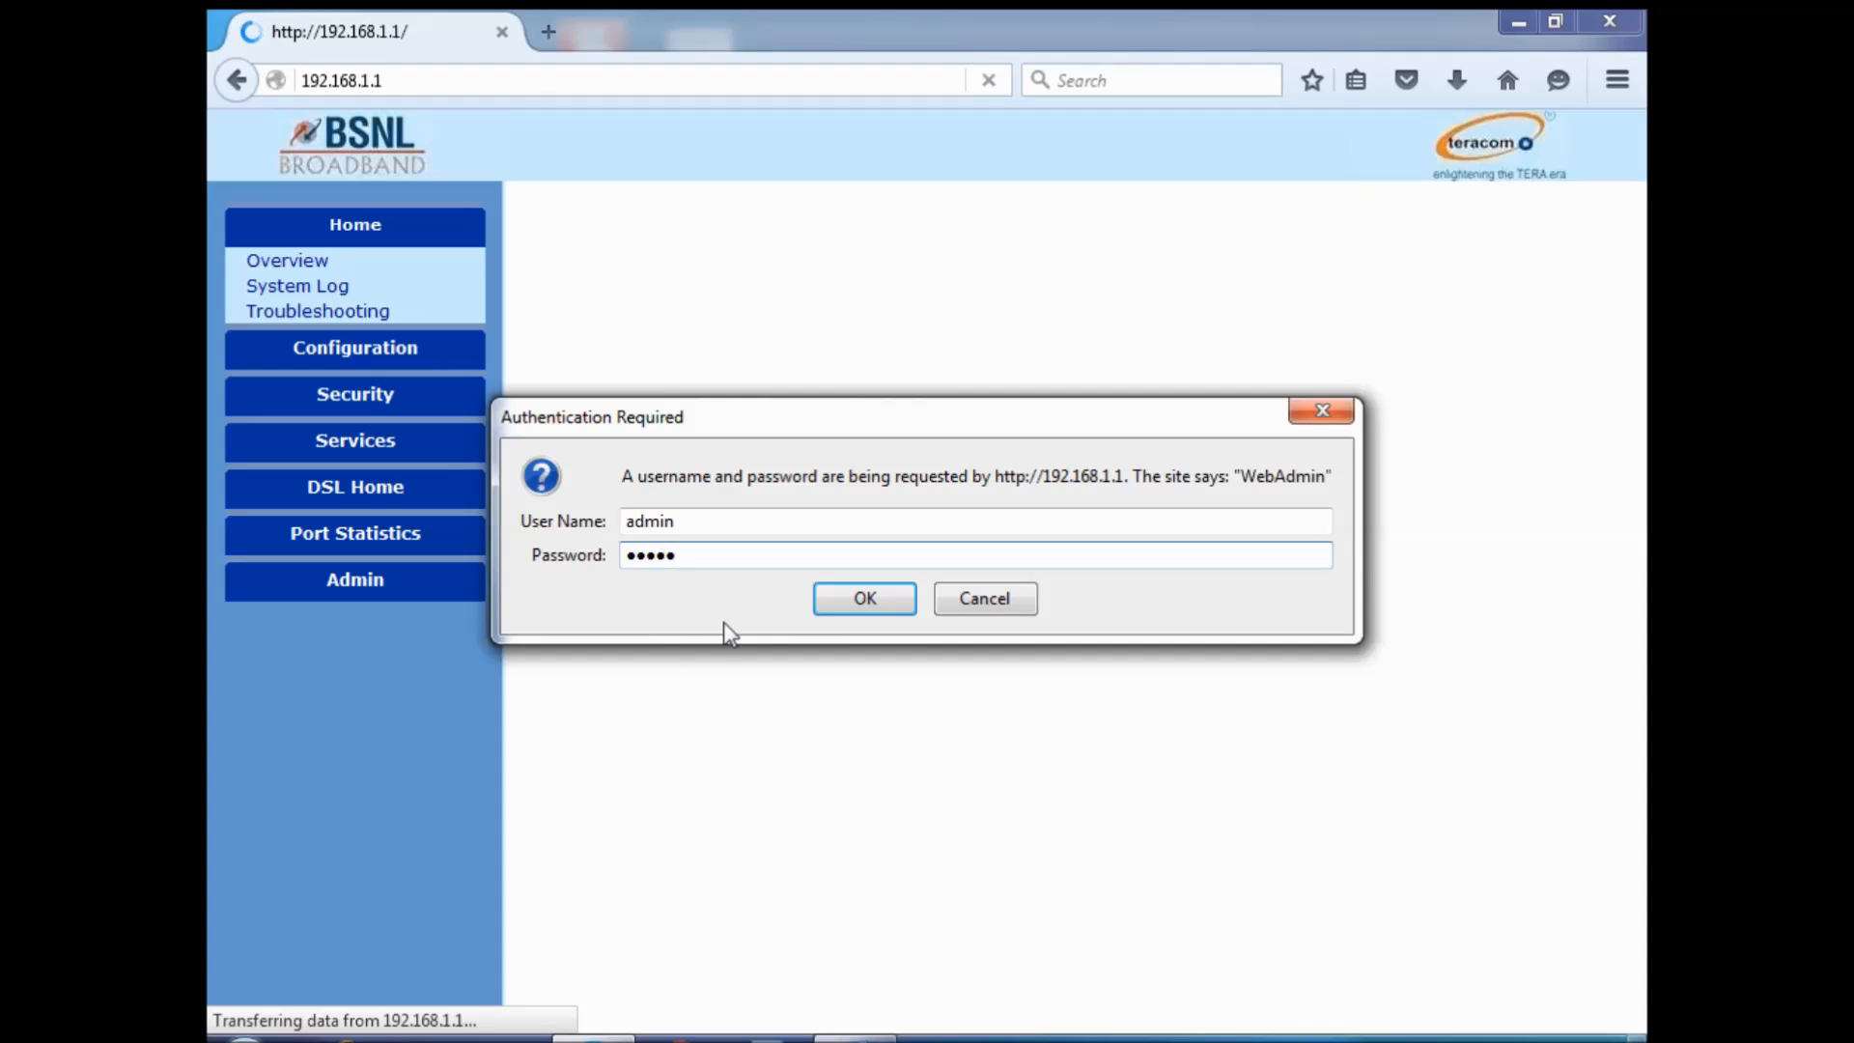
click(863, 598)
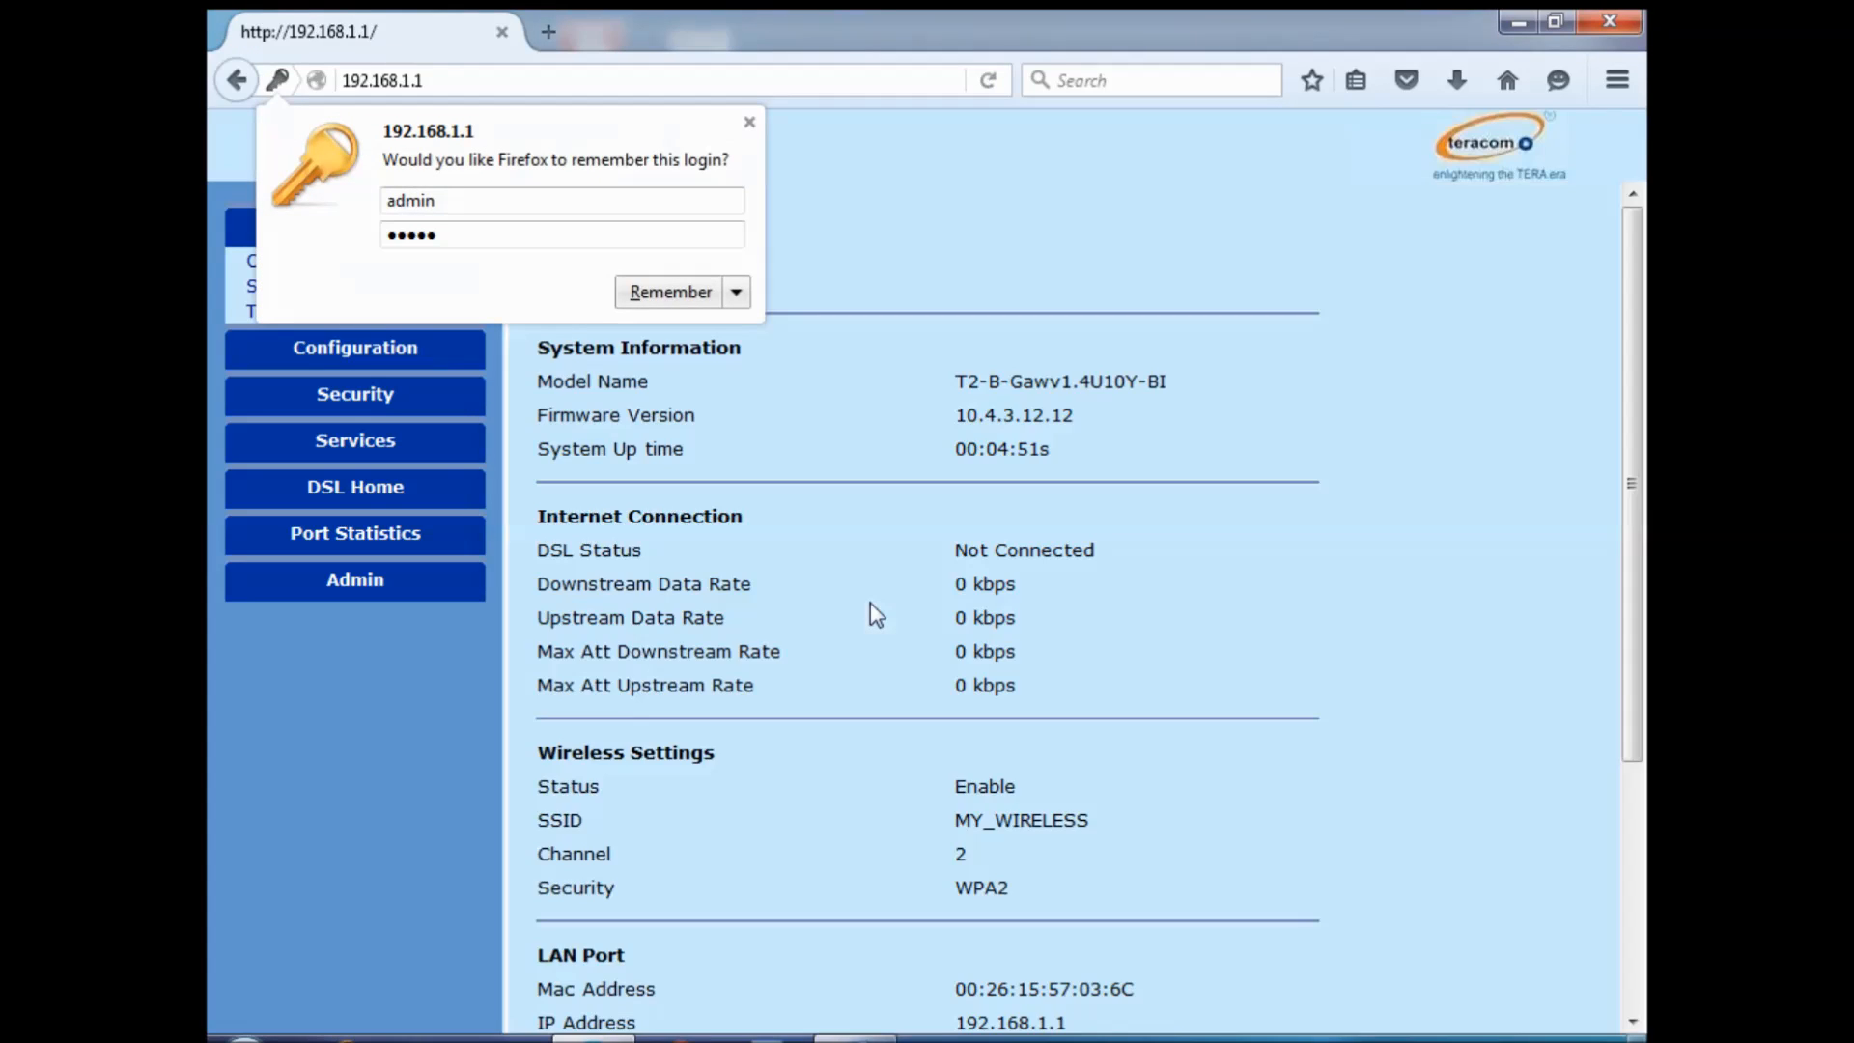
Step: Dismiss the save-login prompt and go to Configuration > Internet Connection
click(749, 119)
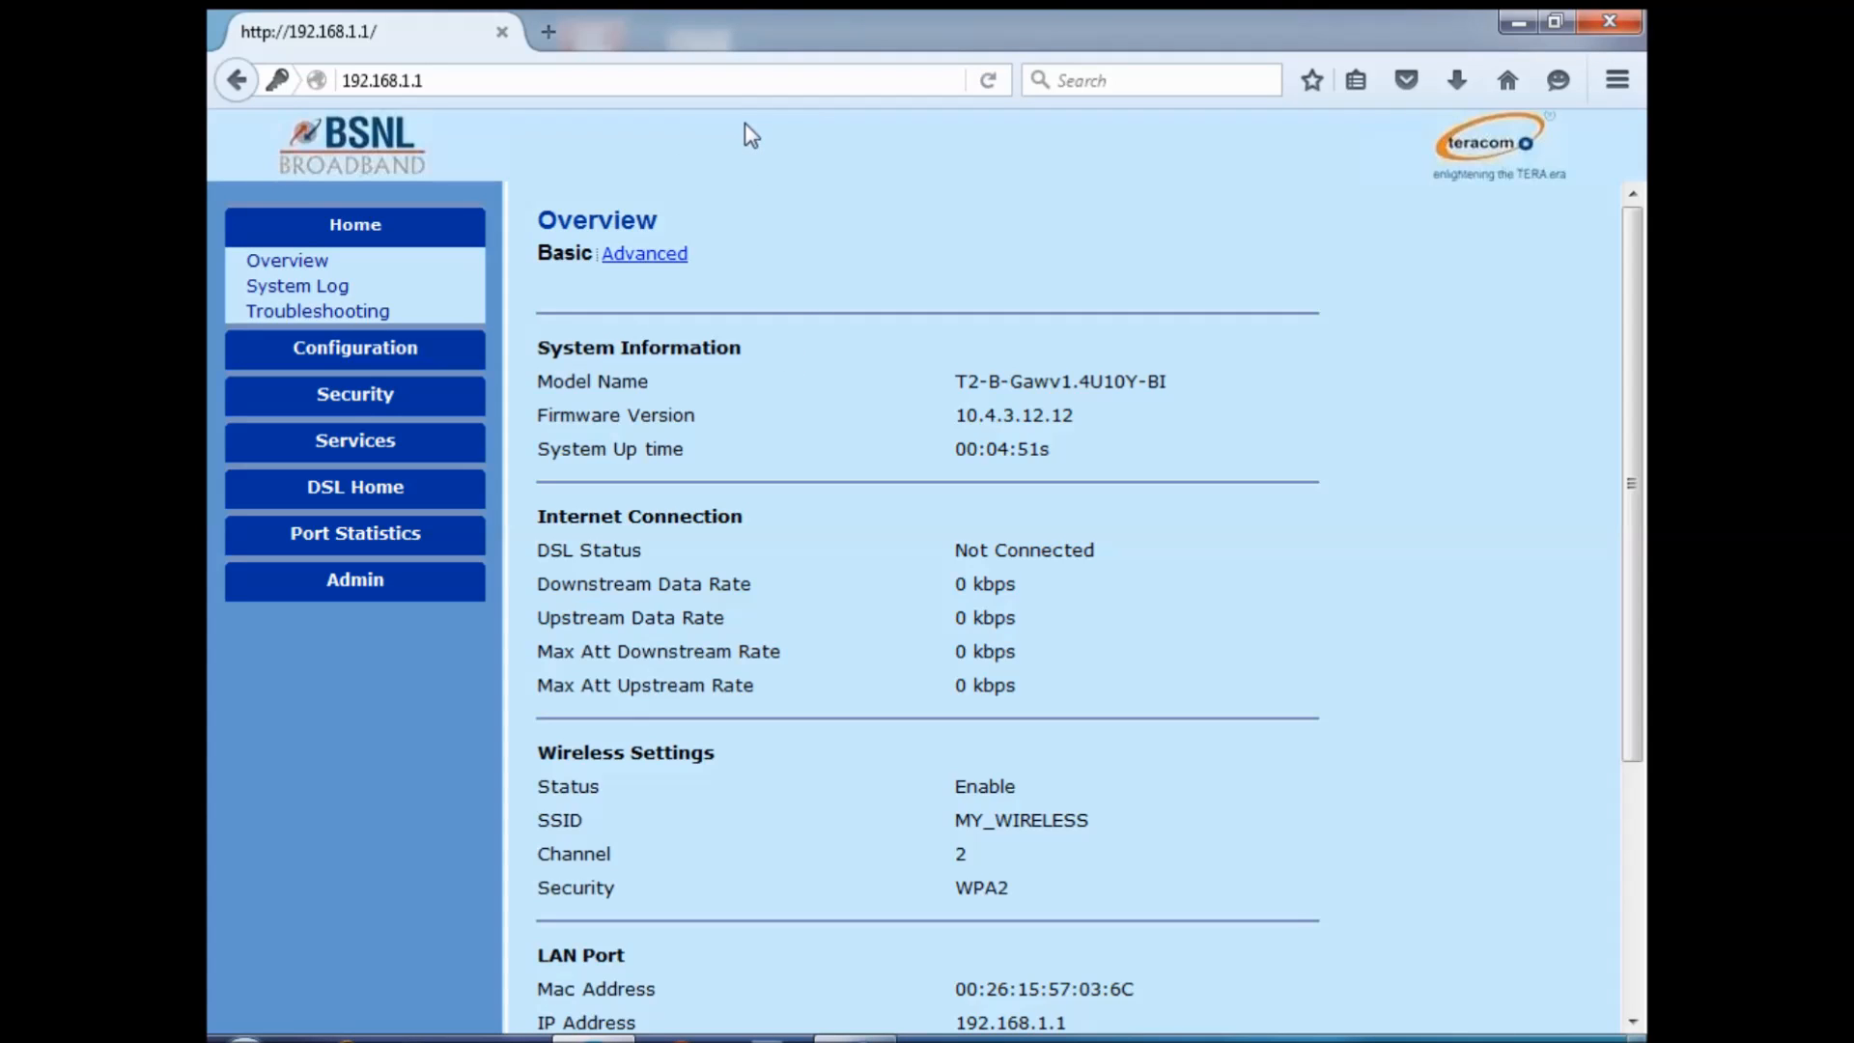
mouse_move(711, 274)
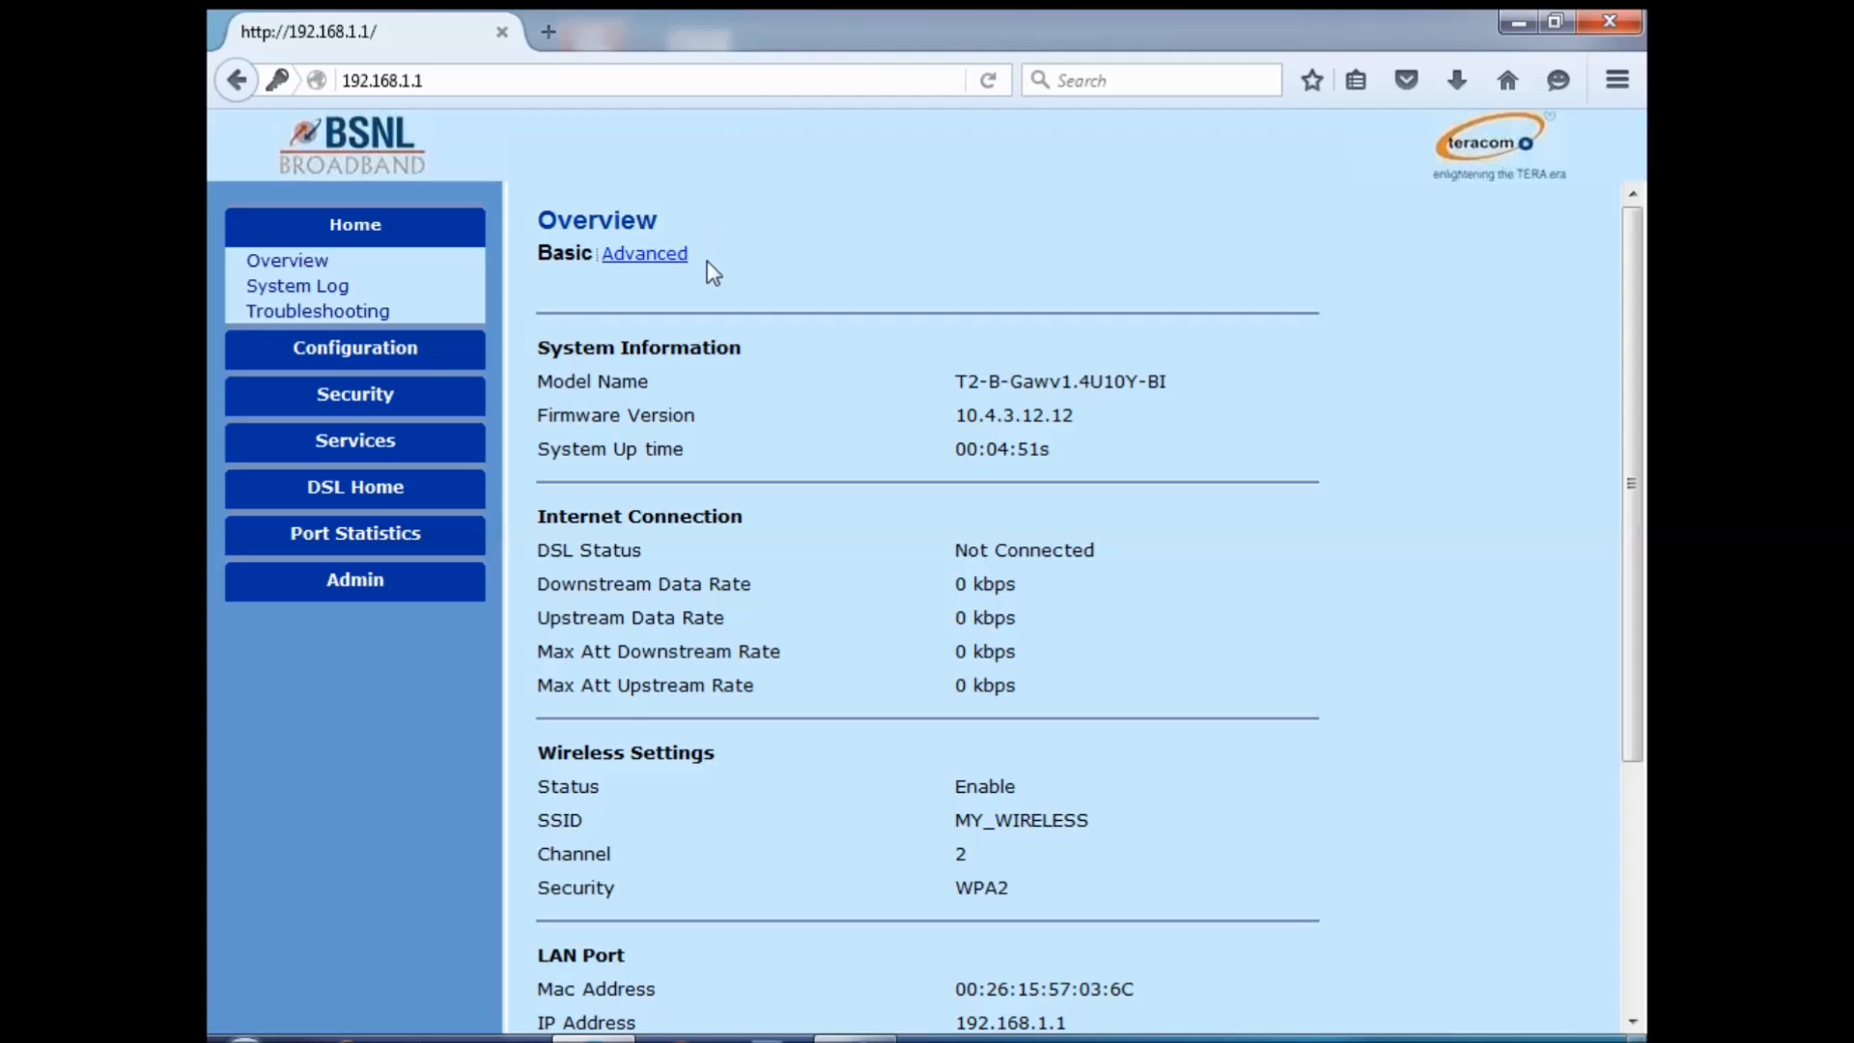
click(356, 347)
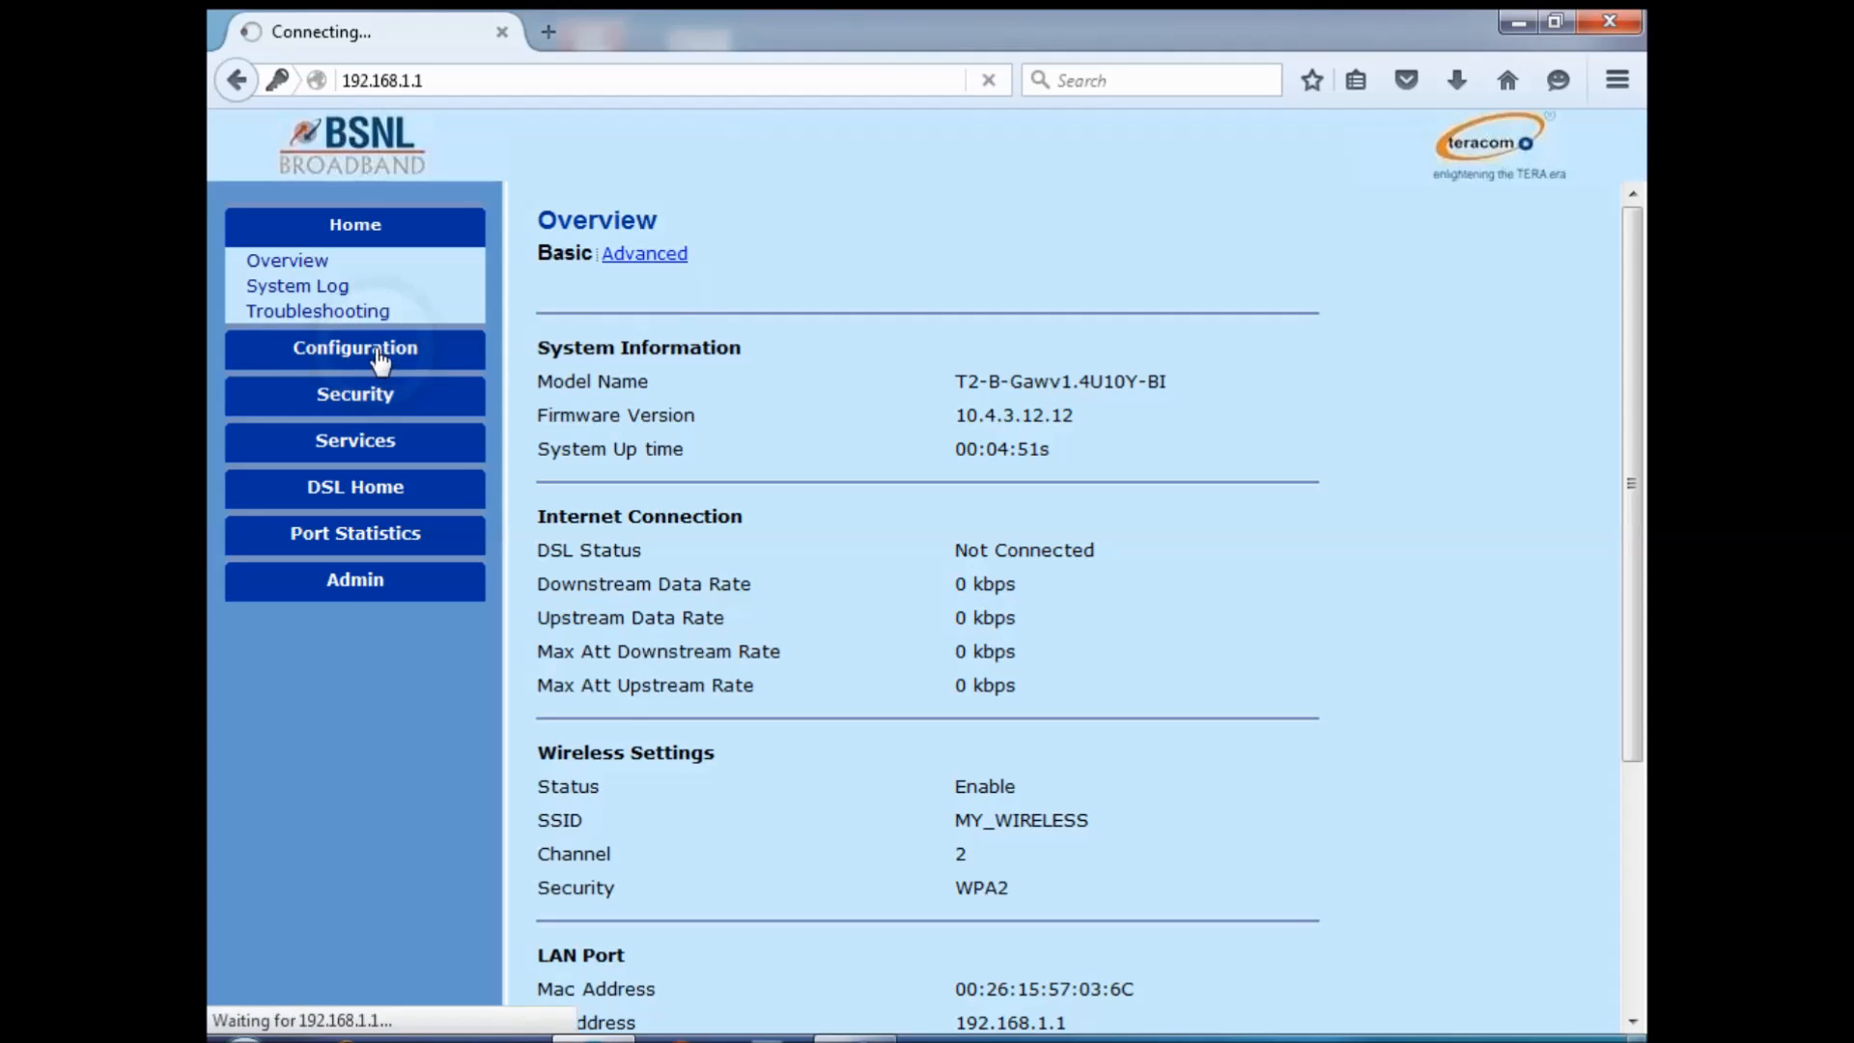
click(356, 347)
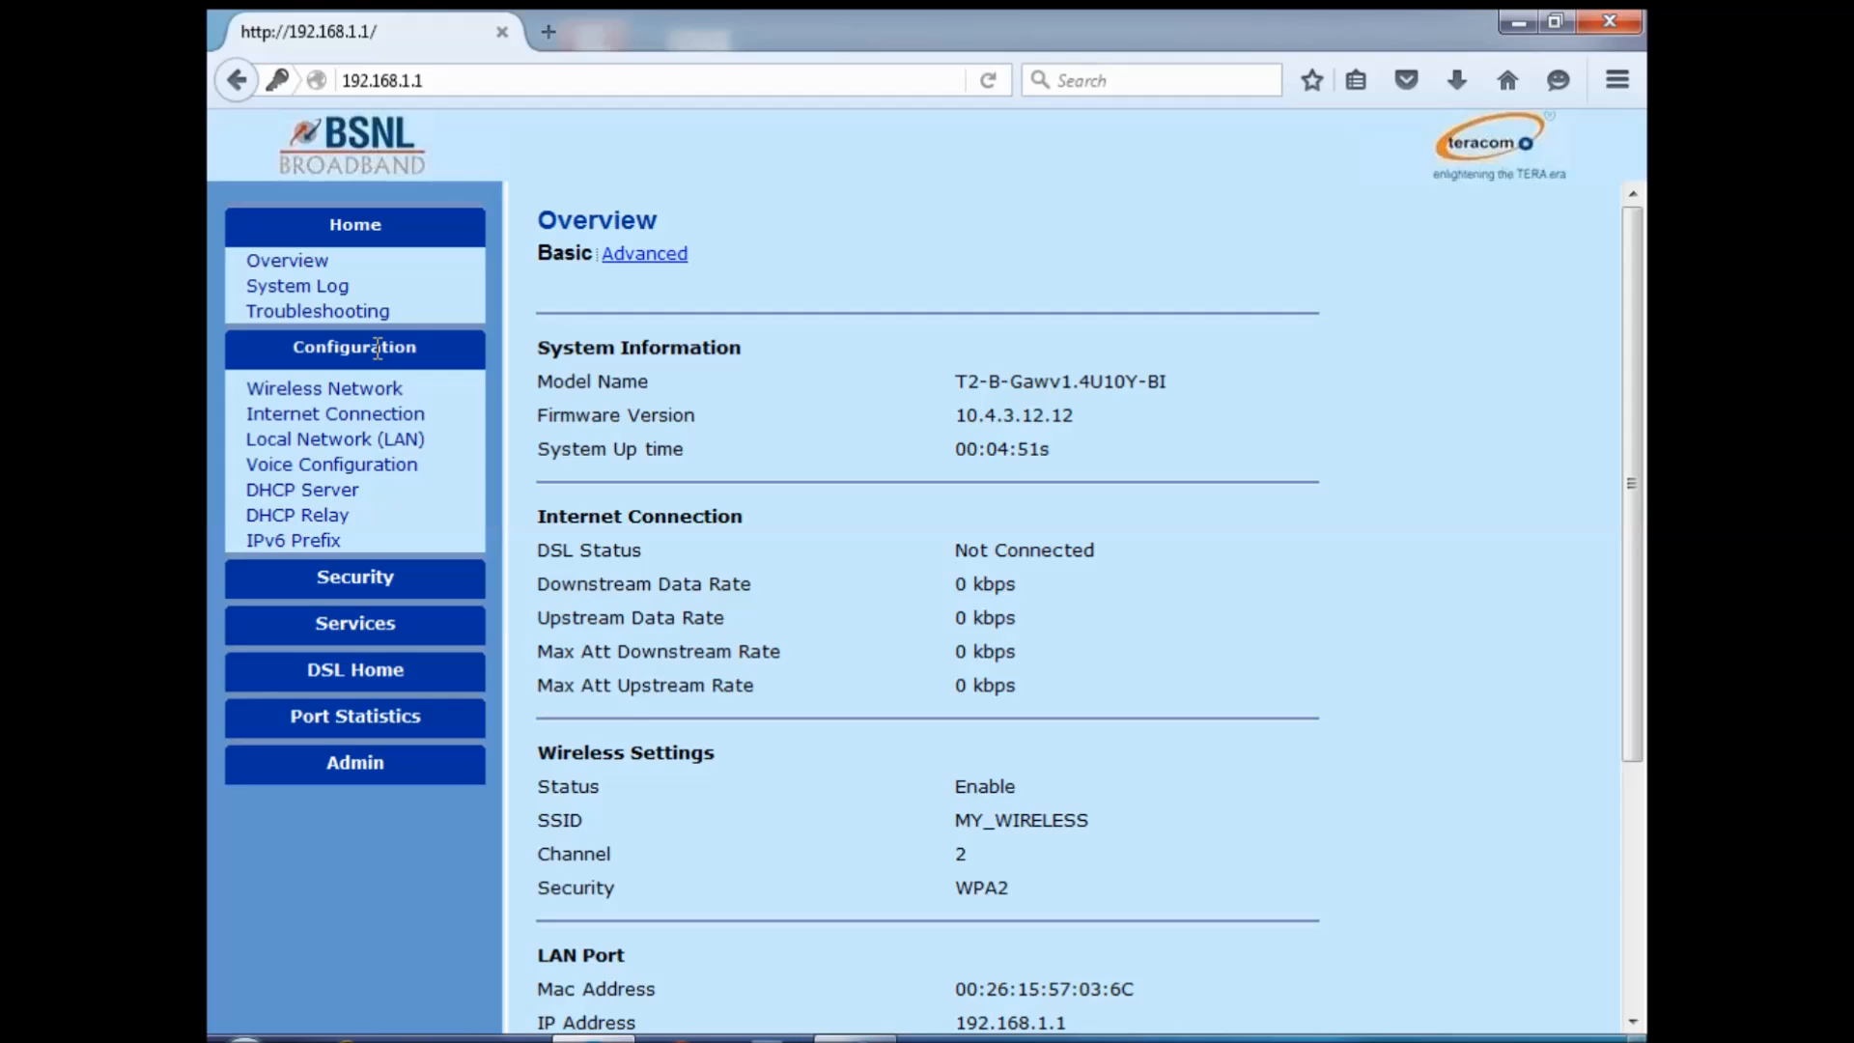
mouse_move(348, 382)
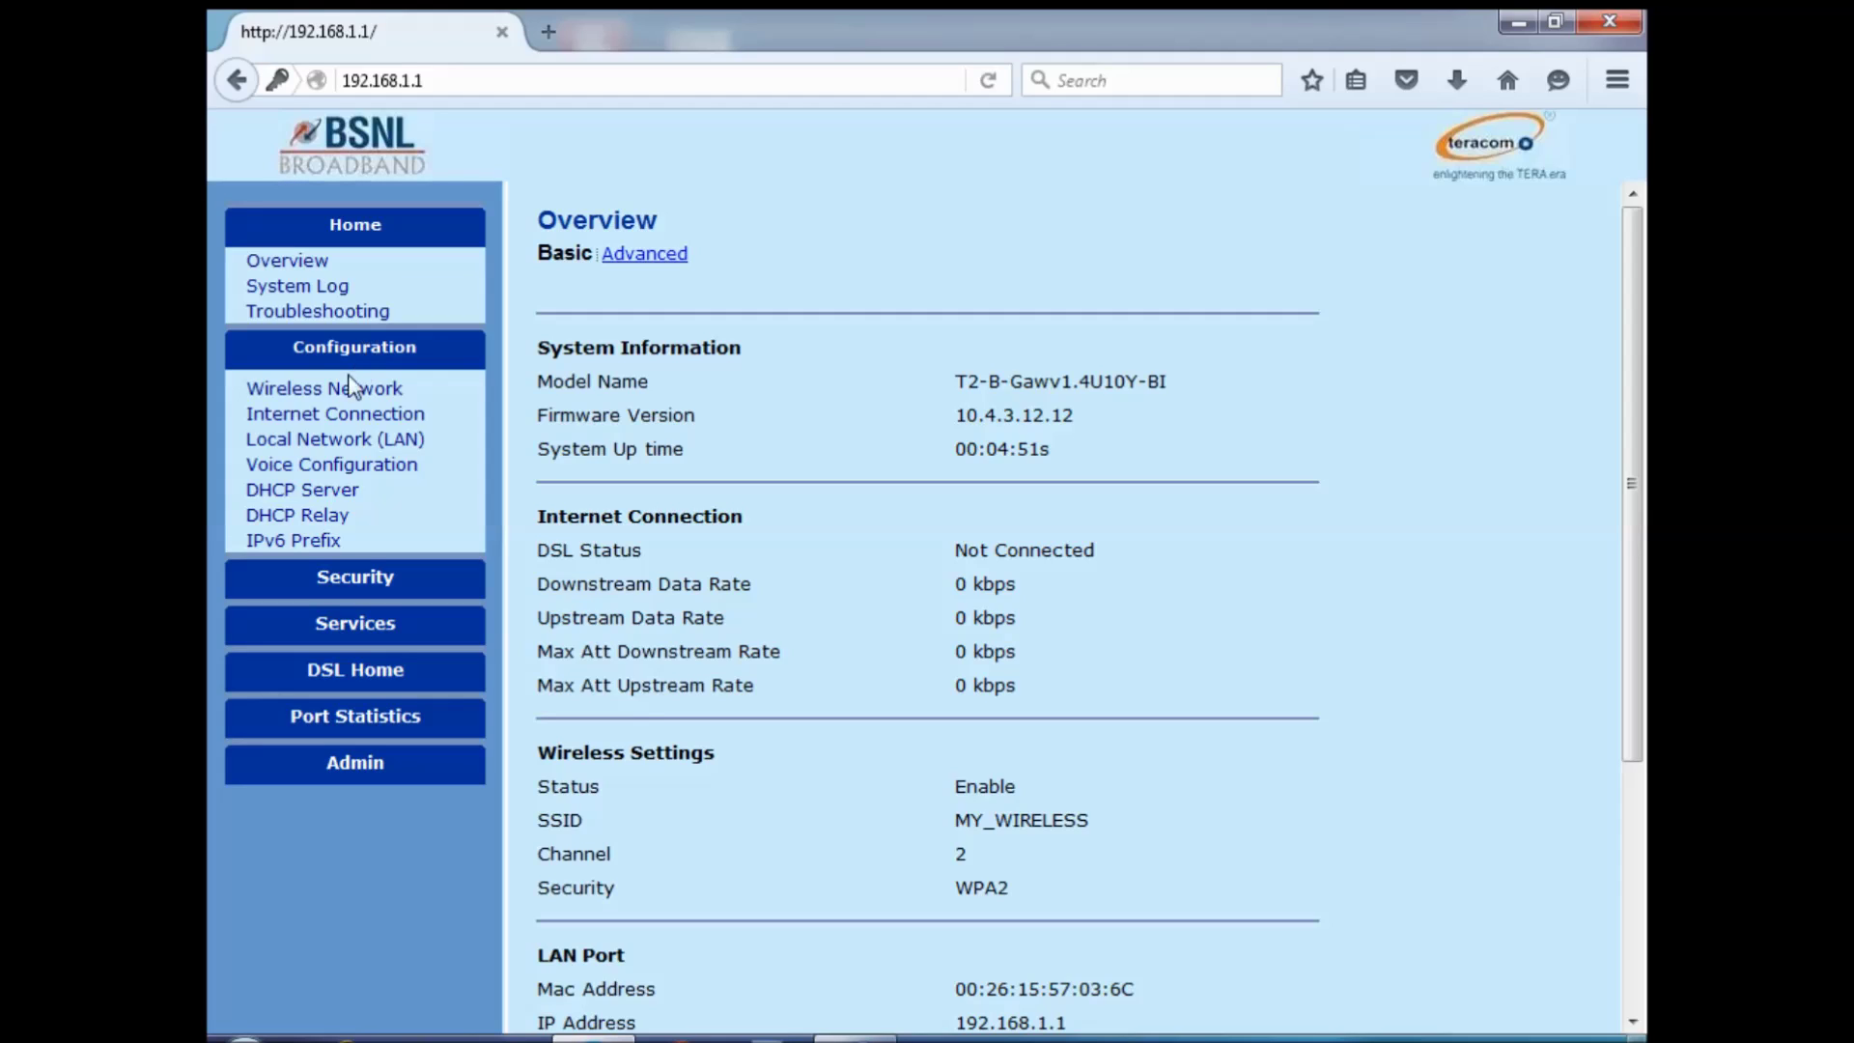
click(336, 413)
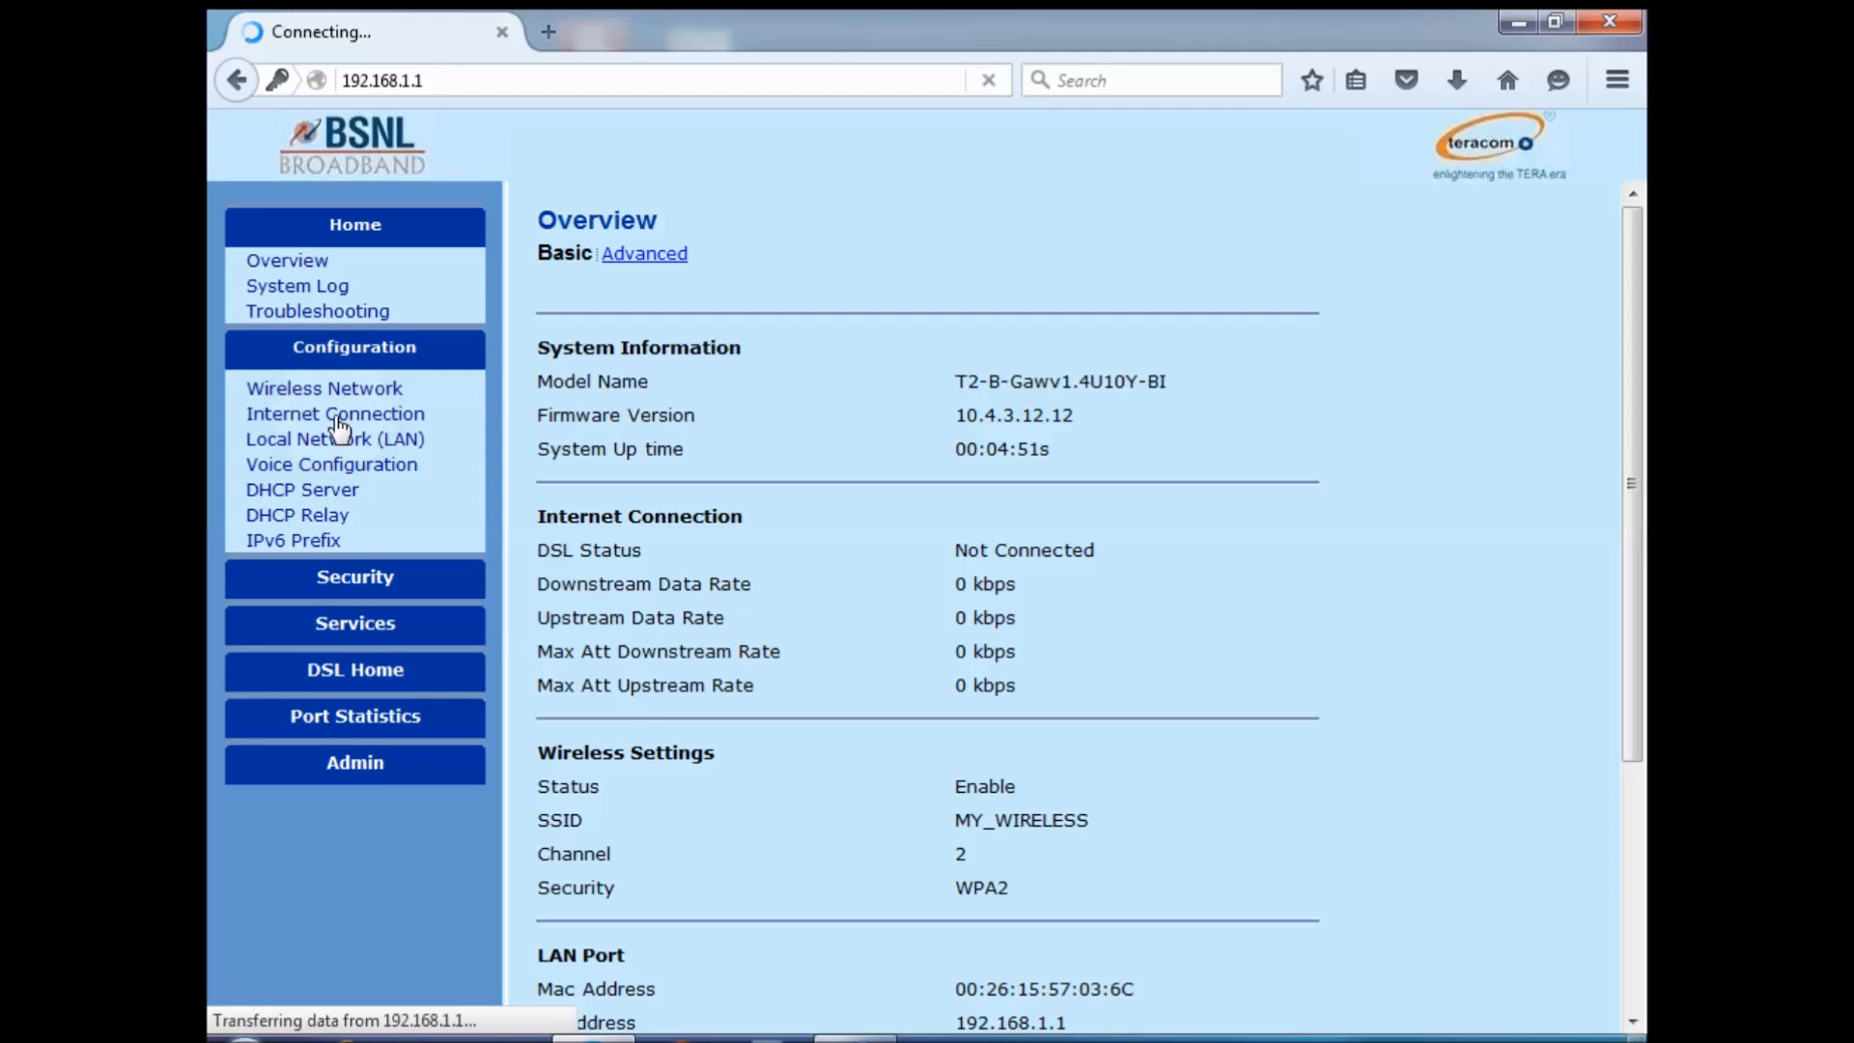
click(336, 413)
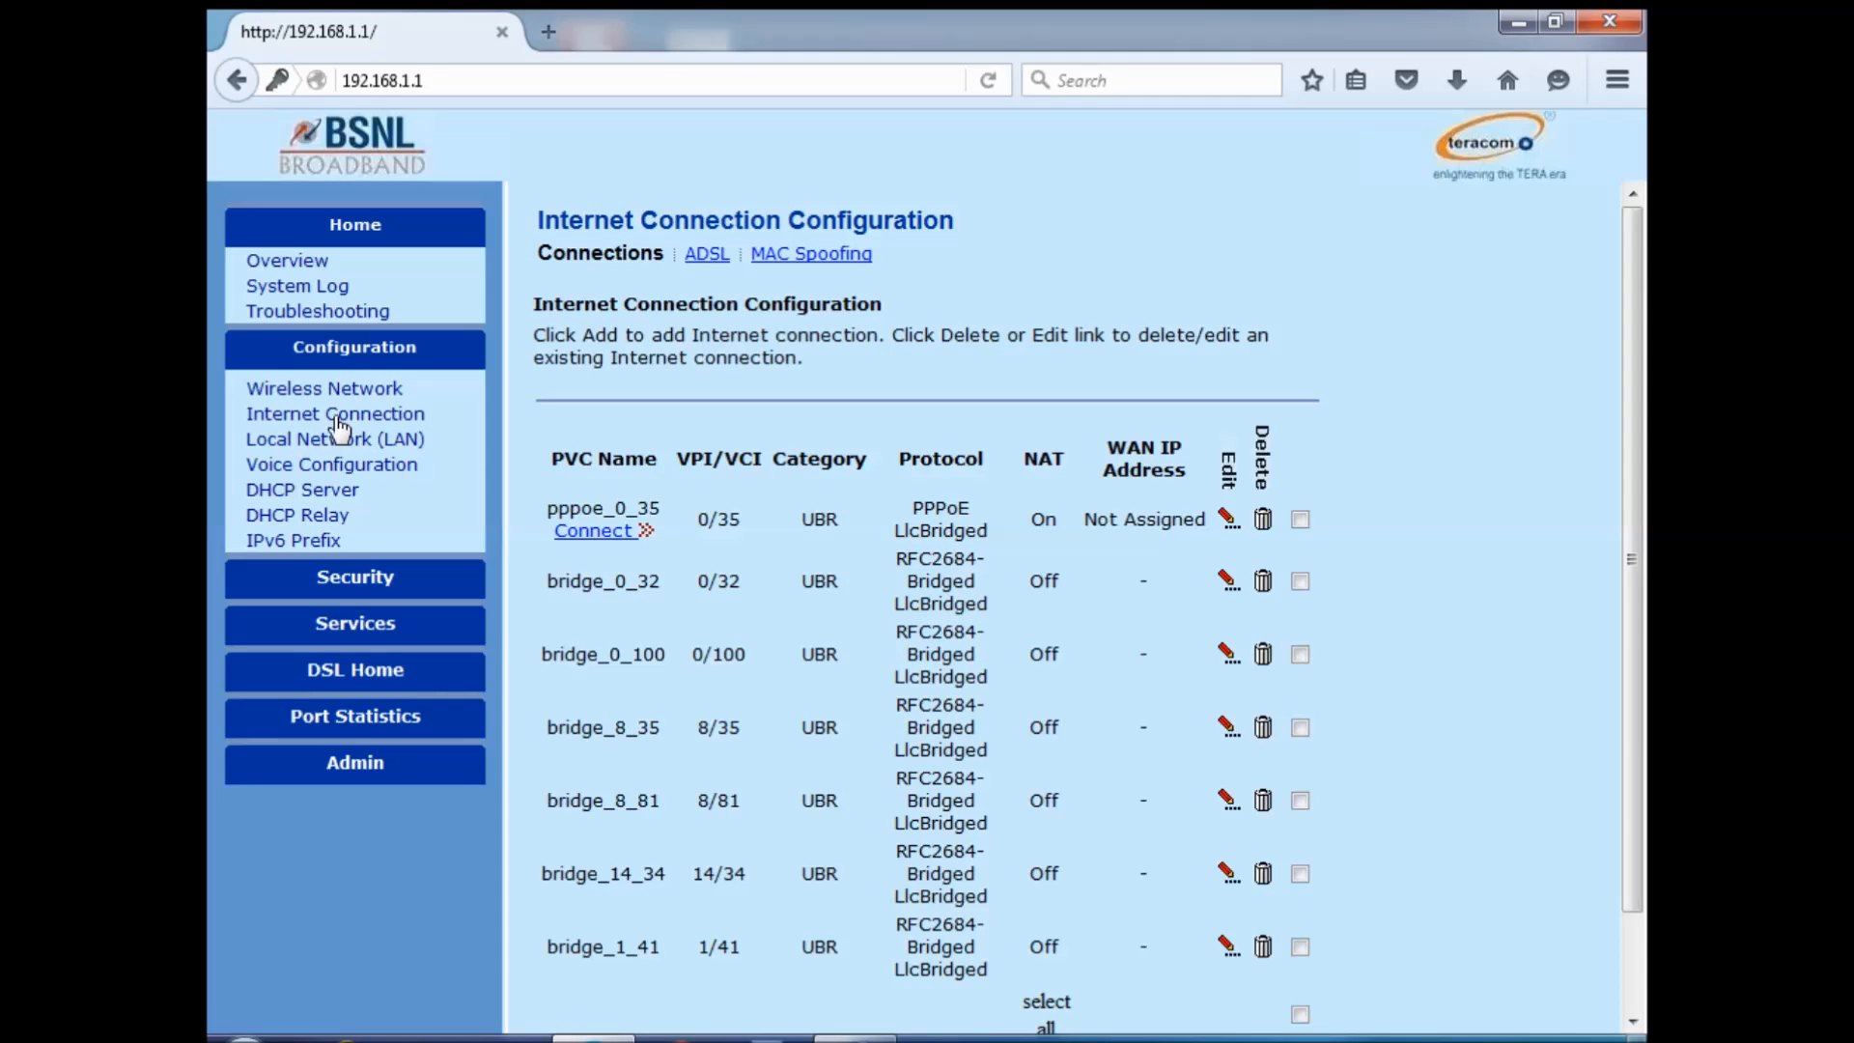
mouse_move(850, 652)
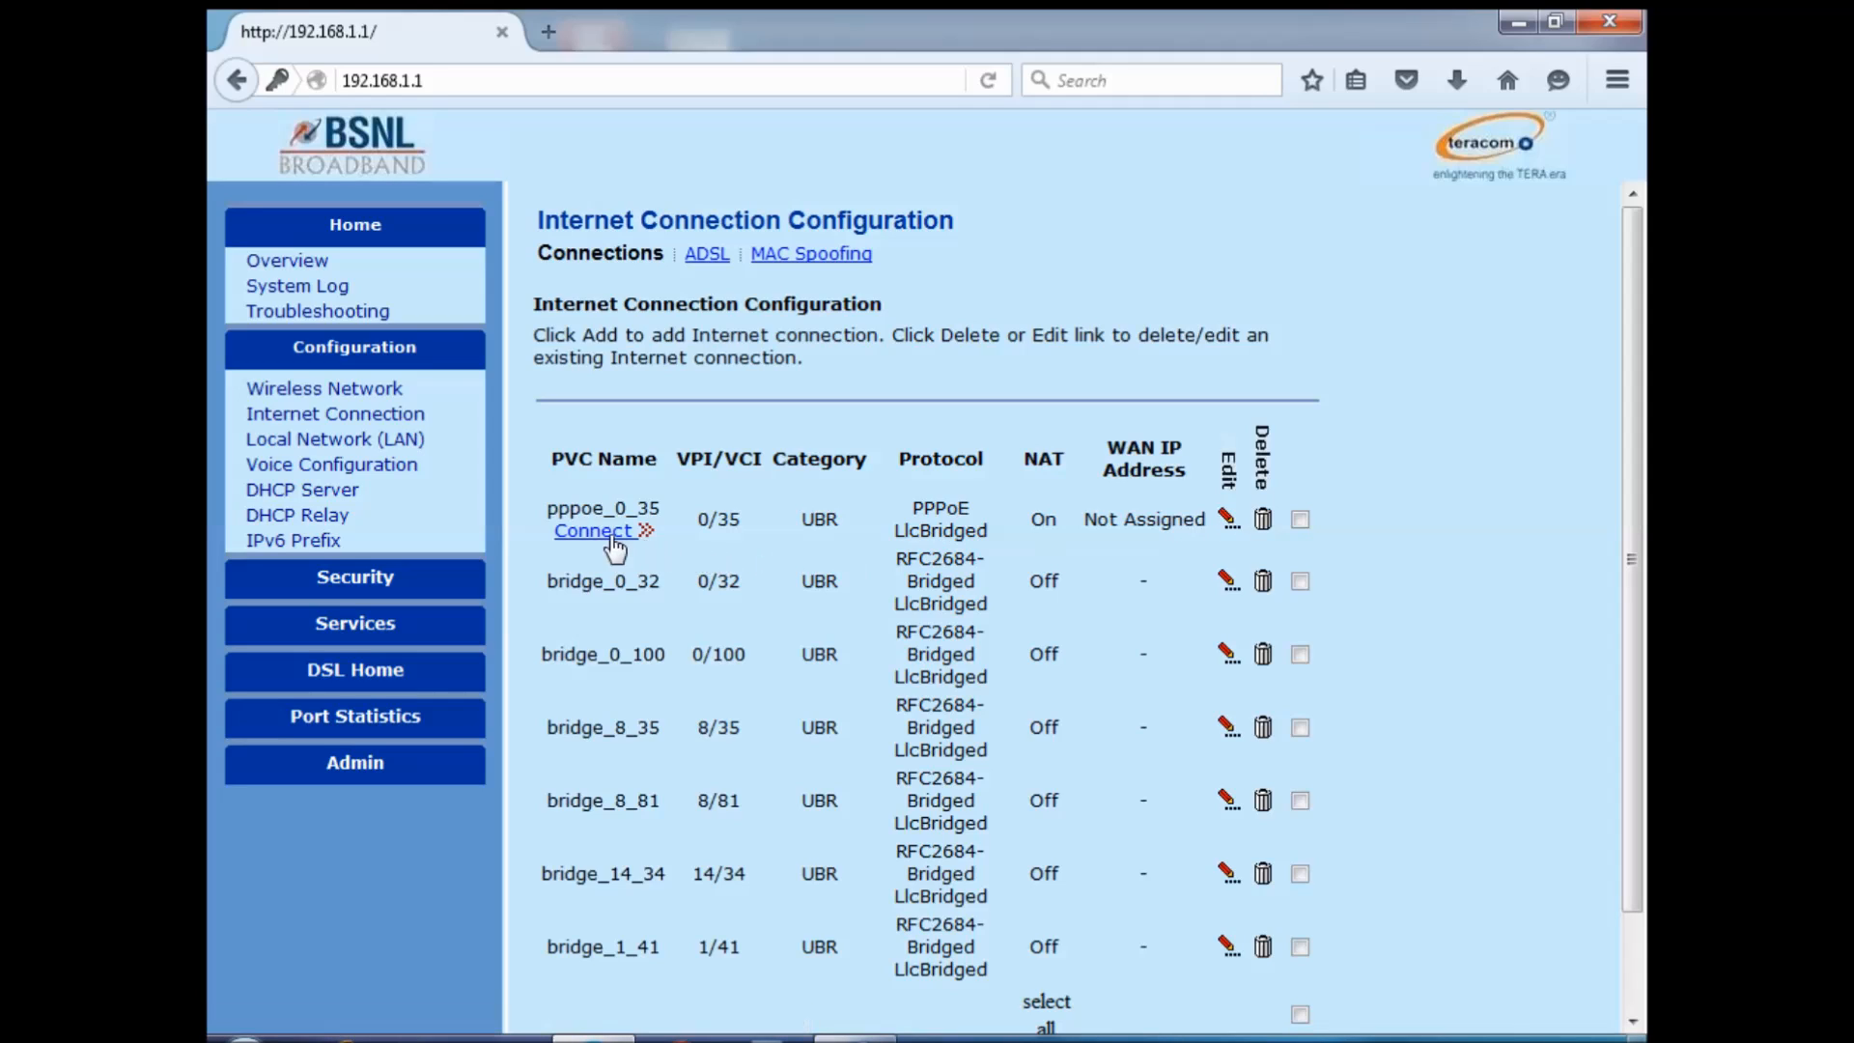
mouse_move(672, 531)
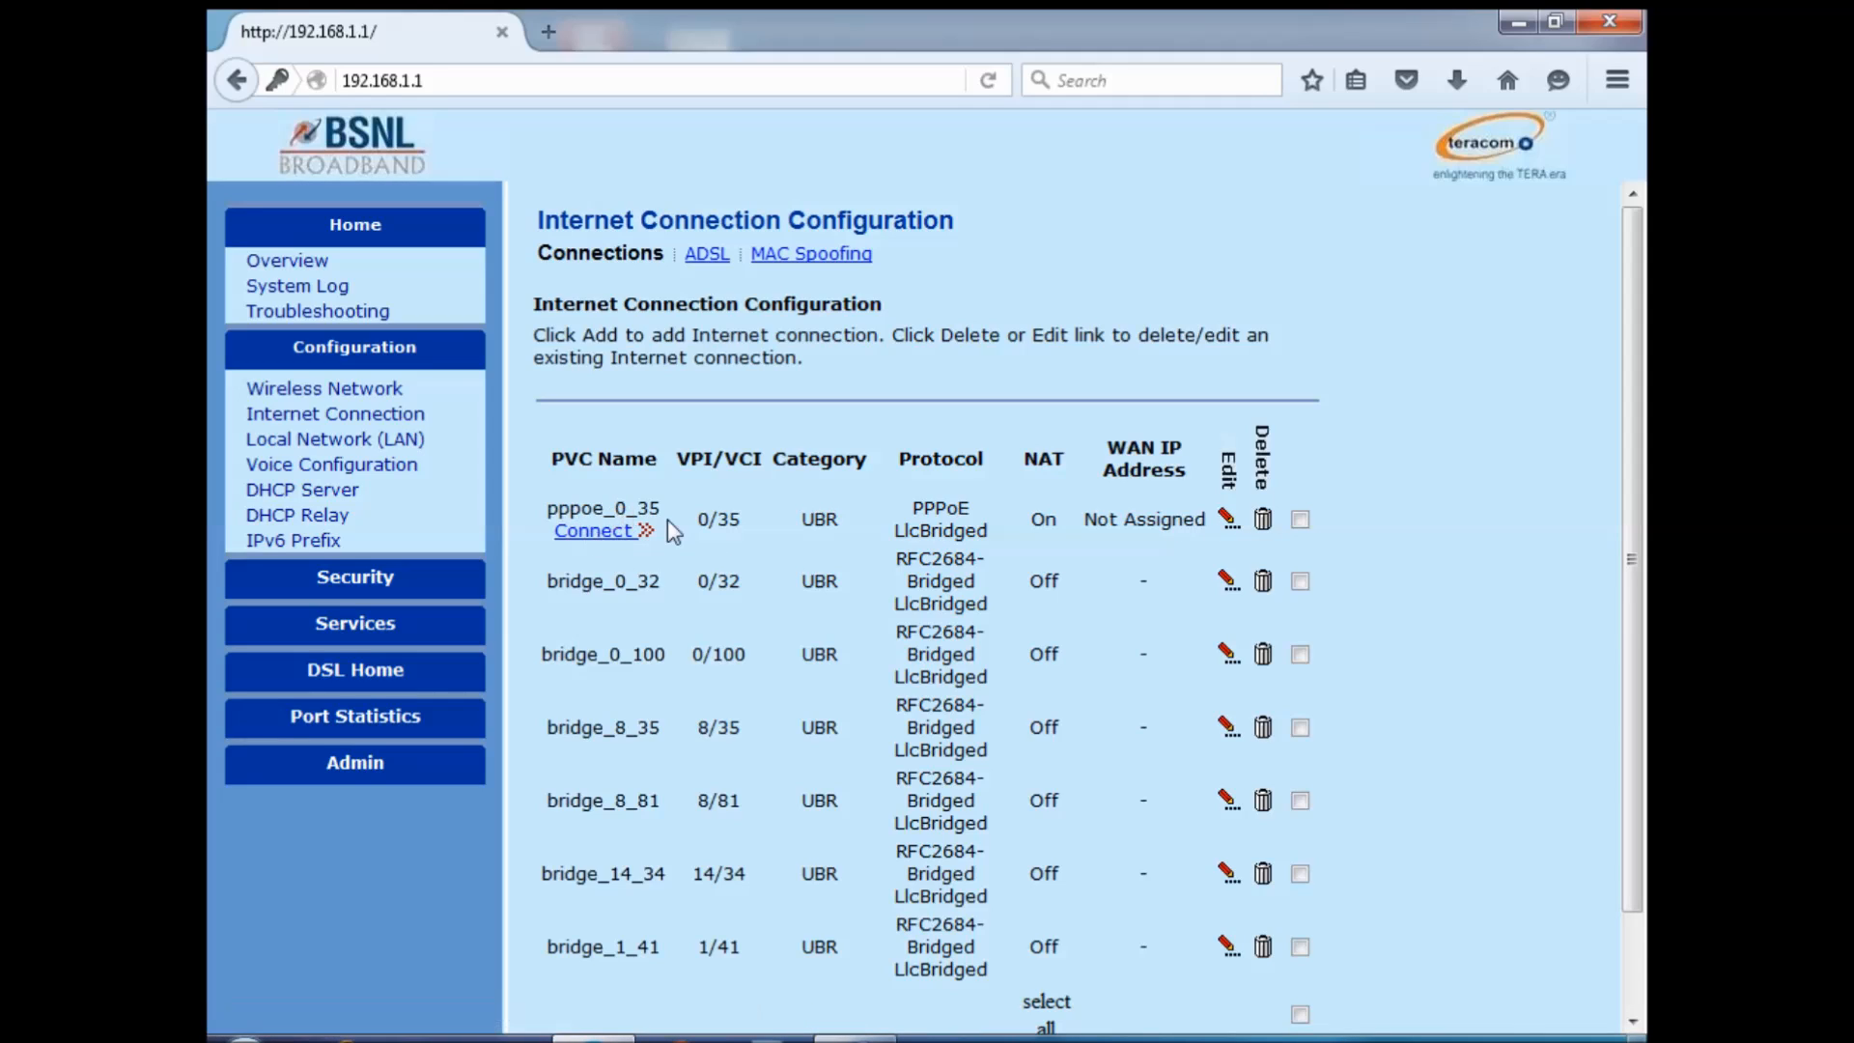
mouse_move(743, 537)
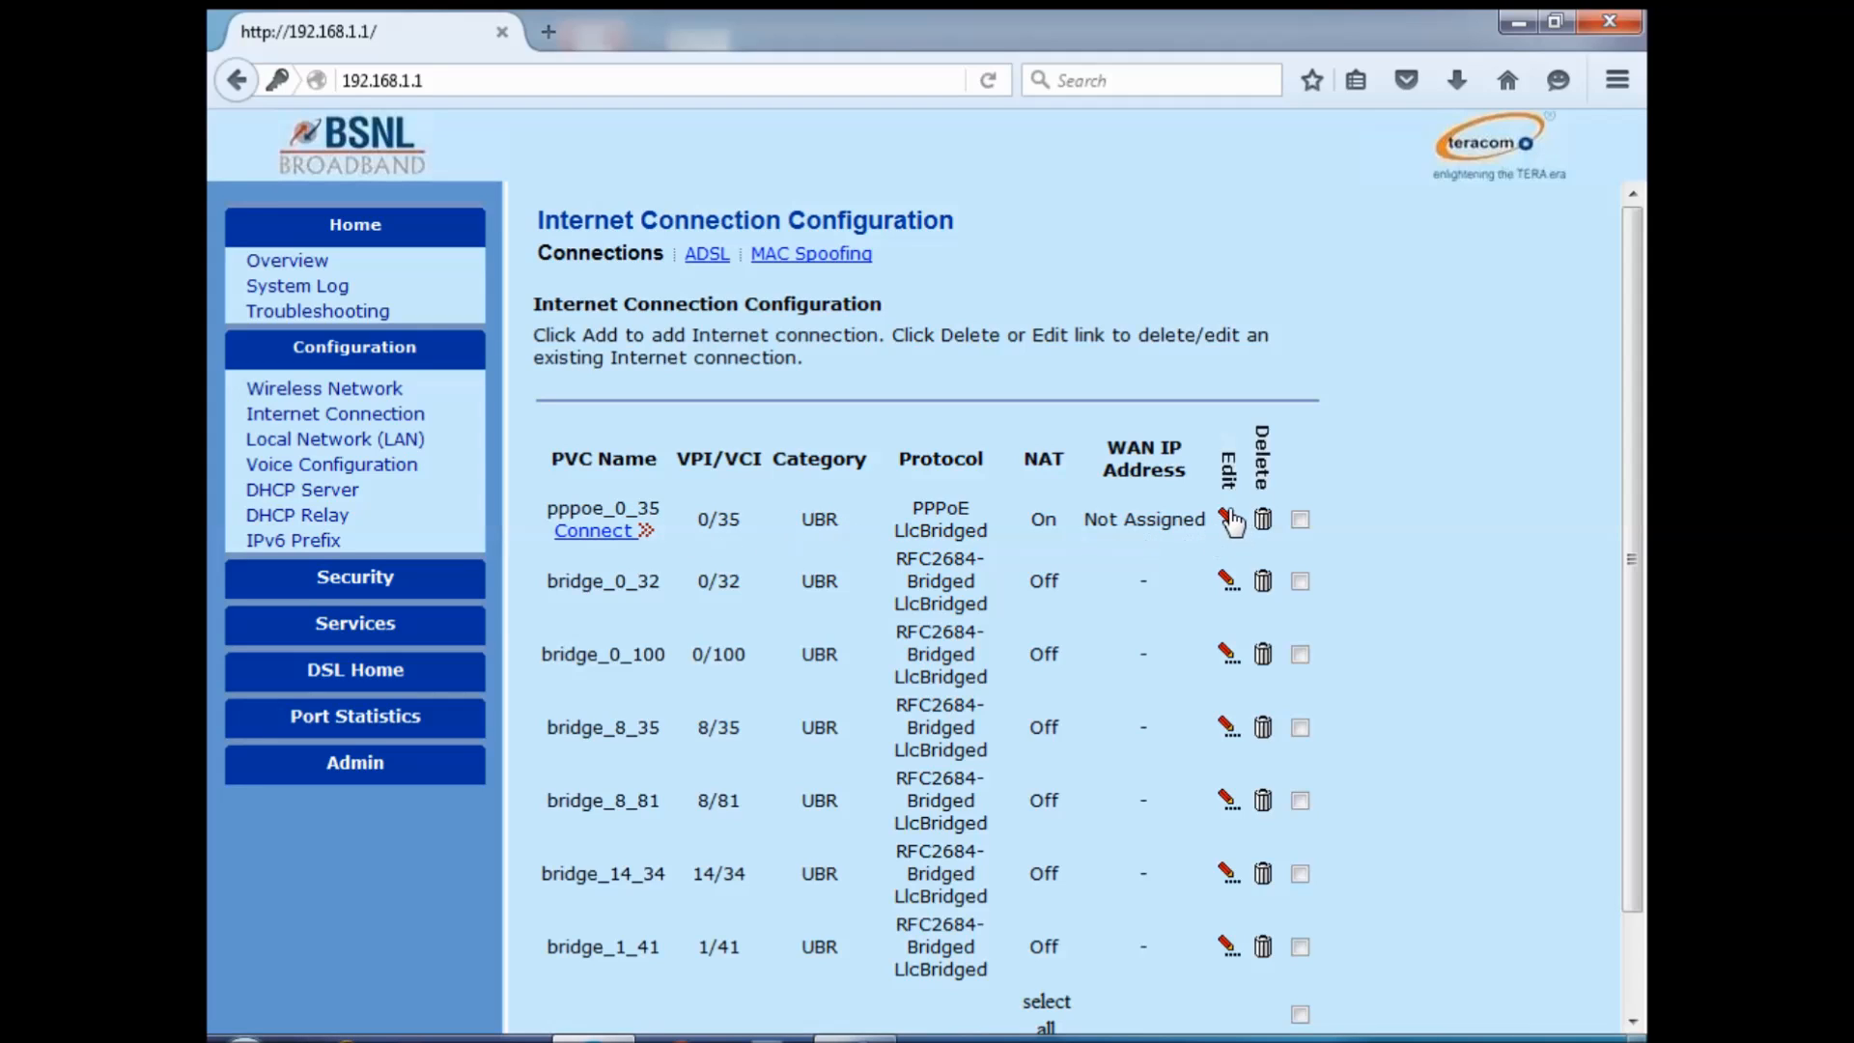
Step: Edit the pppoe_0_35 connection and accept its ATM PVC values unchanged
click(1228, 518)
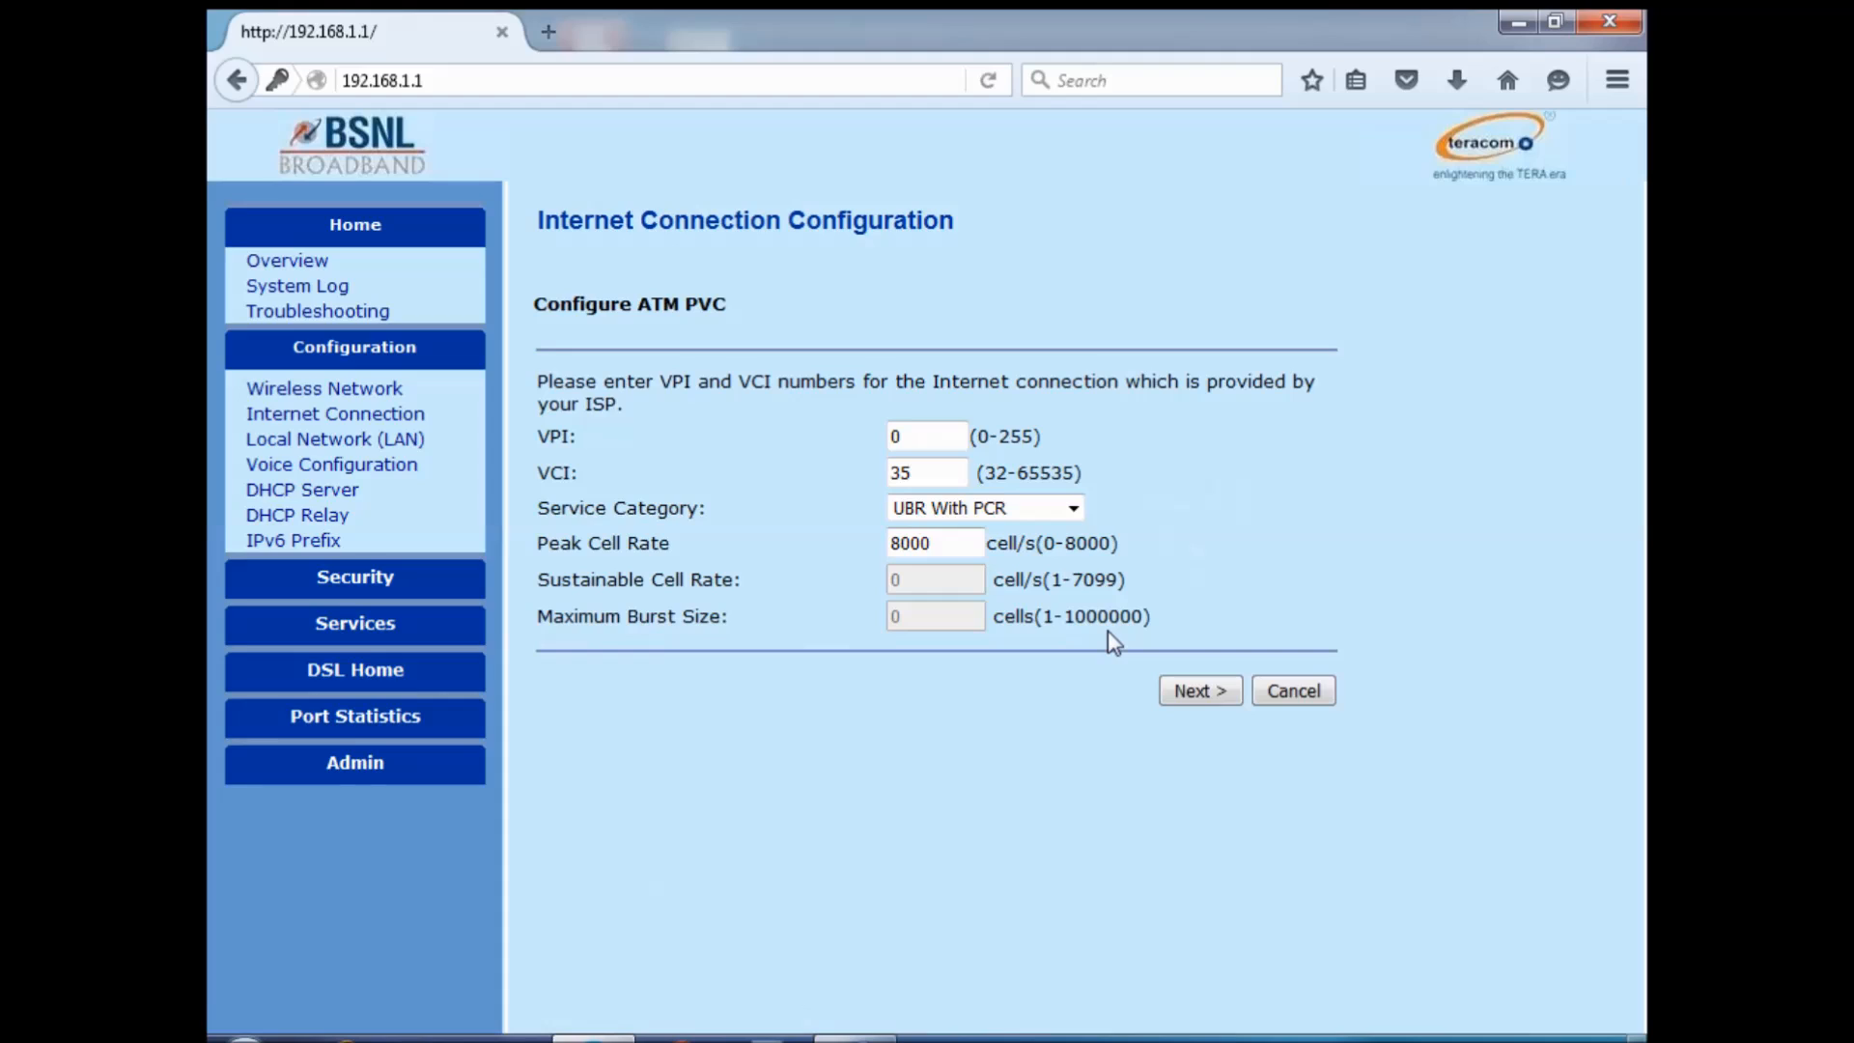
click(927, 436)
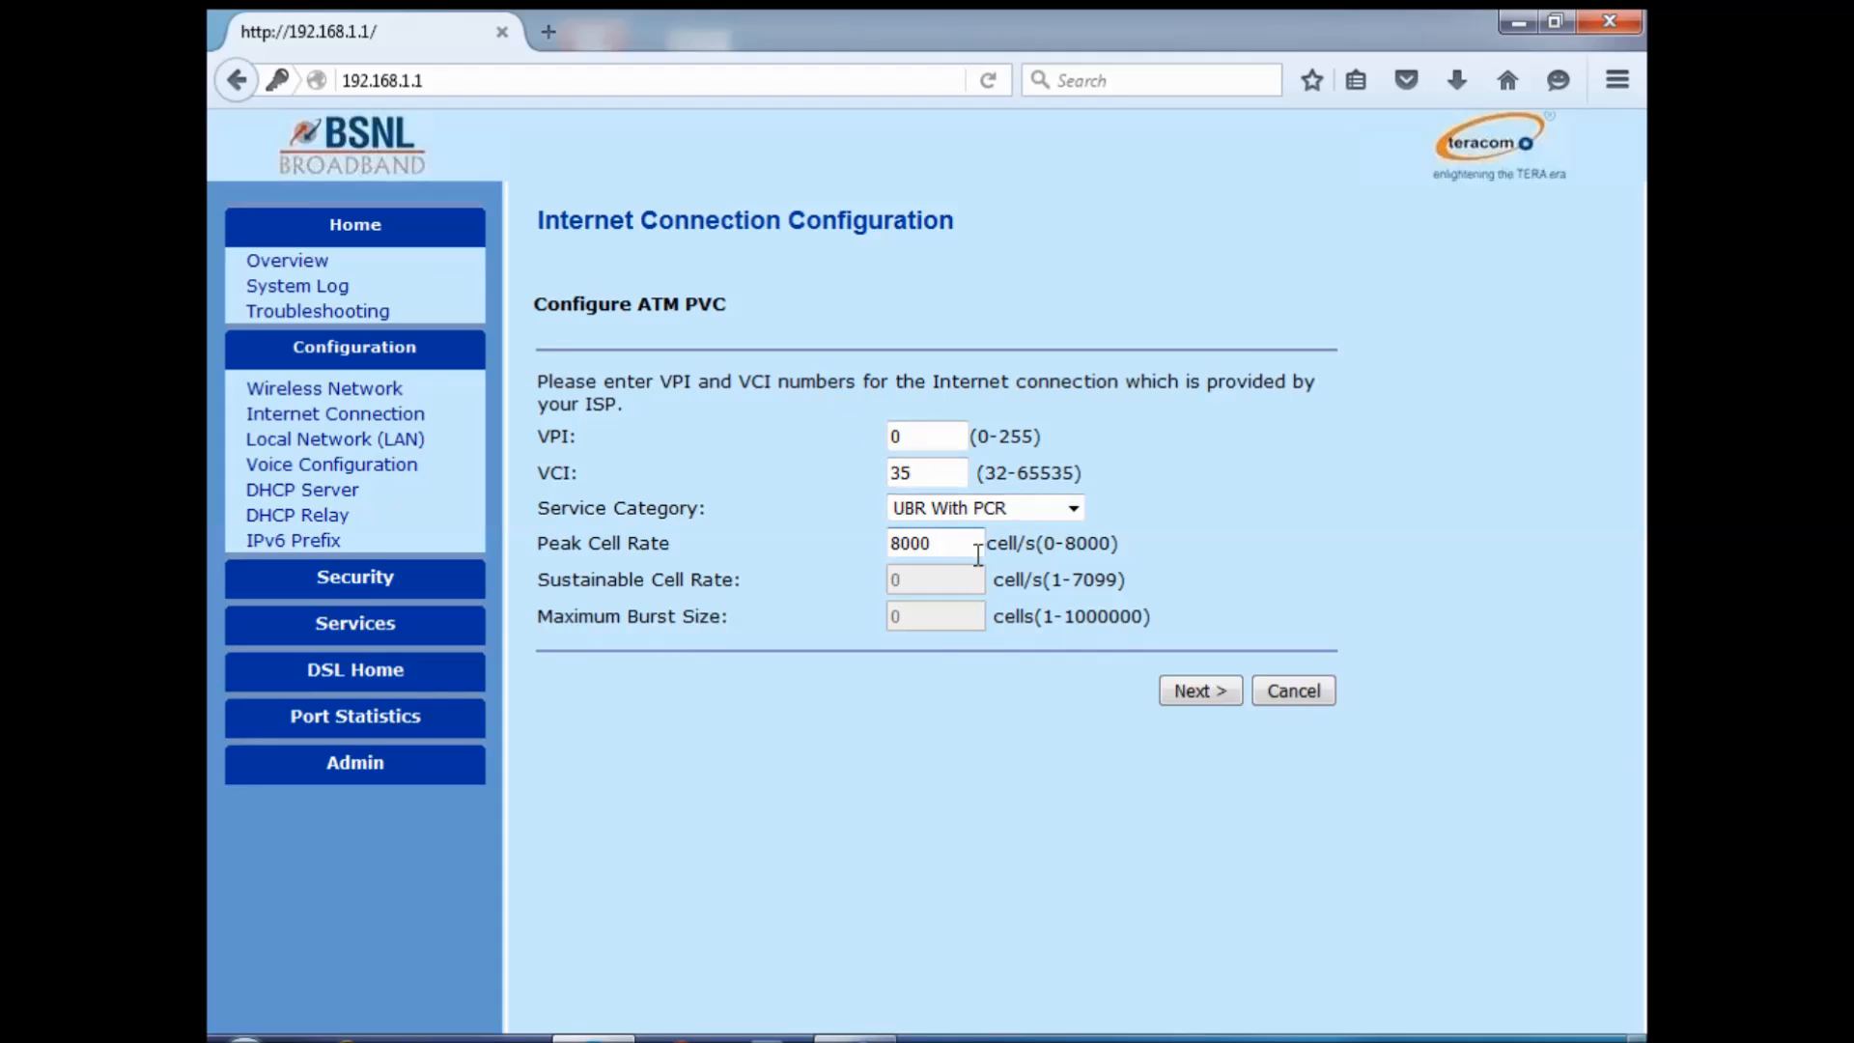
mouse_move(954, 545)
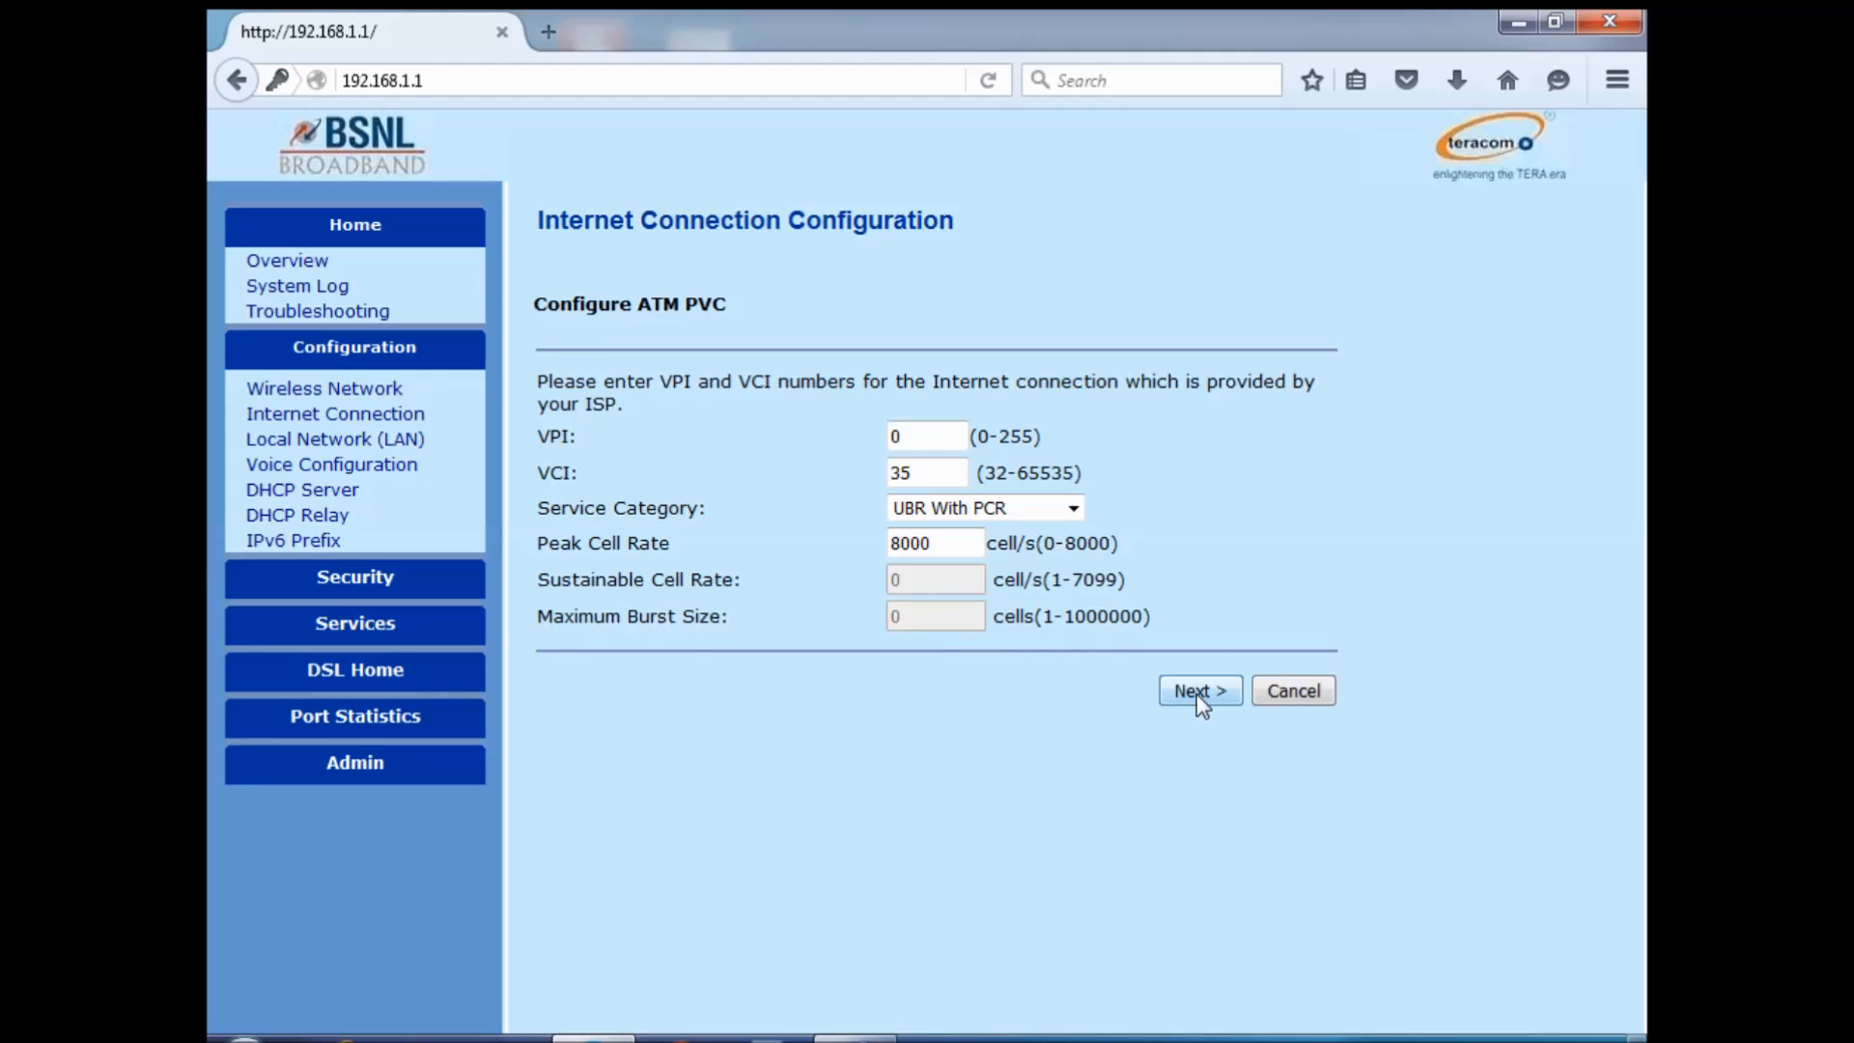
click(1199, 690)
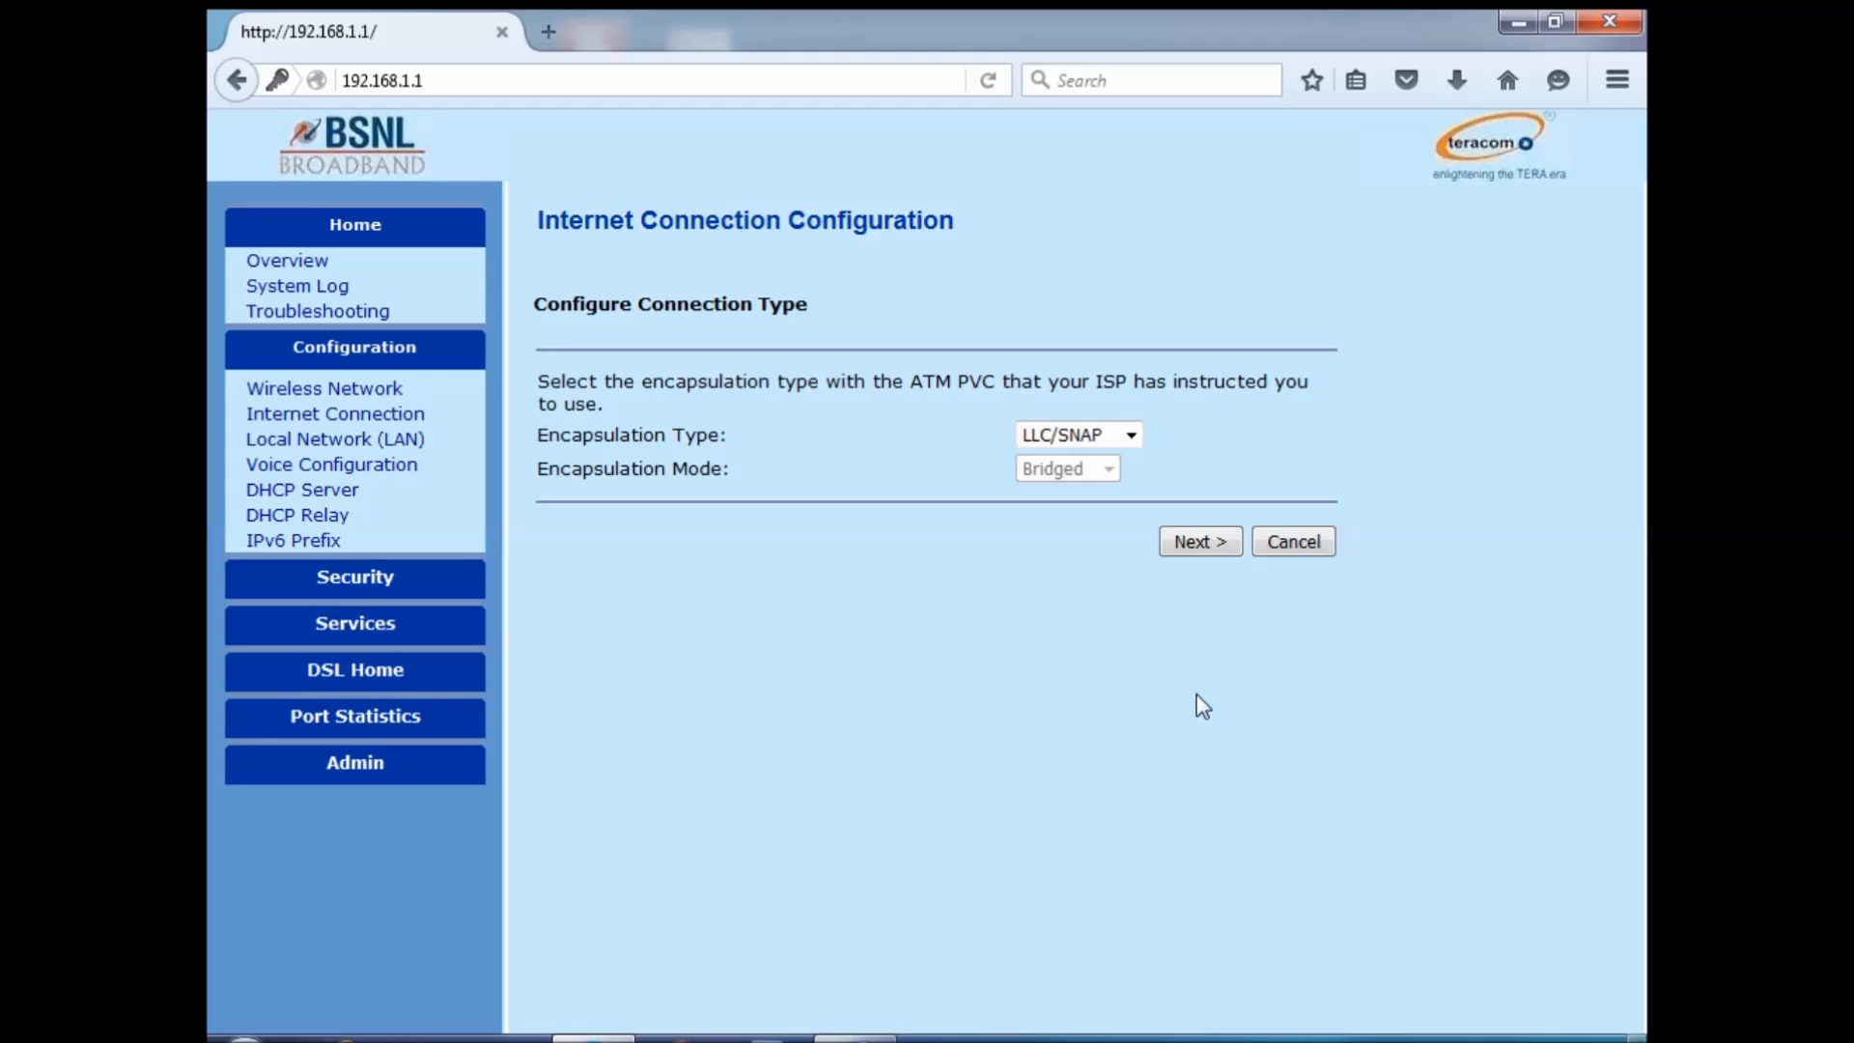
Step: Keep LLC/SNAP encapsulation and automatic WAN IP settings and continue
click(1132, 435)
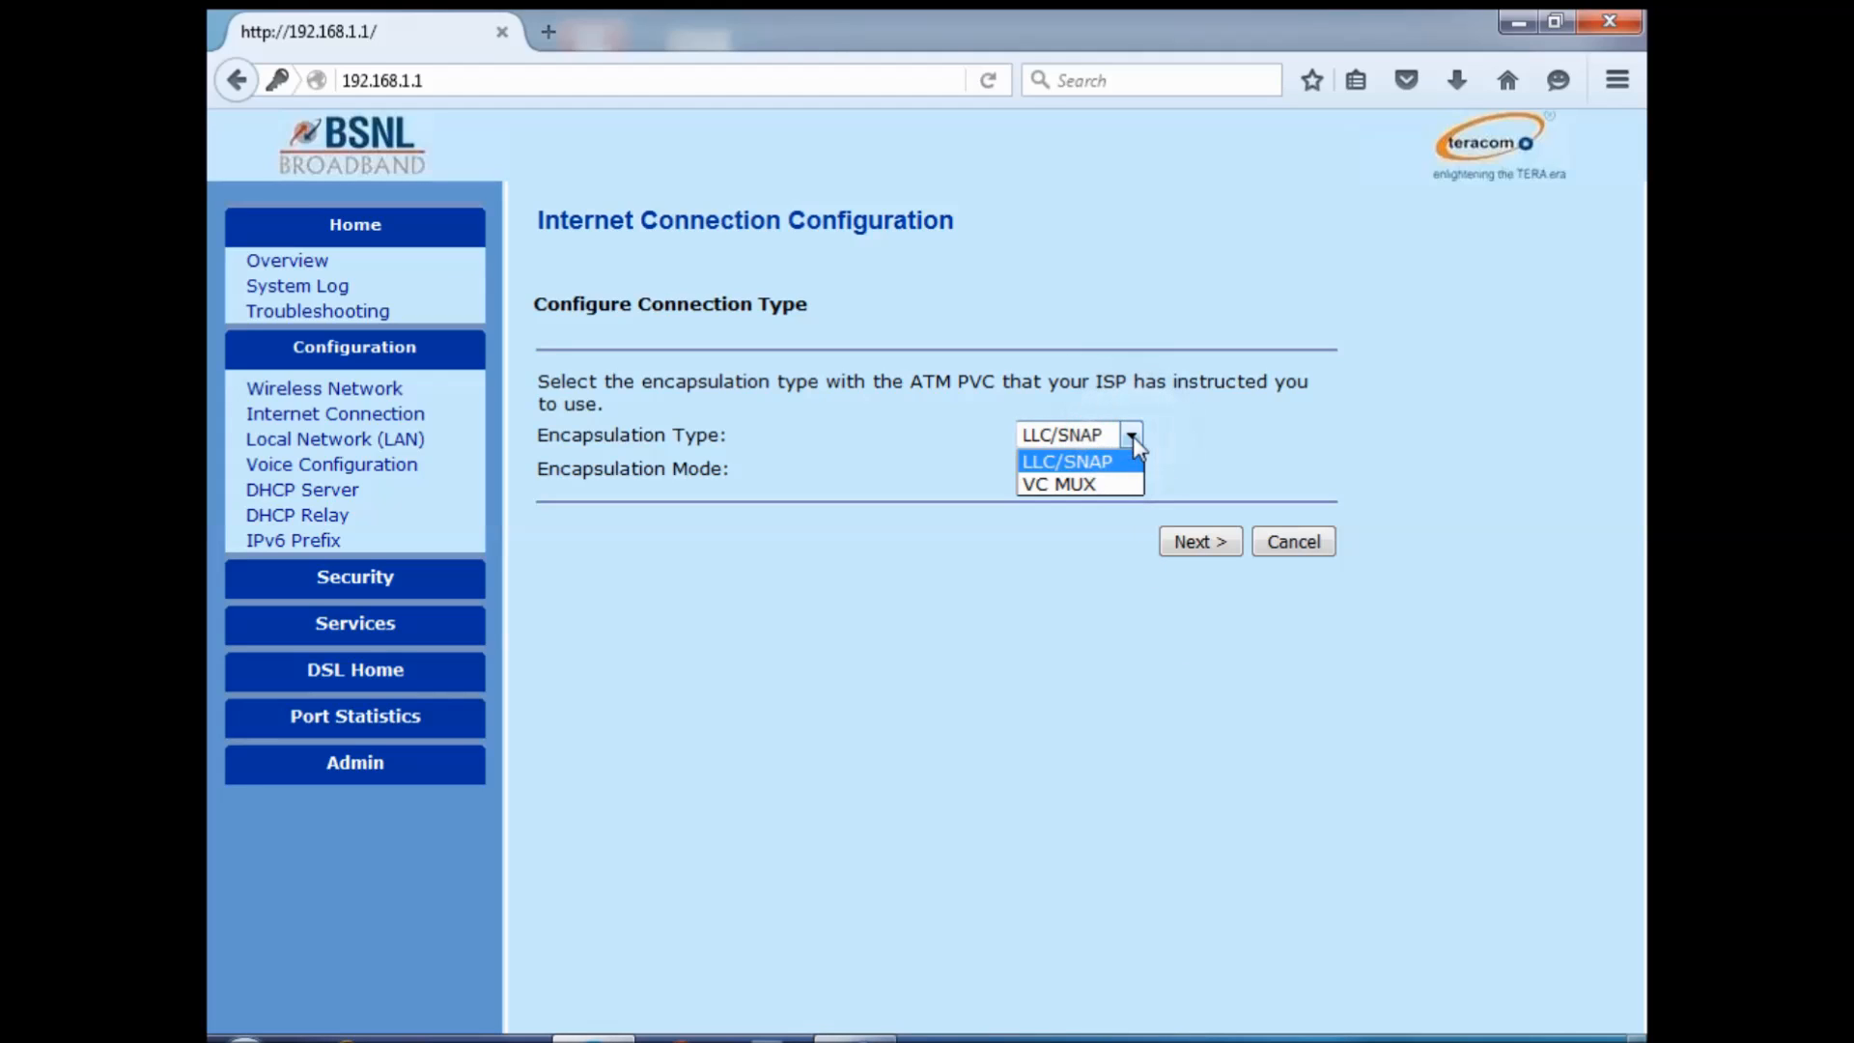
click(1070, 461)
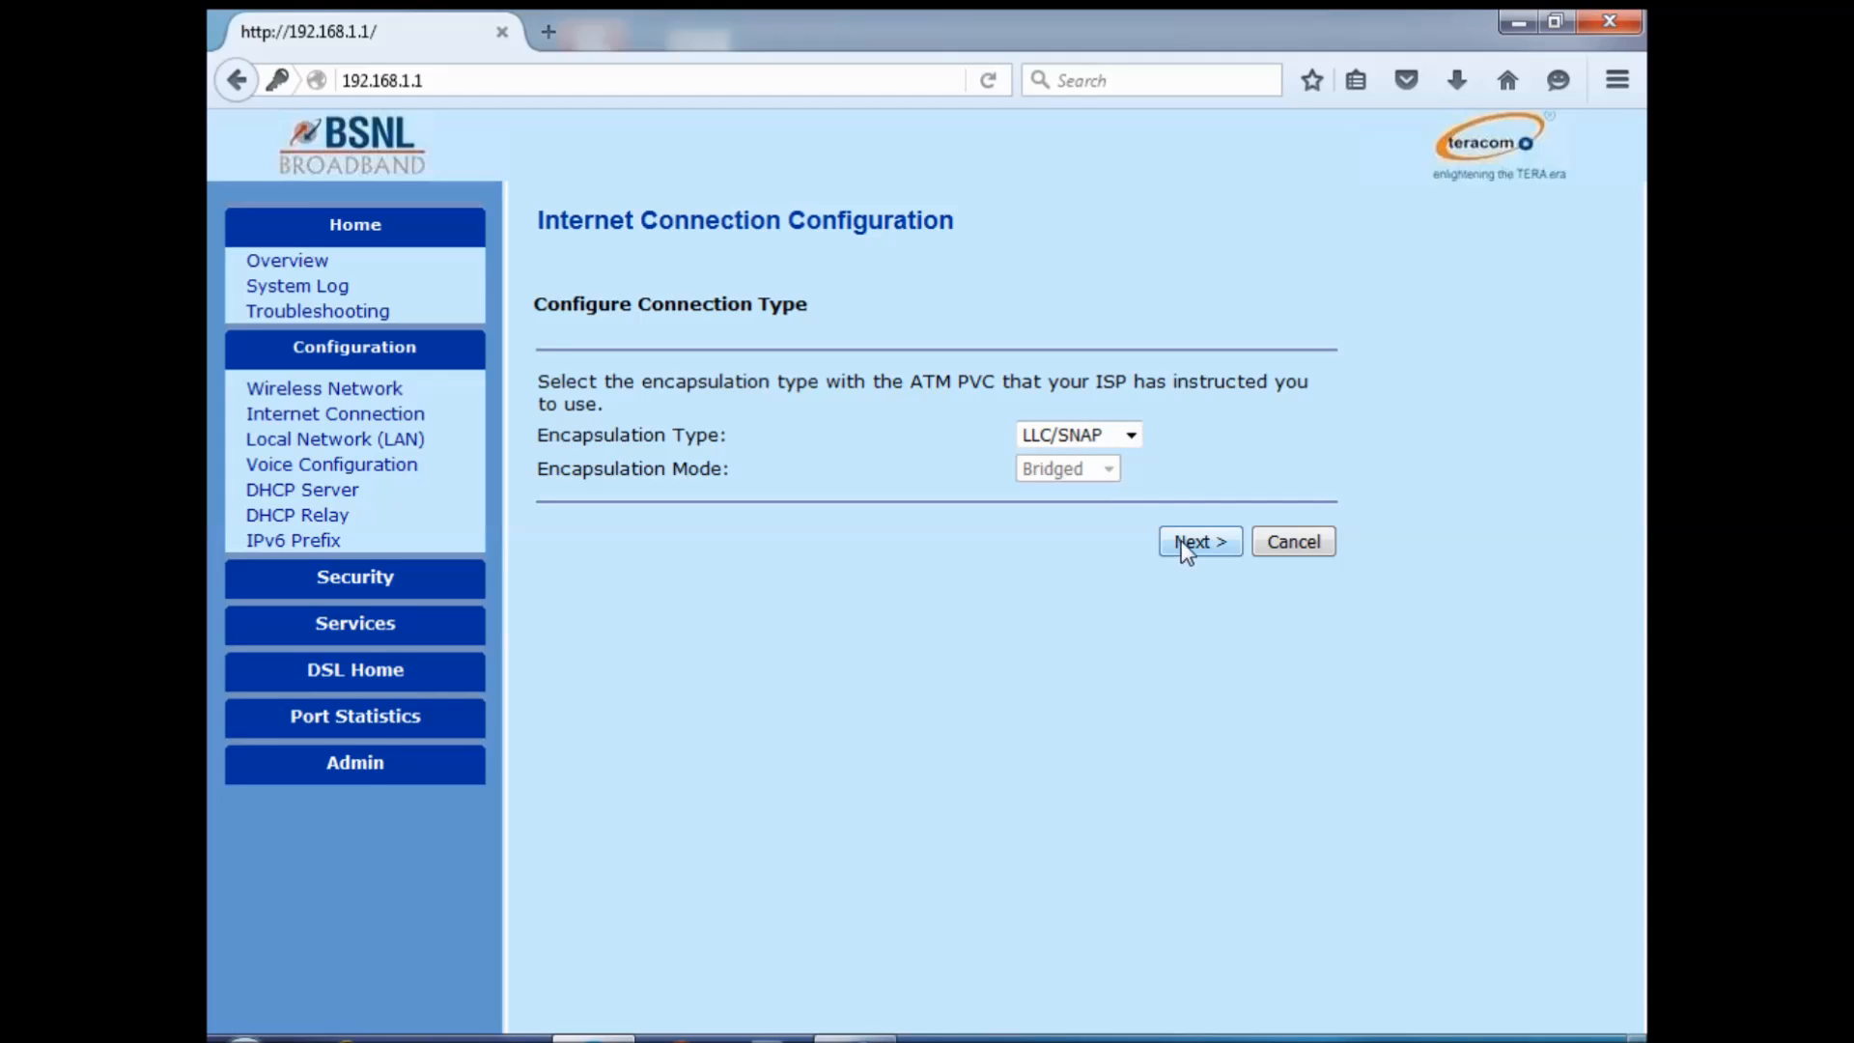
click(1199, 541)
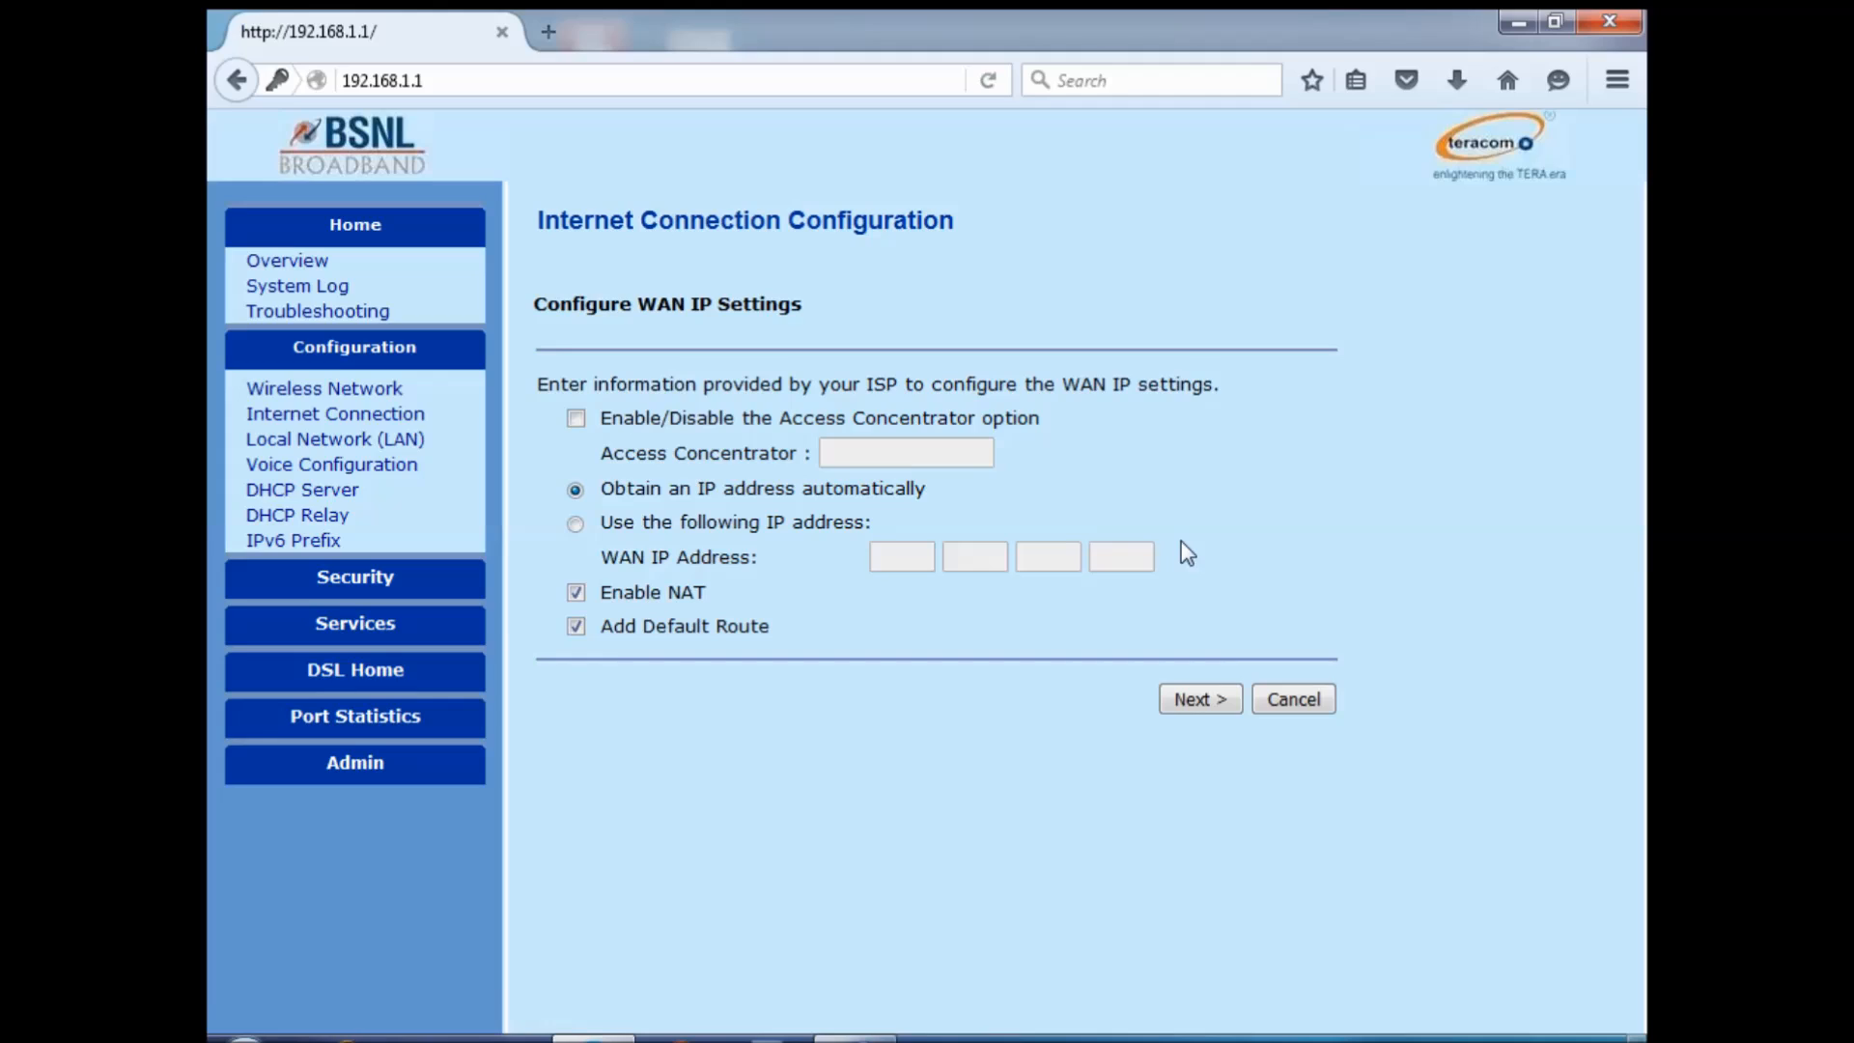
mouse_move(1185, 722)
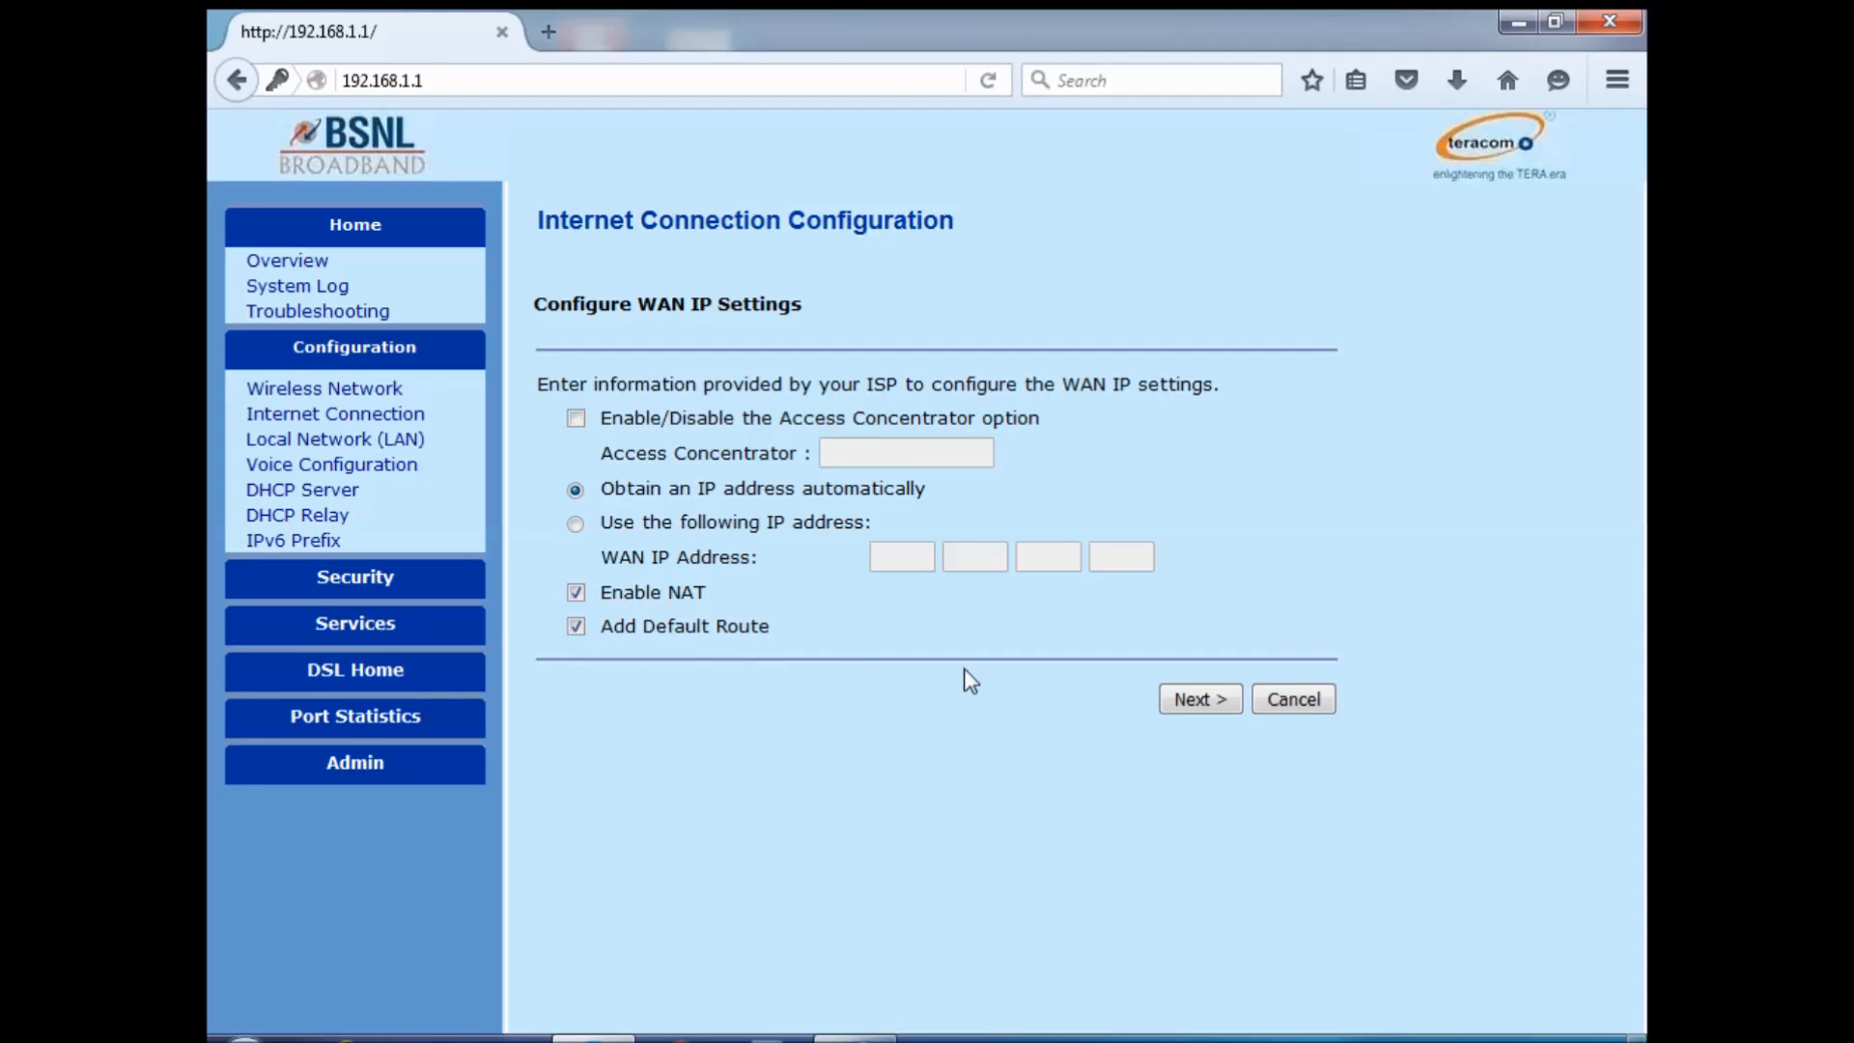
click(1199, 699)
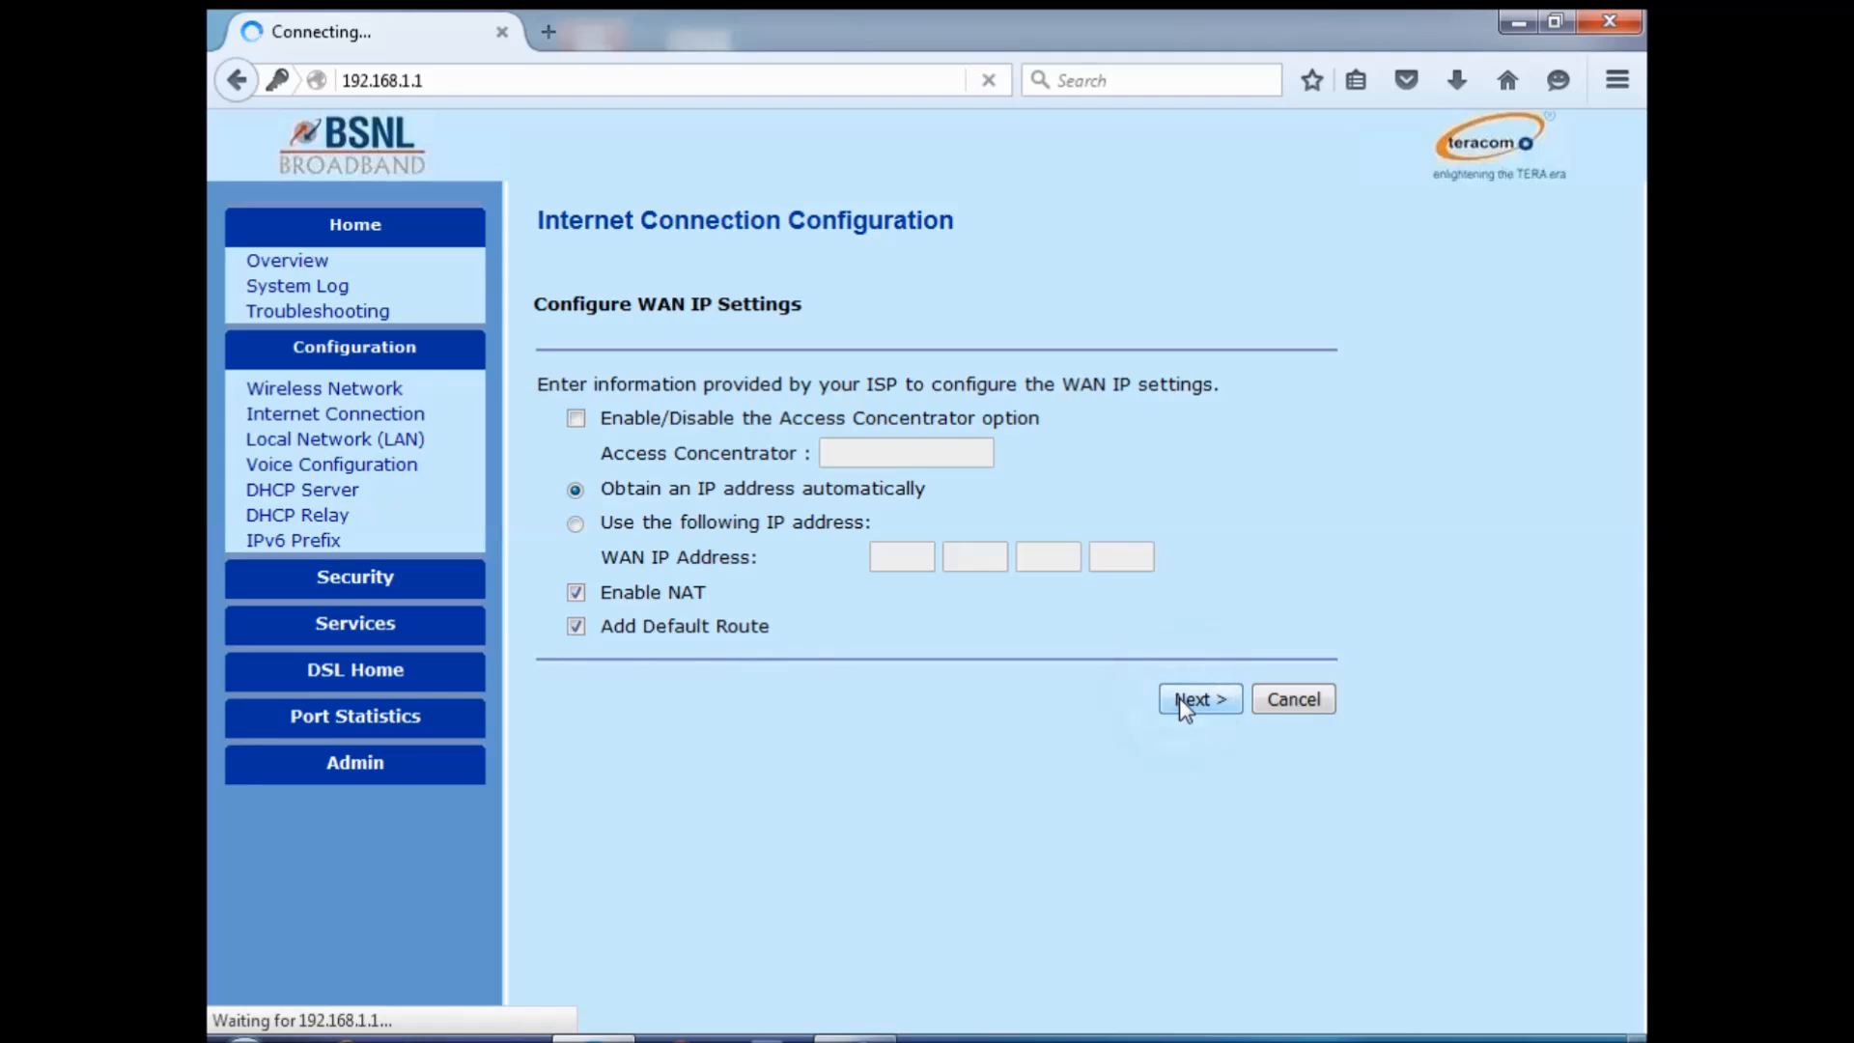
Step: Clear the old 'multiplay' value from the Broadband User Name field
click(1200, 699)
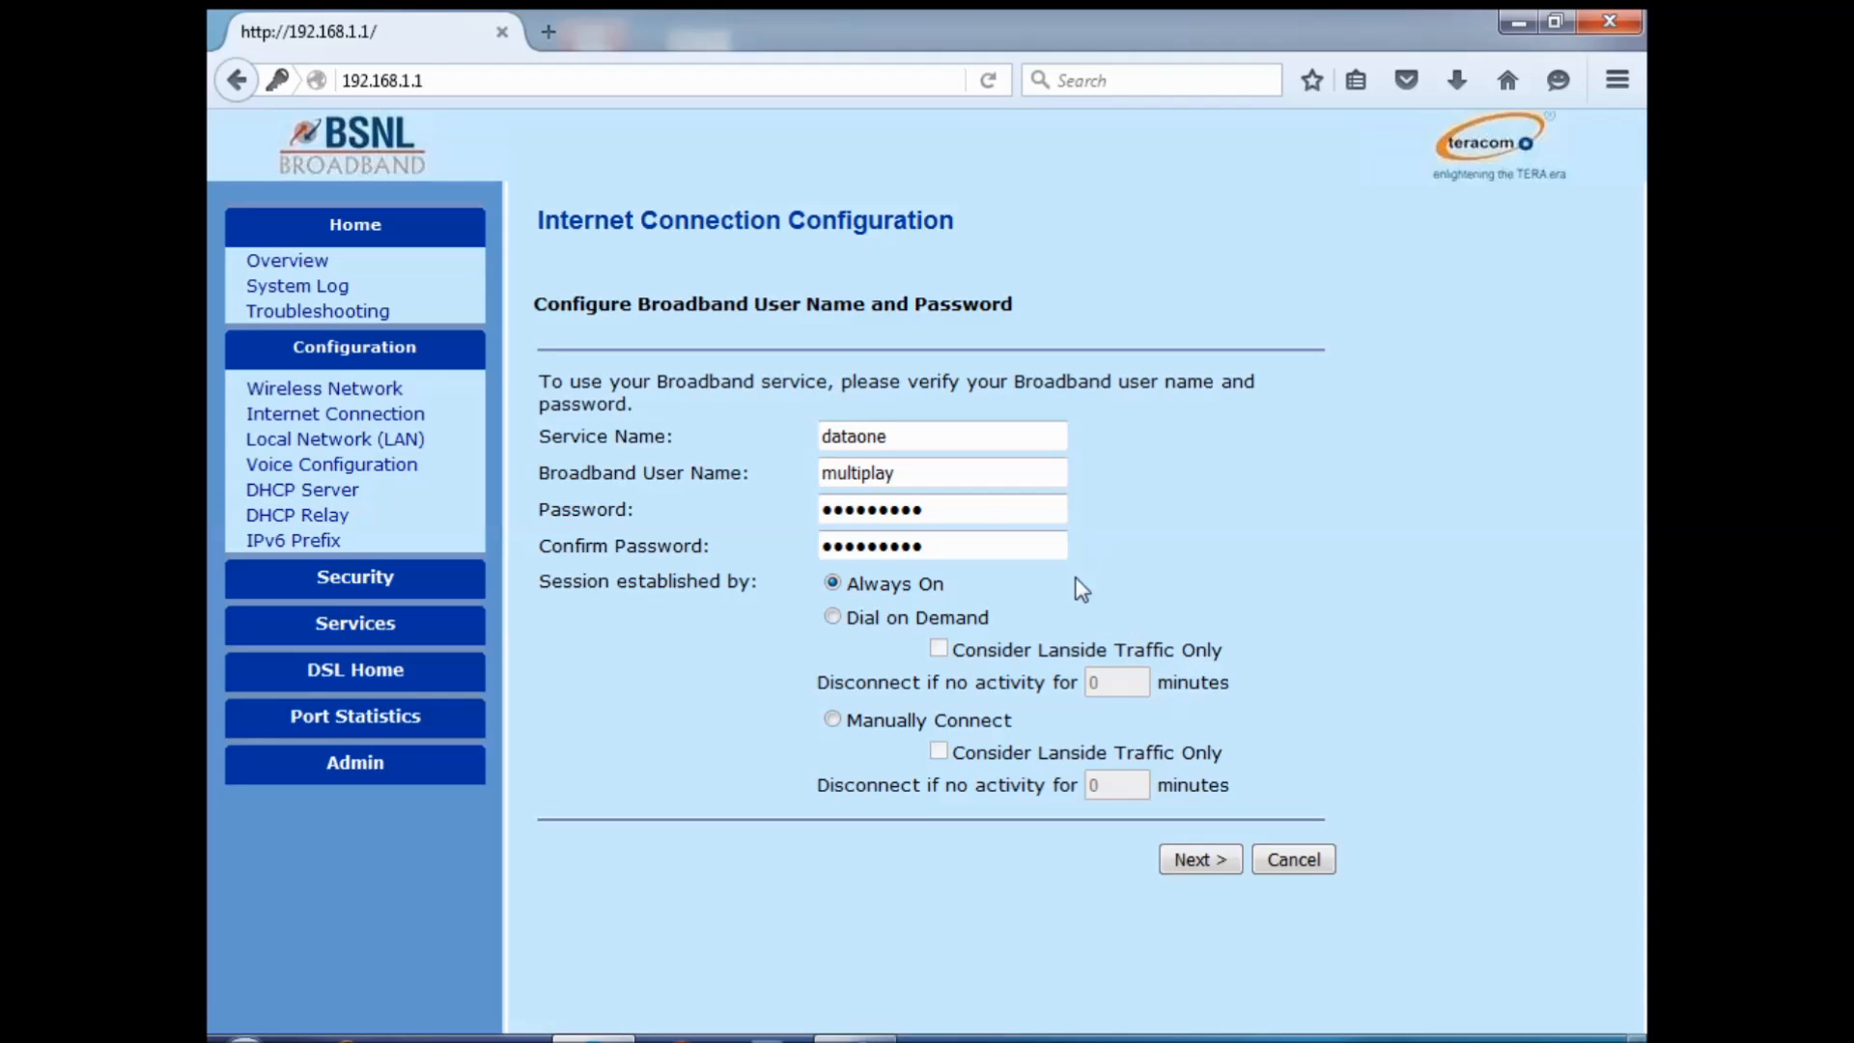
click(894, 437)
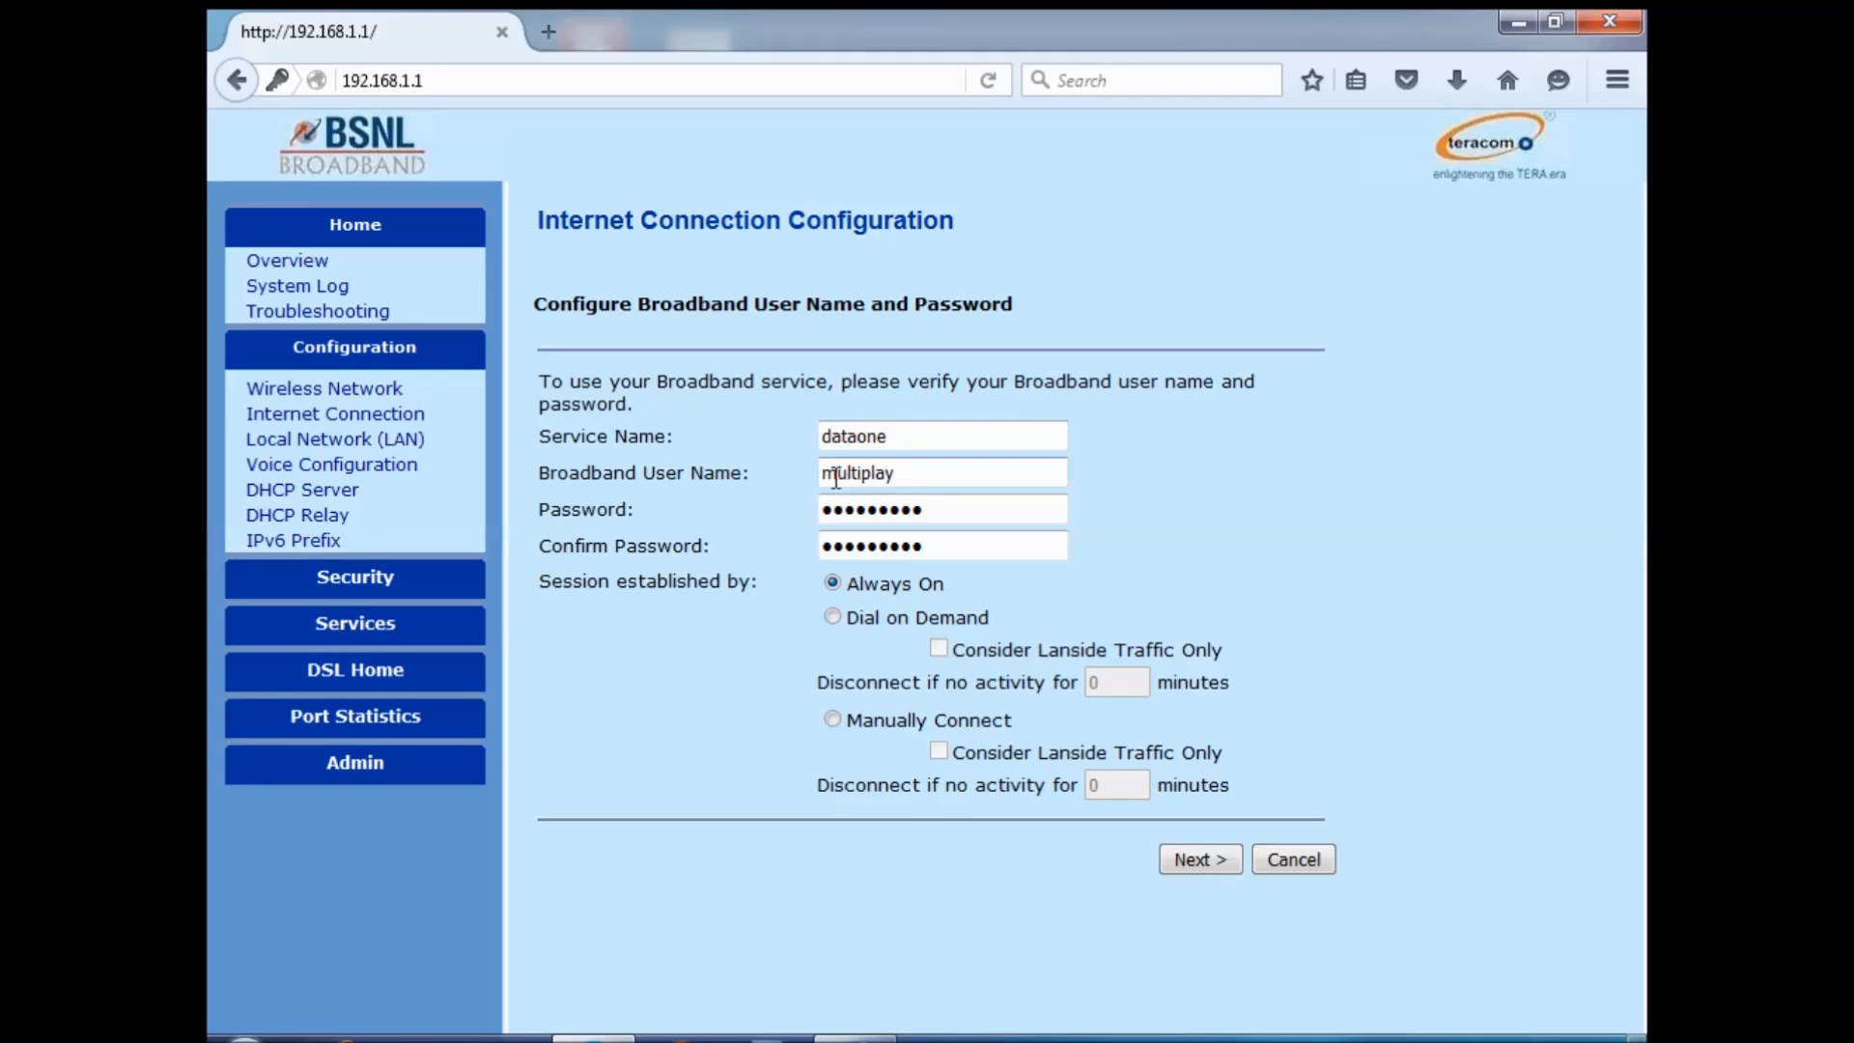
double_click(857, 471)
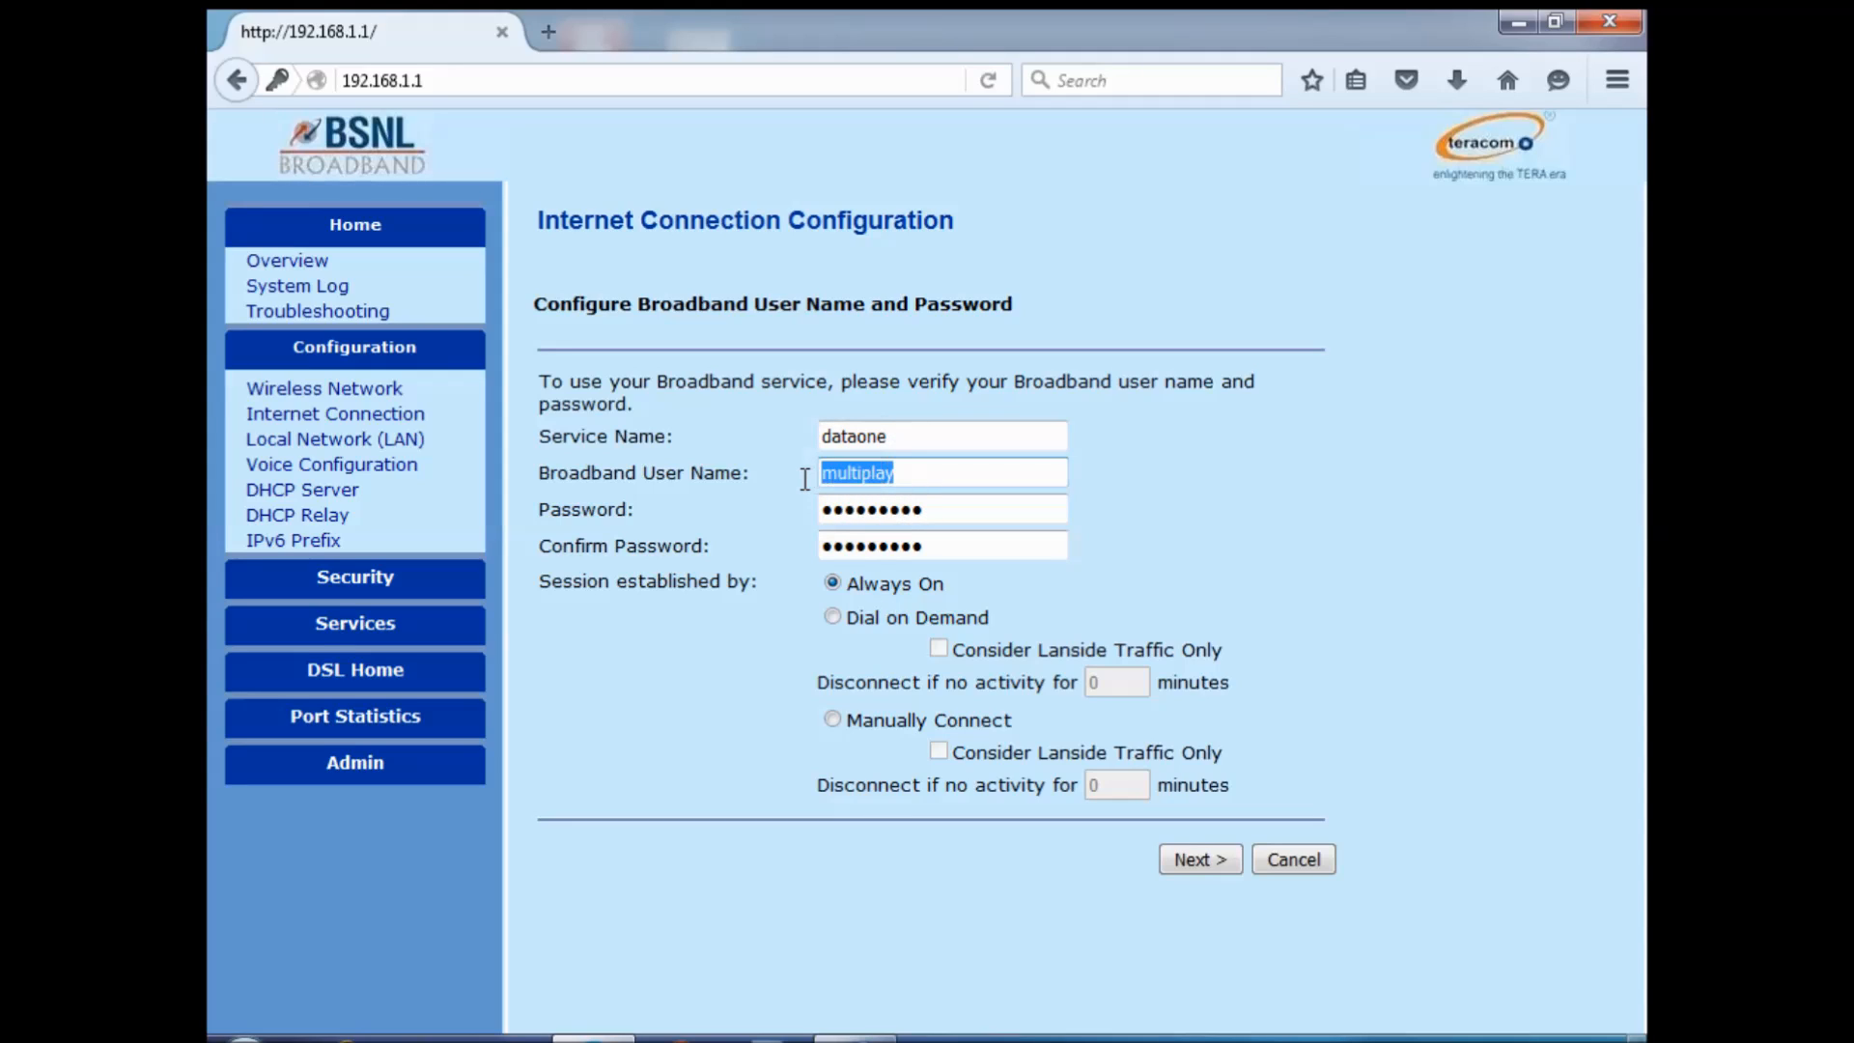
key(Delete)
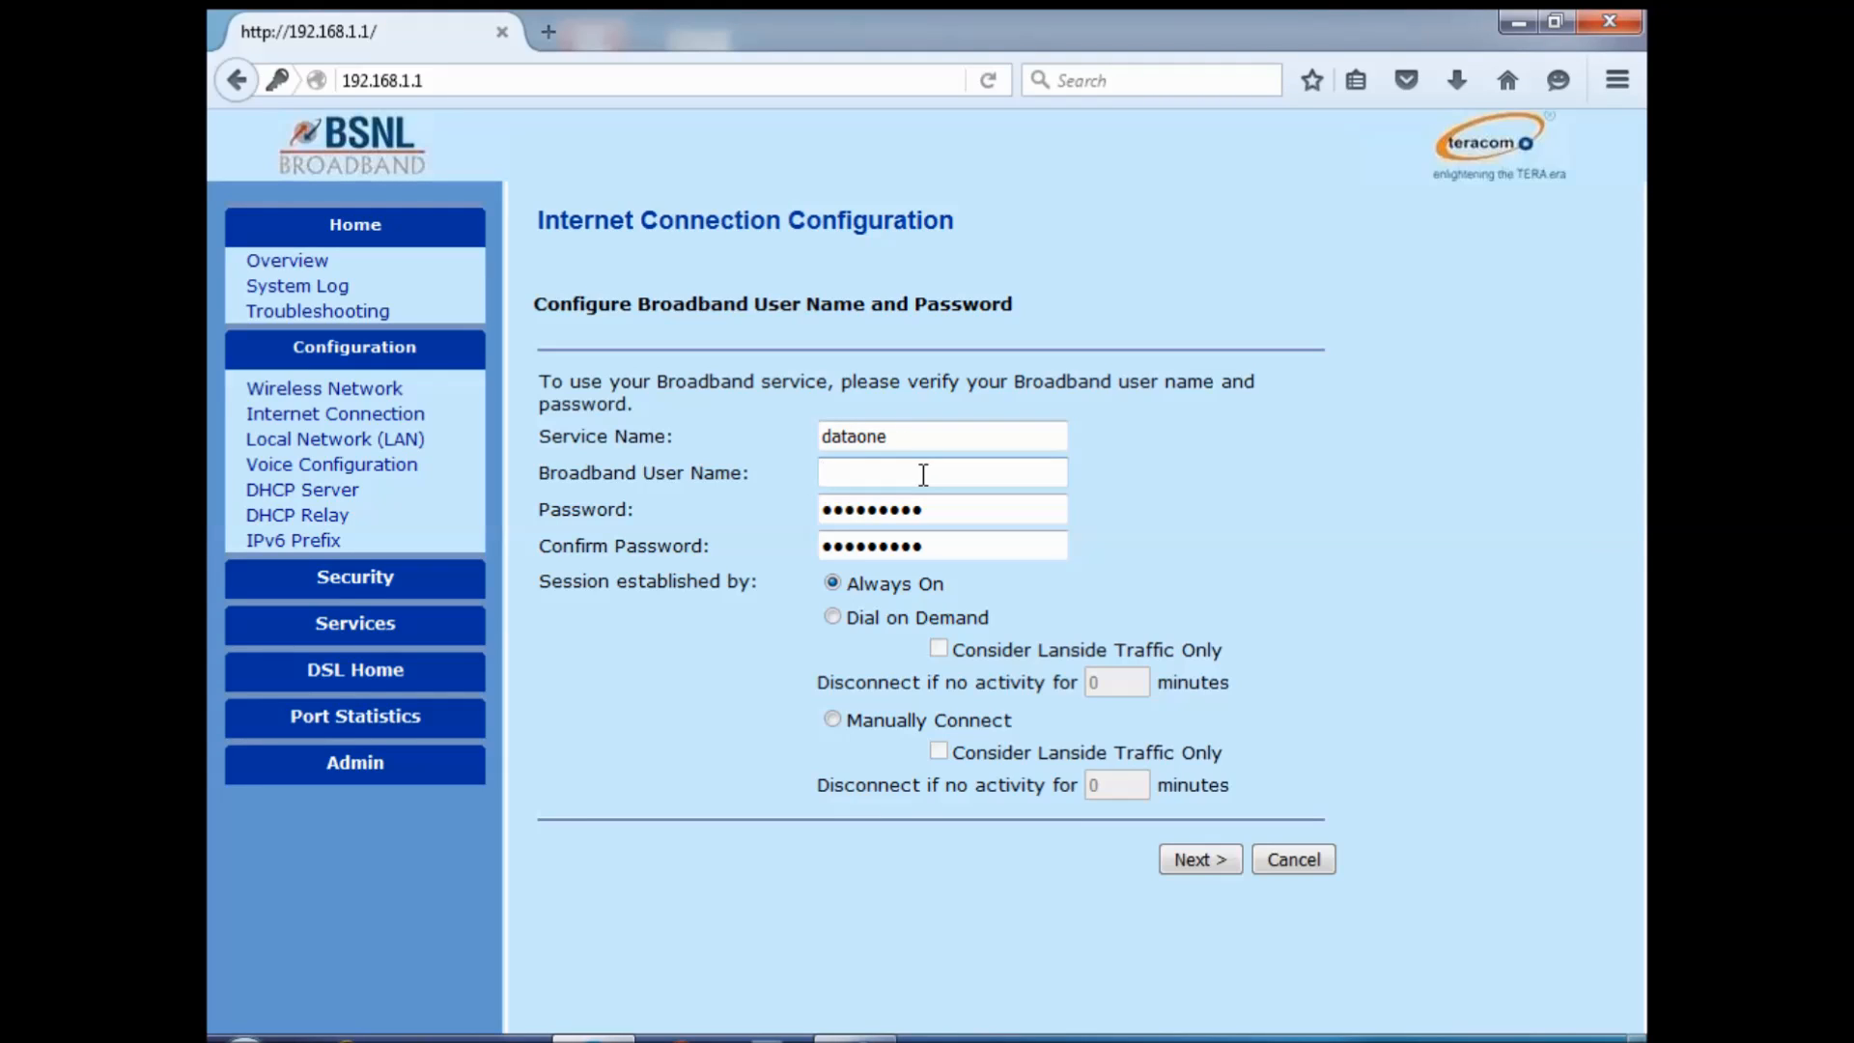
text(d)
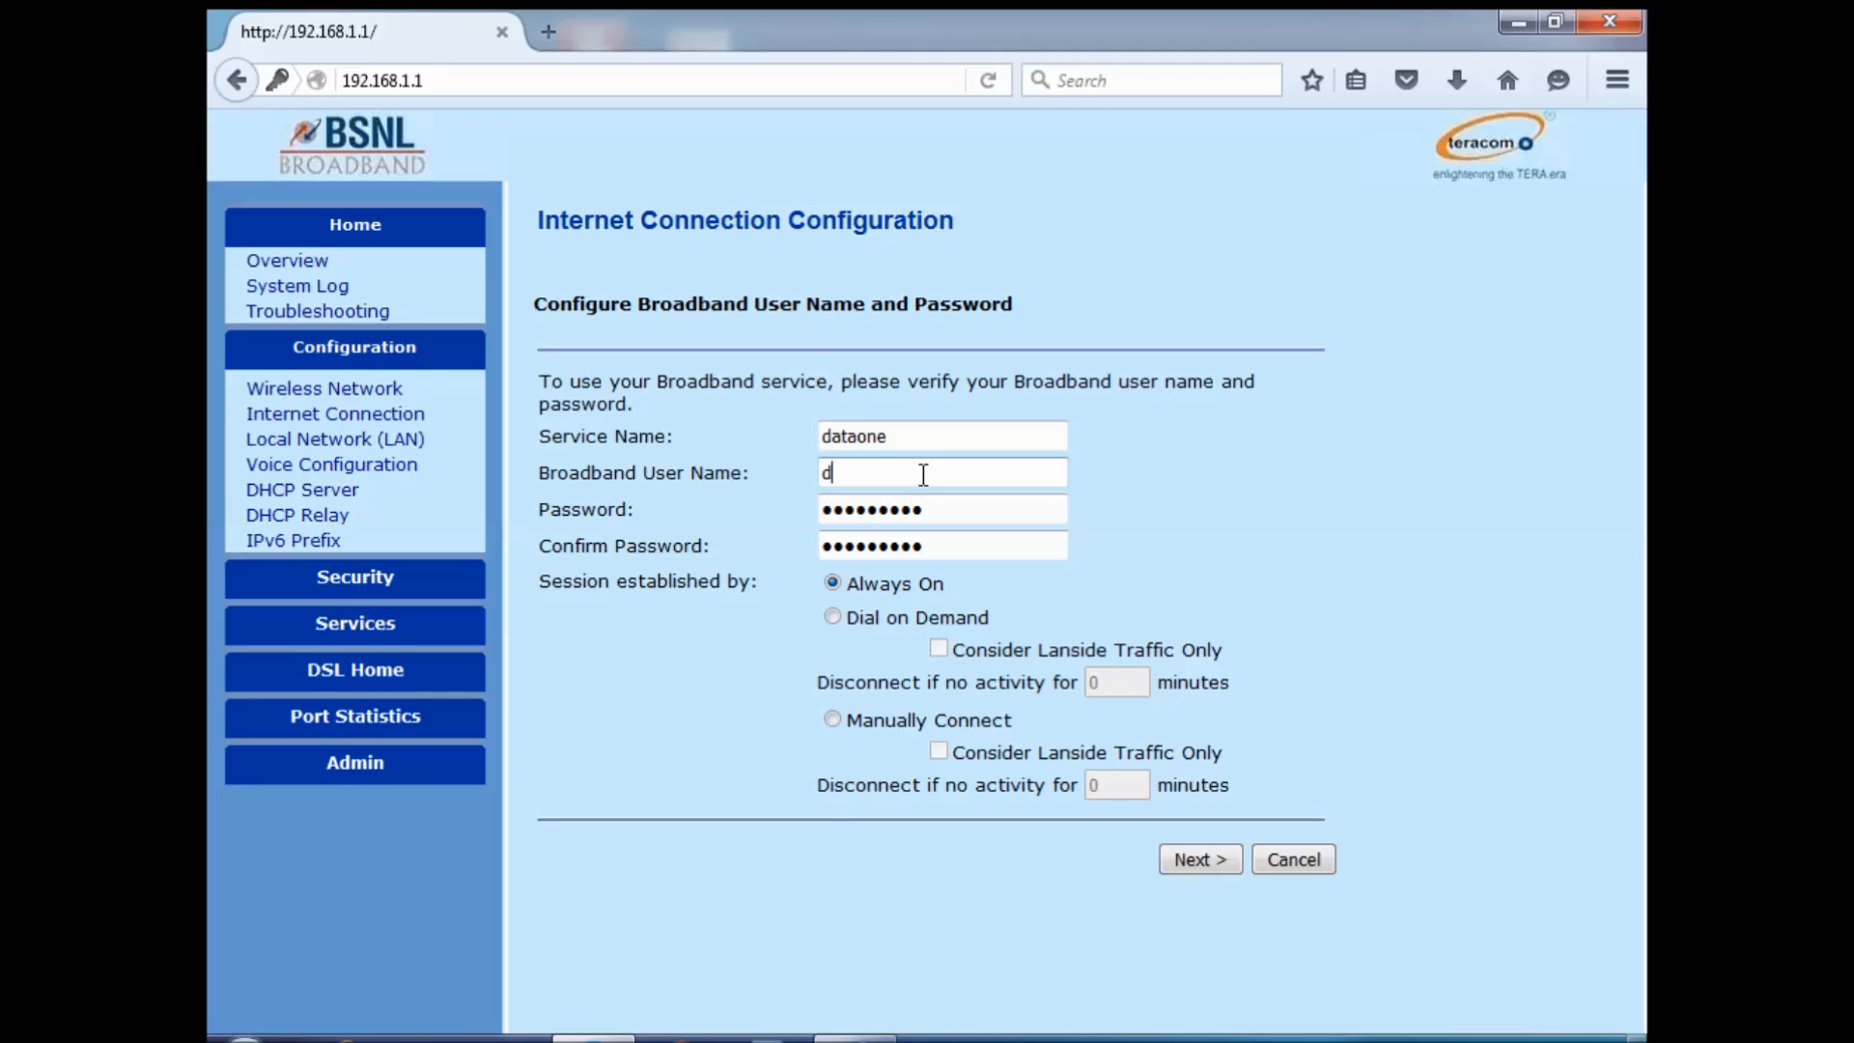
text(v)
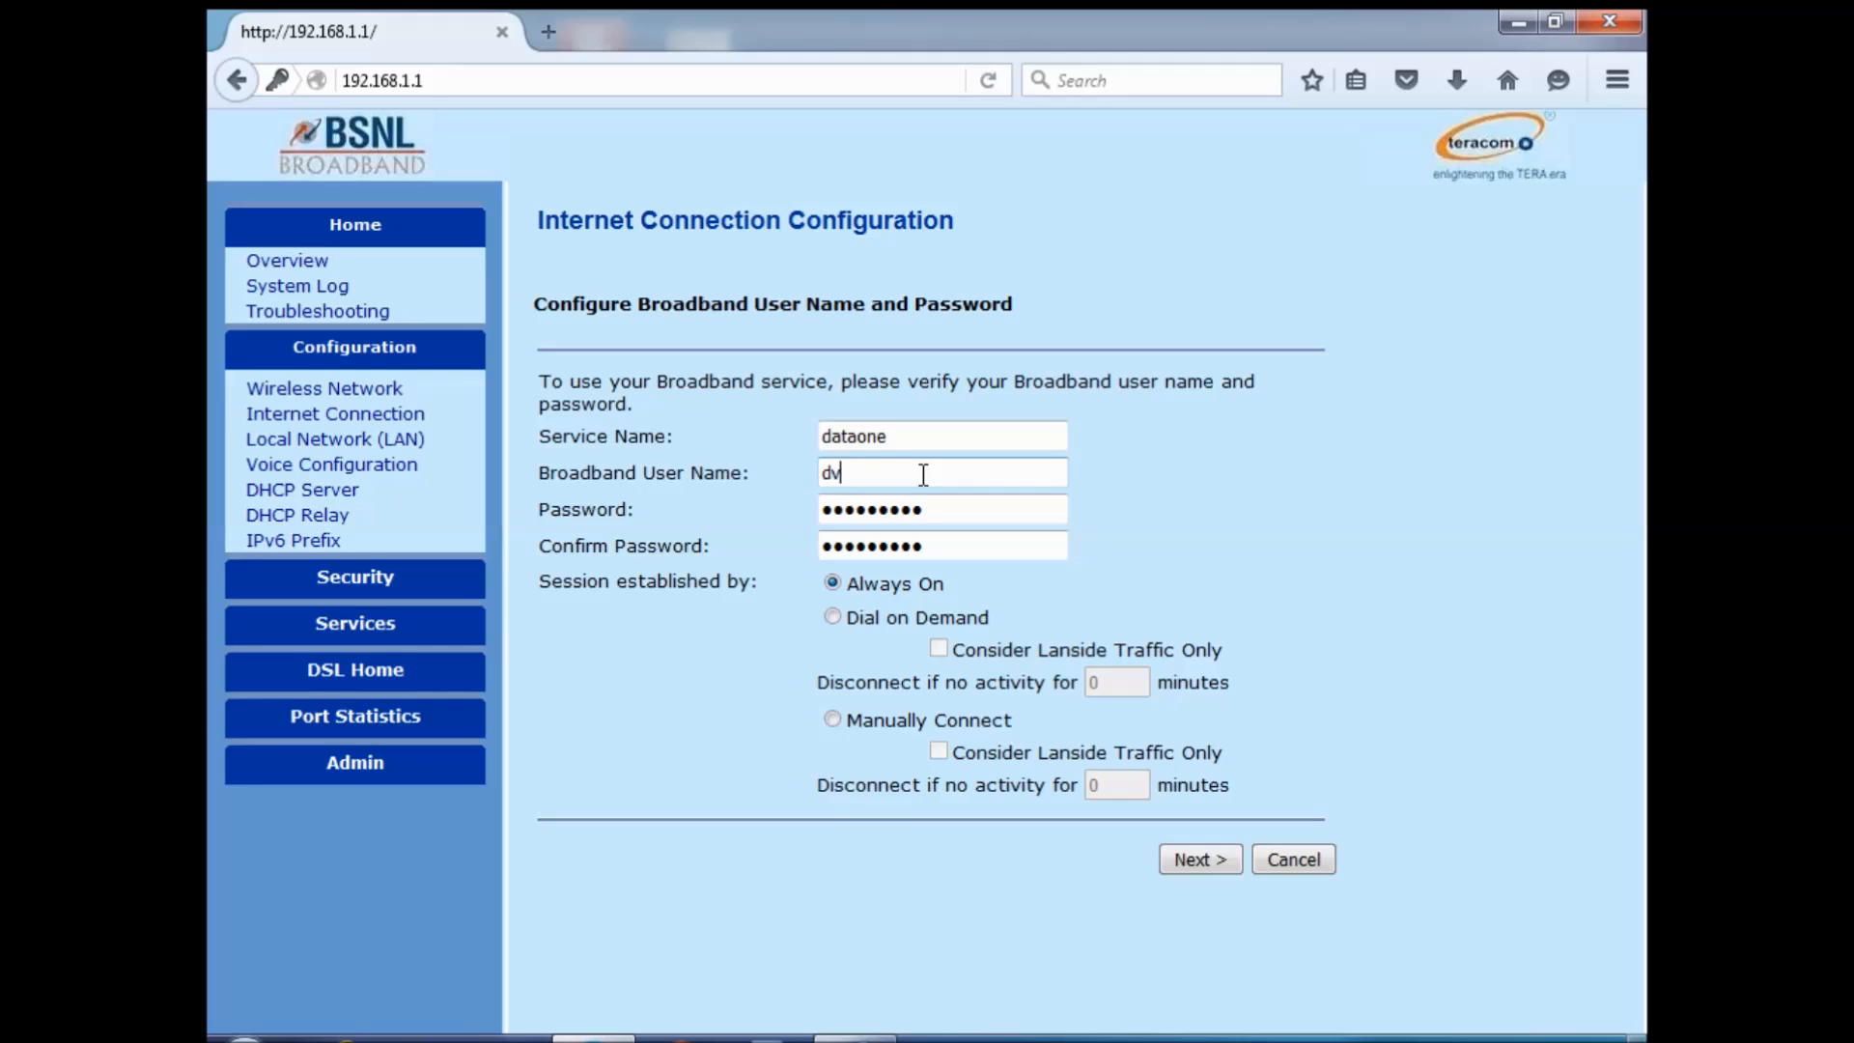
text(1)
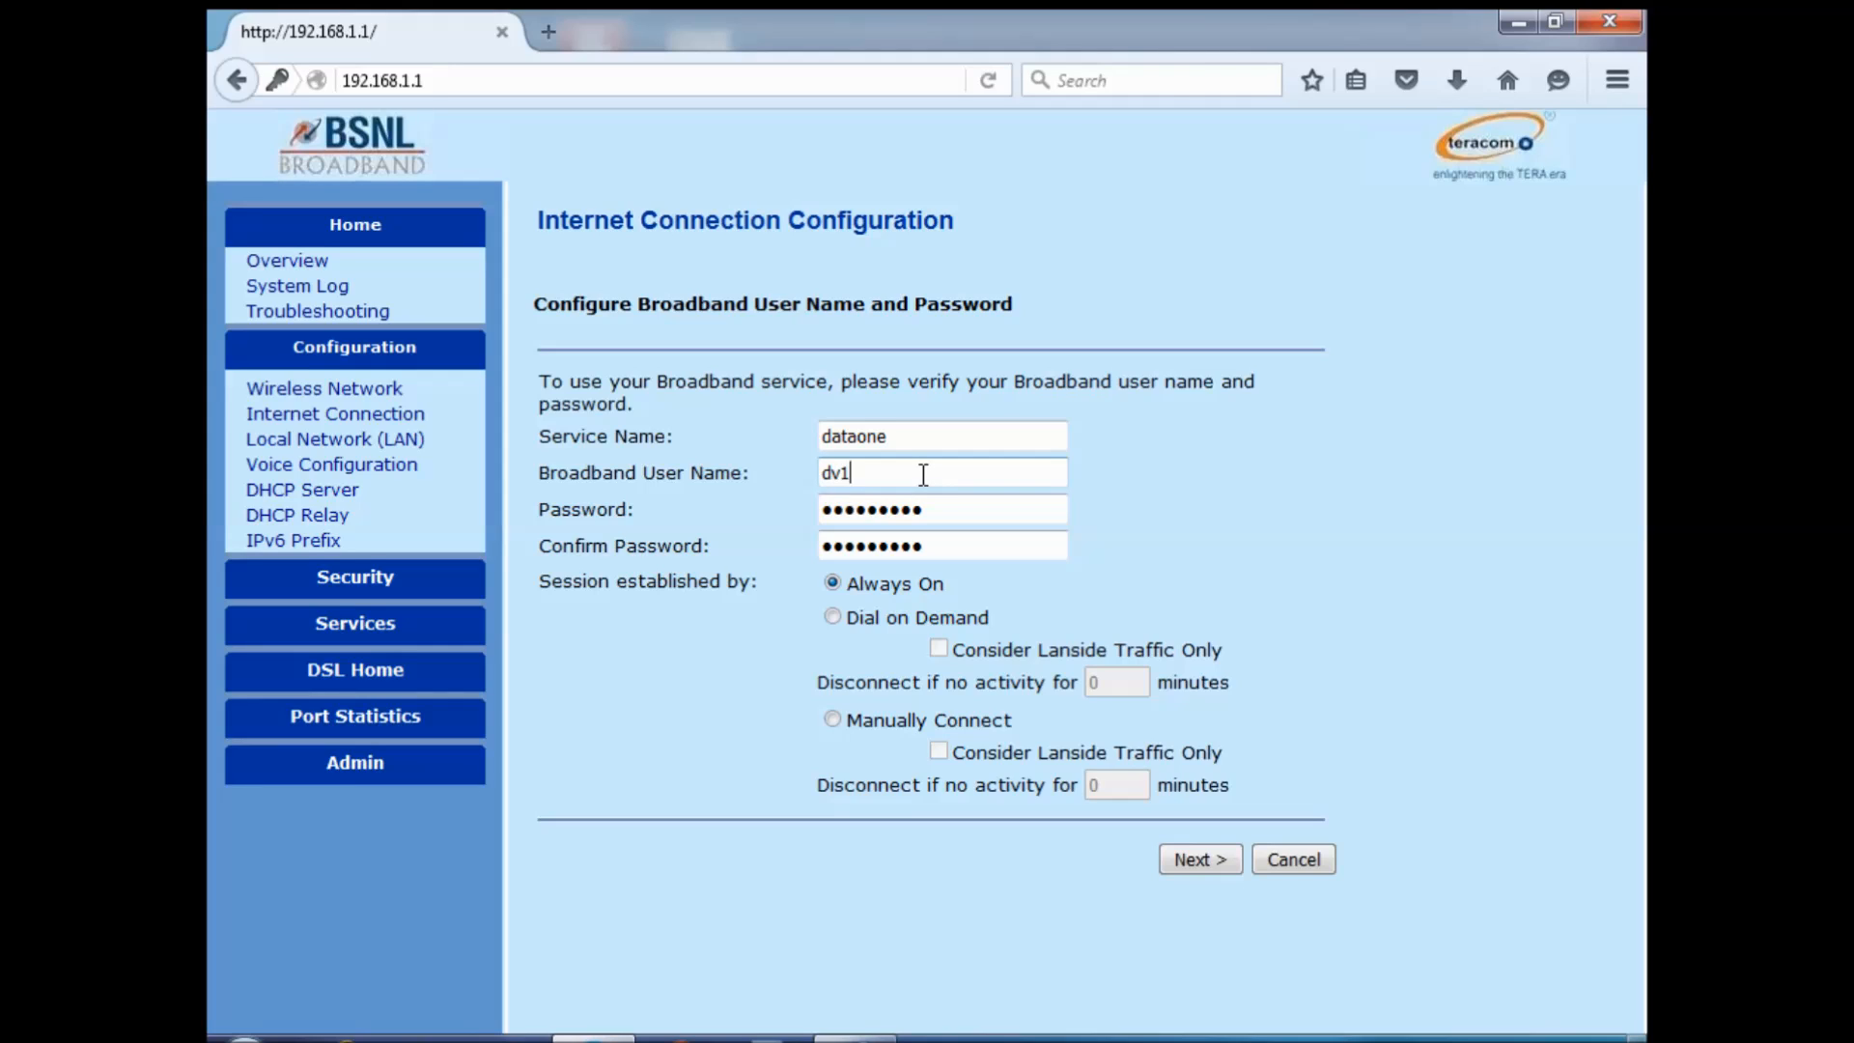
text(7)
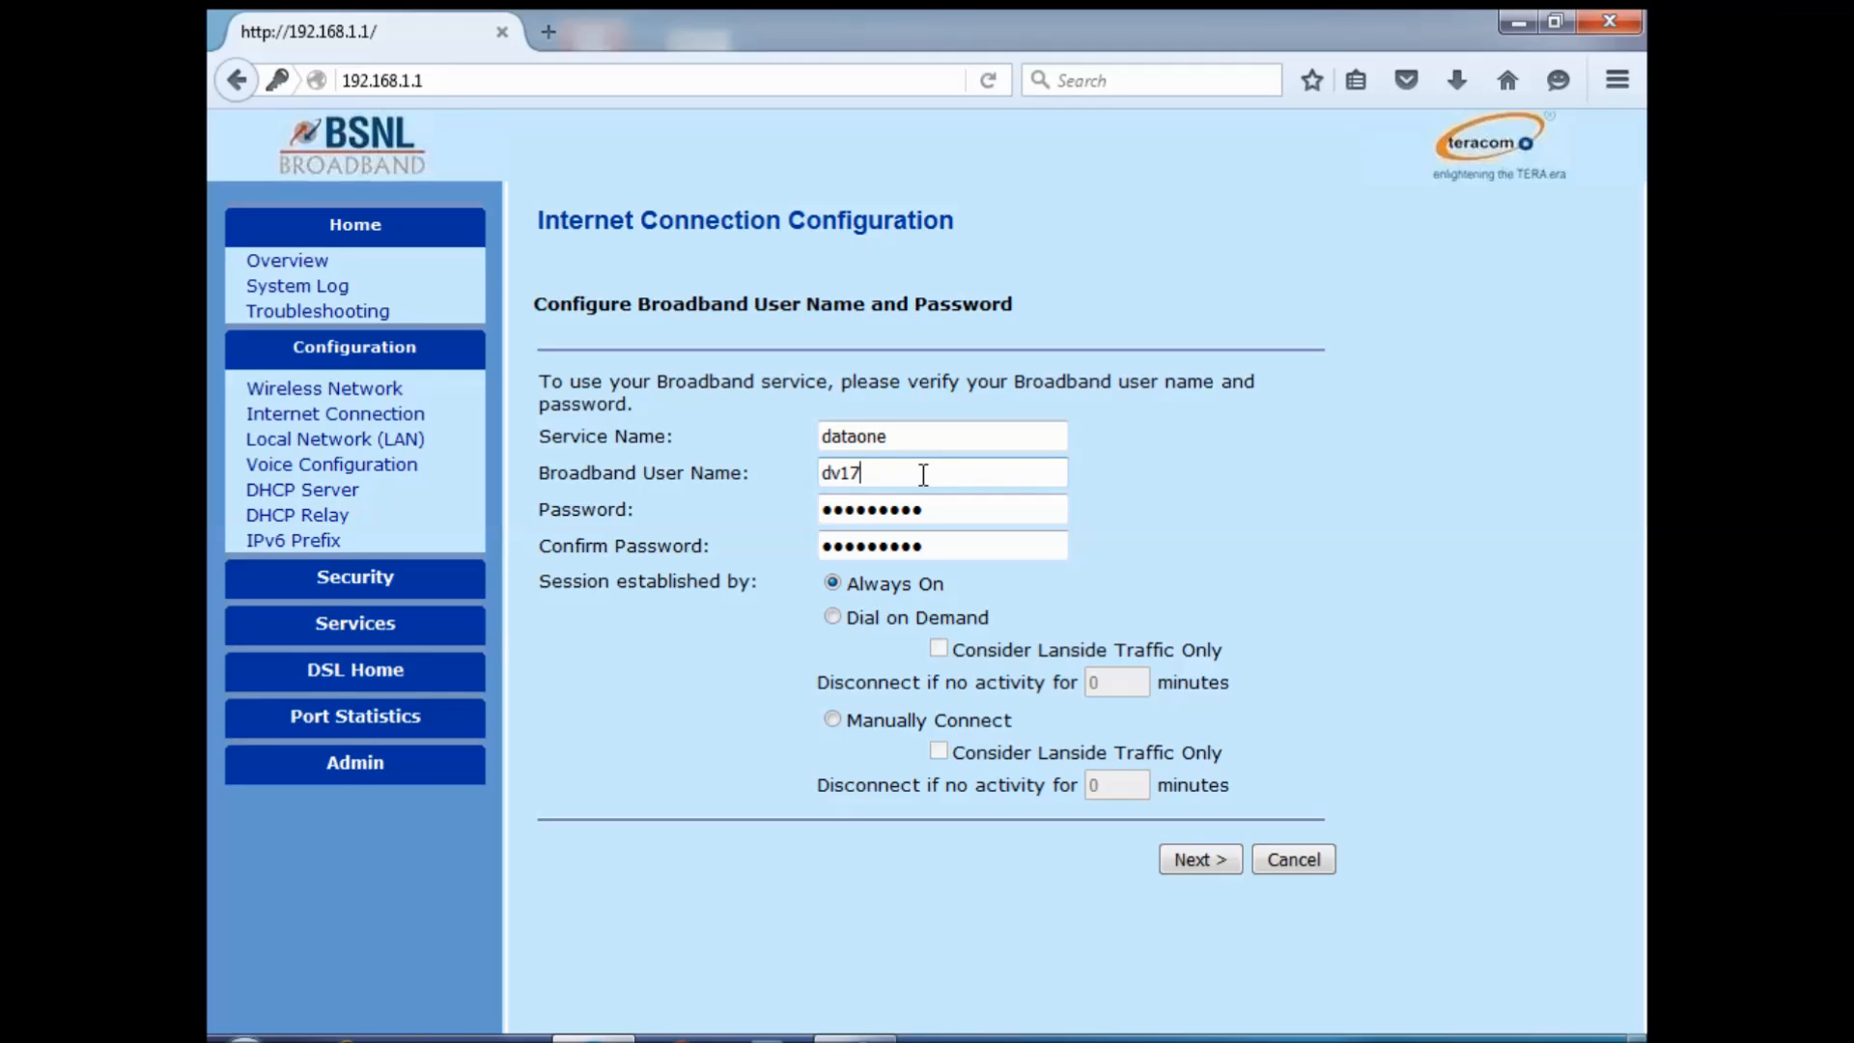
text(02)
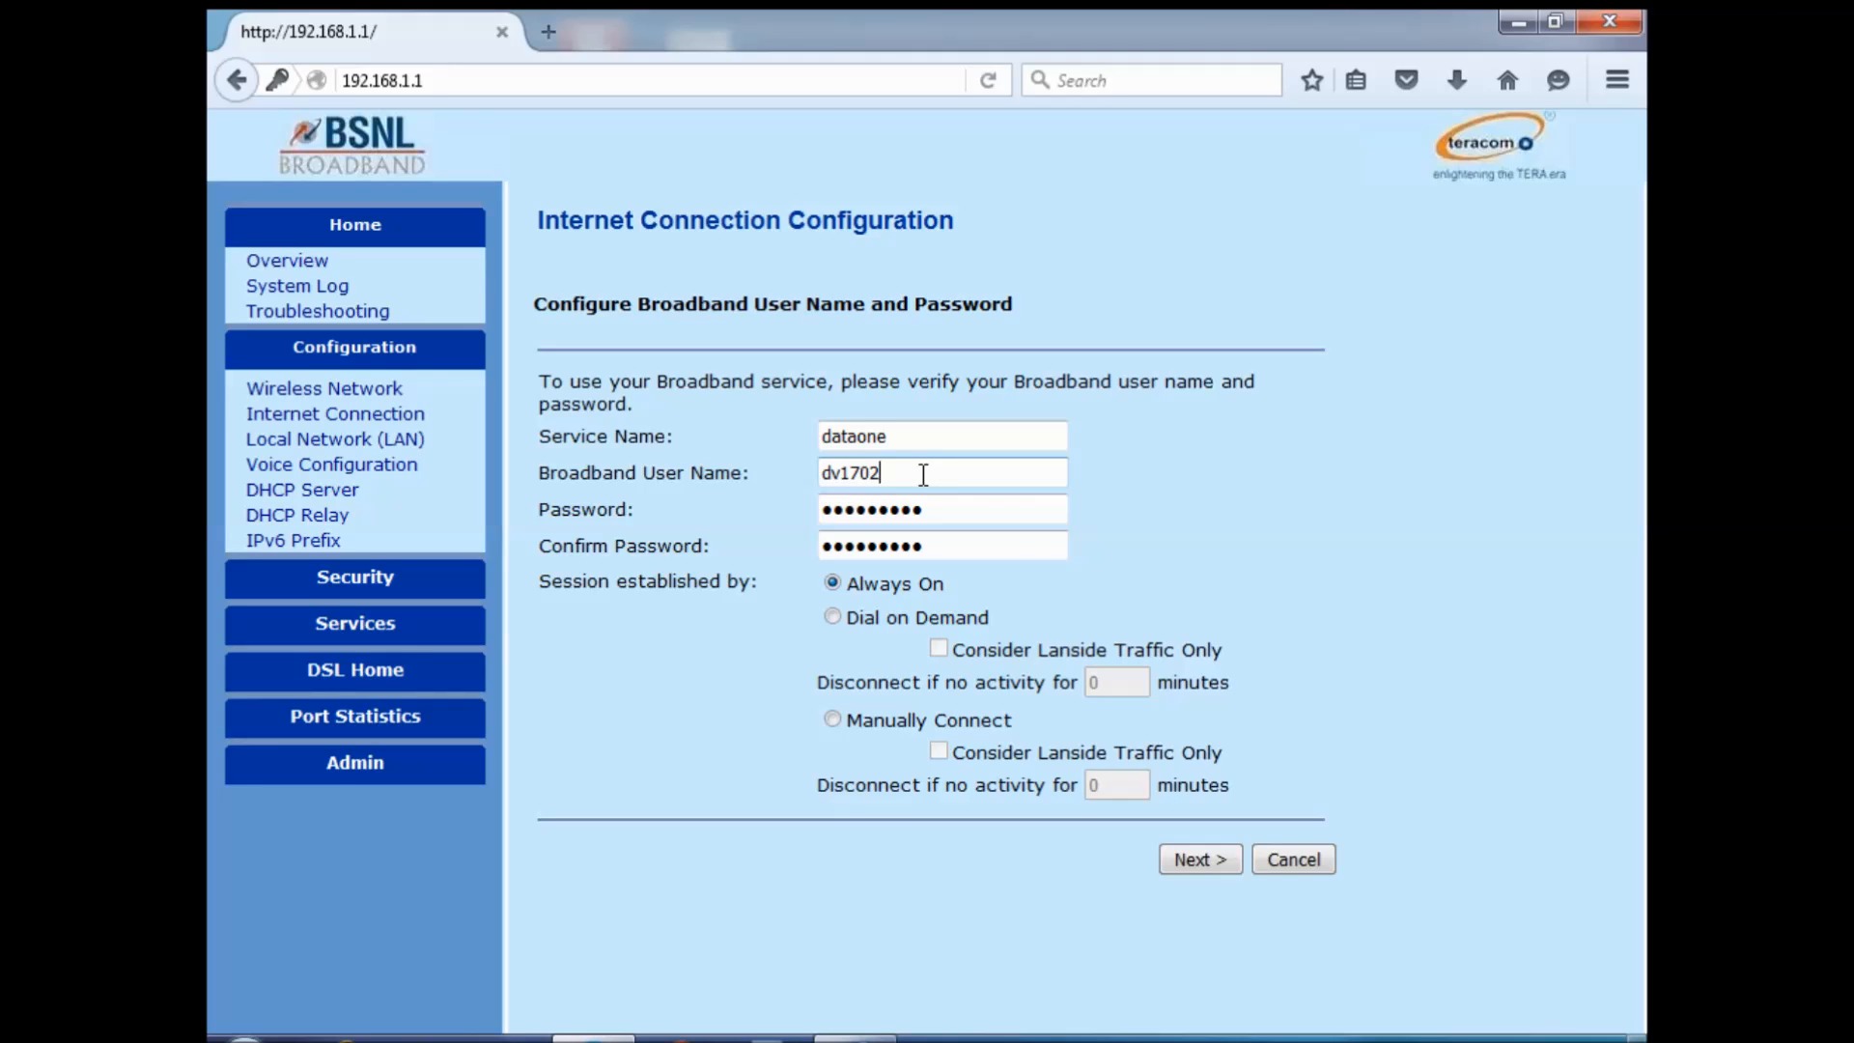
text(222222_)
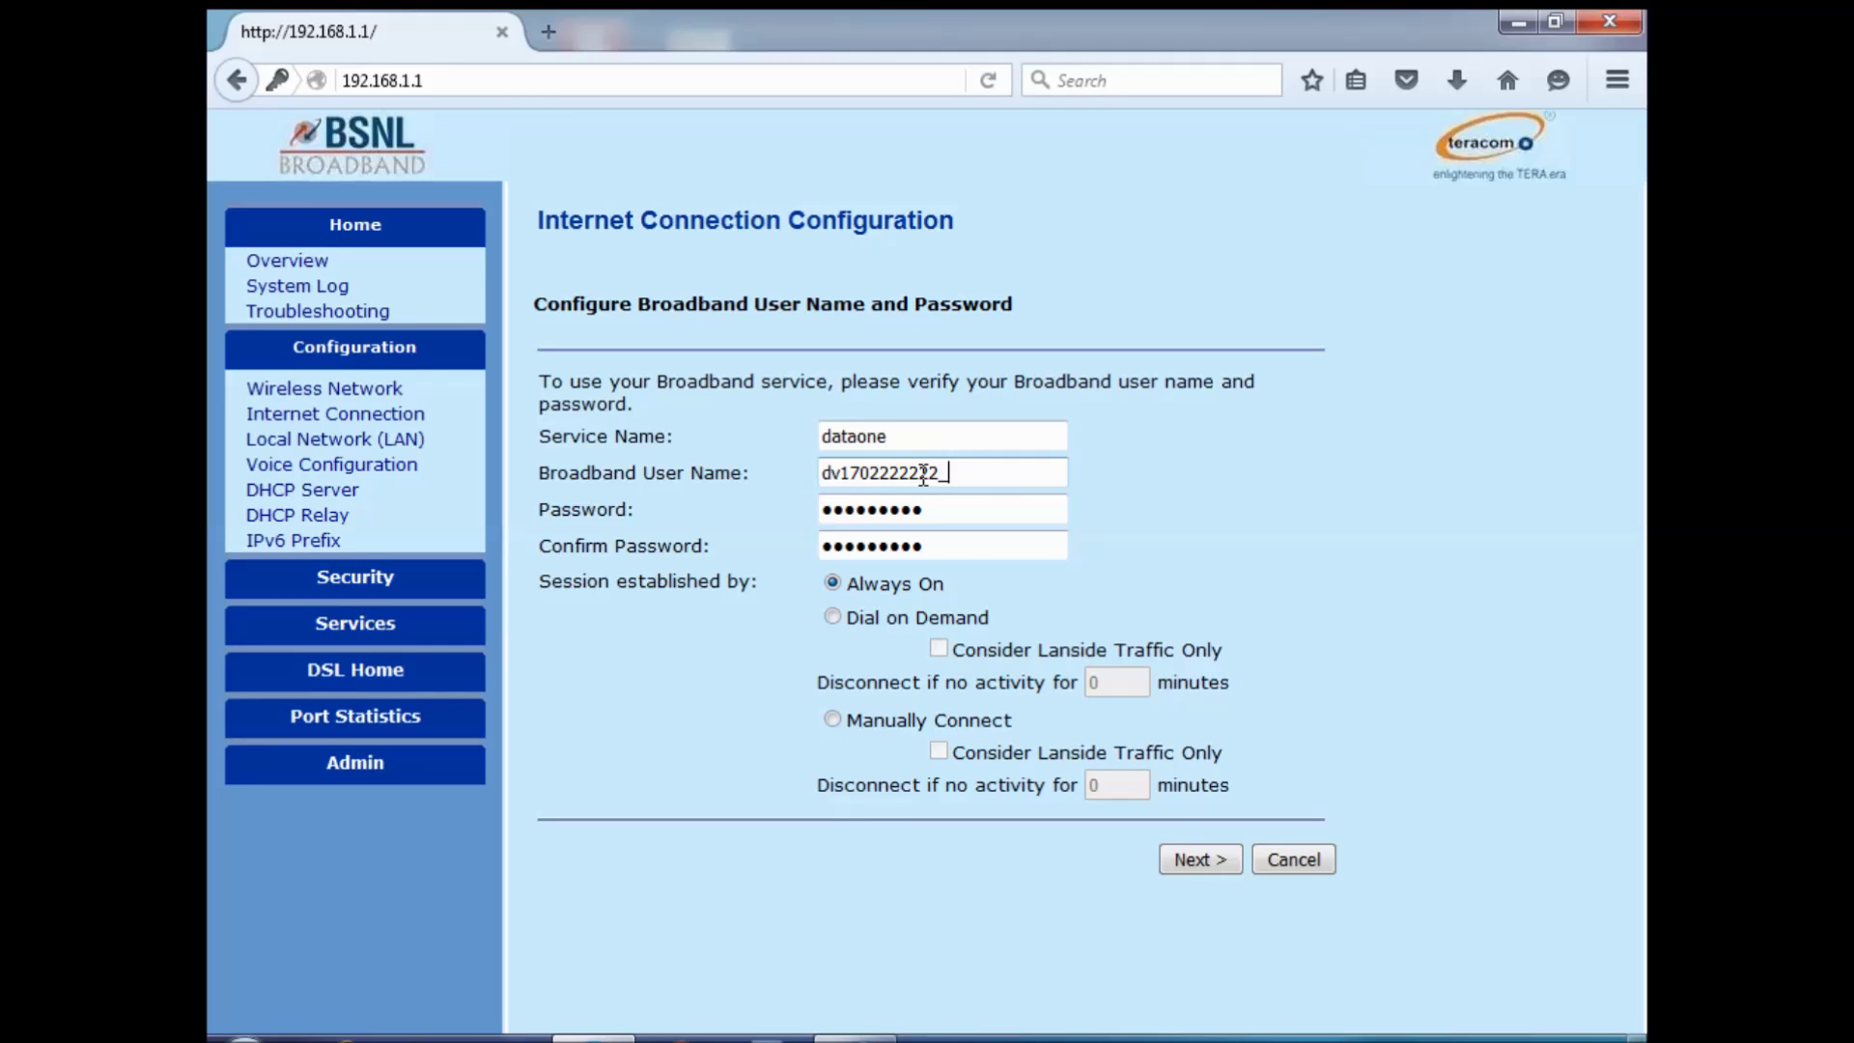
text(ncdr)
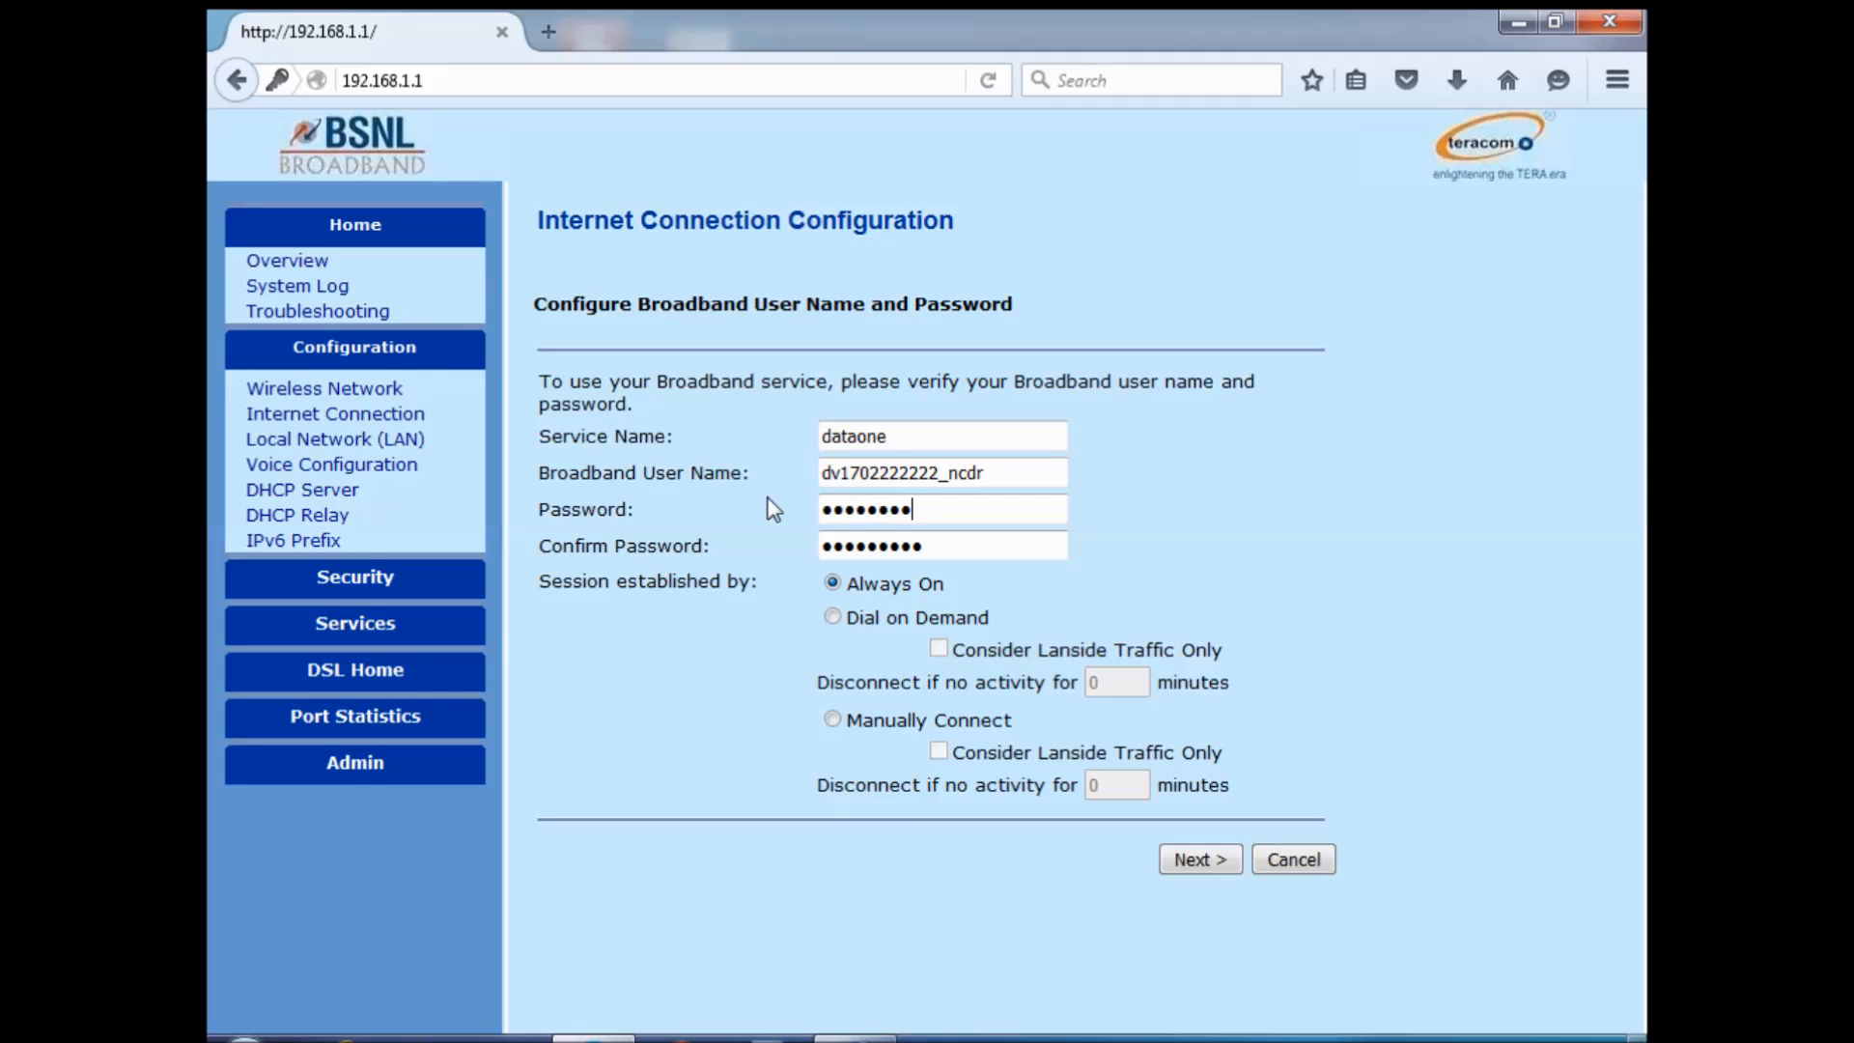
mouse_move(541, 510)
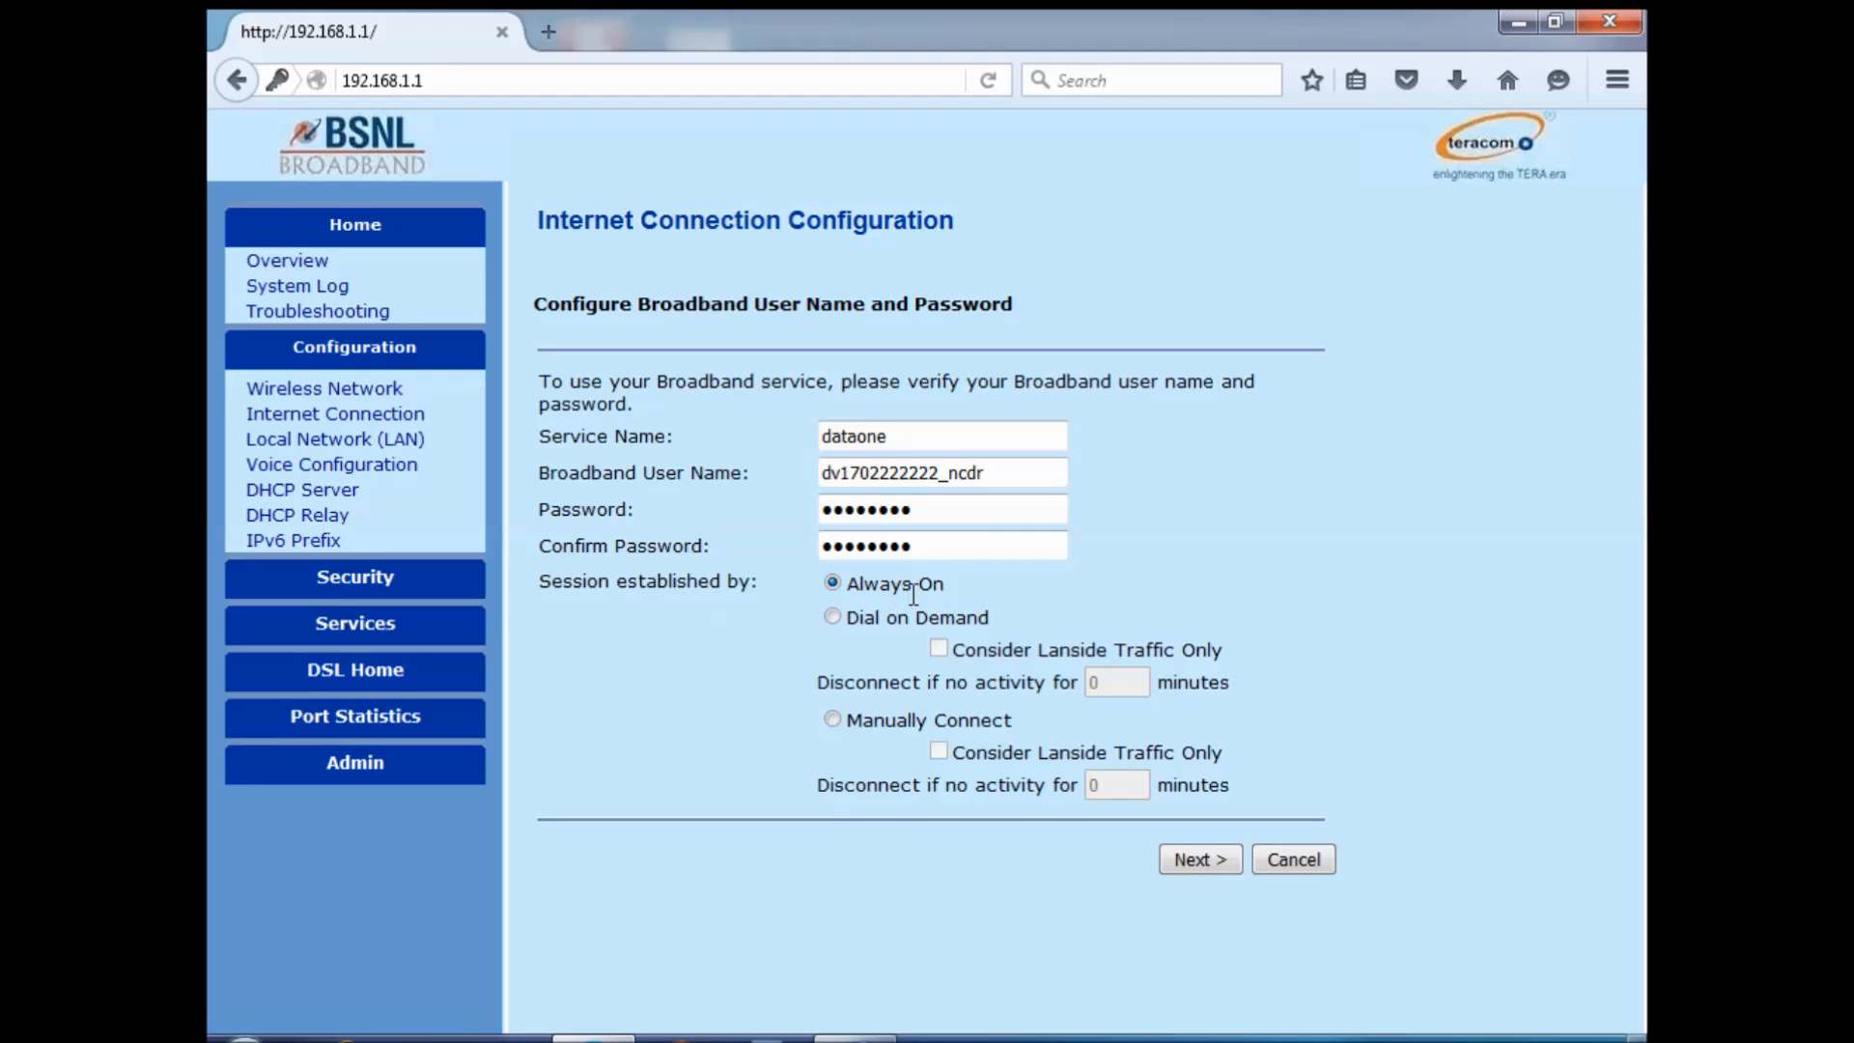
Step: Keep the session Always On, continue to the summary and apply the PPPoE settings
click(942, 544)
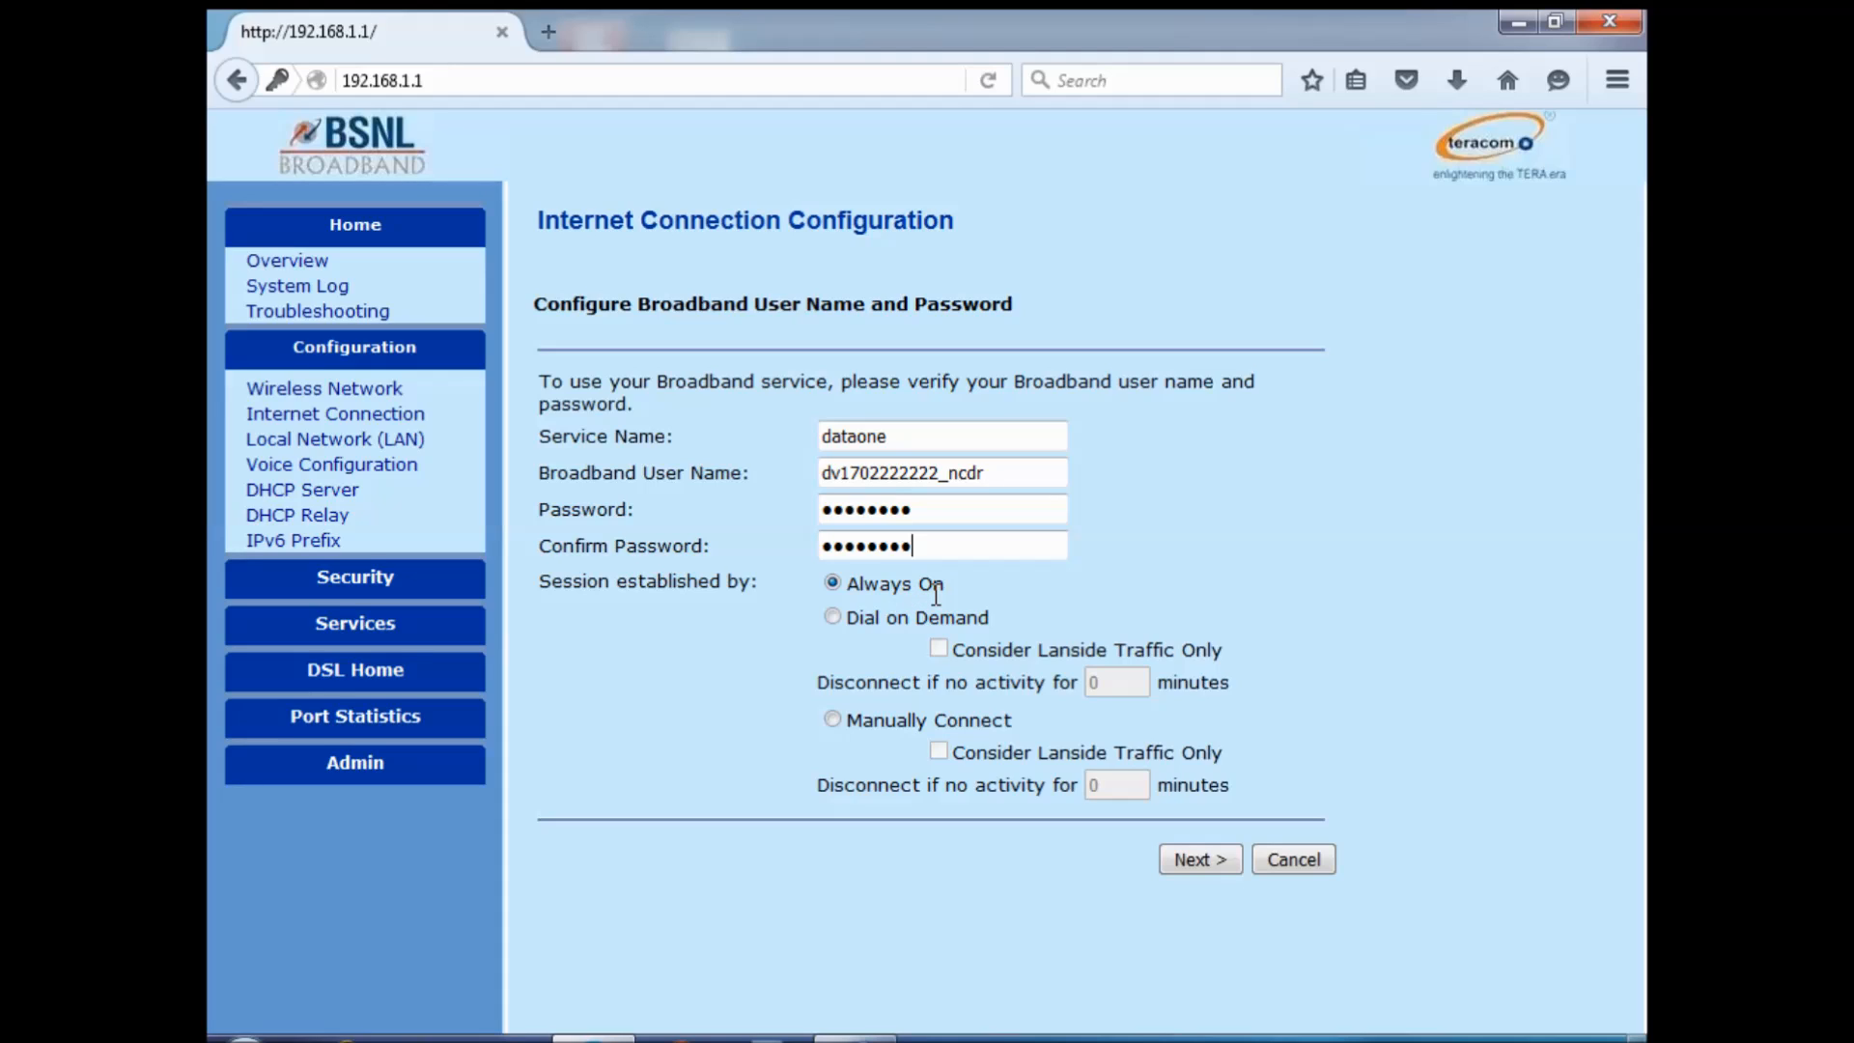
mouse_move(1041, 618)
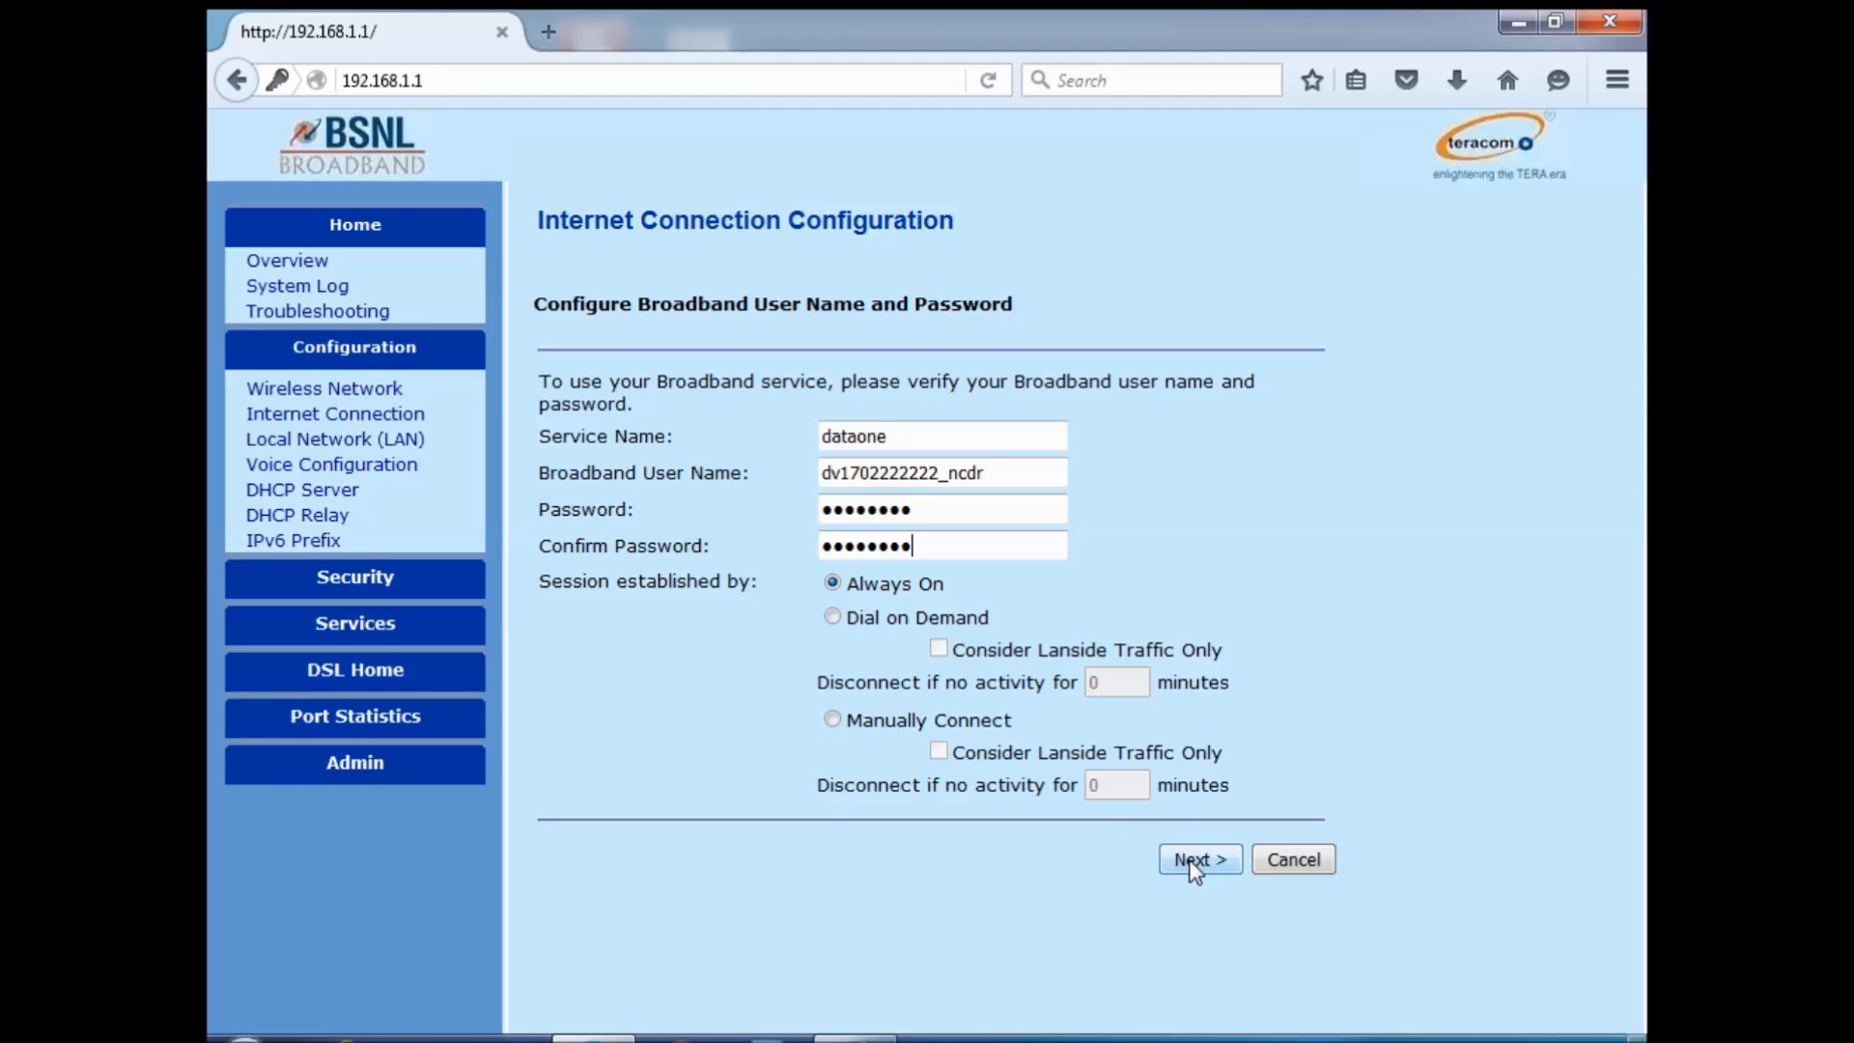
click(1197, 860)
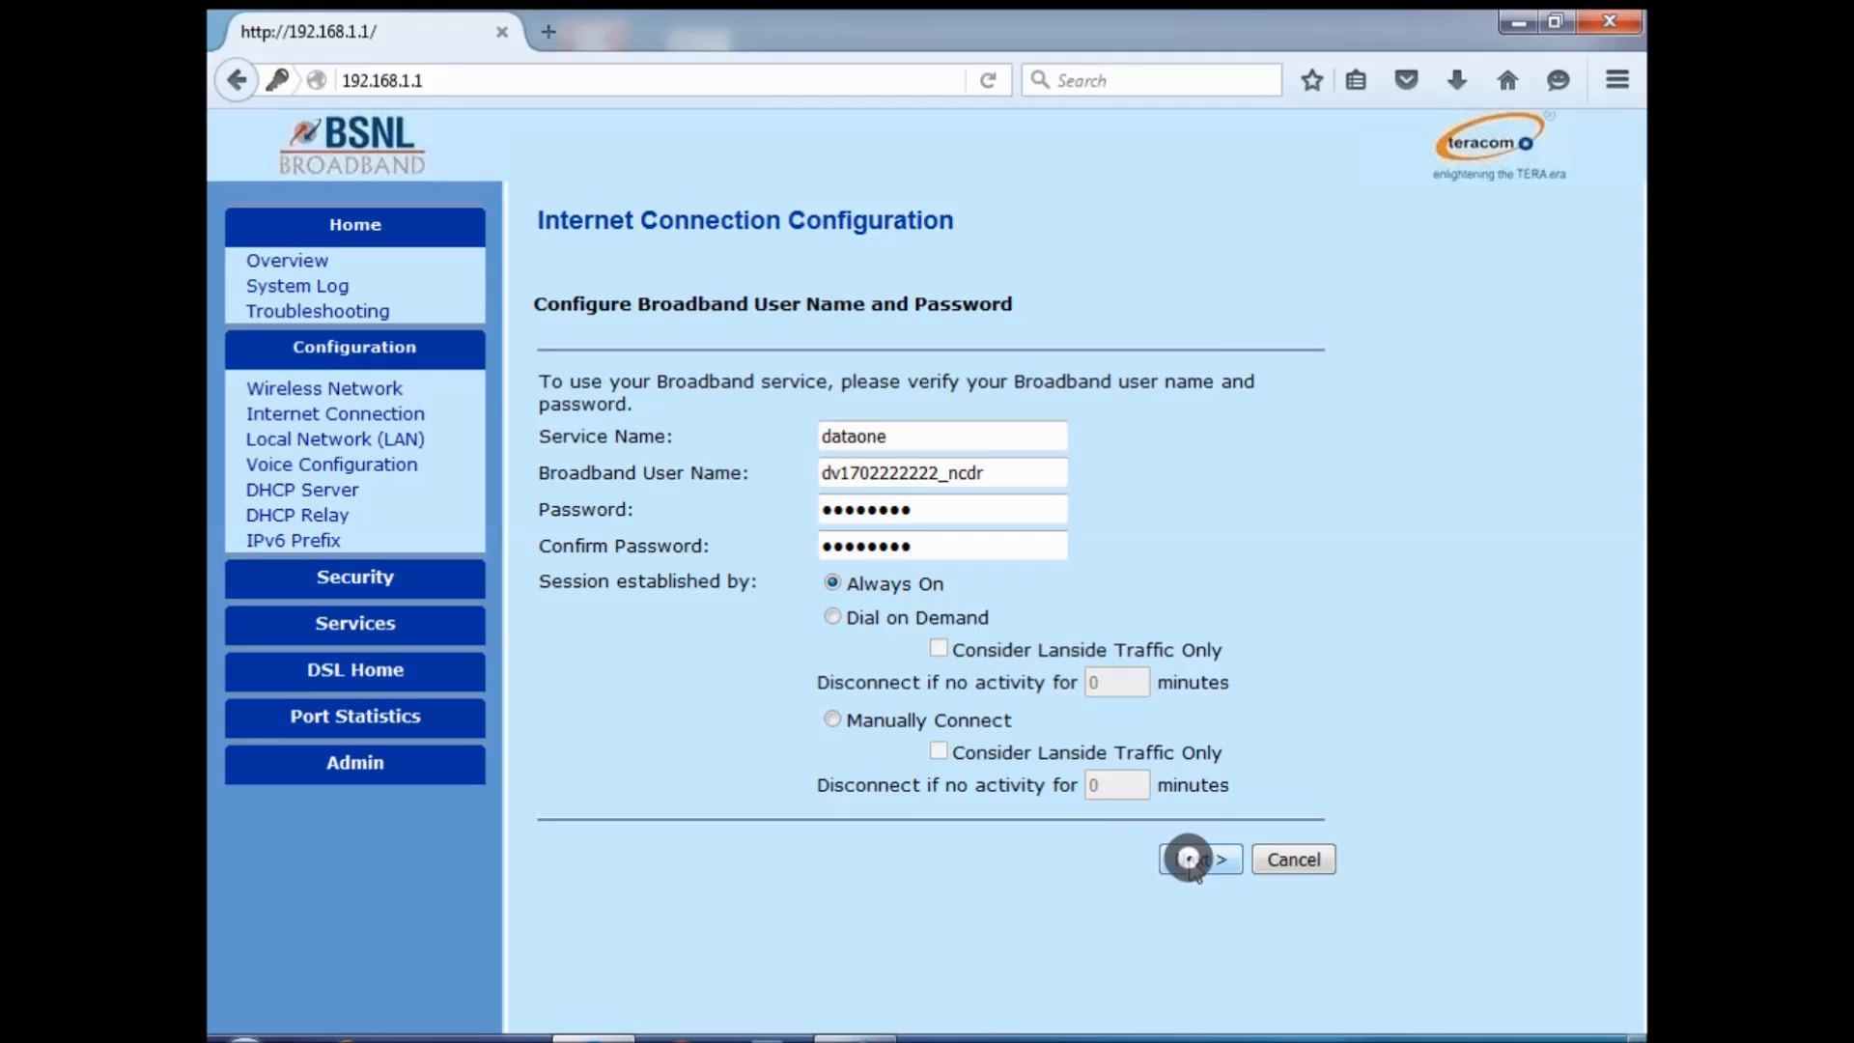
click(1197, 857)
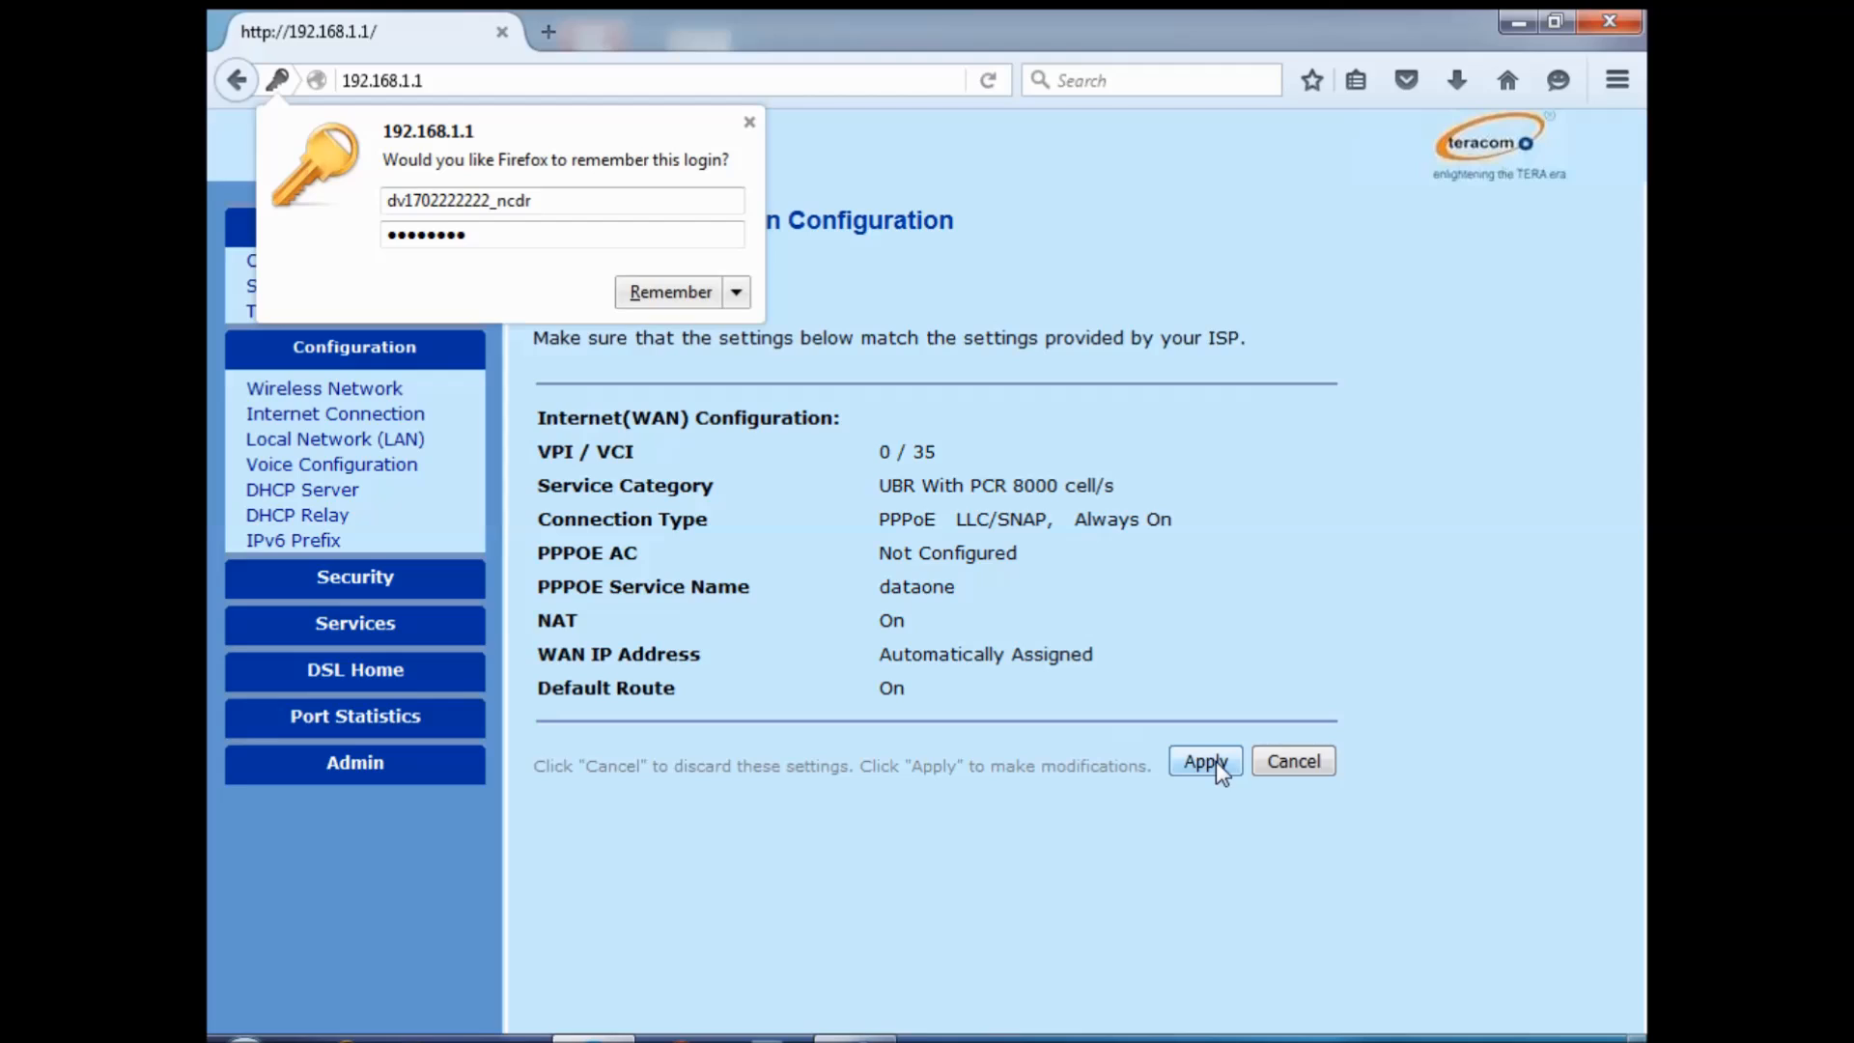
click(1205, 761)
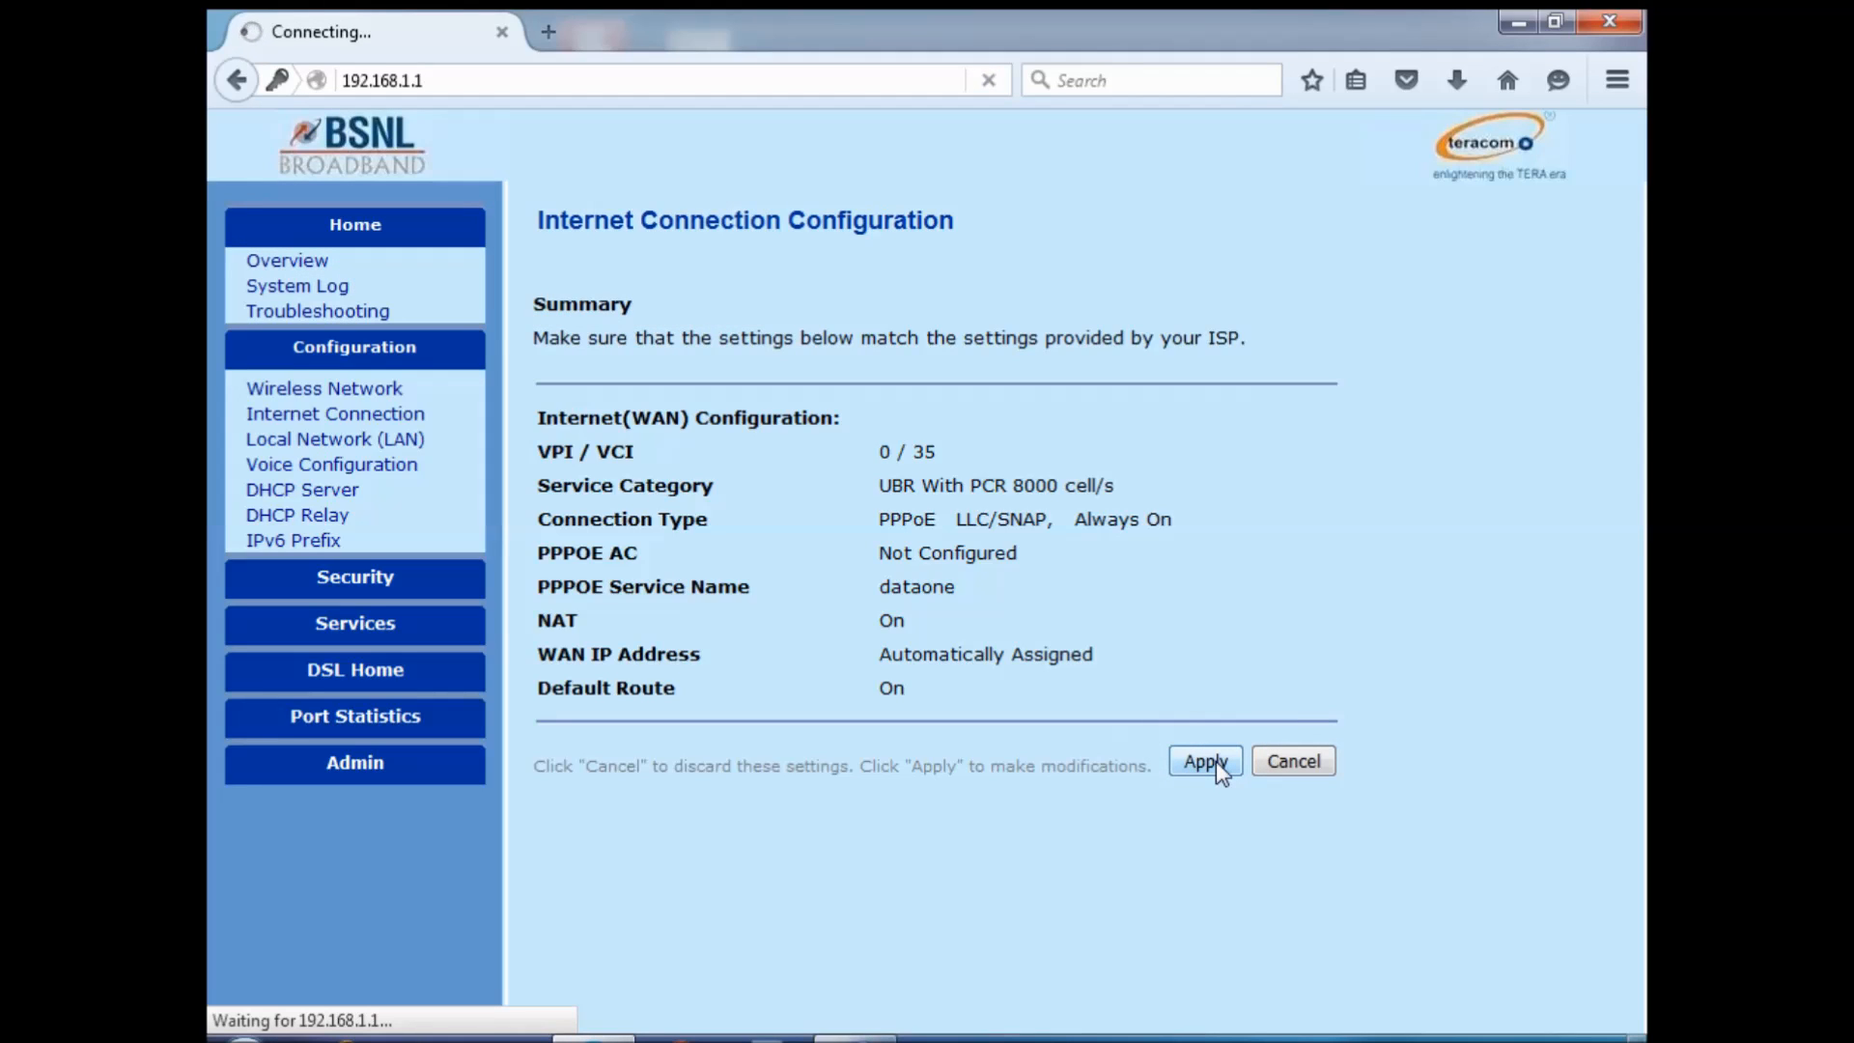
Step: Confirm Apply so the connections list reloads with pppoe_0_35 and NAT On
click(1205, 761)
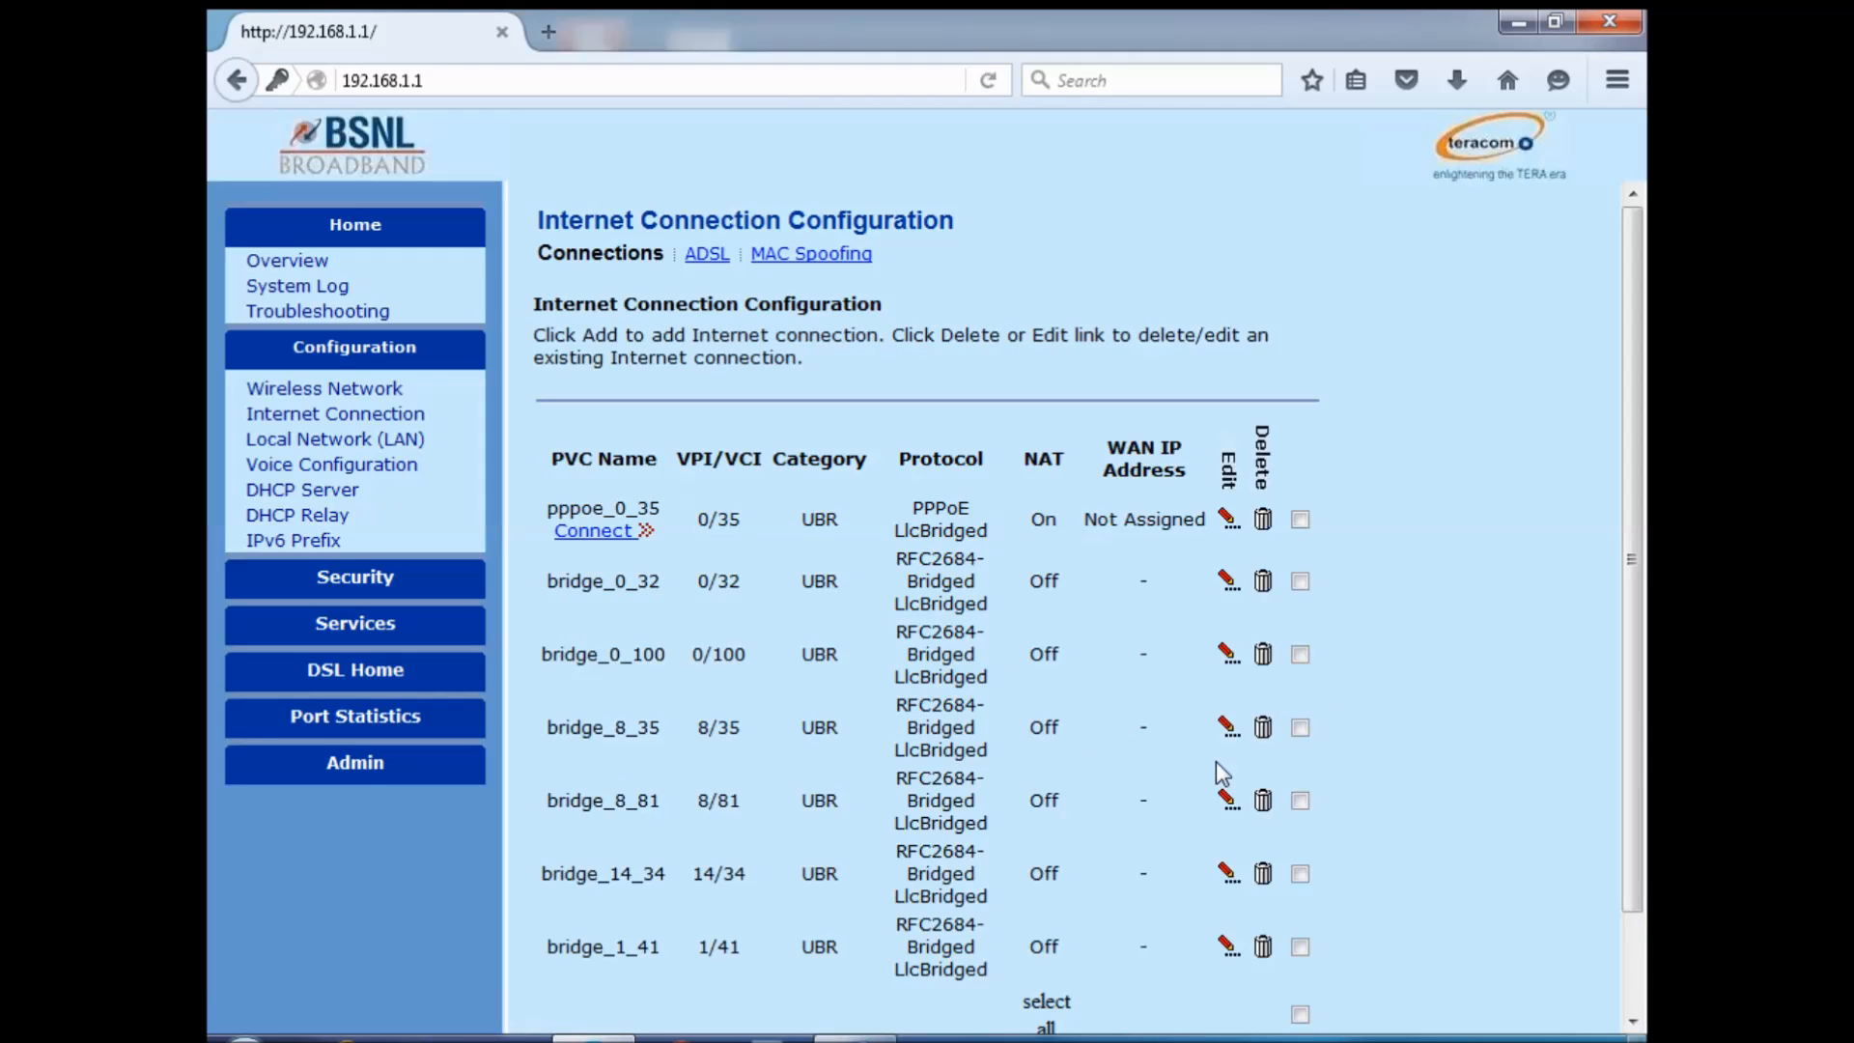
mouse_move(719, 483)
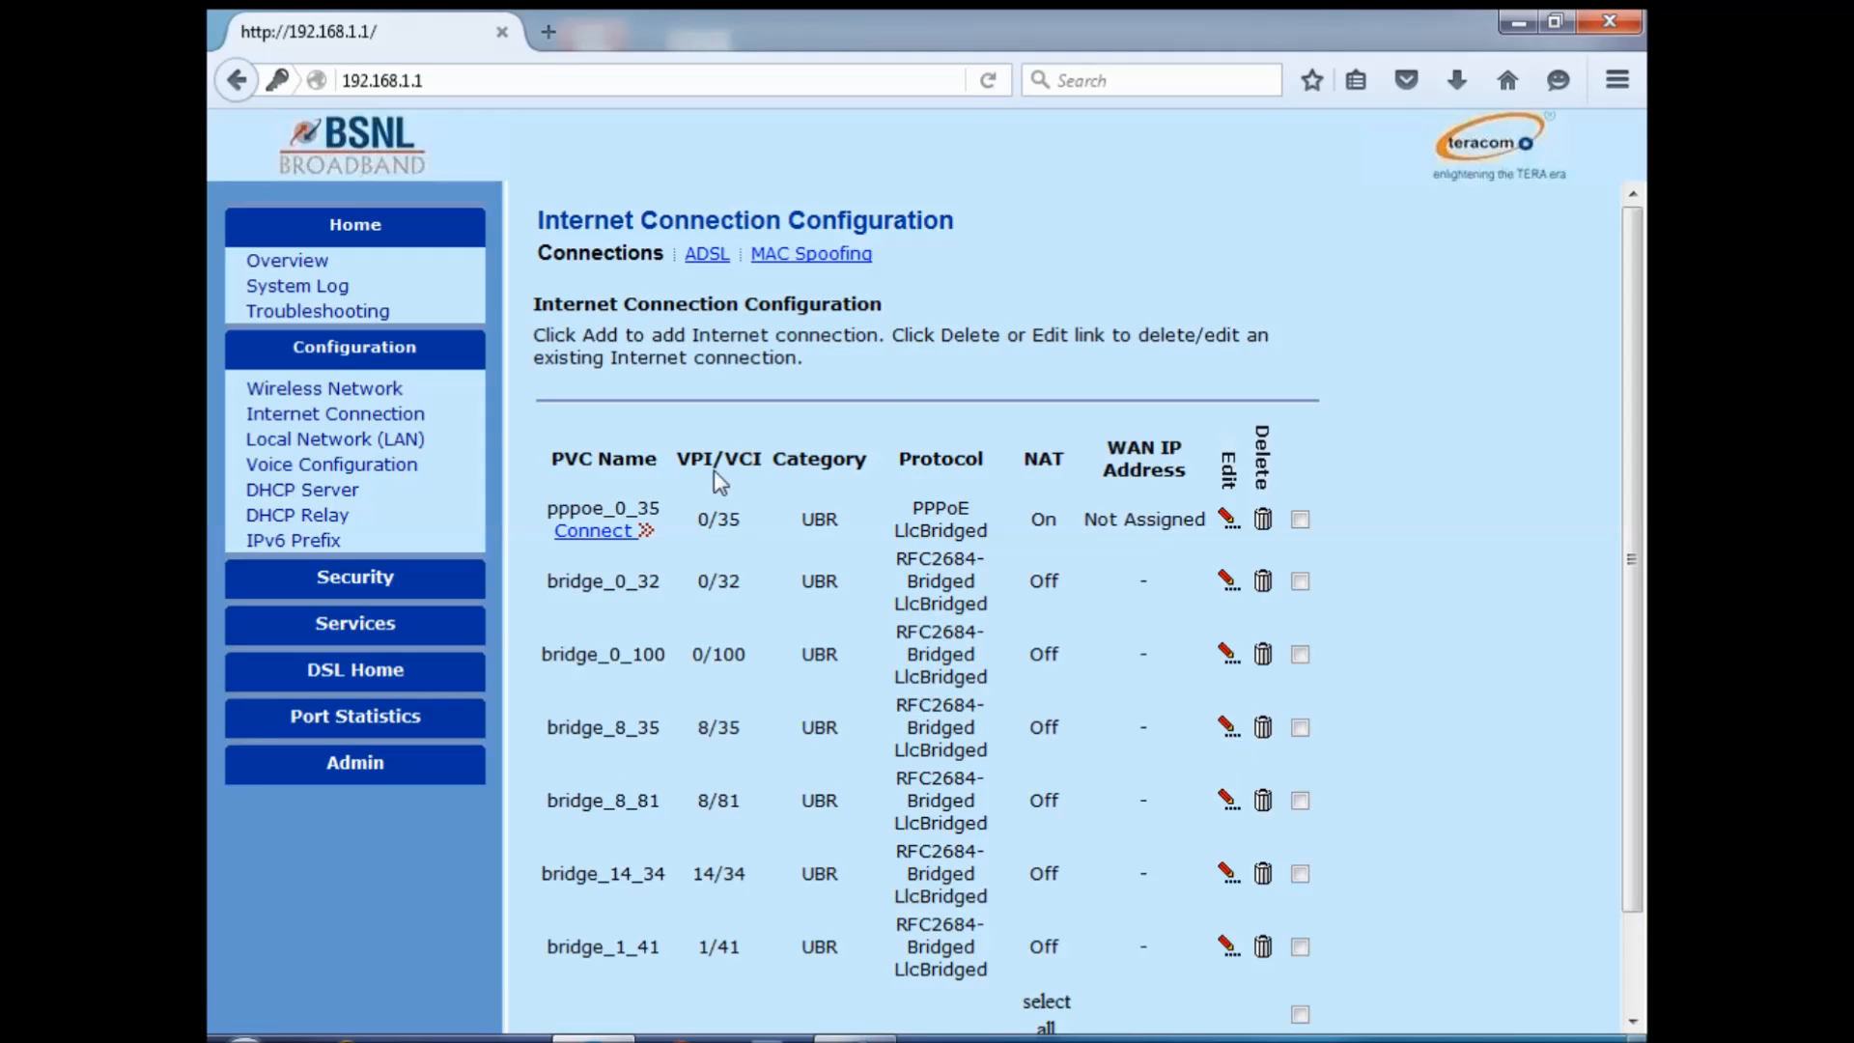
mouse_move(318, 394)
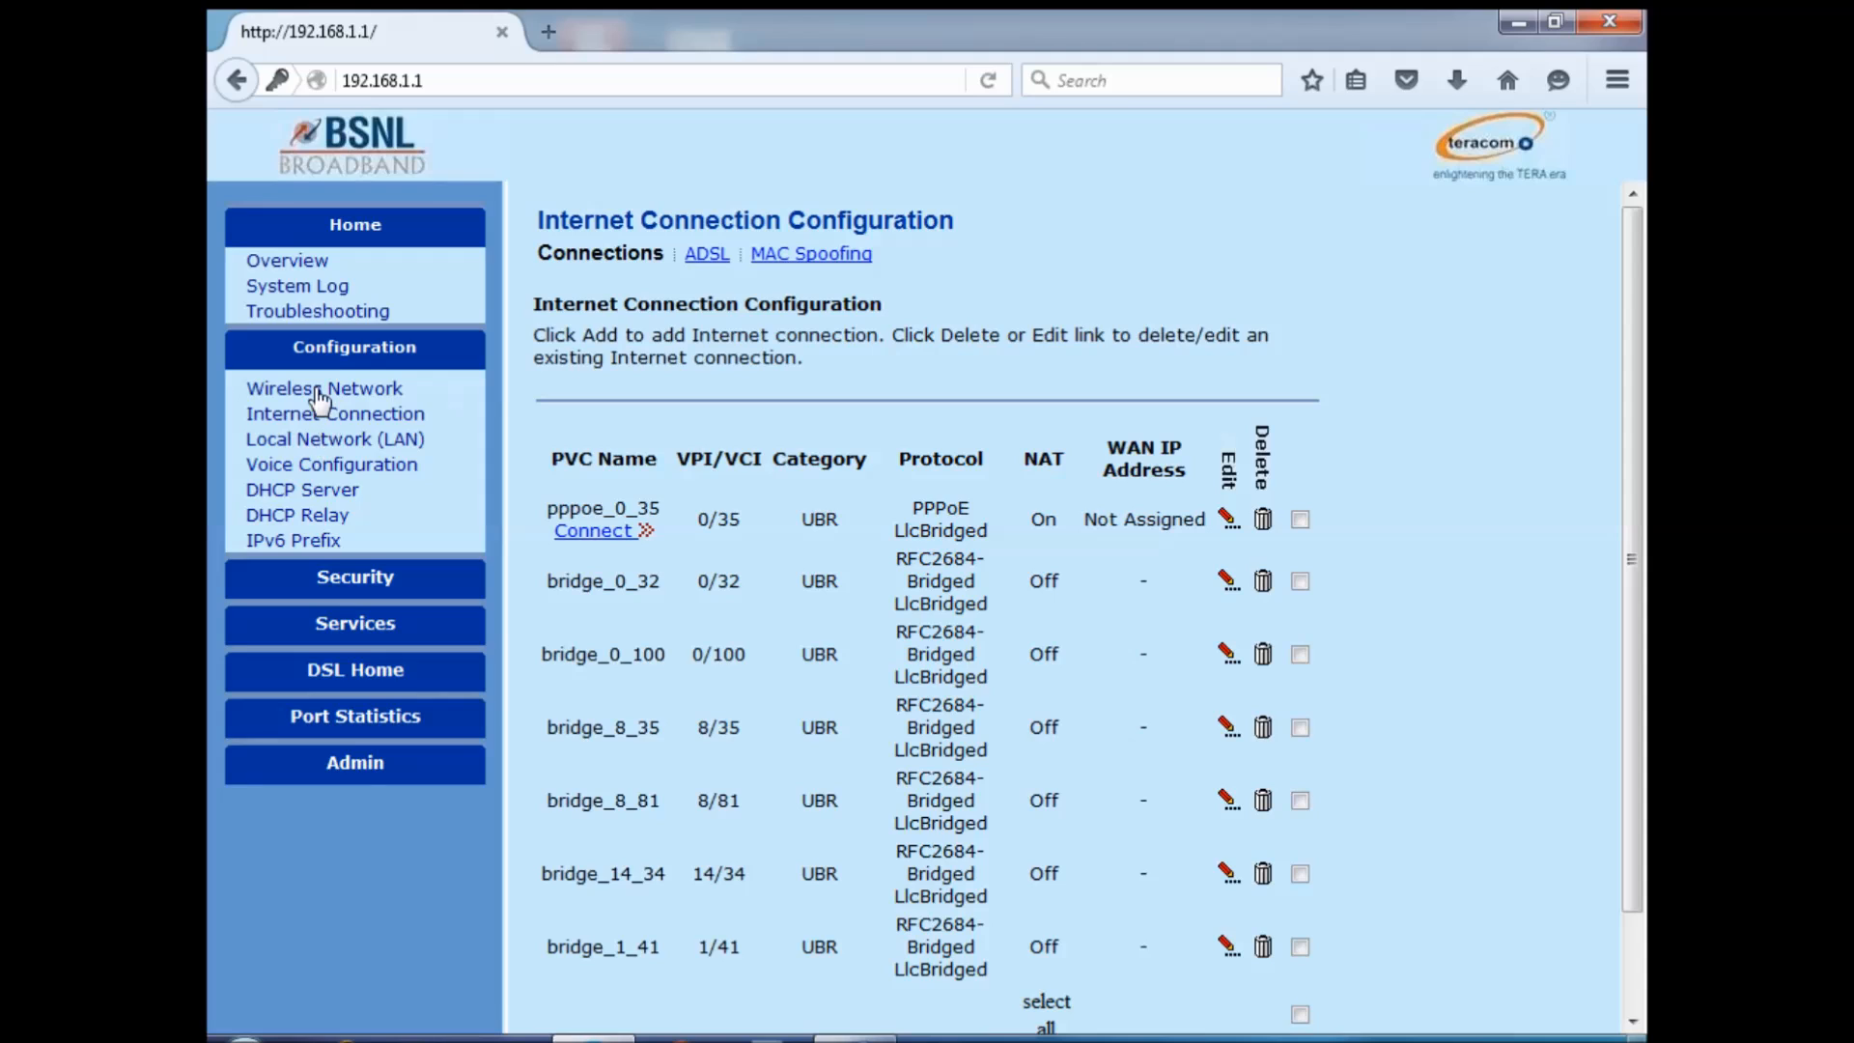
click(325, 389)
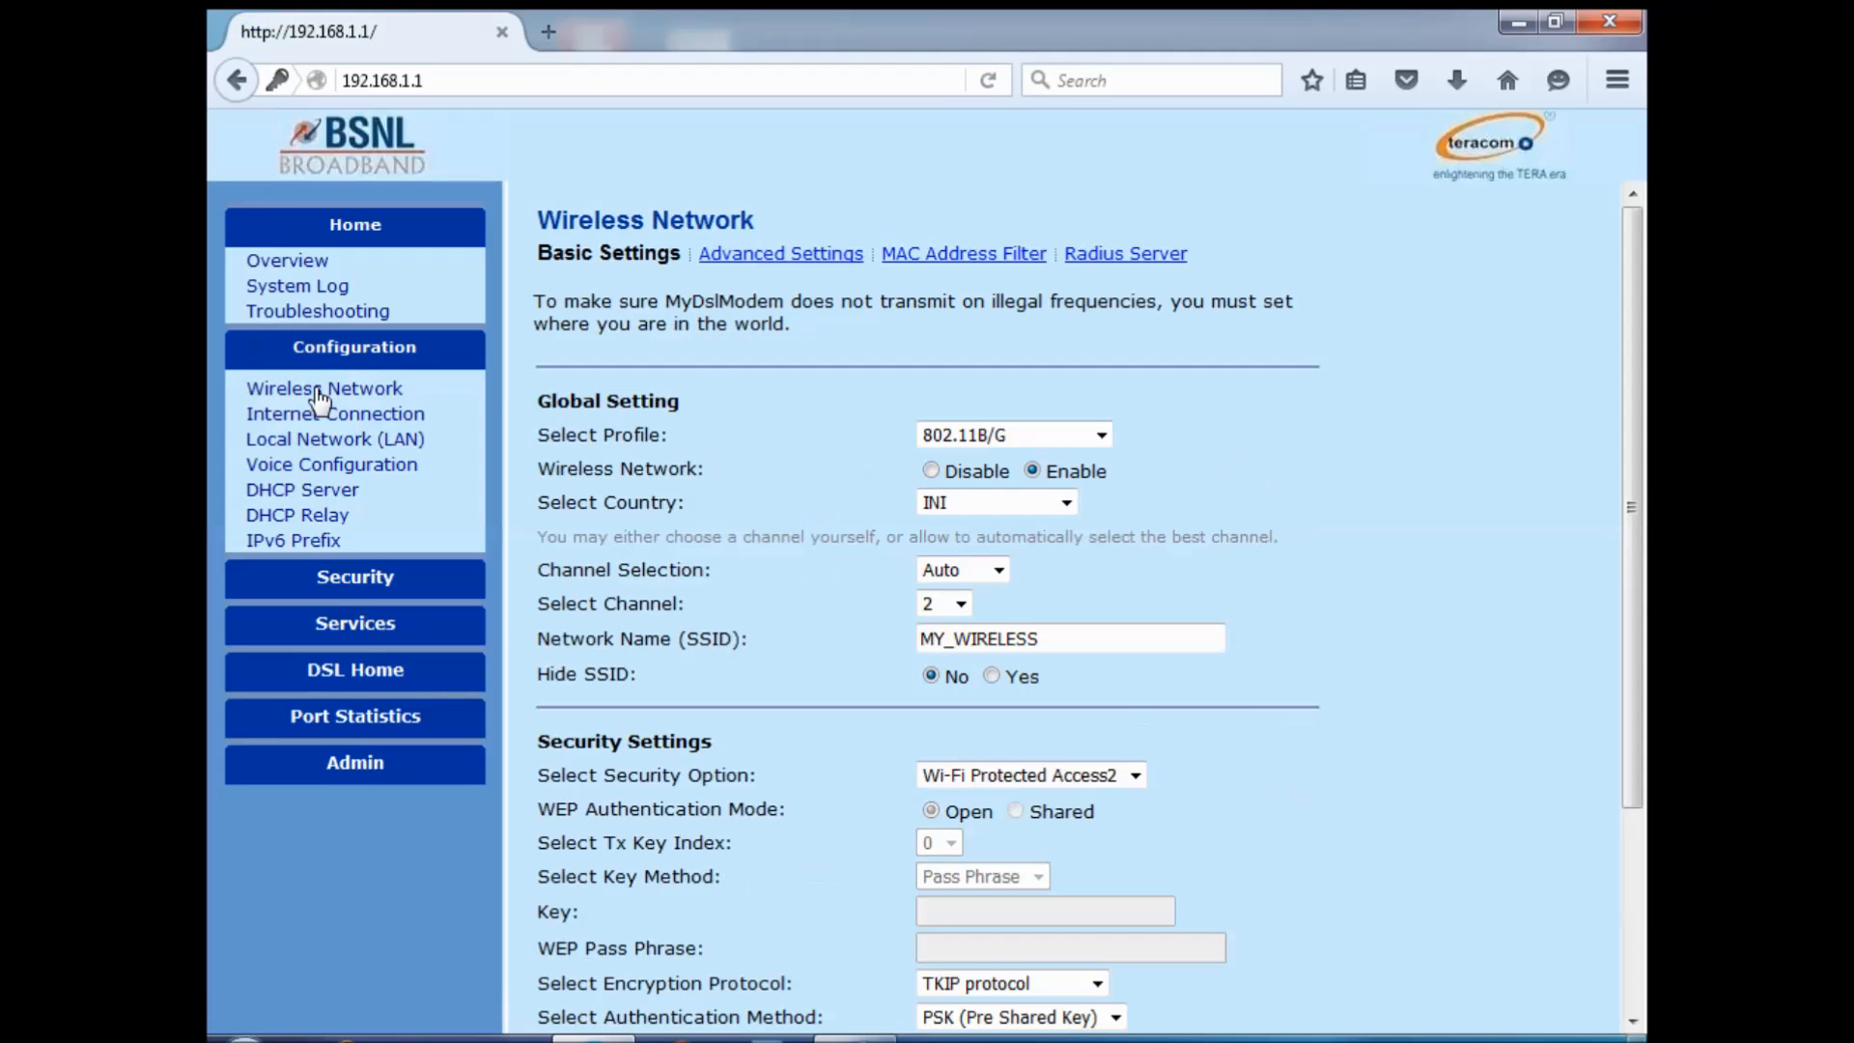
mouse_move(732, 479)
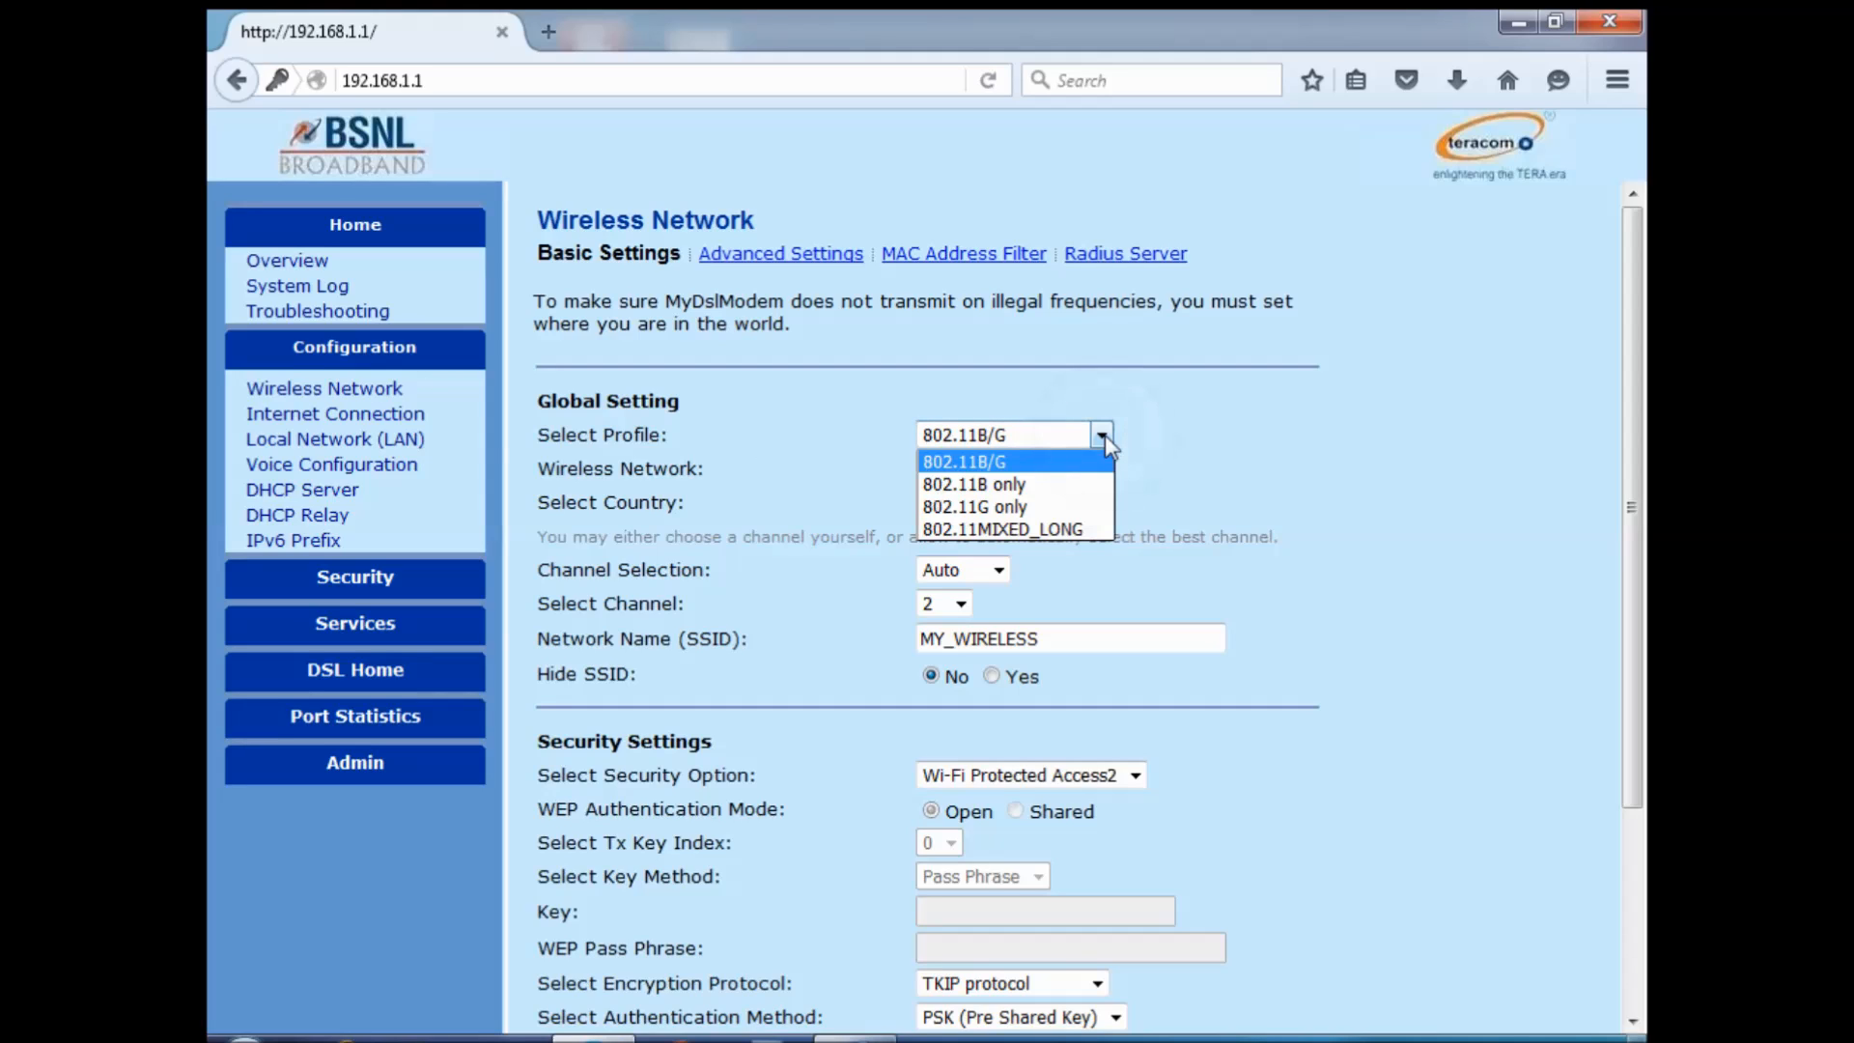
mouse_move(1120, 452)
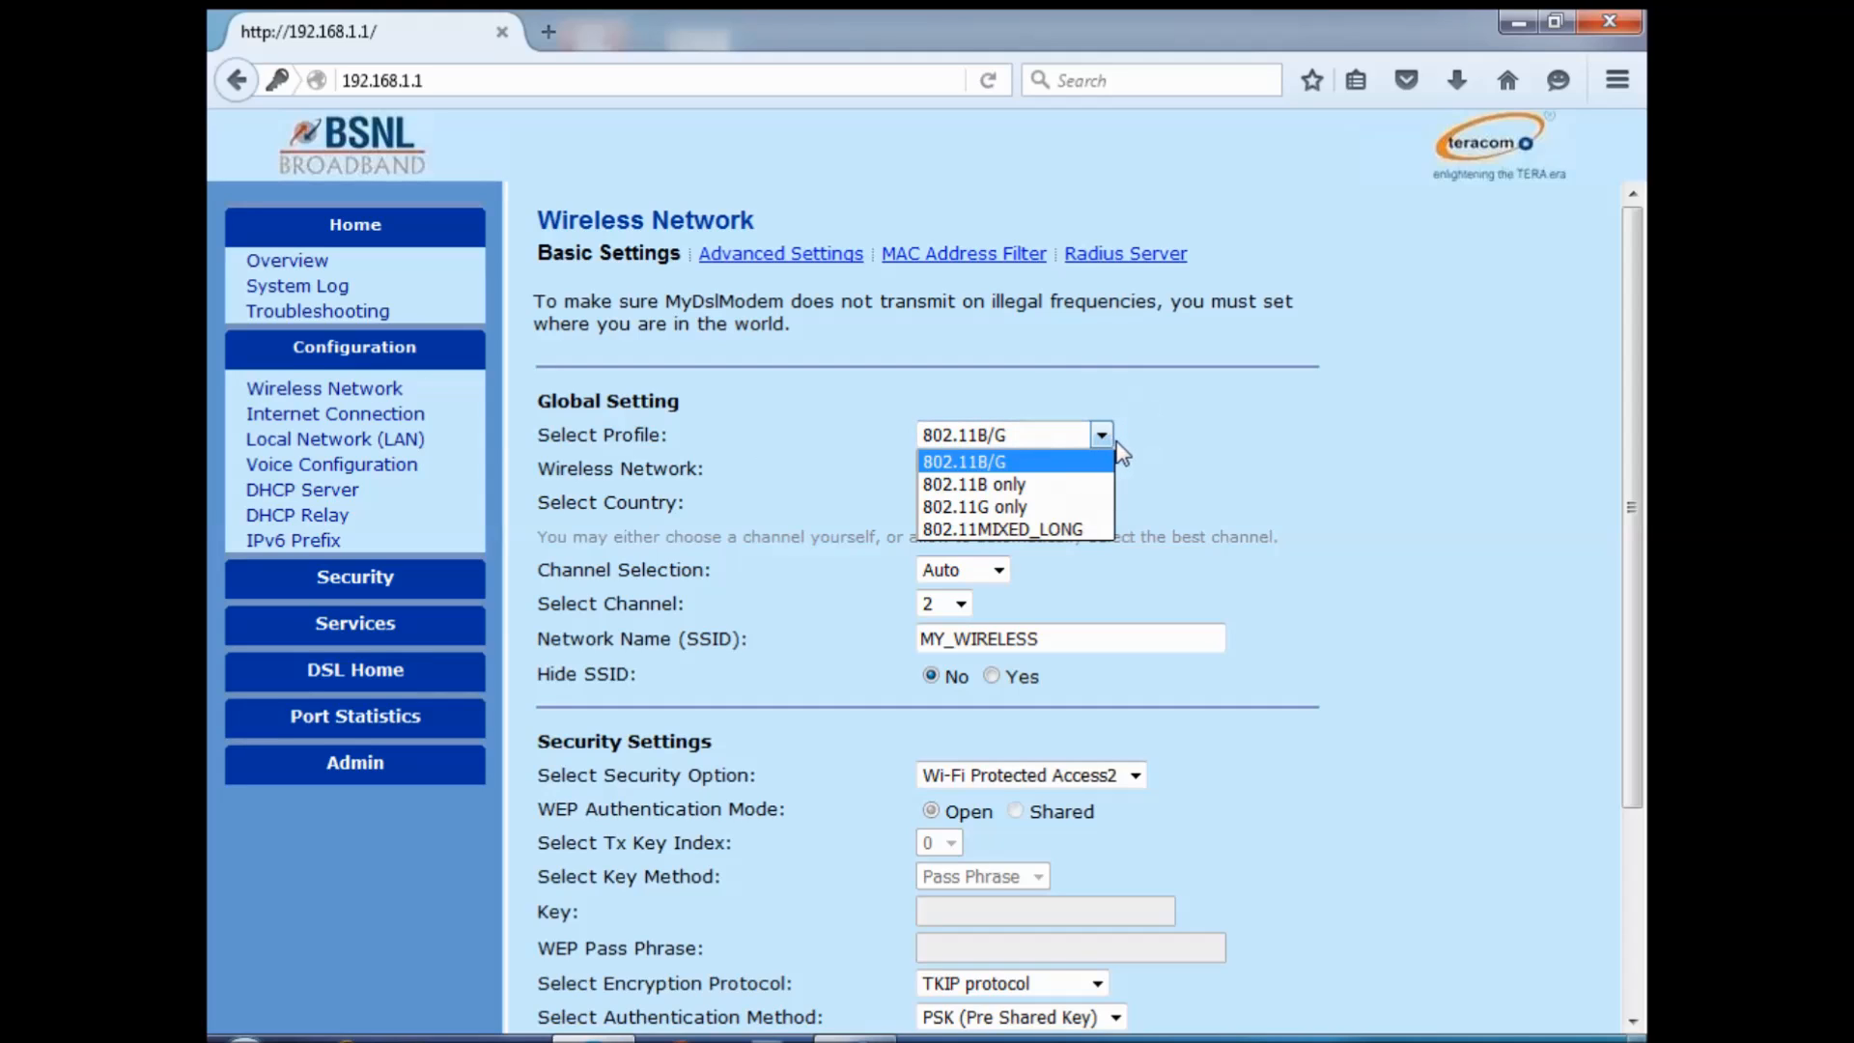
click(1000, 460)
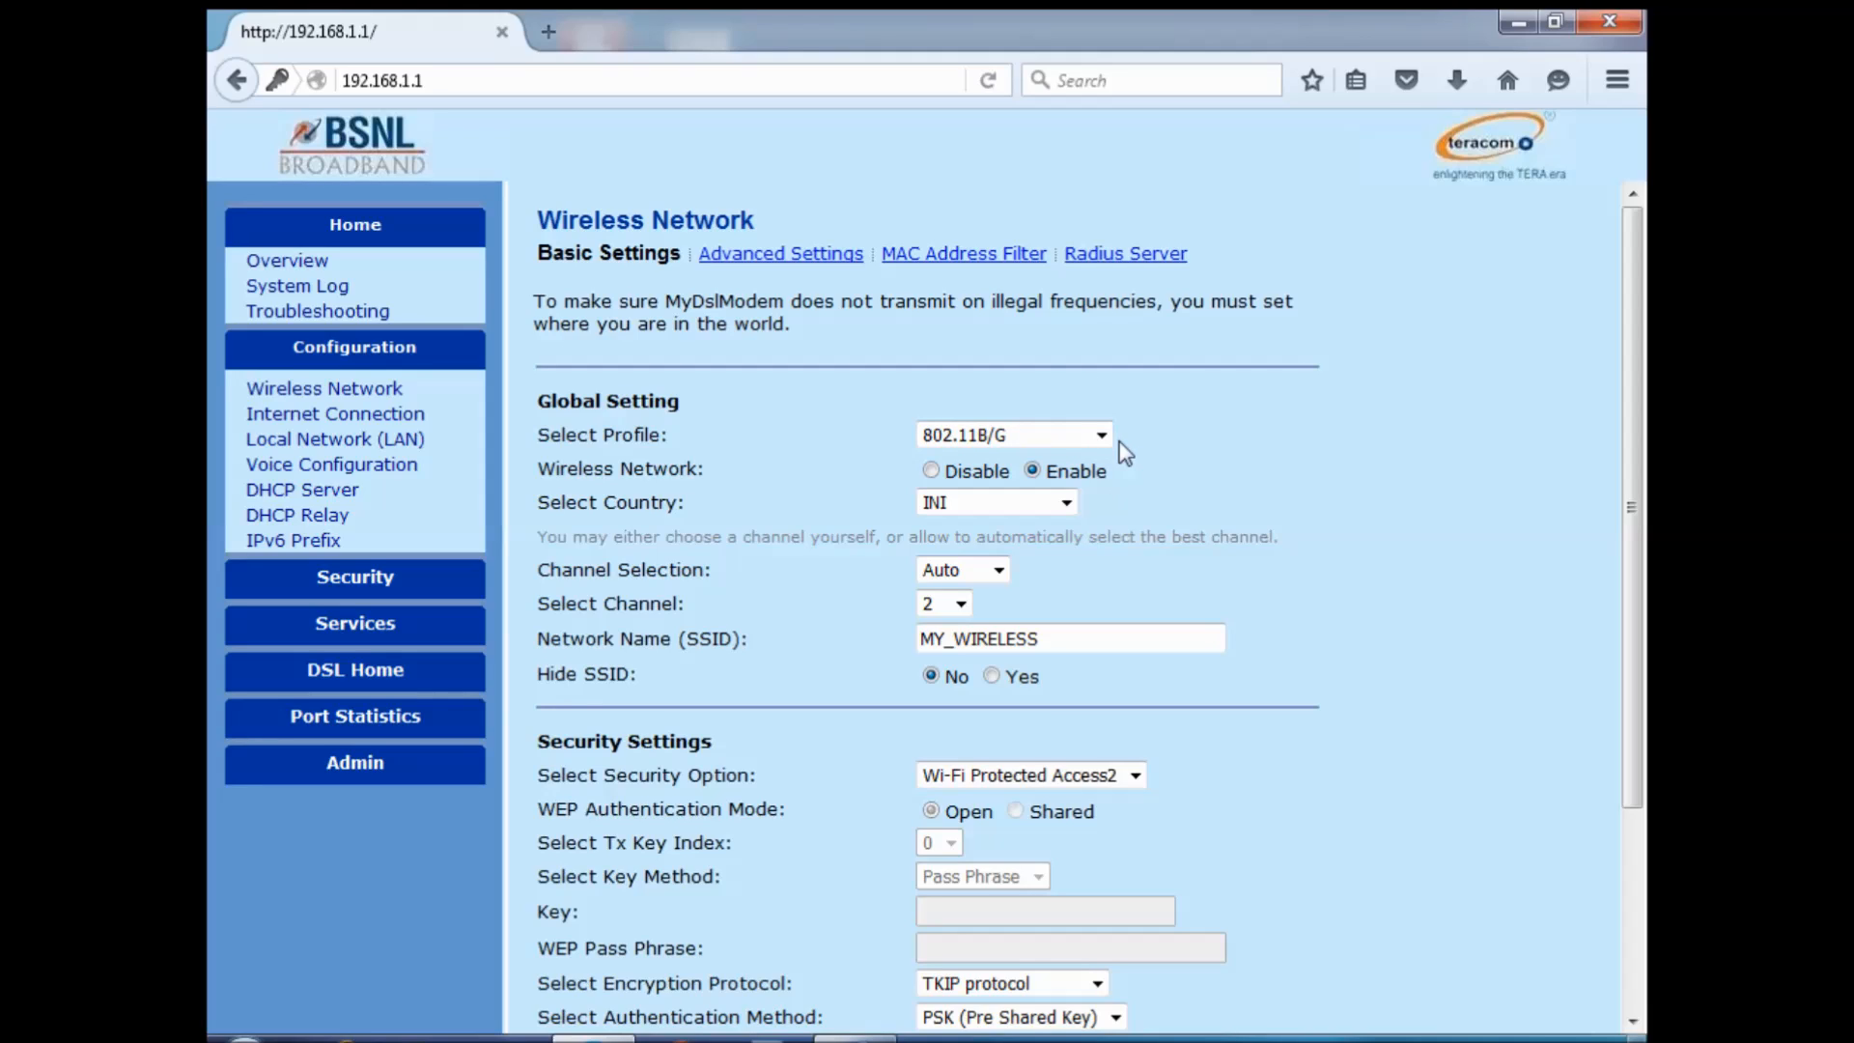
mouse_move(743, 494)
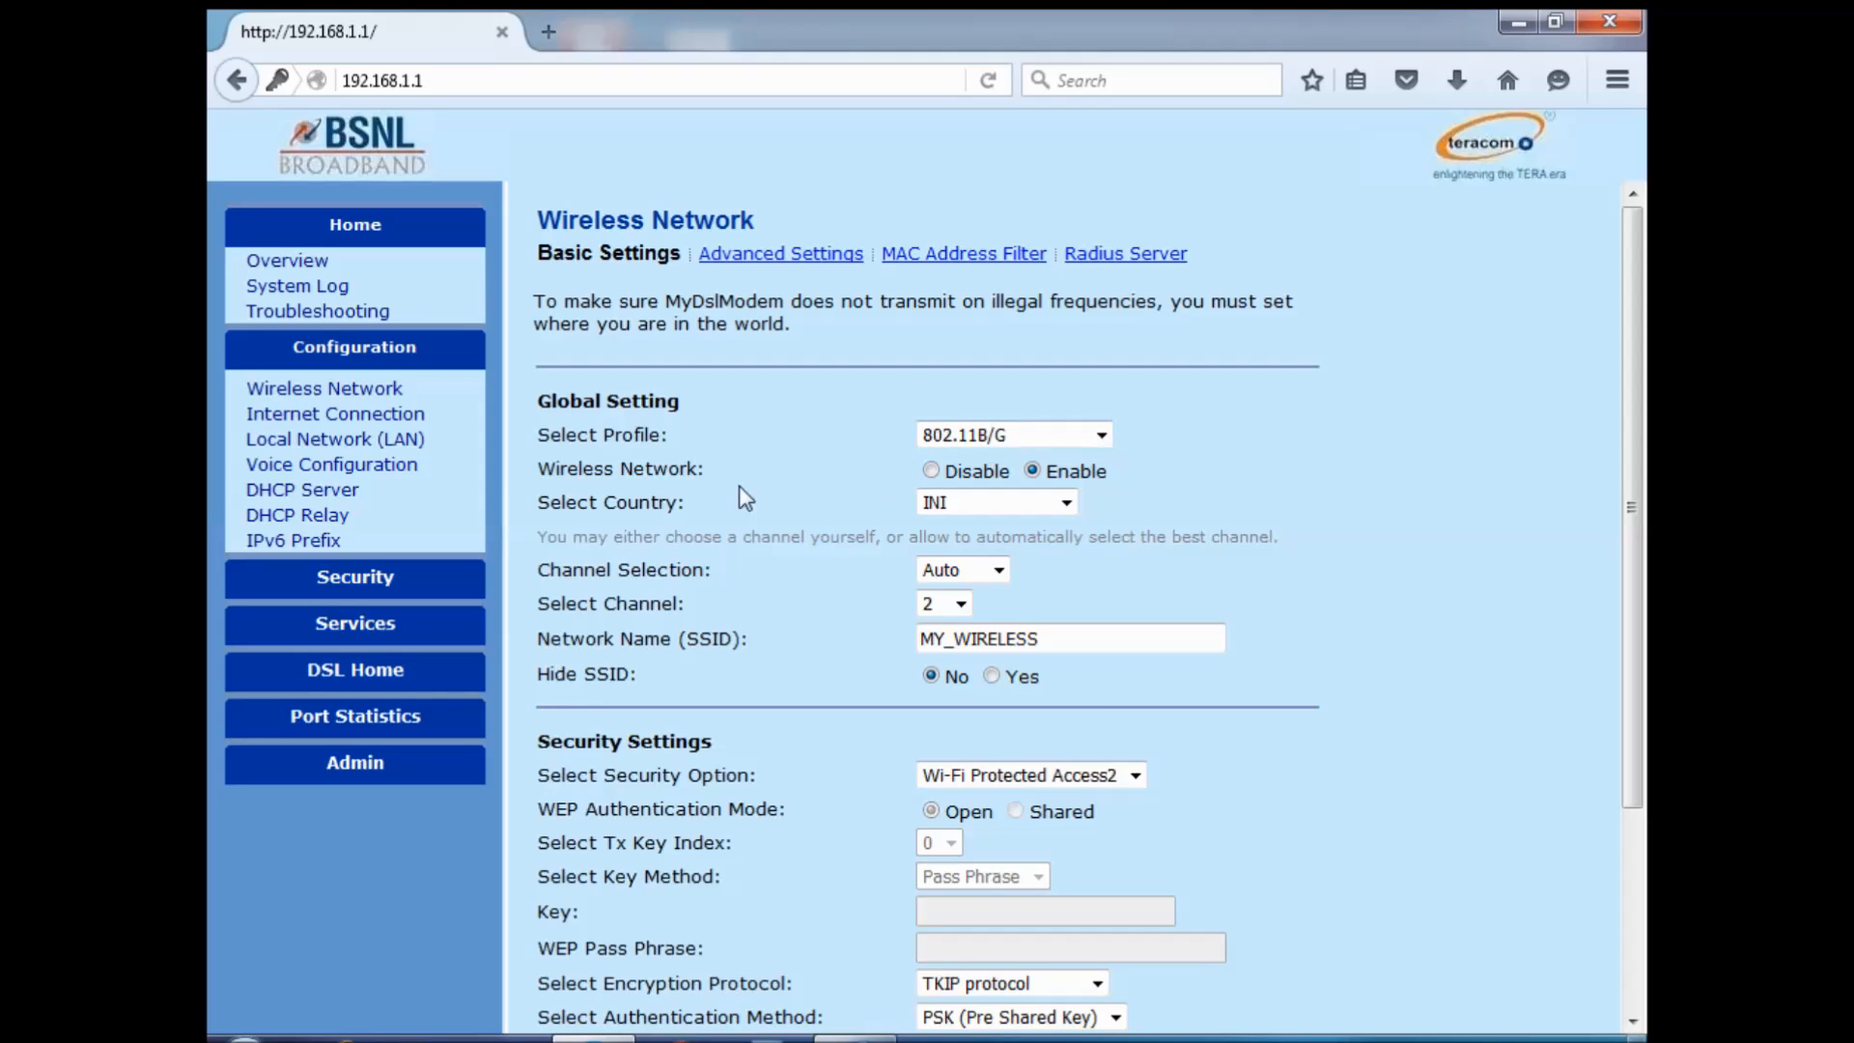
mouse_move(736, 489)
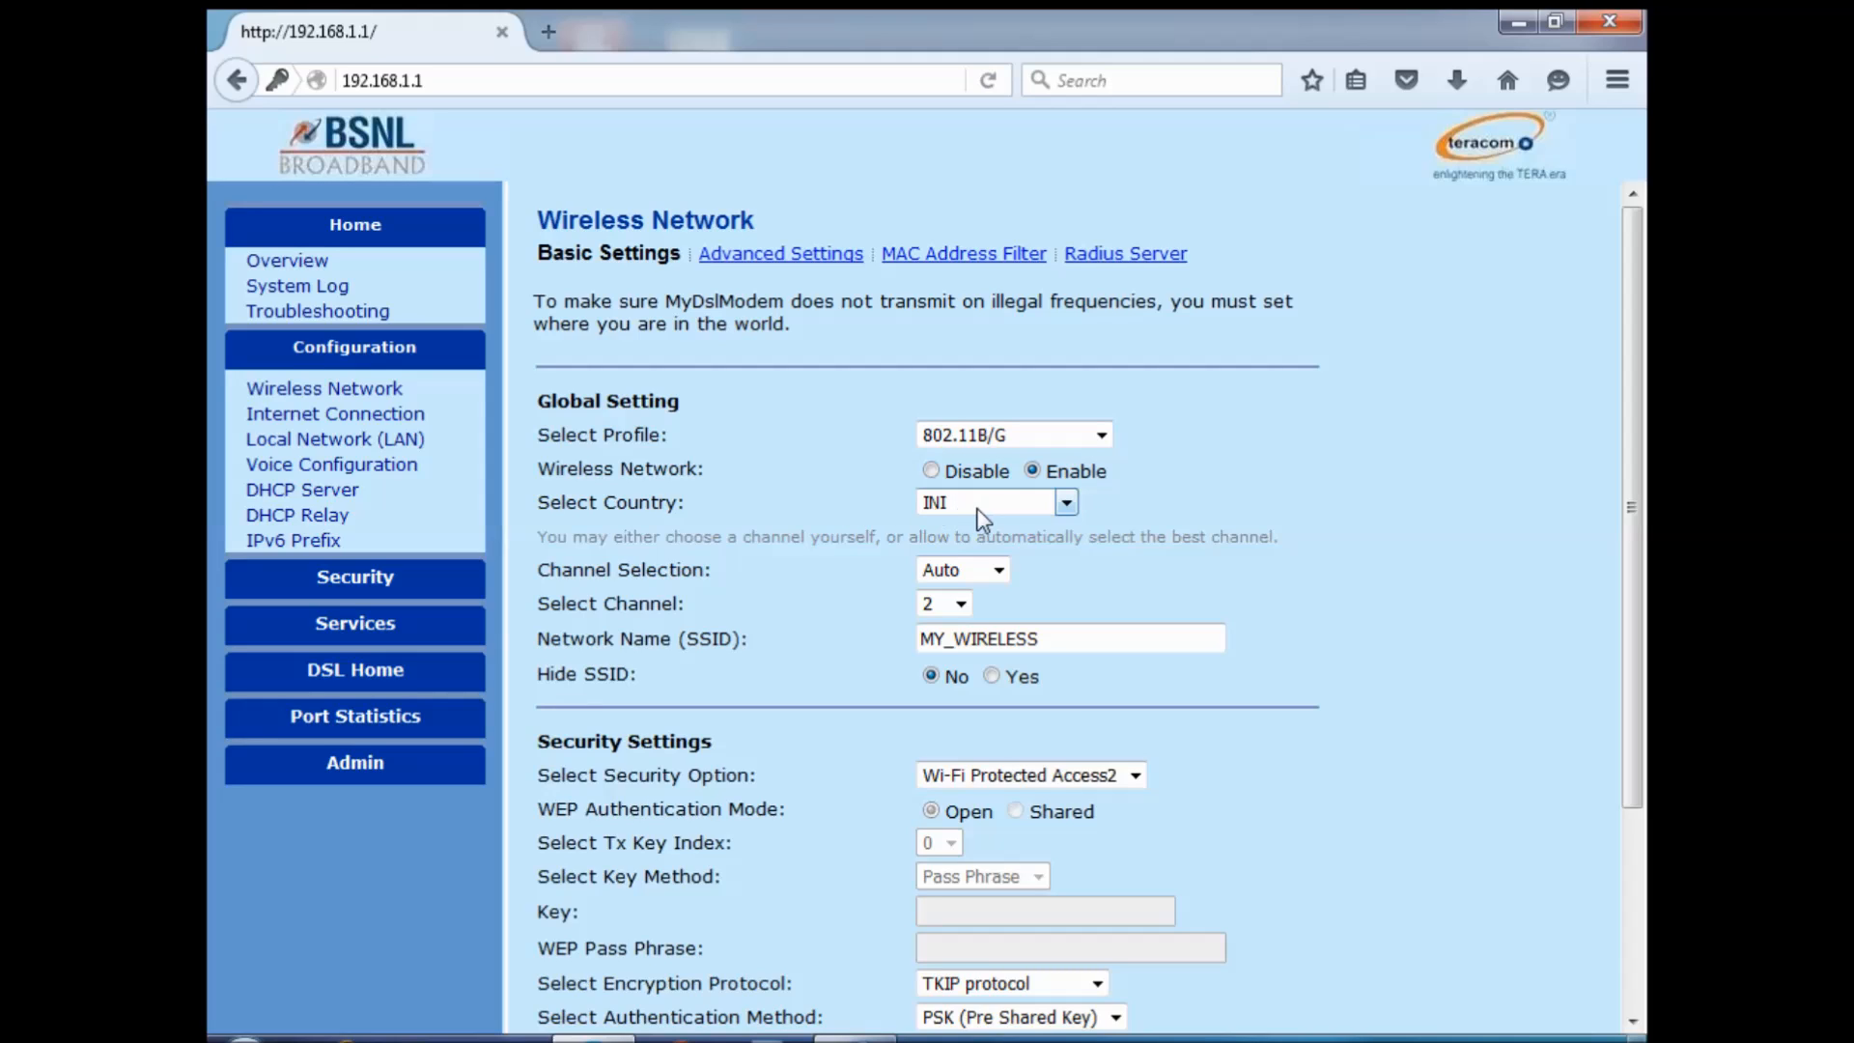
click(1065, 502)
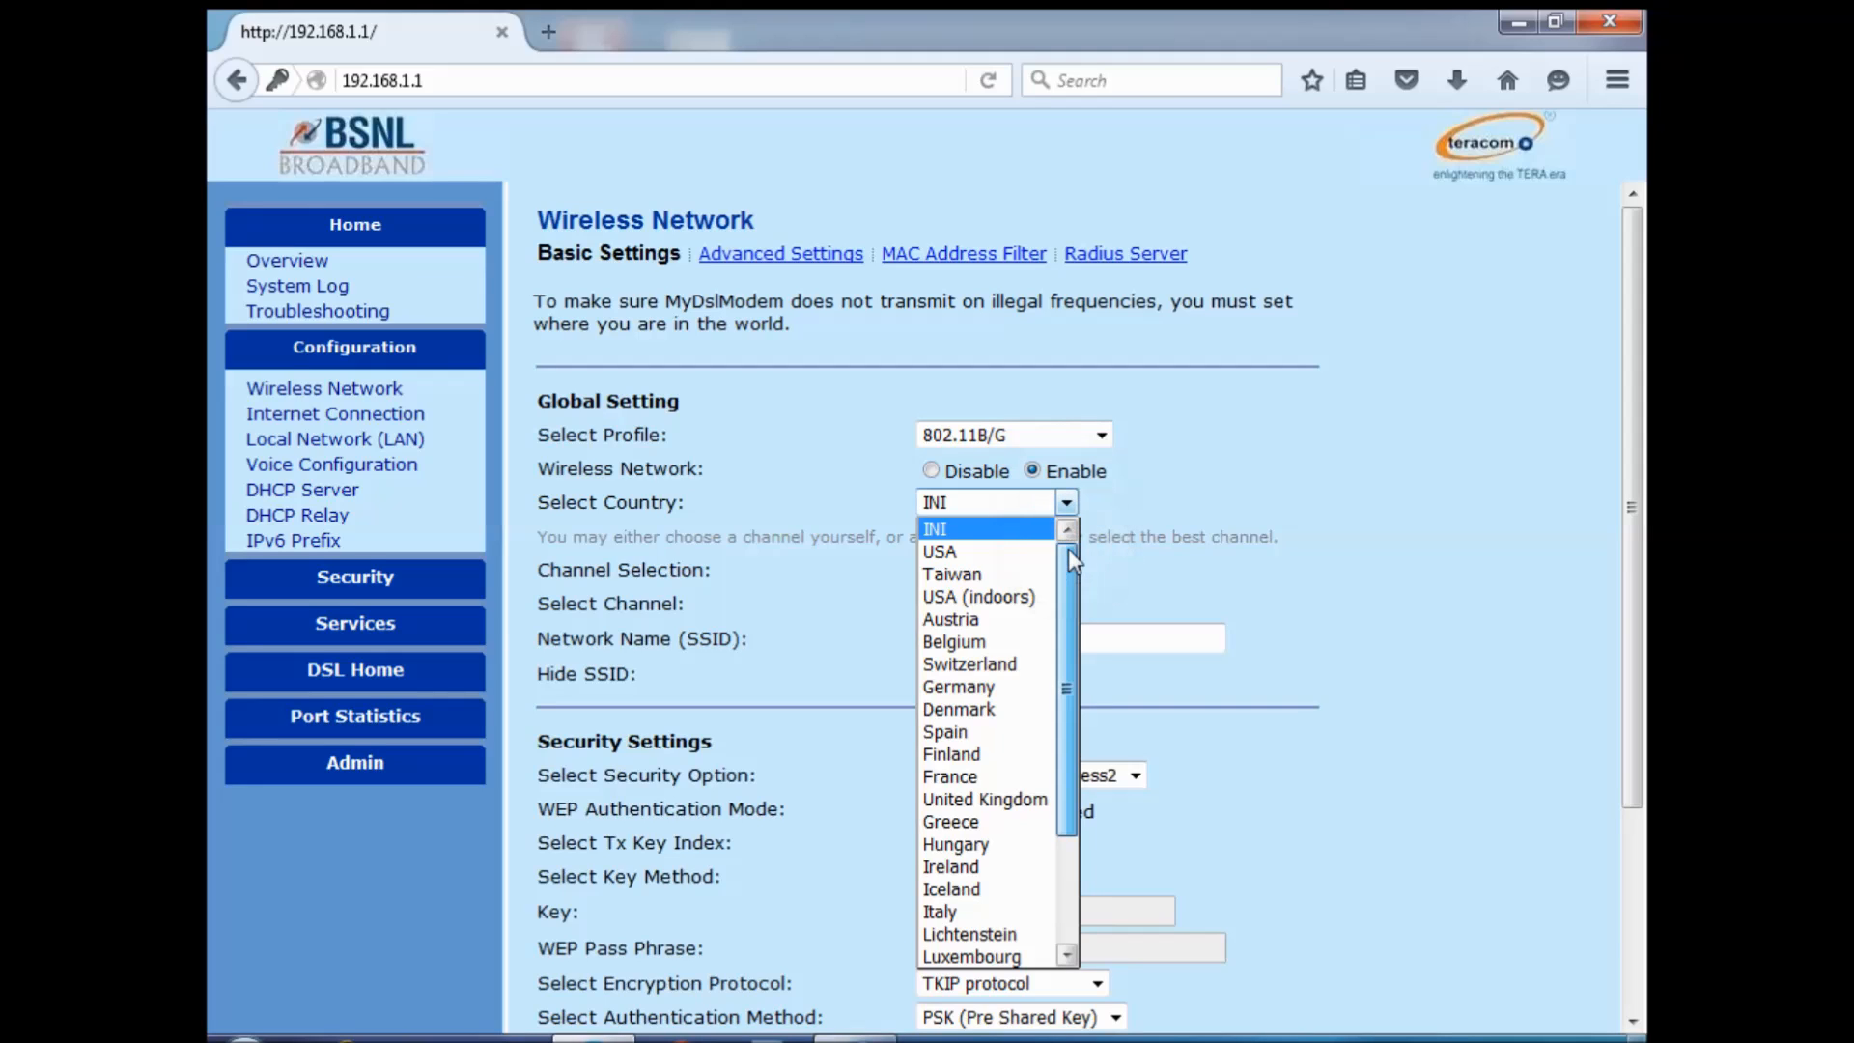
scroll(down, 3)
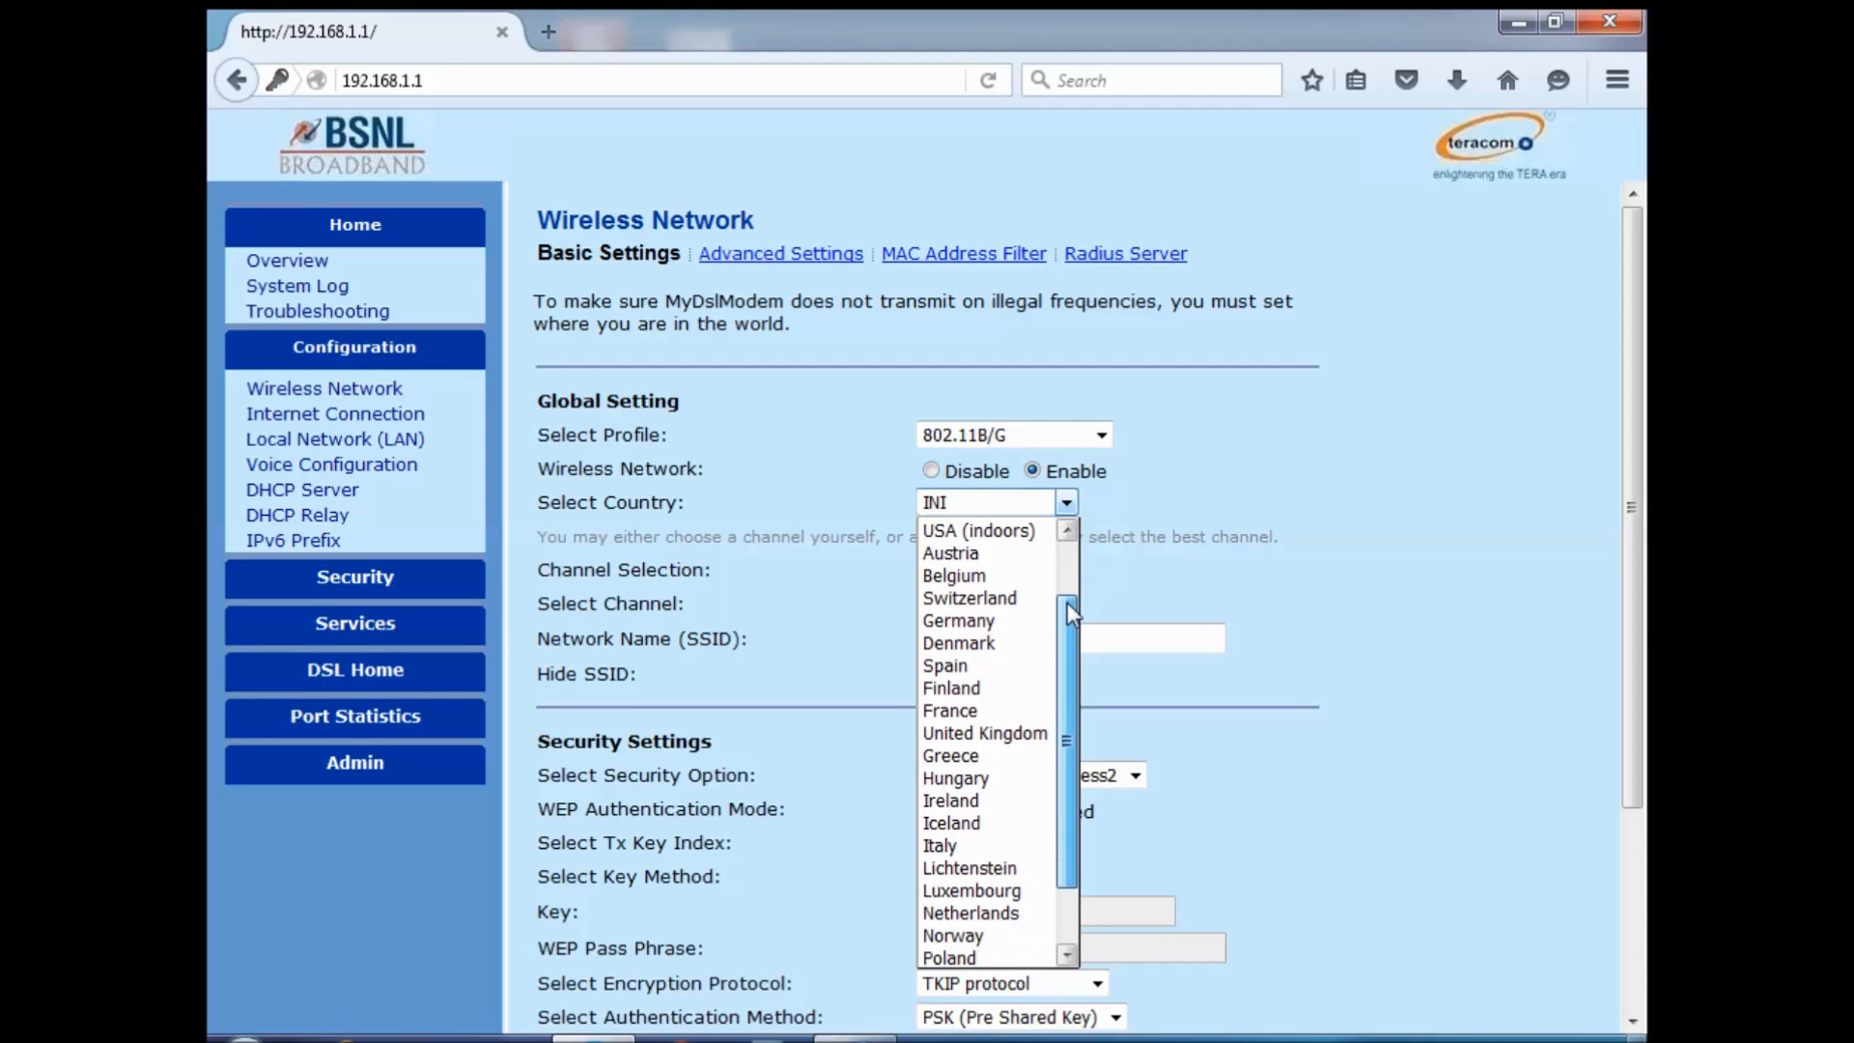
scroll(down, 3)
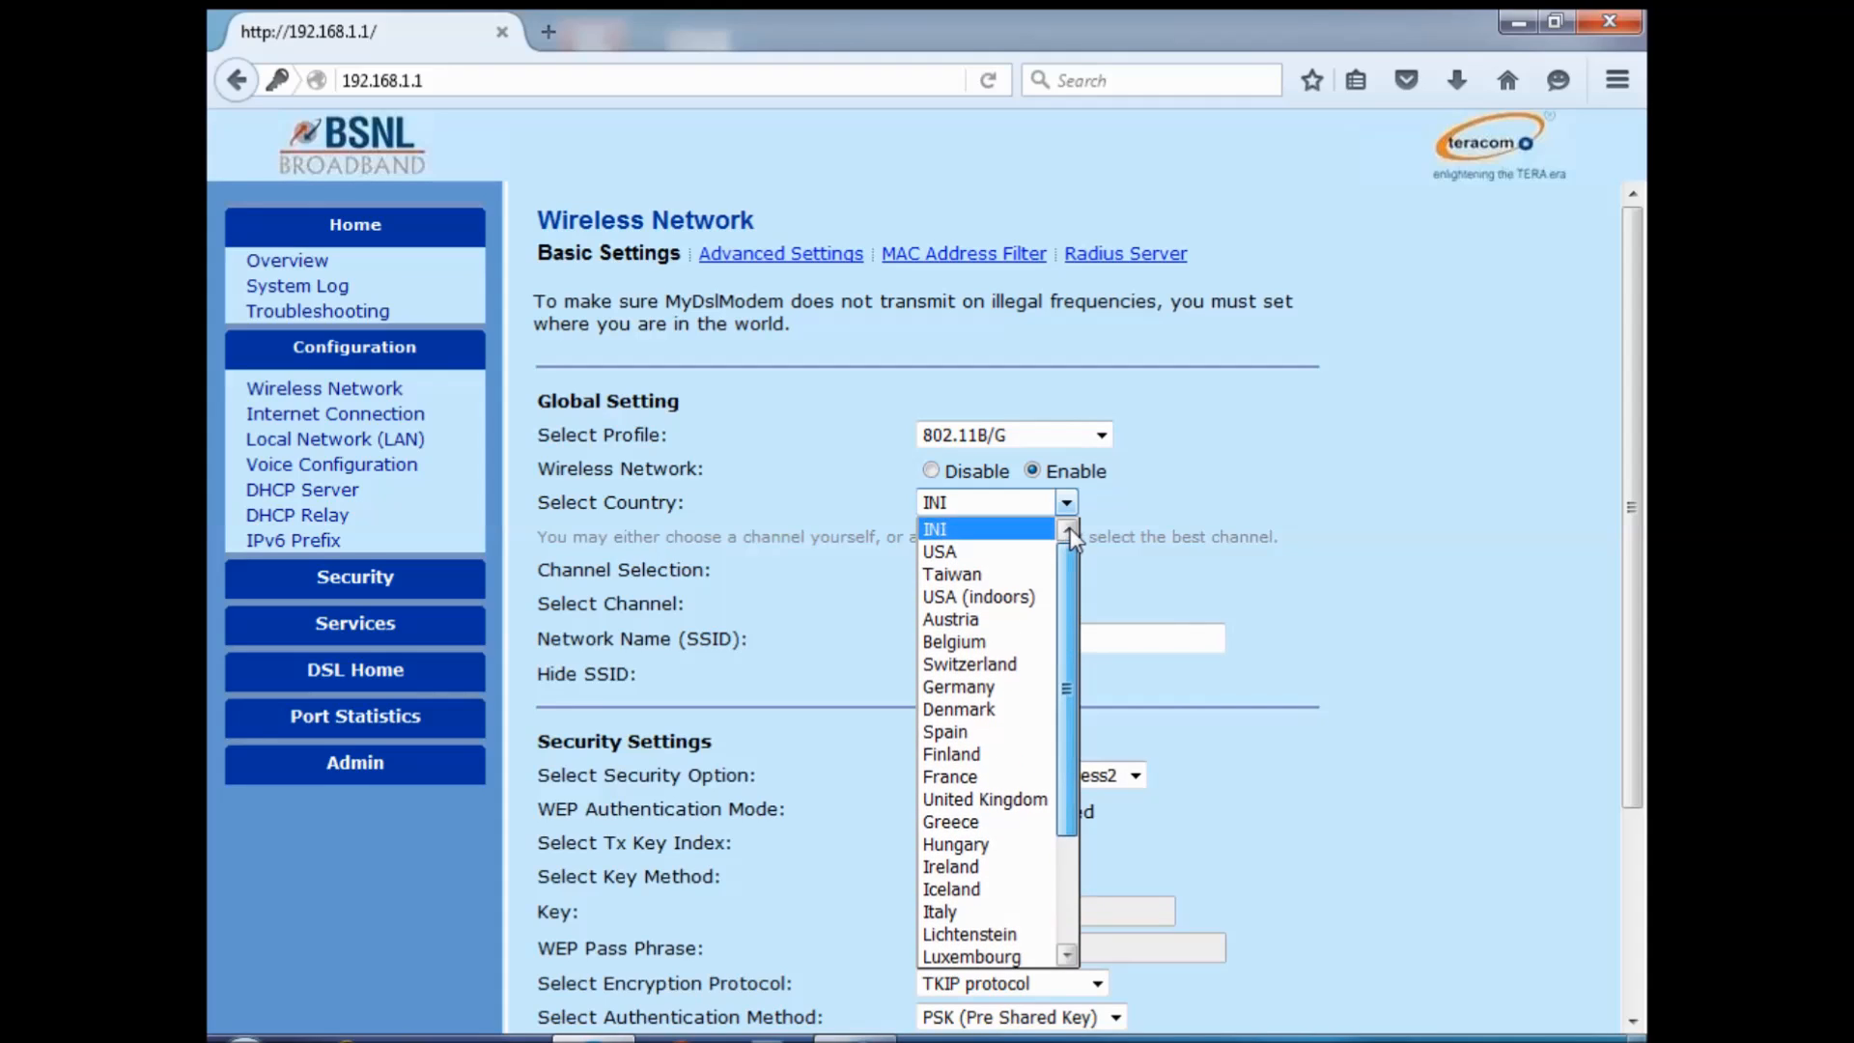
mouse_move(1120, 502)
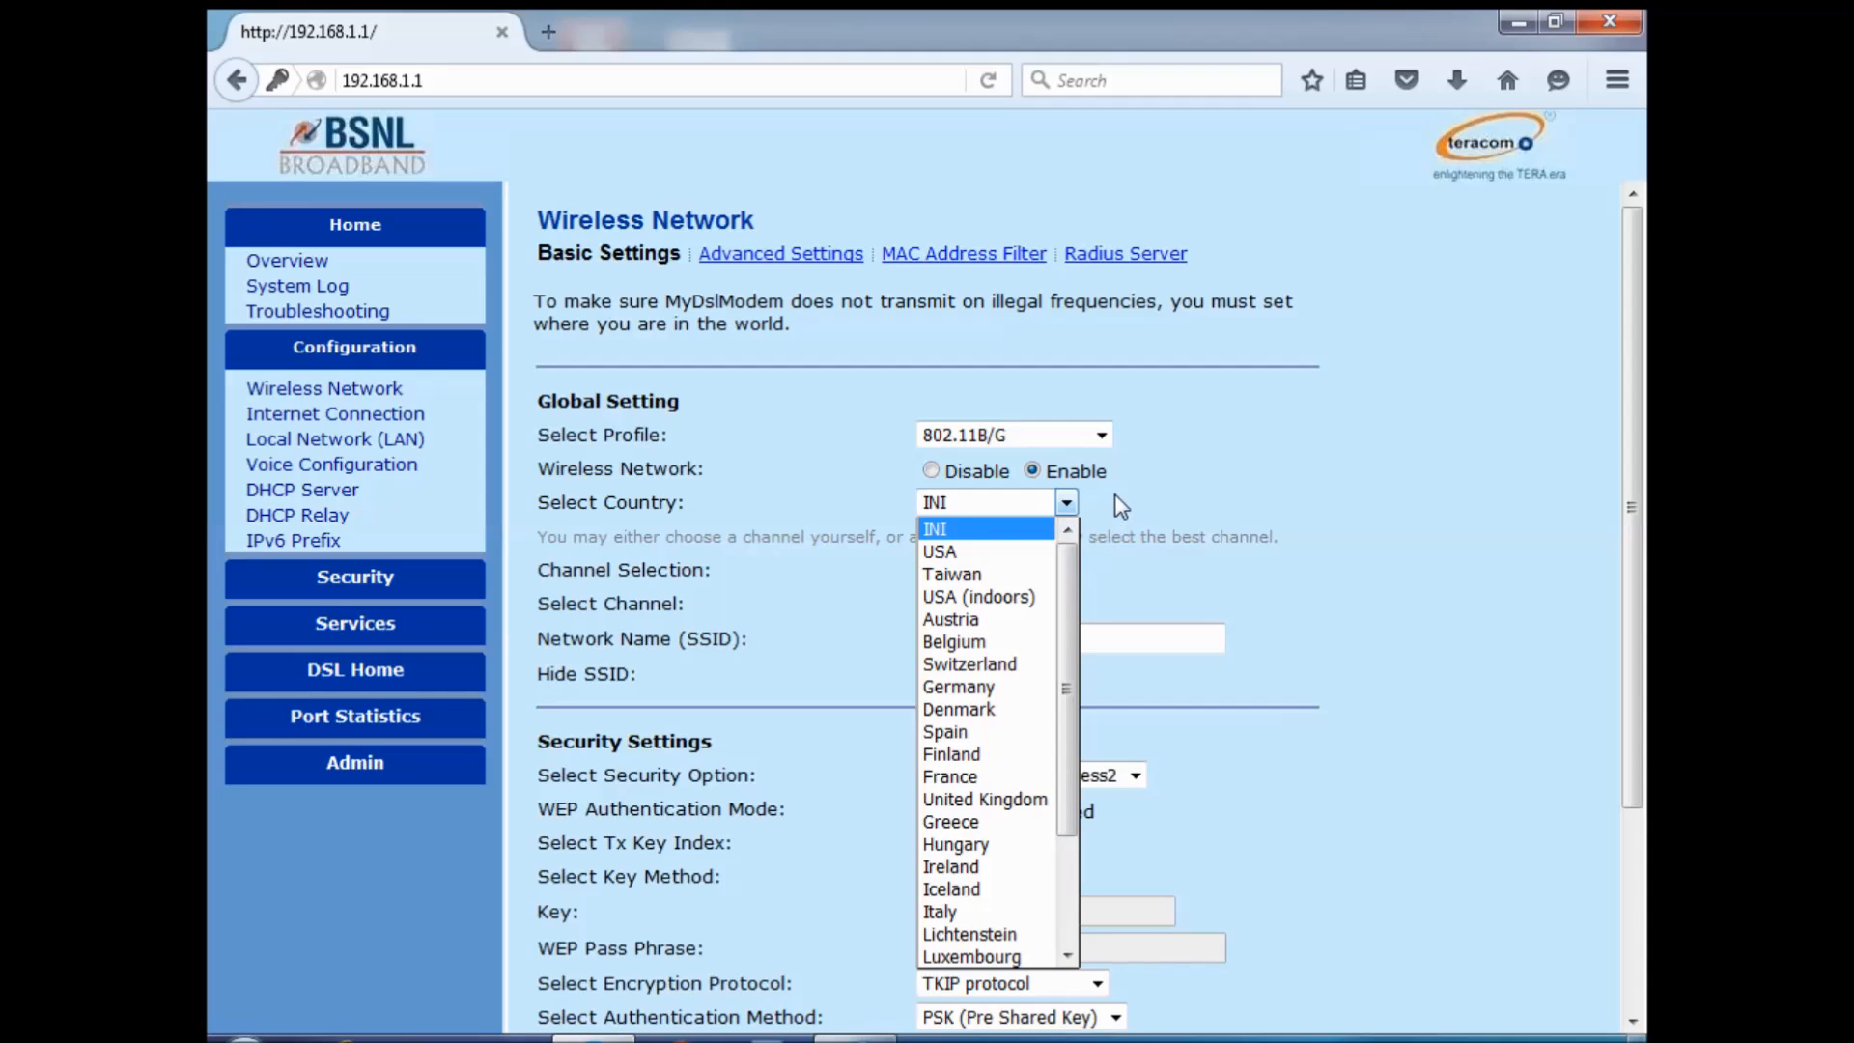
click(935, 527)
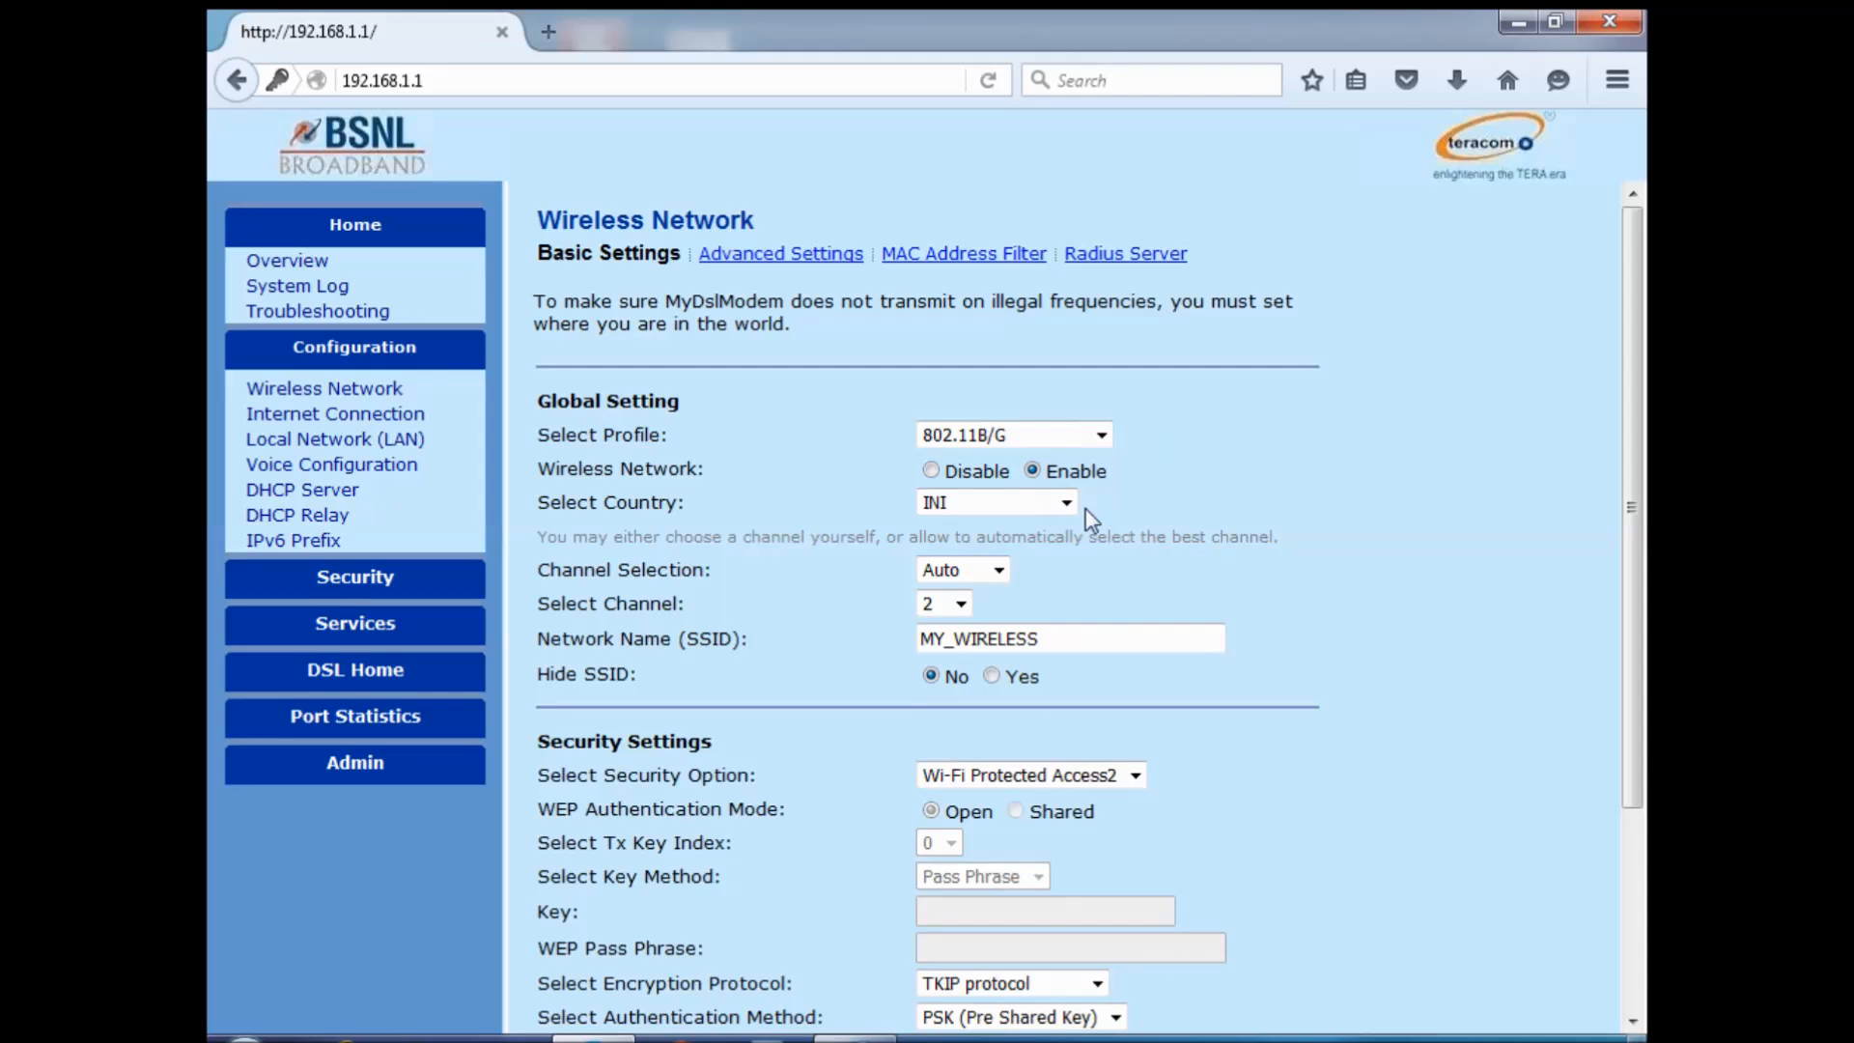
click(999, 569)
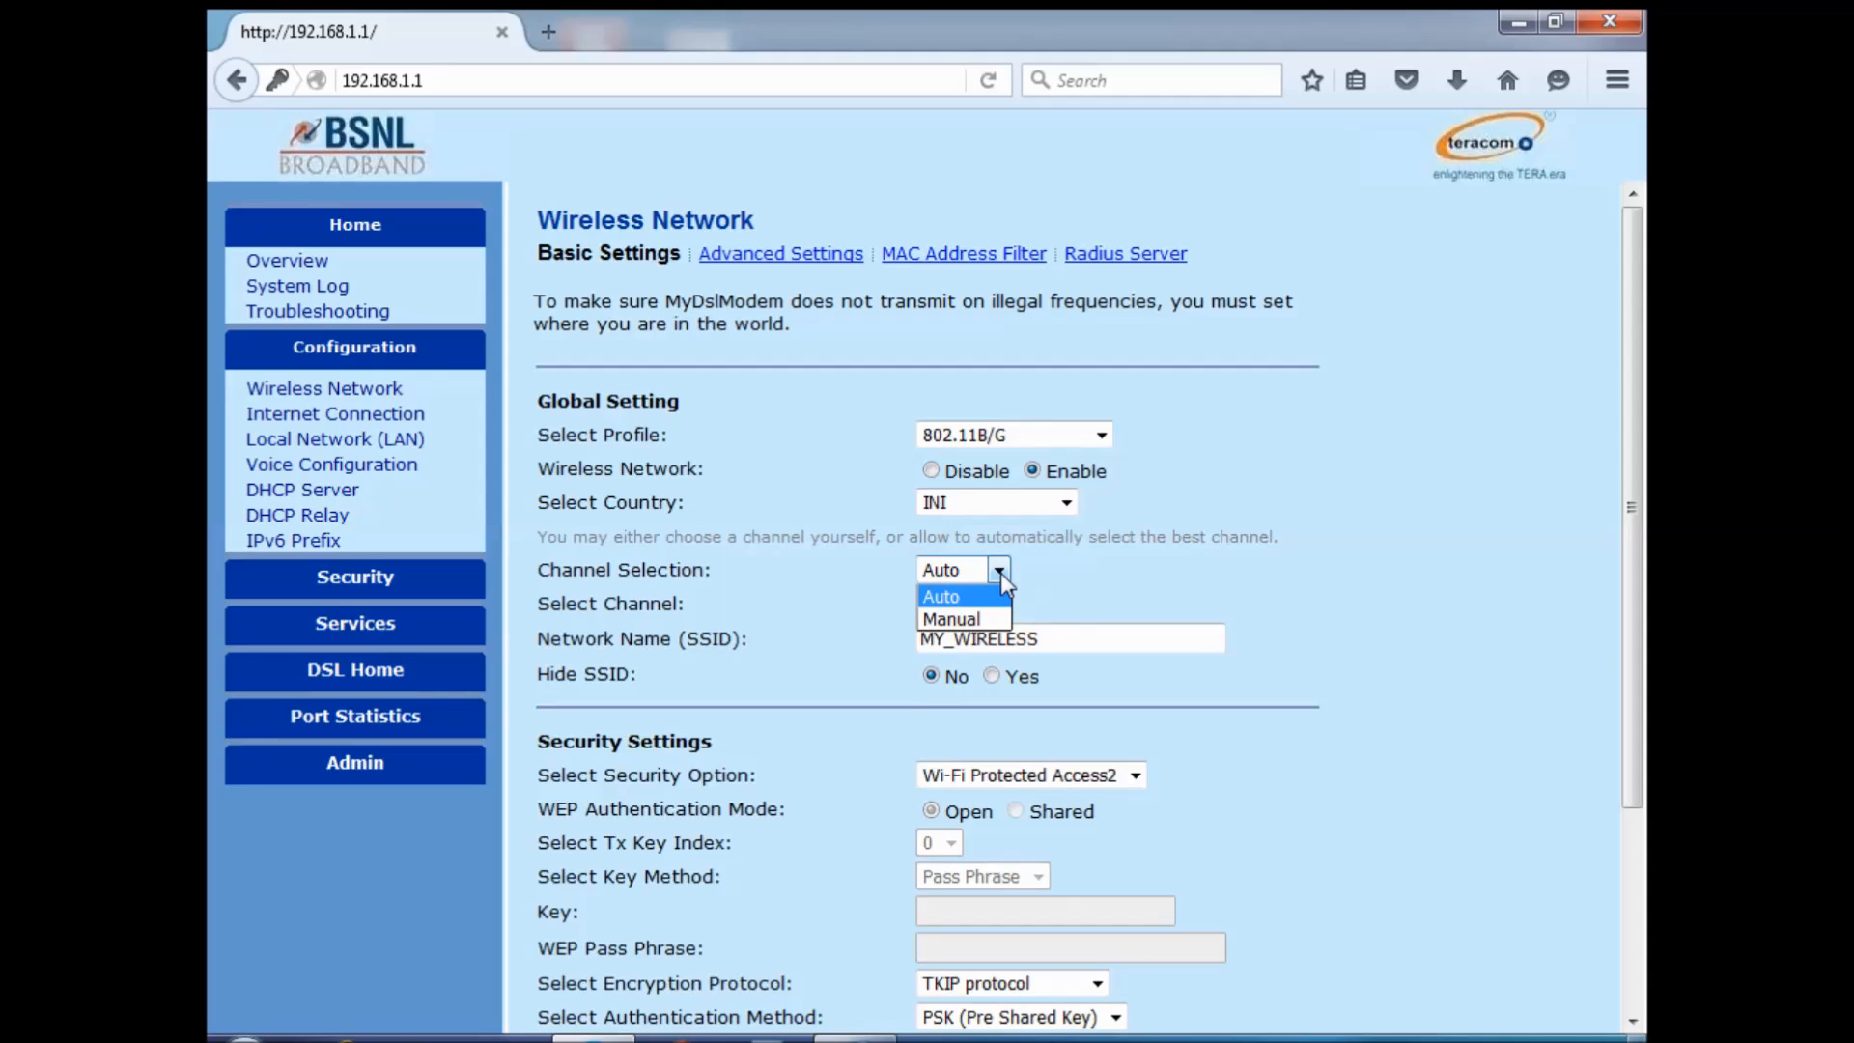
mouse_move(1052, 580)
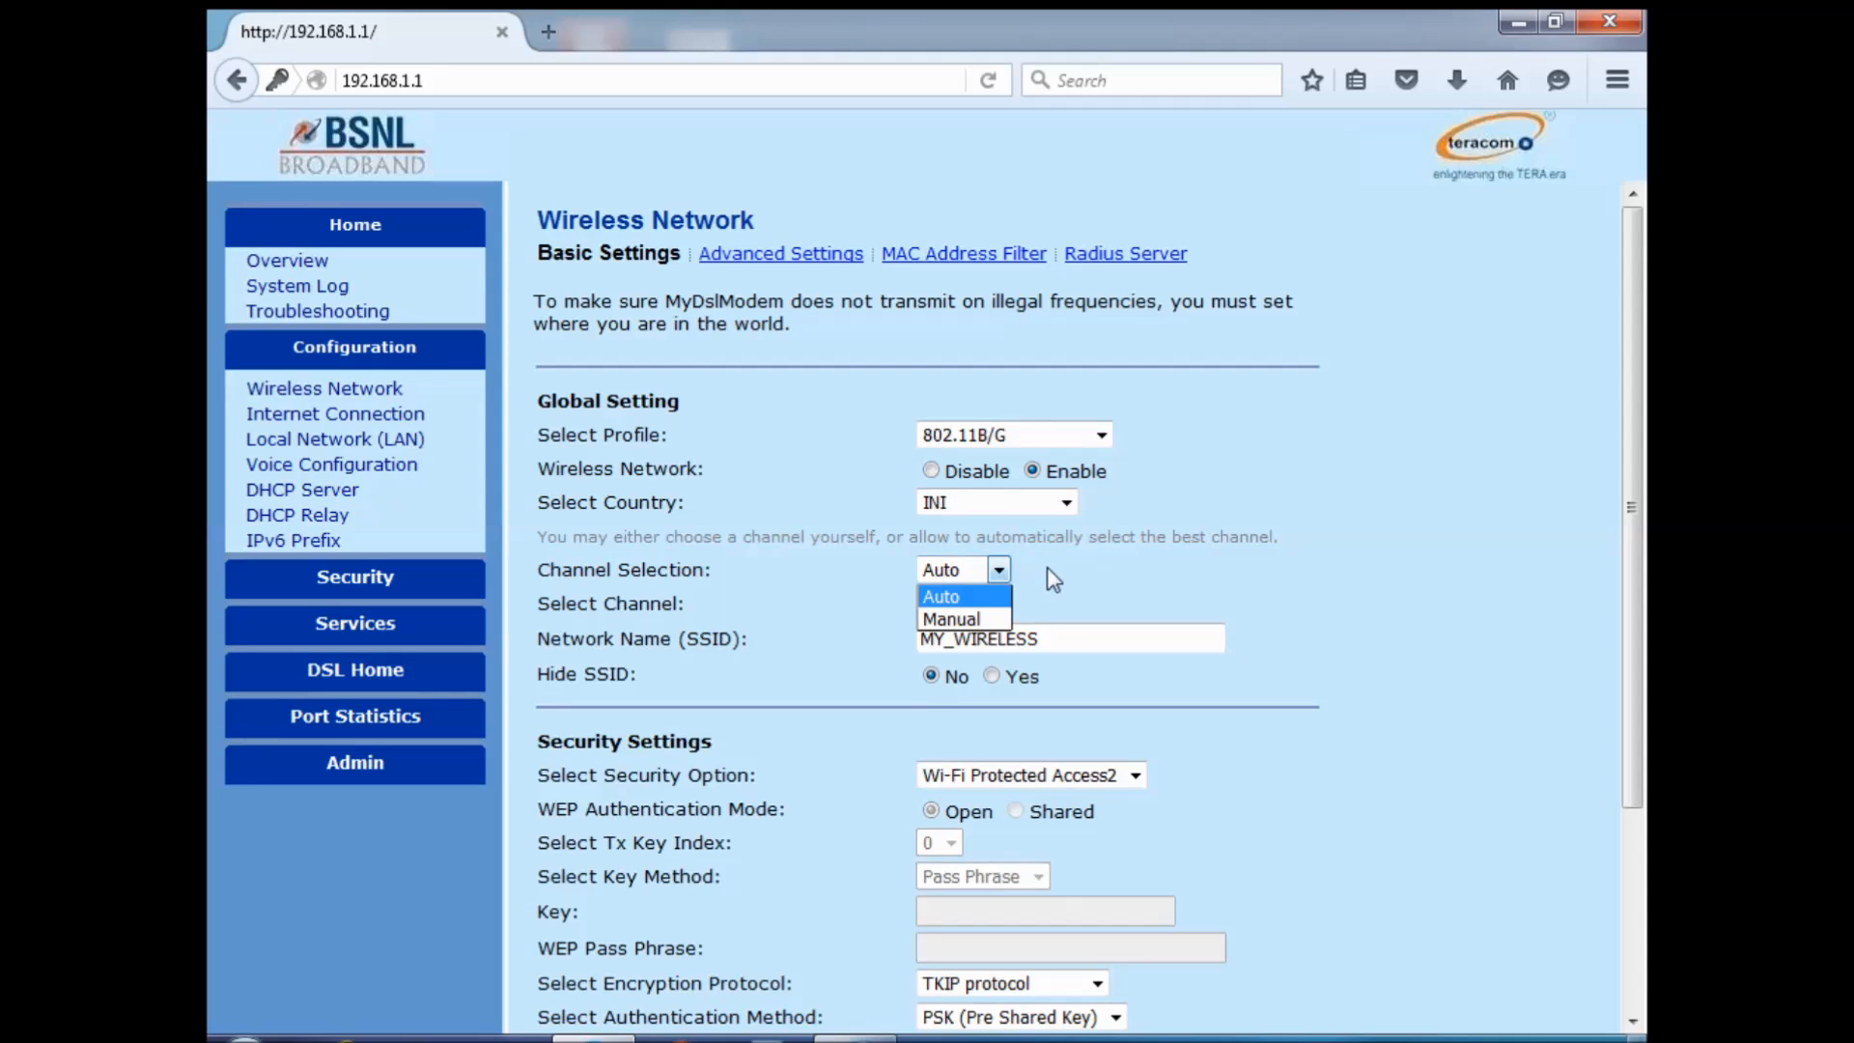
click(940, 594)
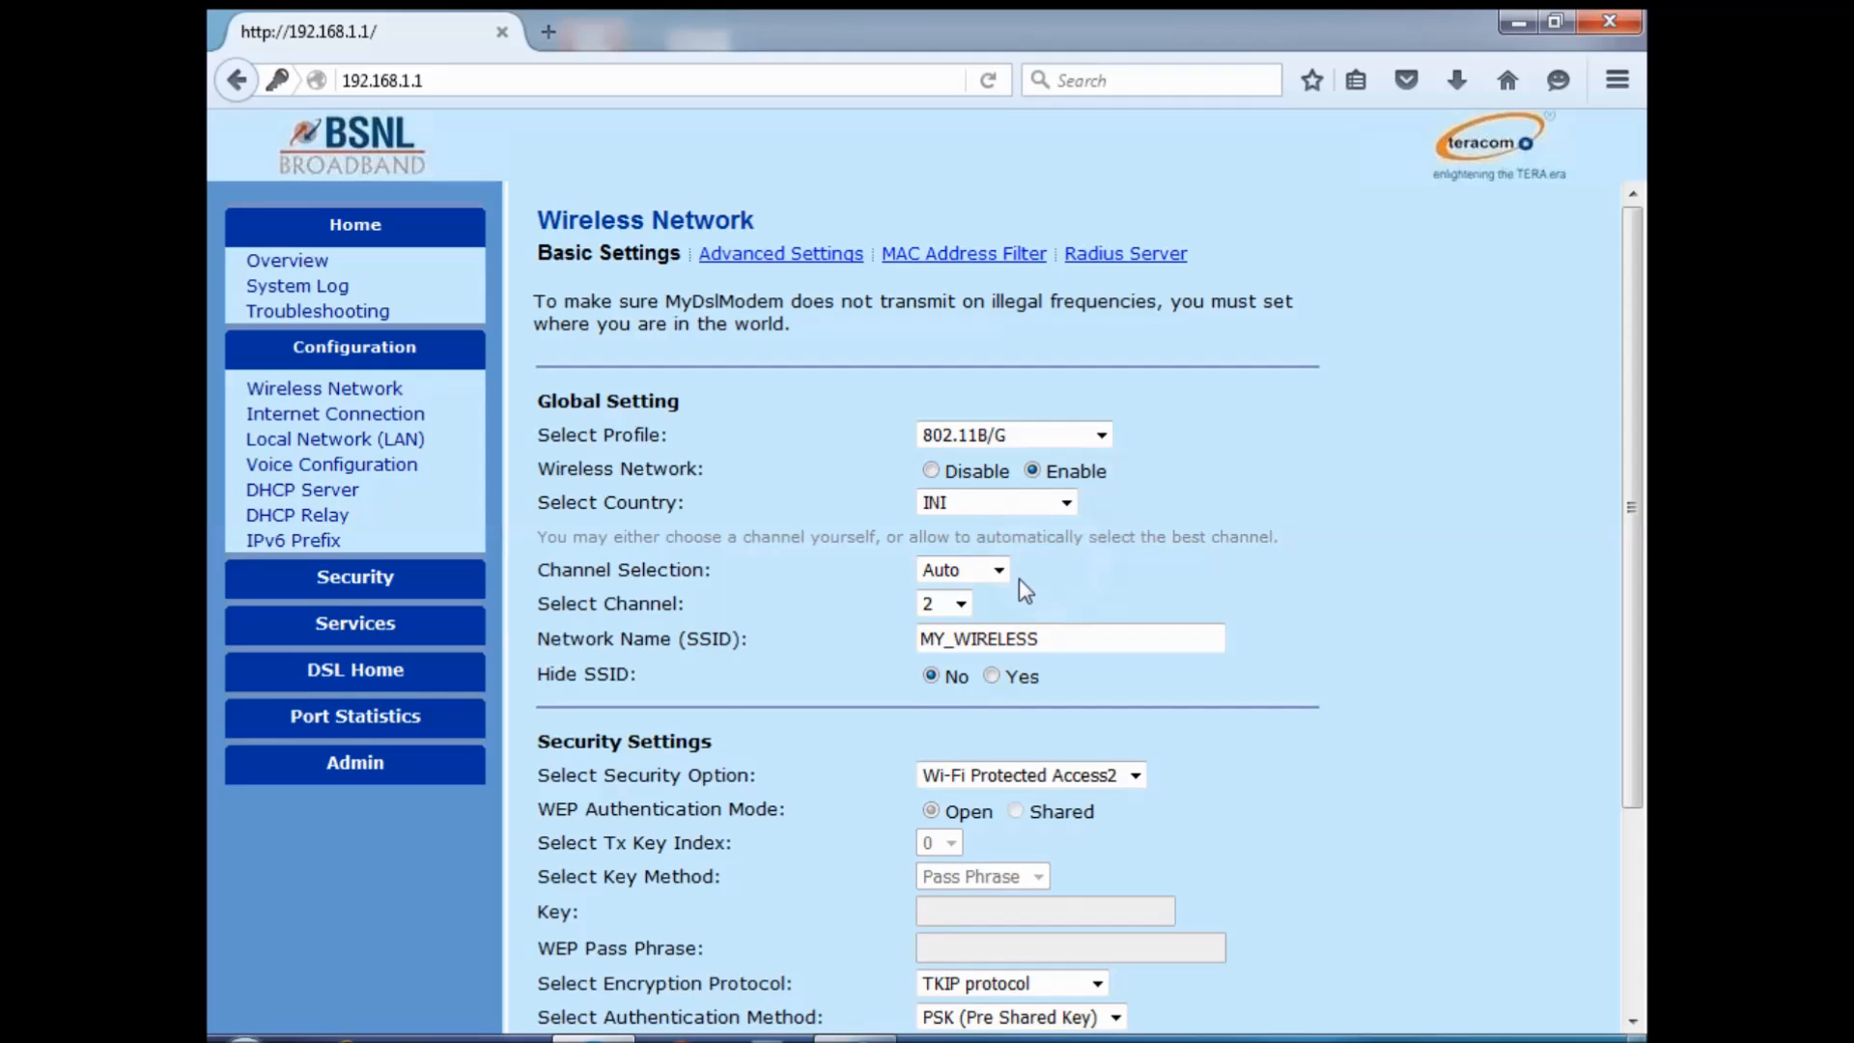
click(962, 603)
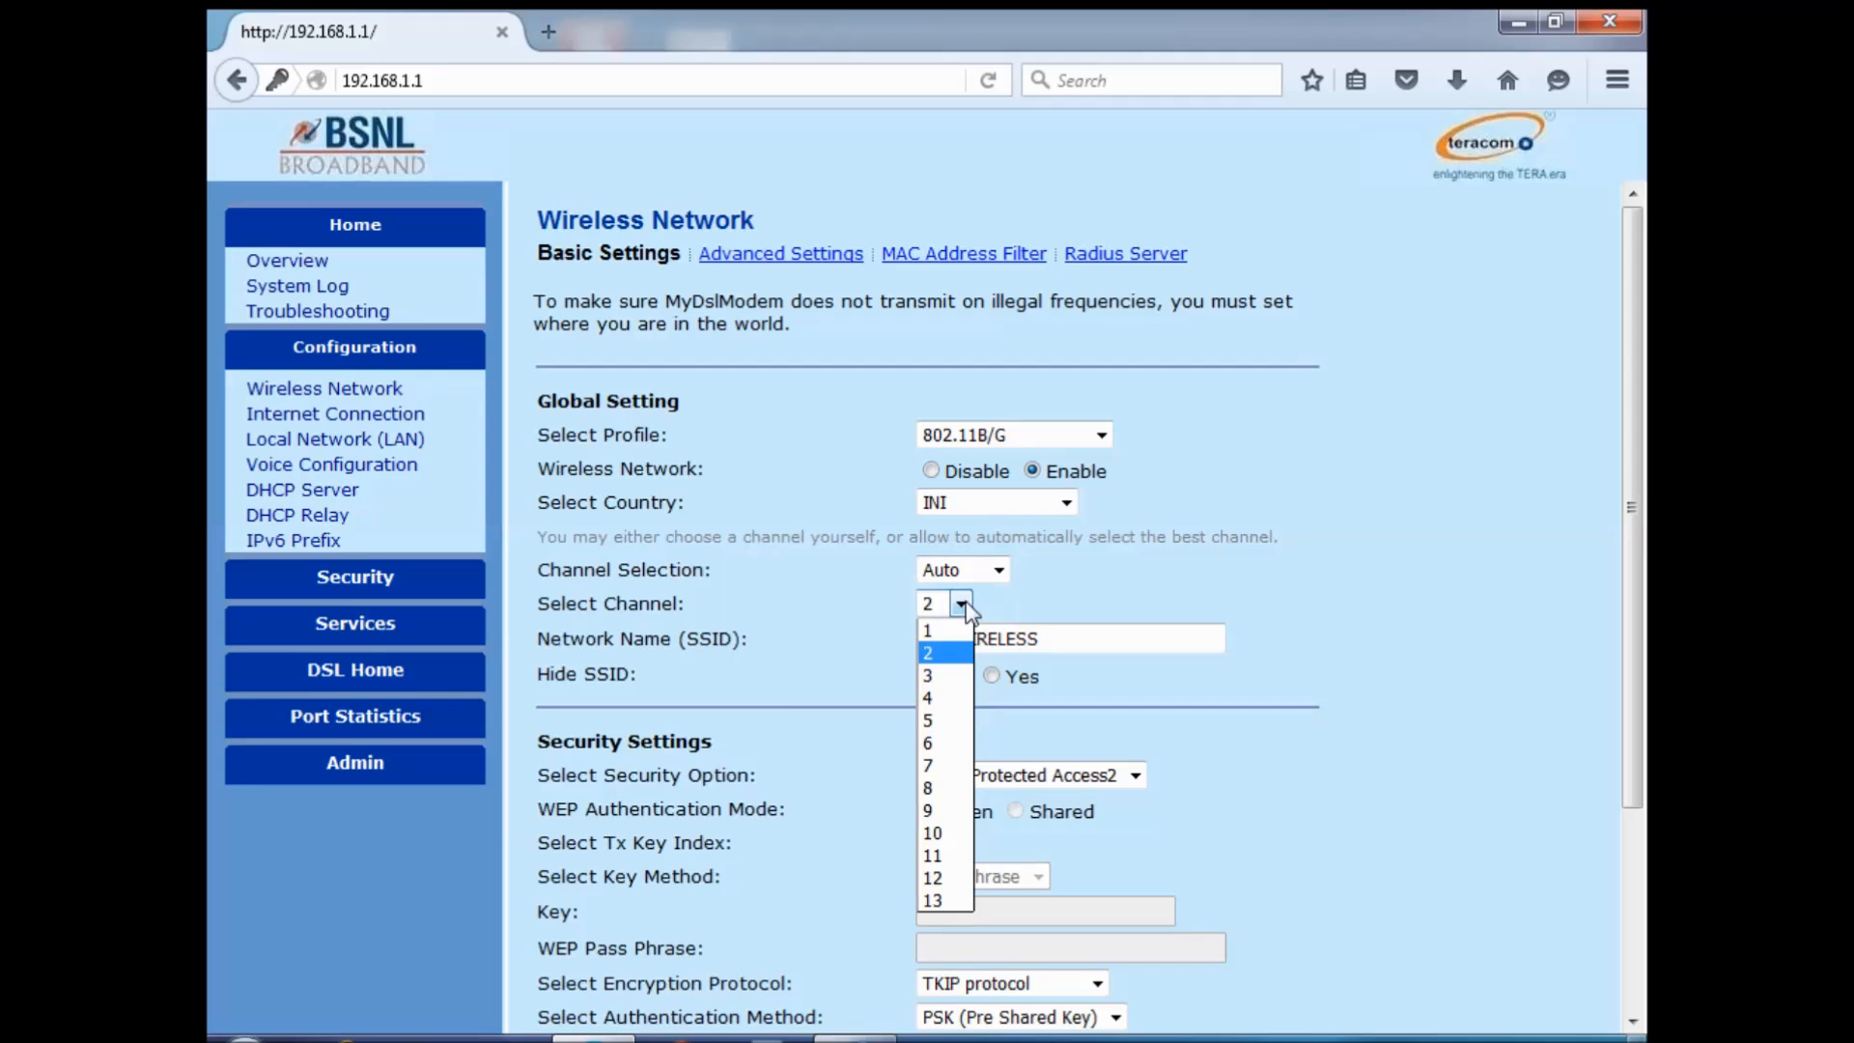
mouse_move(982, 608)
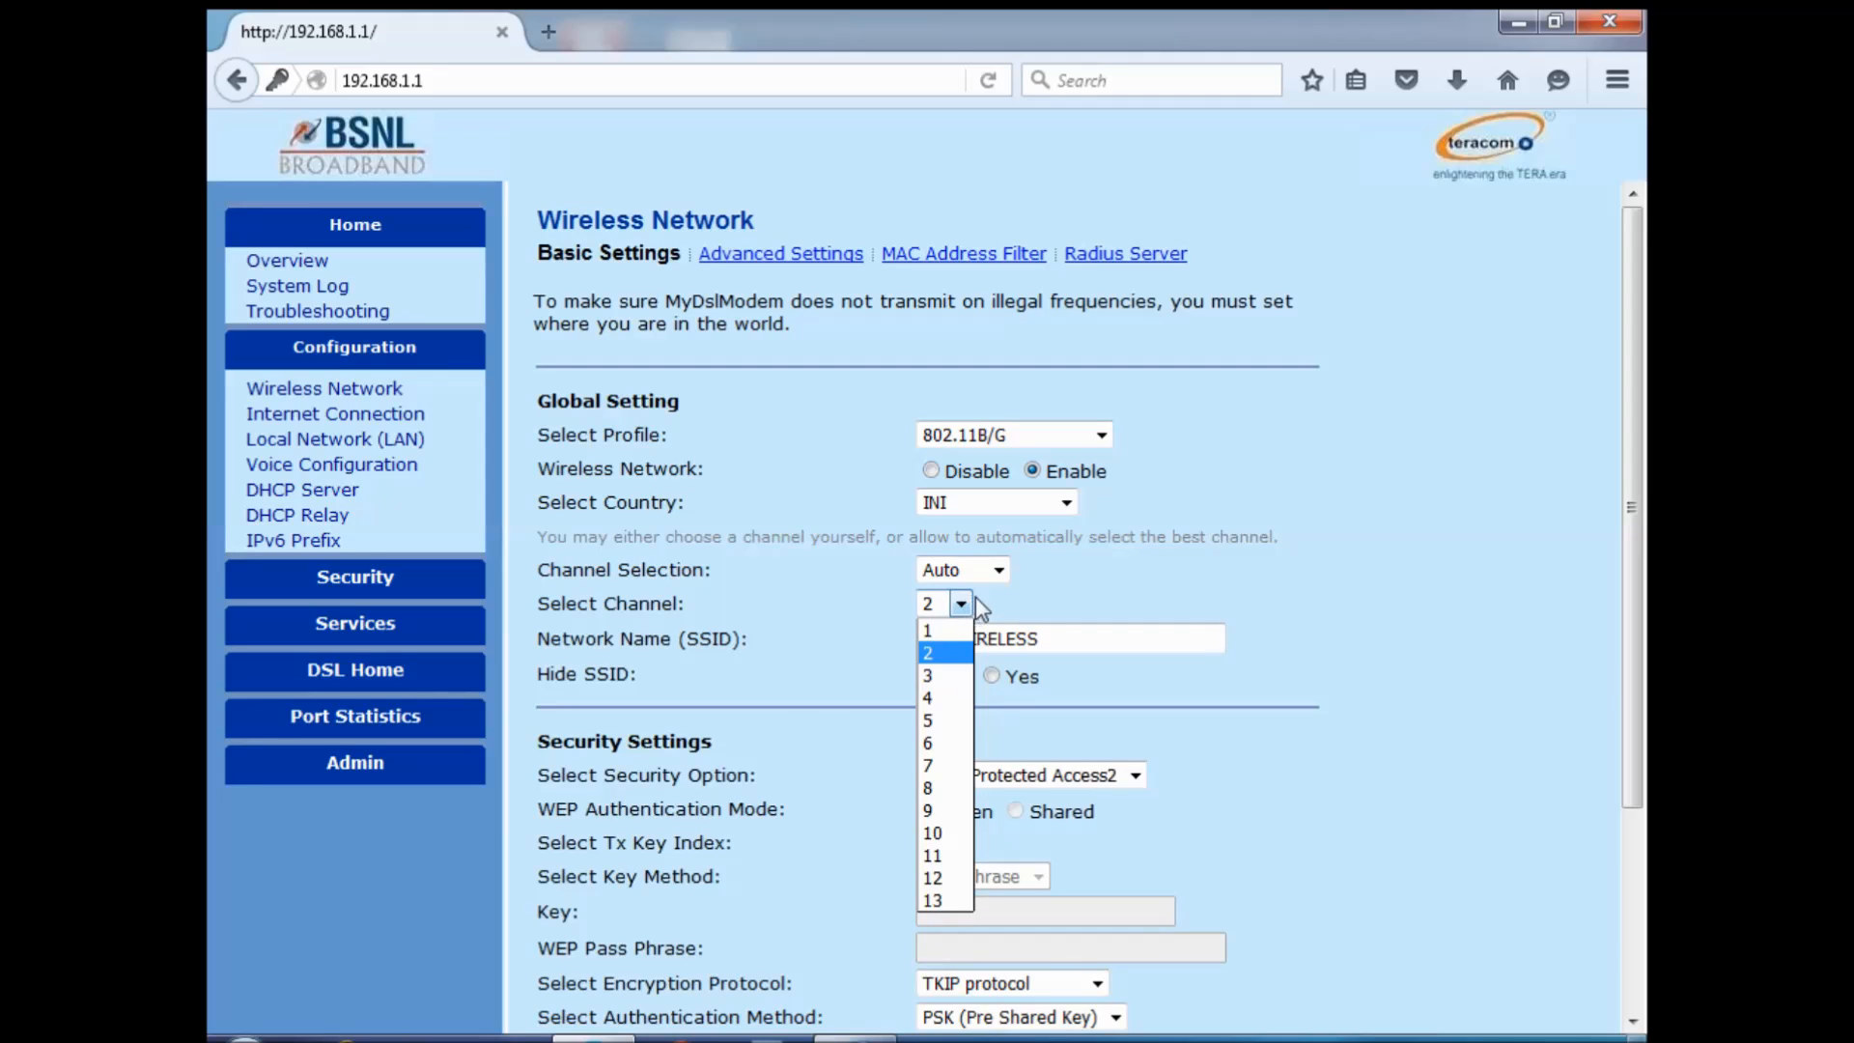
Step: Keep wireless channel 2 and review the available security option types
click(927, 653)
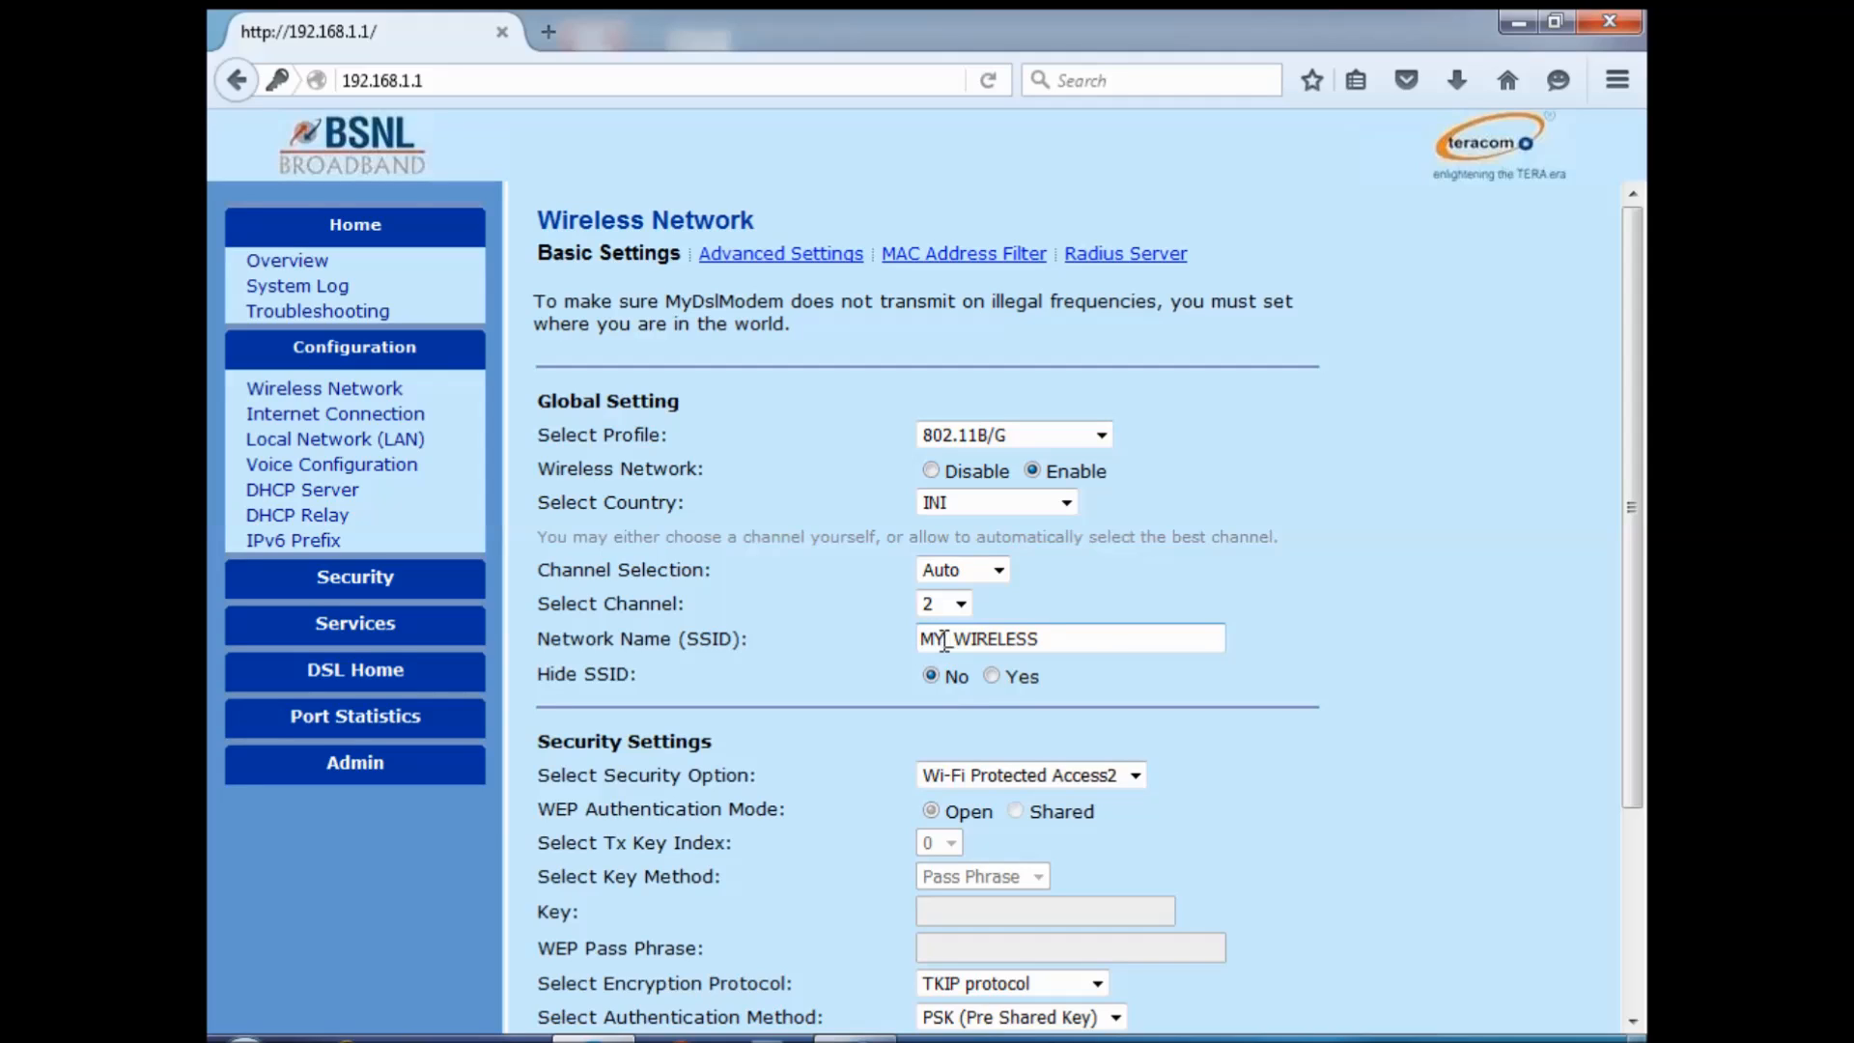
mouse_move(1213, 771)
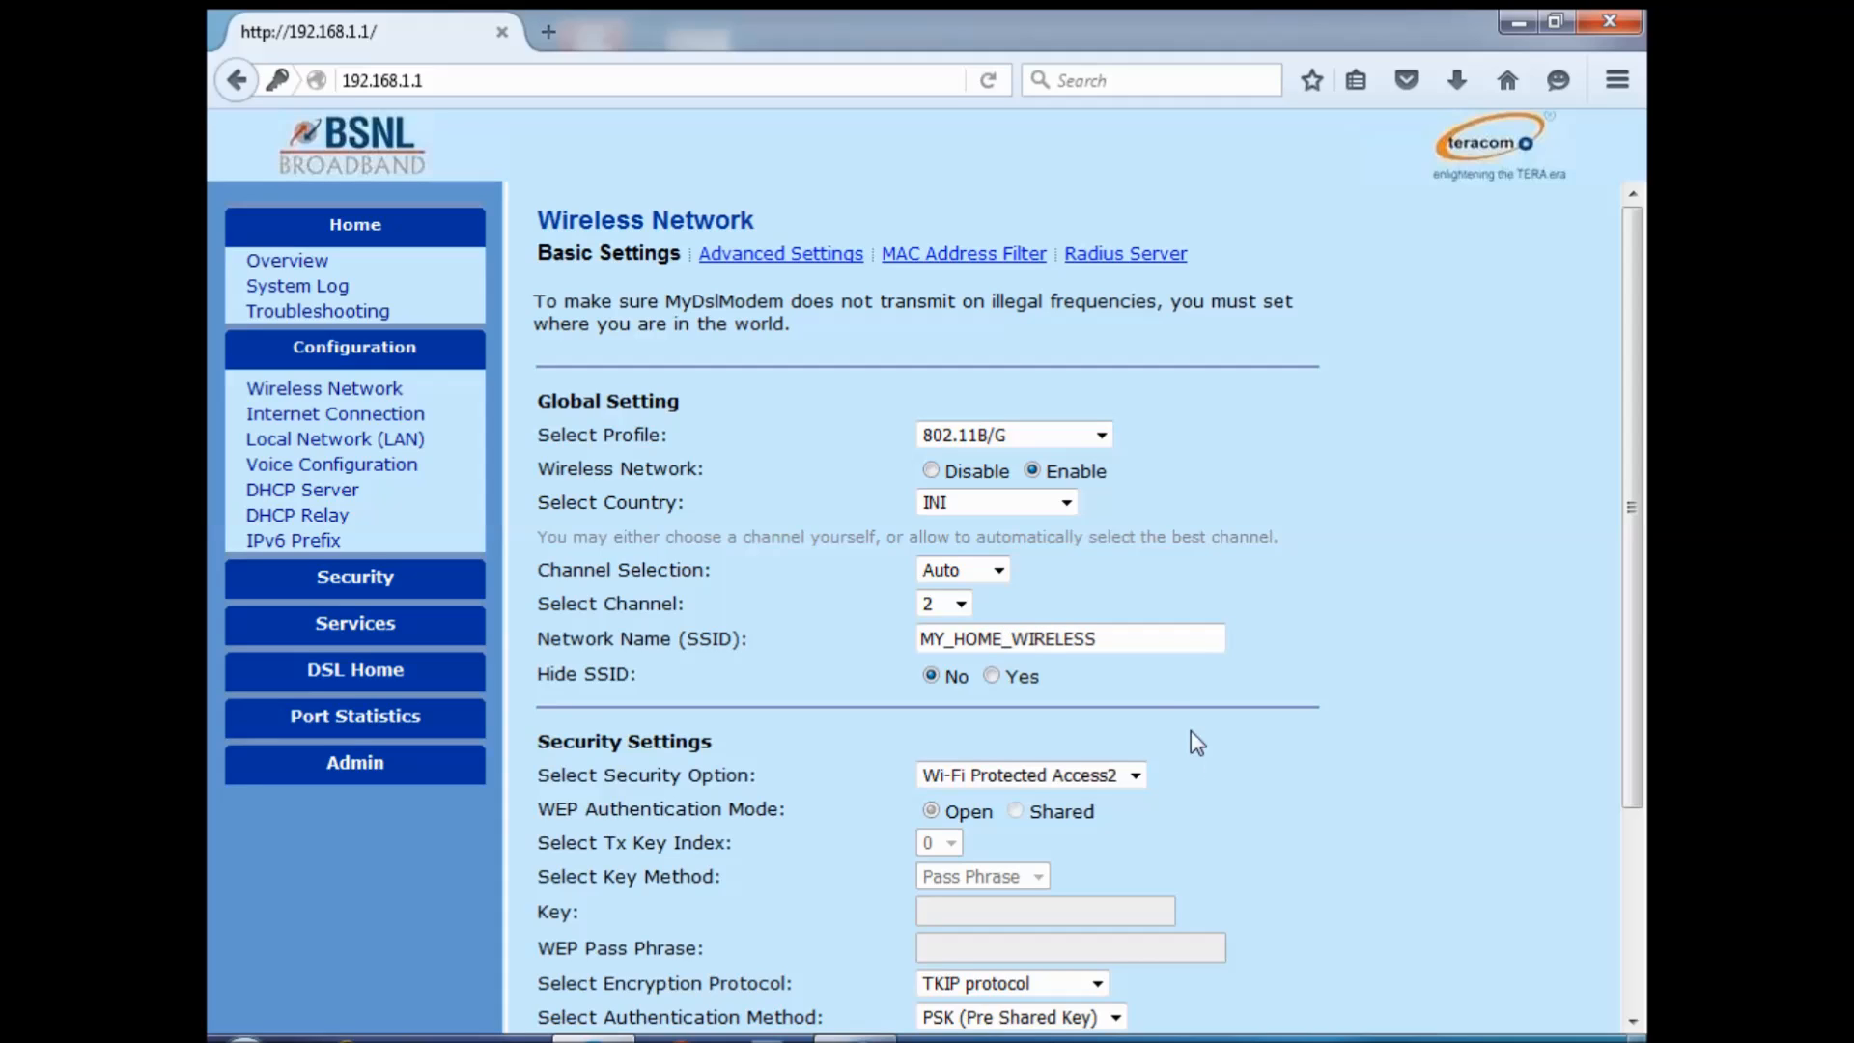
mouse_move(1135, 697)
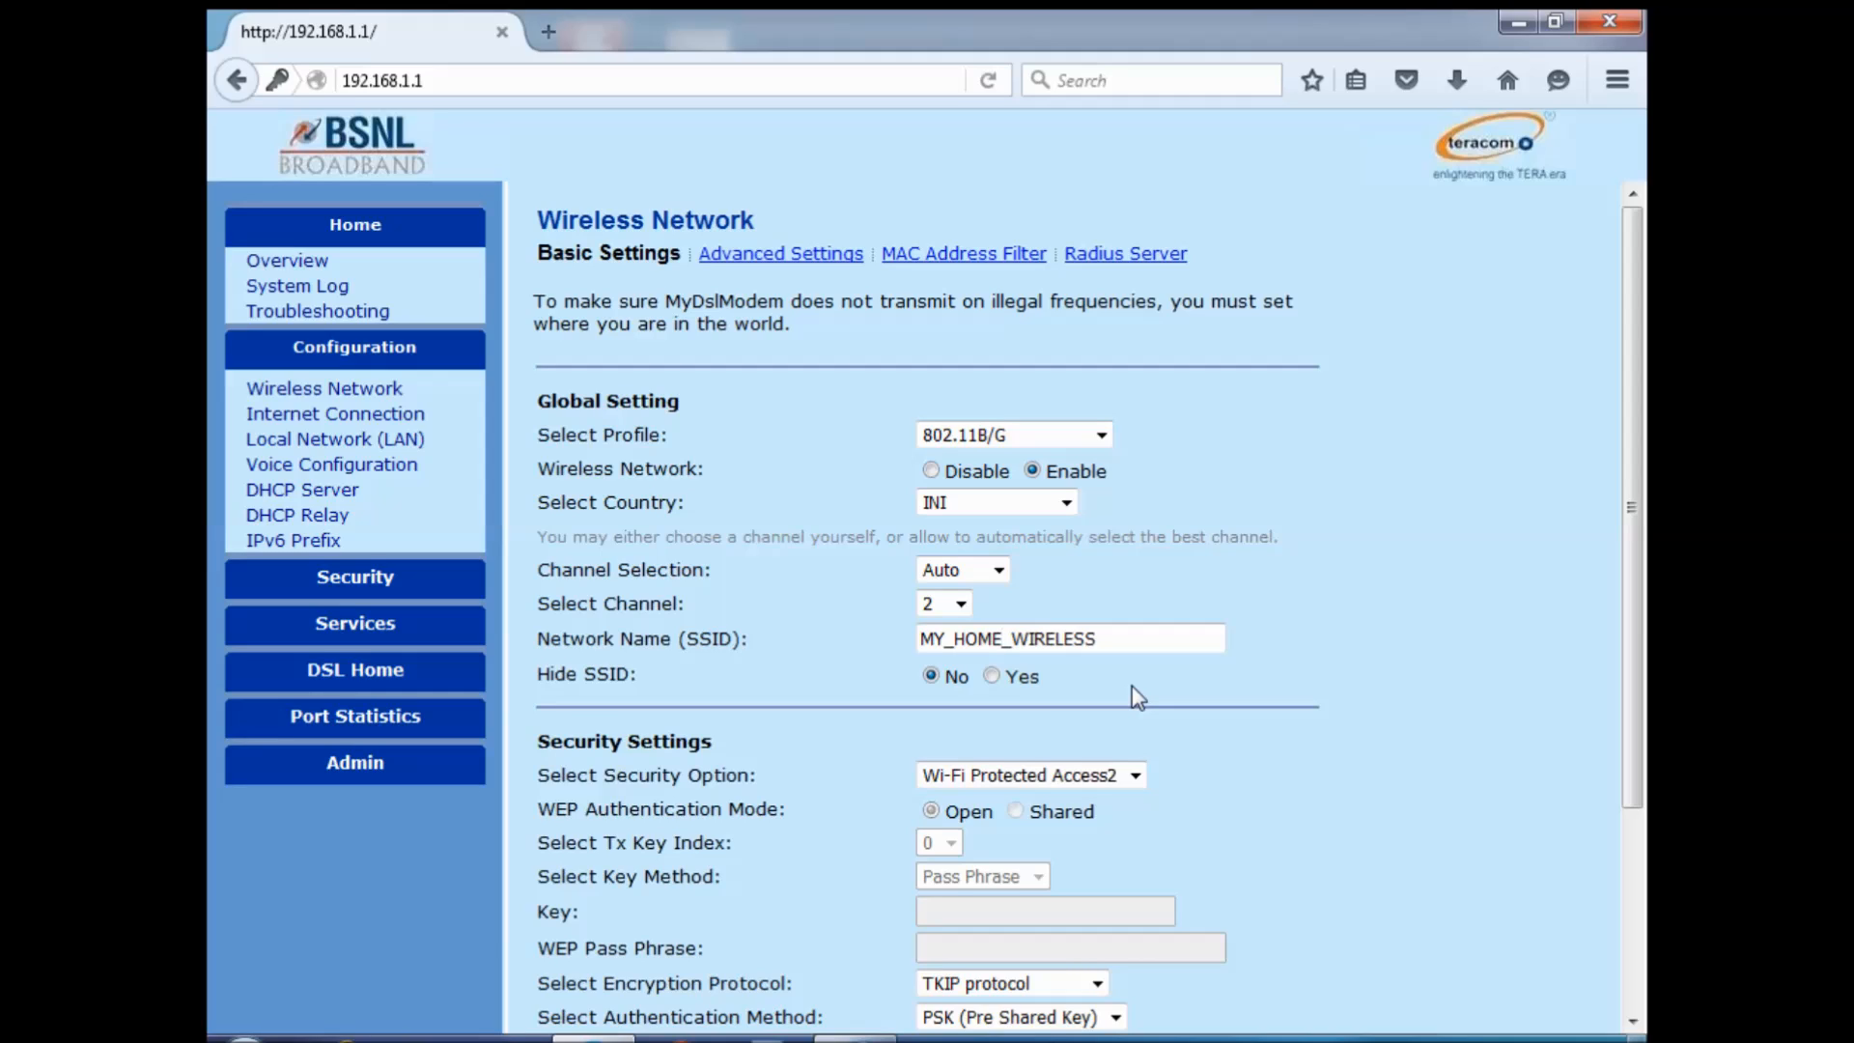
mouse_move(711, 697)
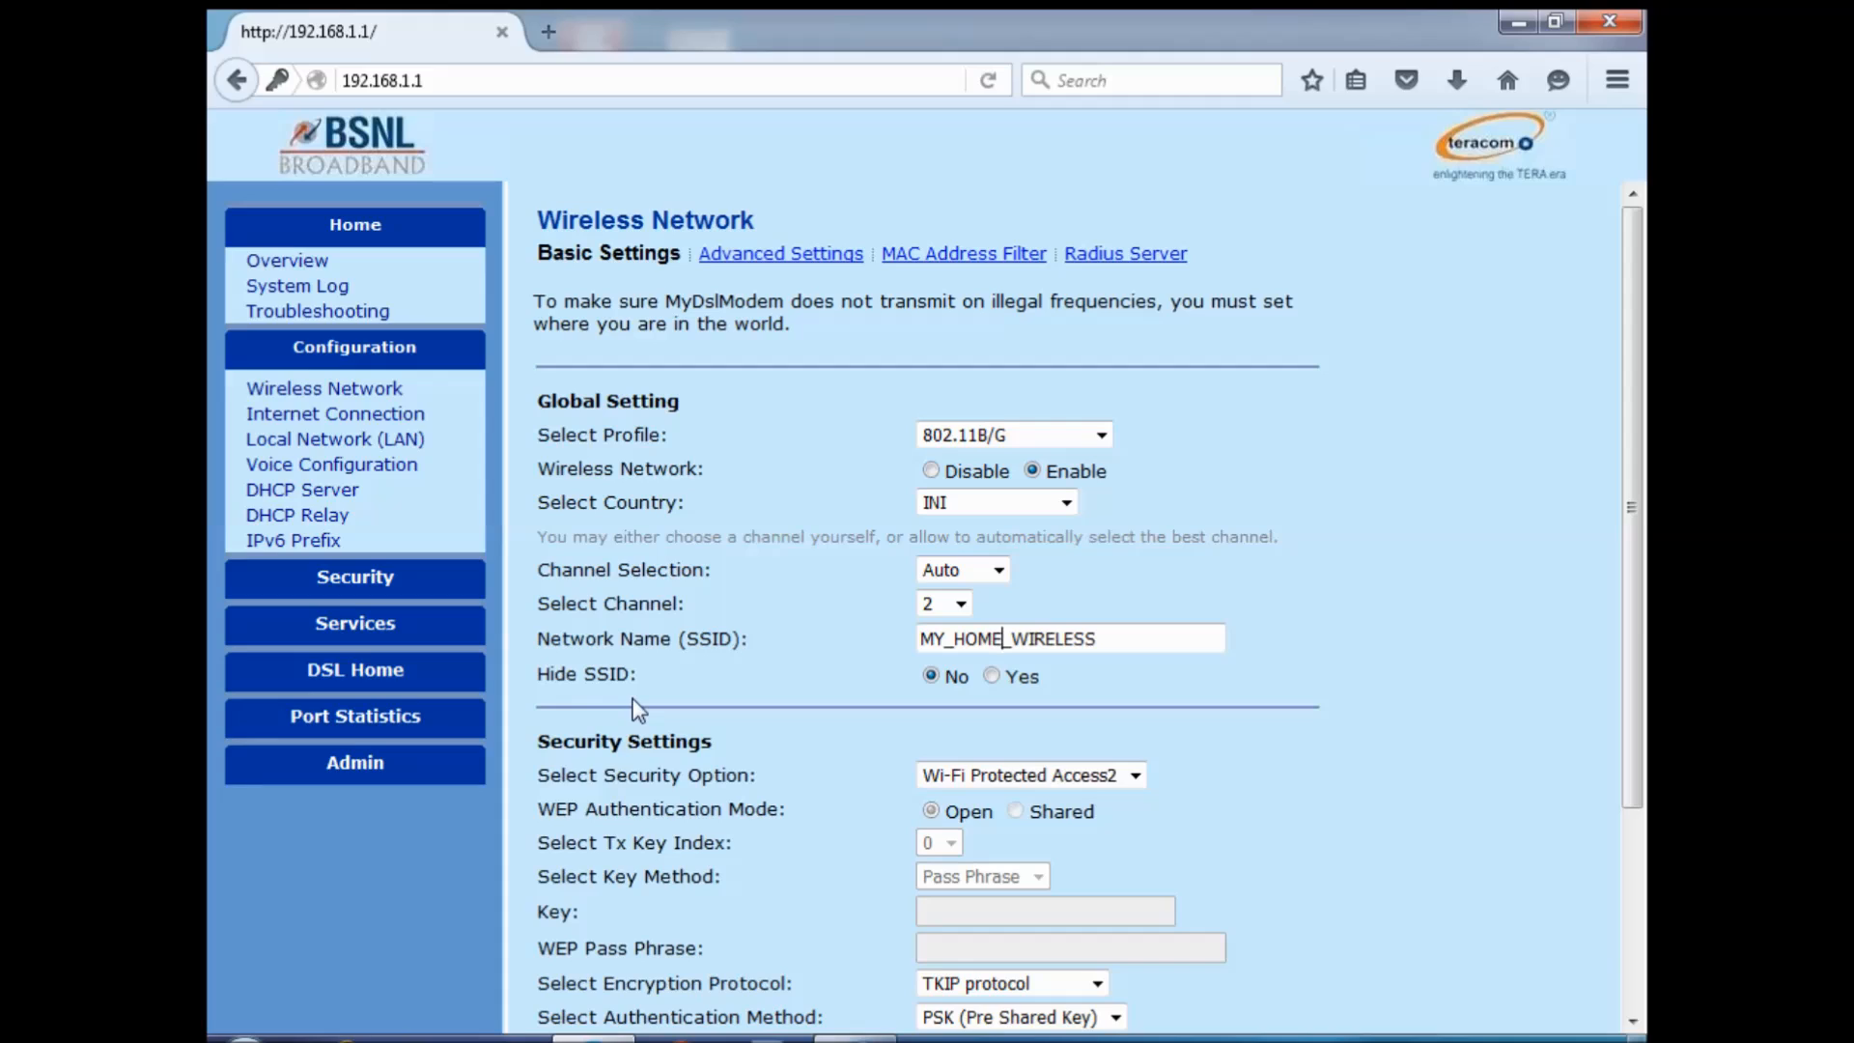
click(1137, 776)
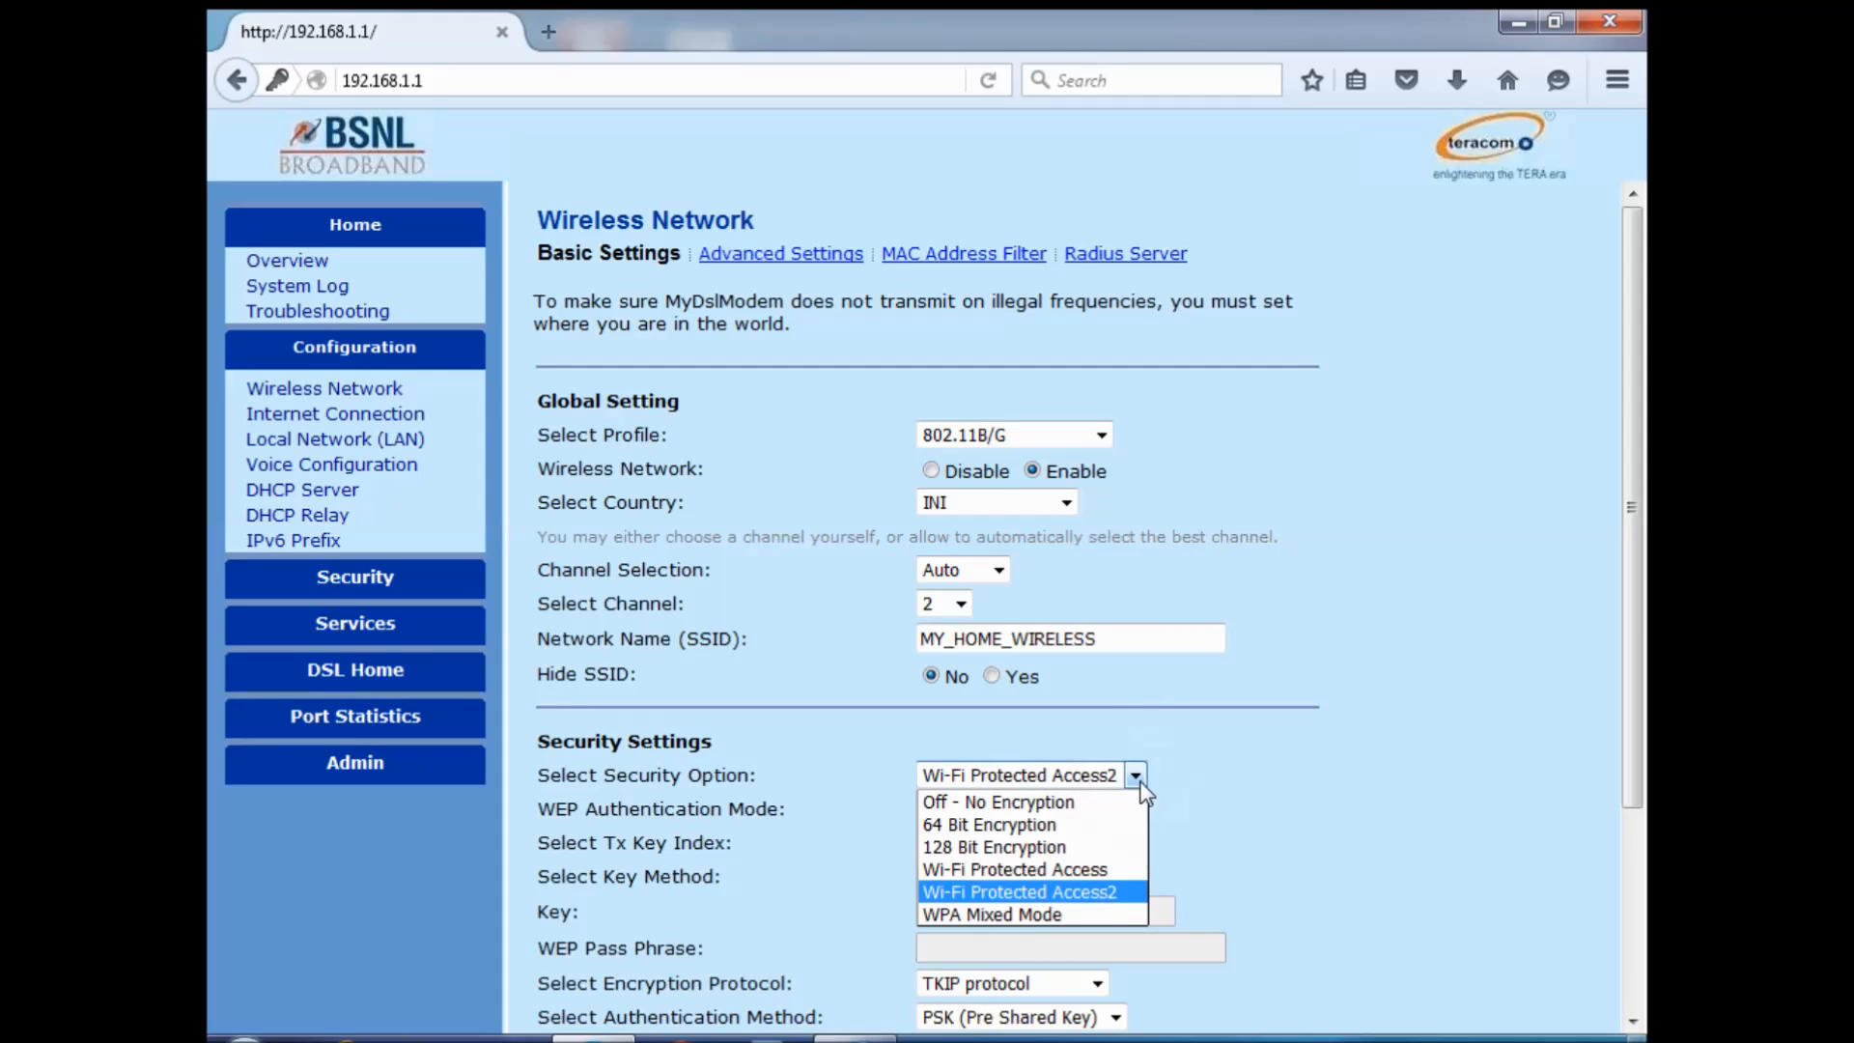
mouse_move(1037, 838)
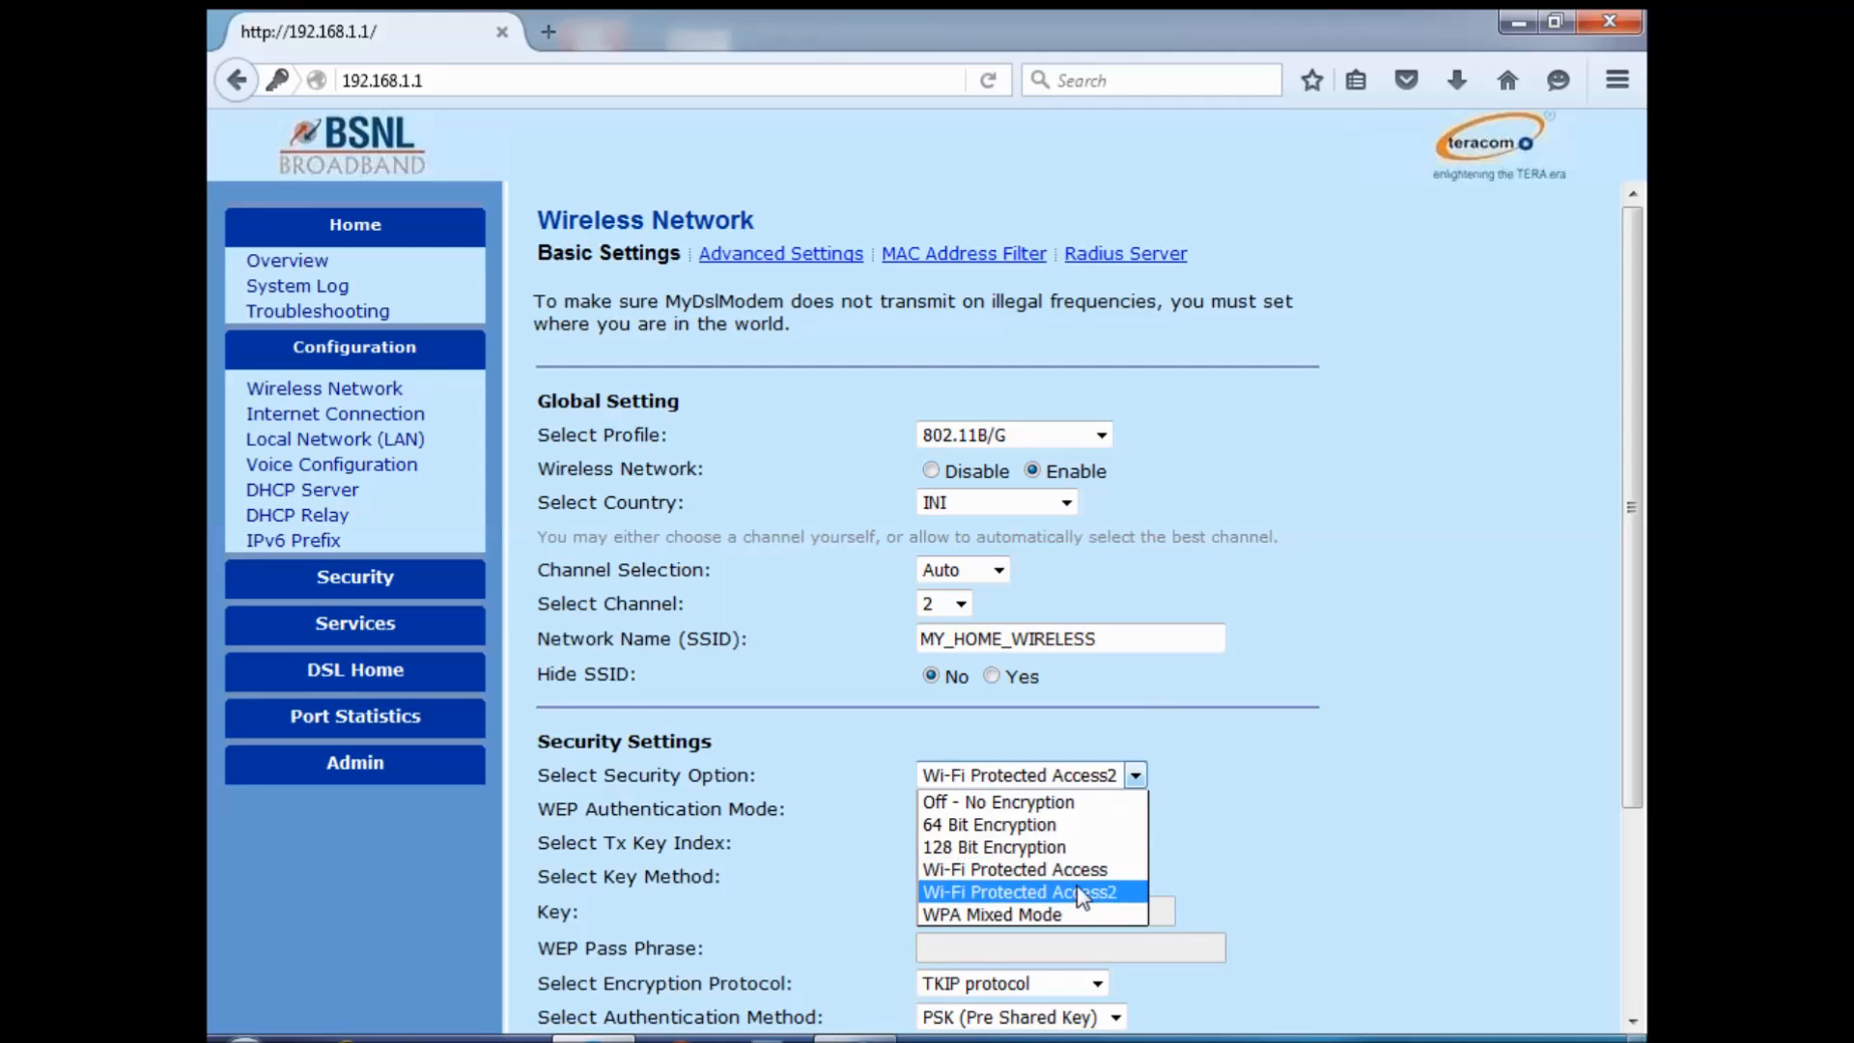
mouse_move(1082, 921)
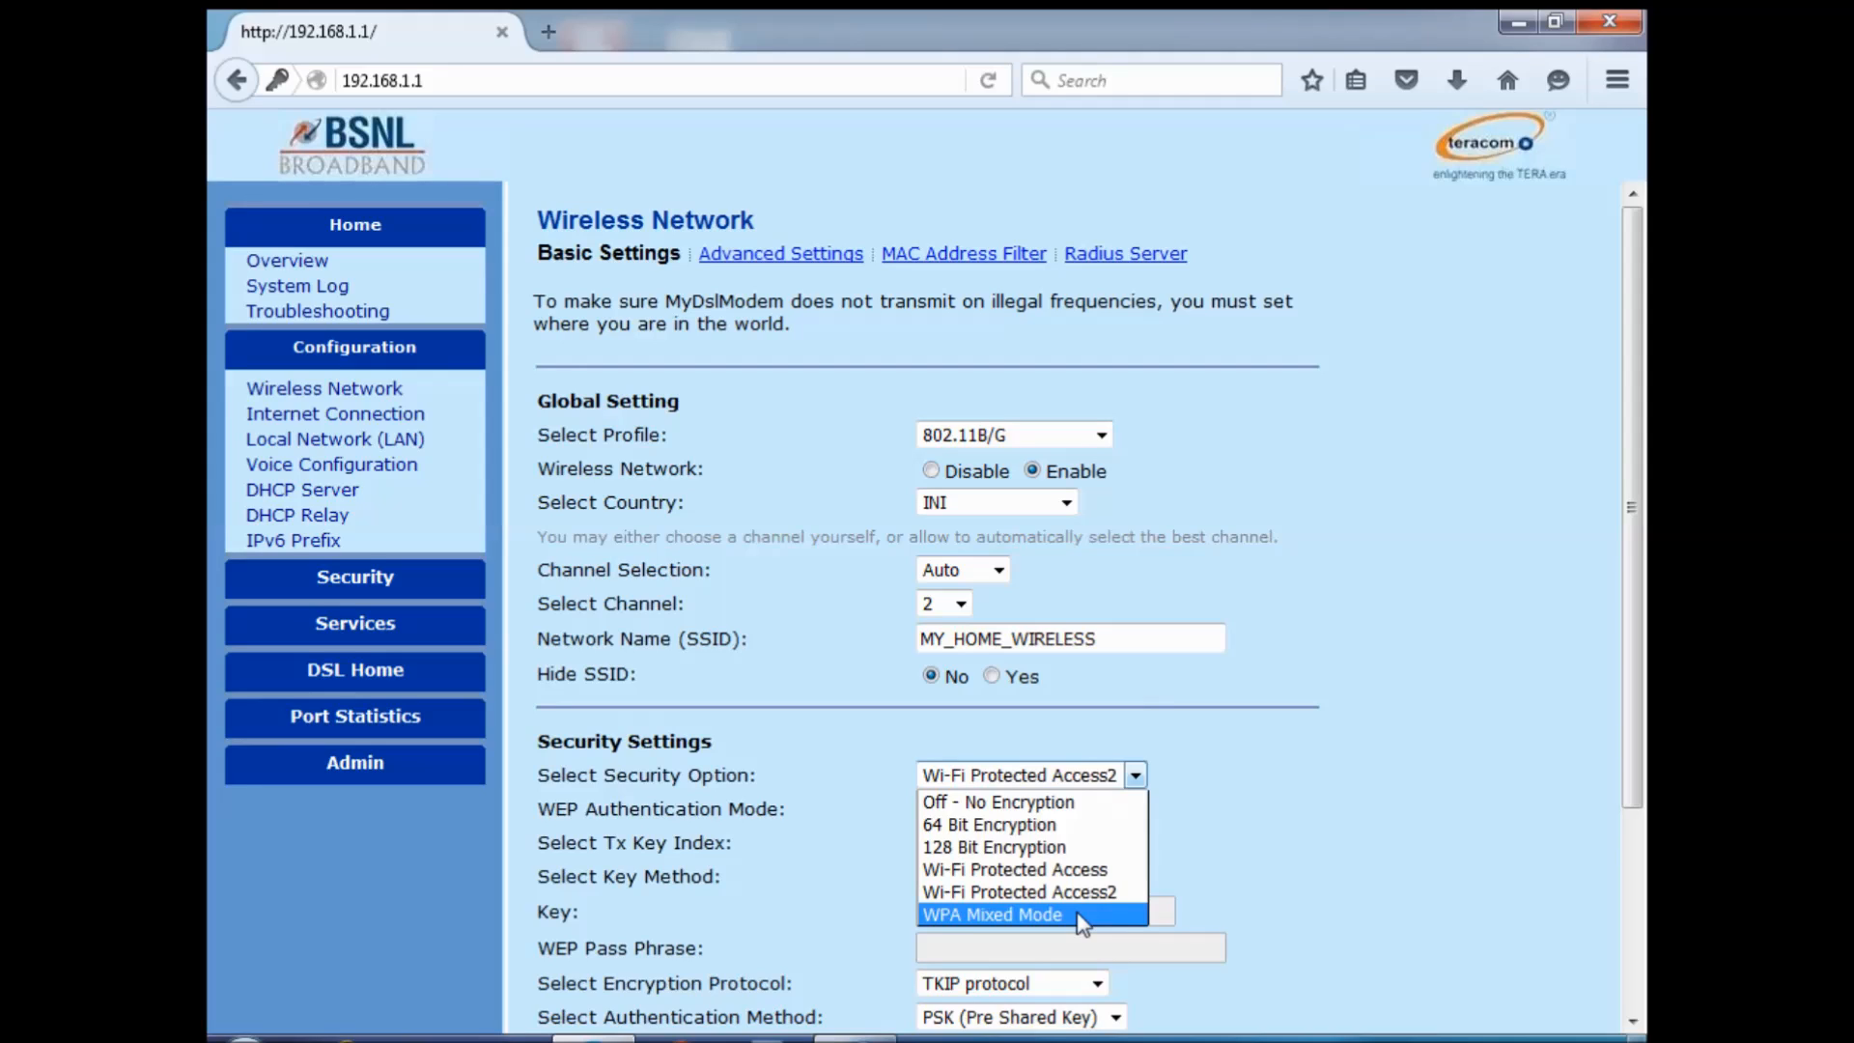
Step: Set wireless security to WPA Mixed Mode and scroll to the WPA Pass Phrase field
click(991, 915)
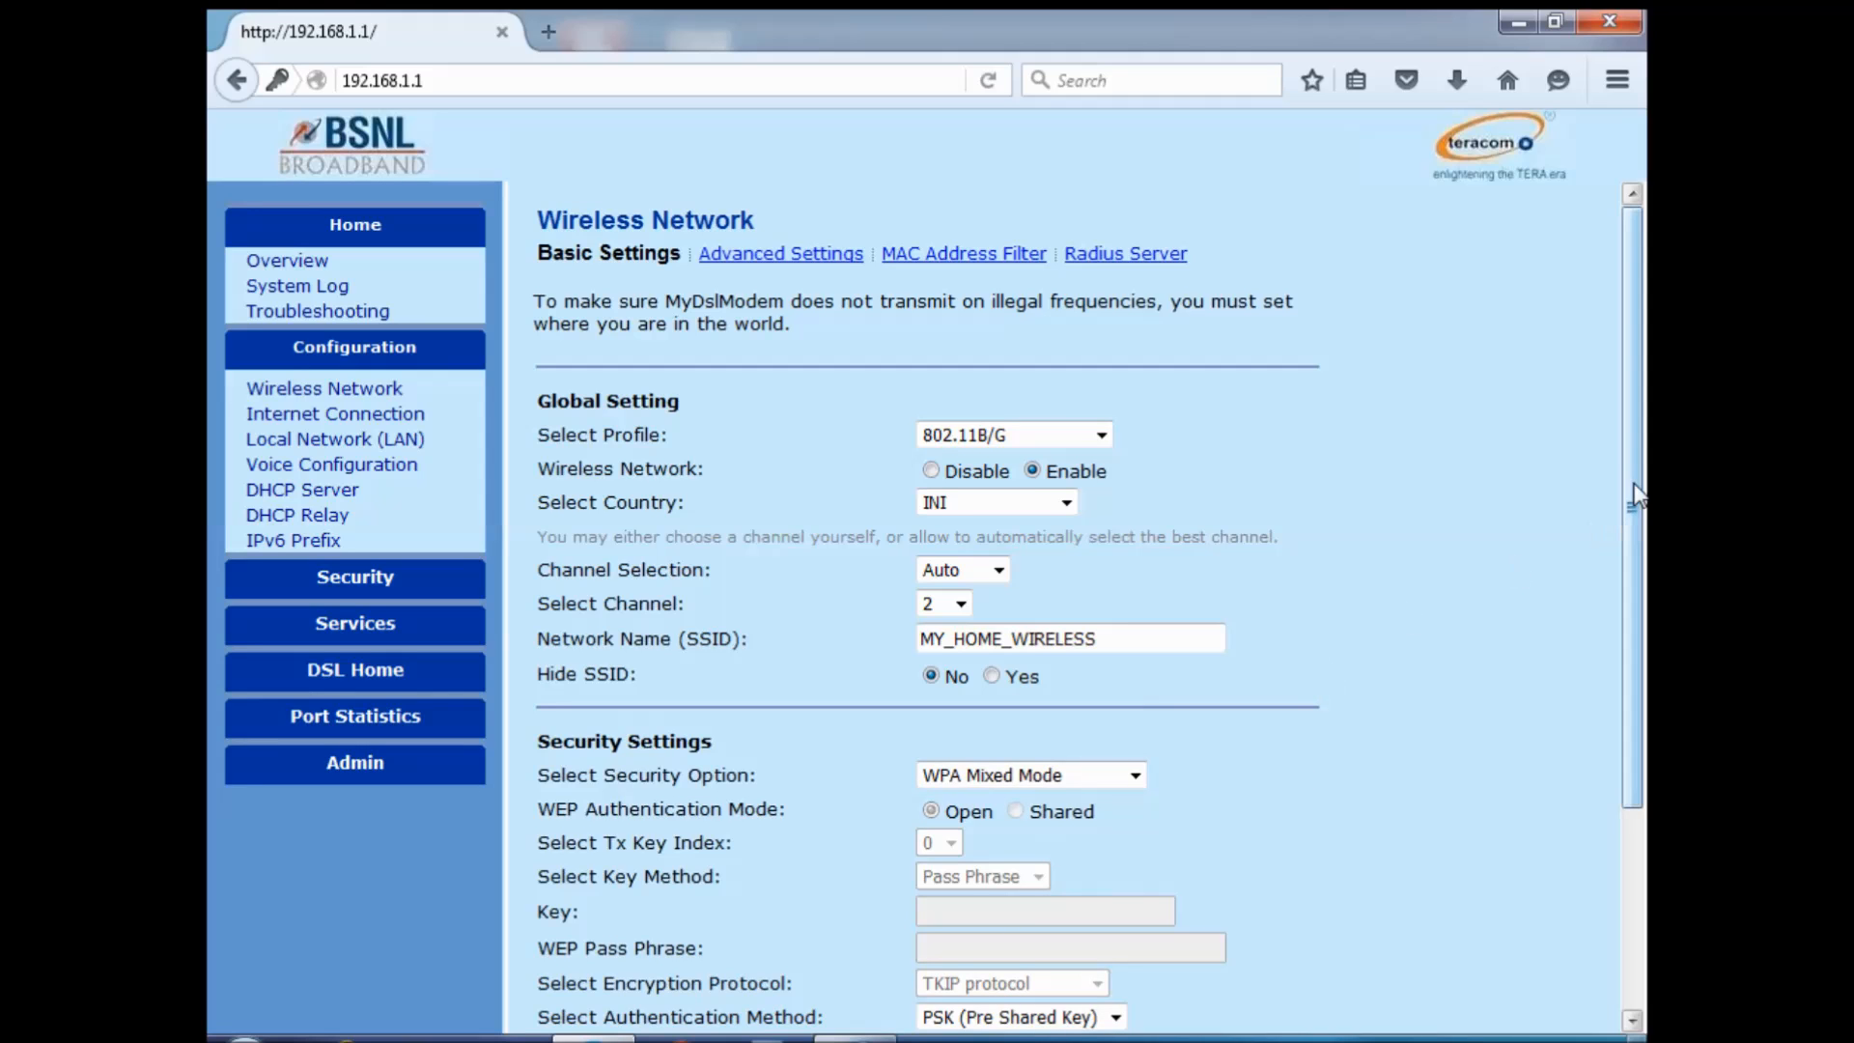
scroll(down, 3)
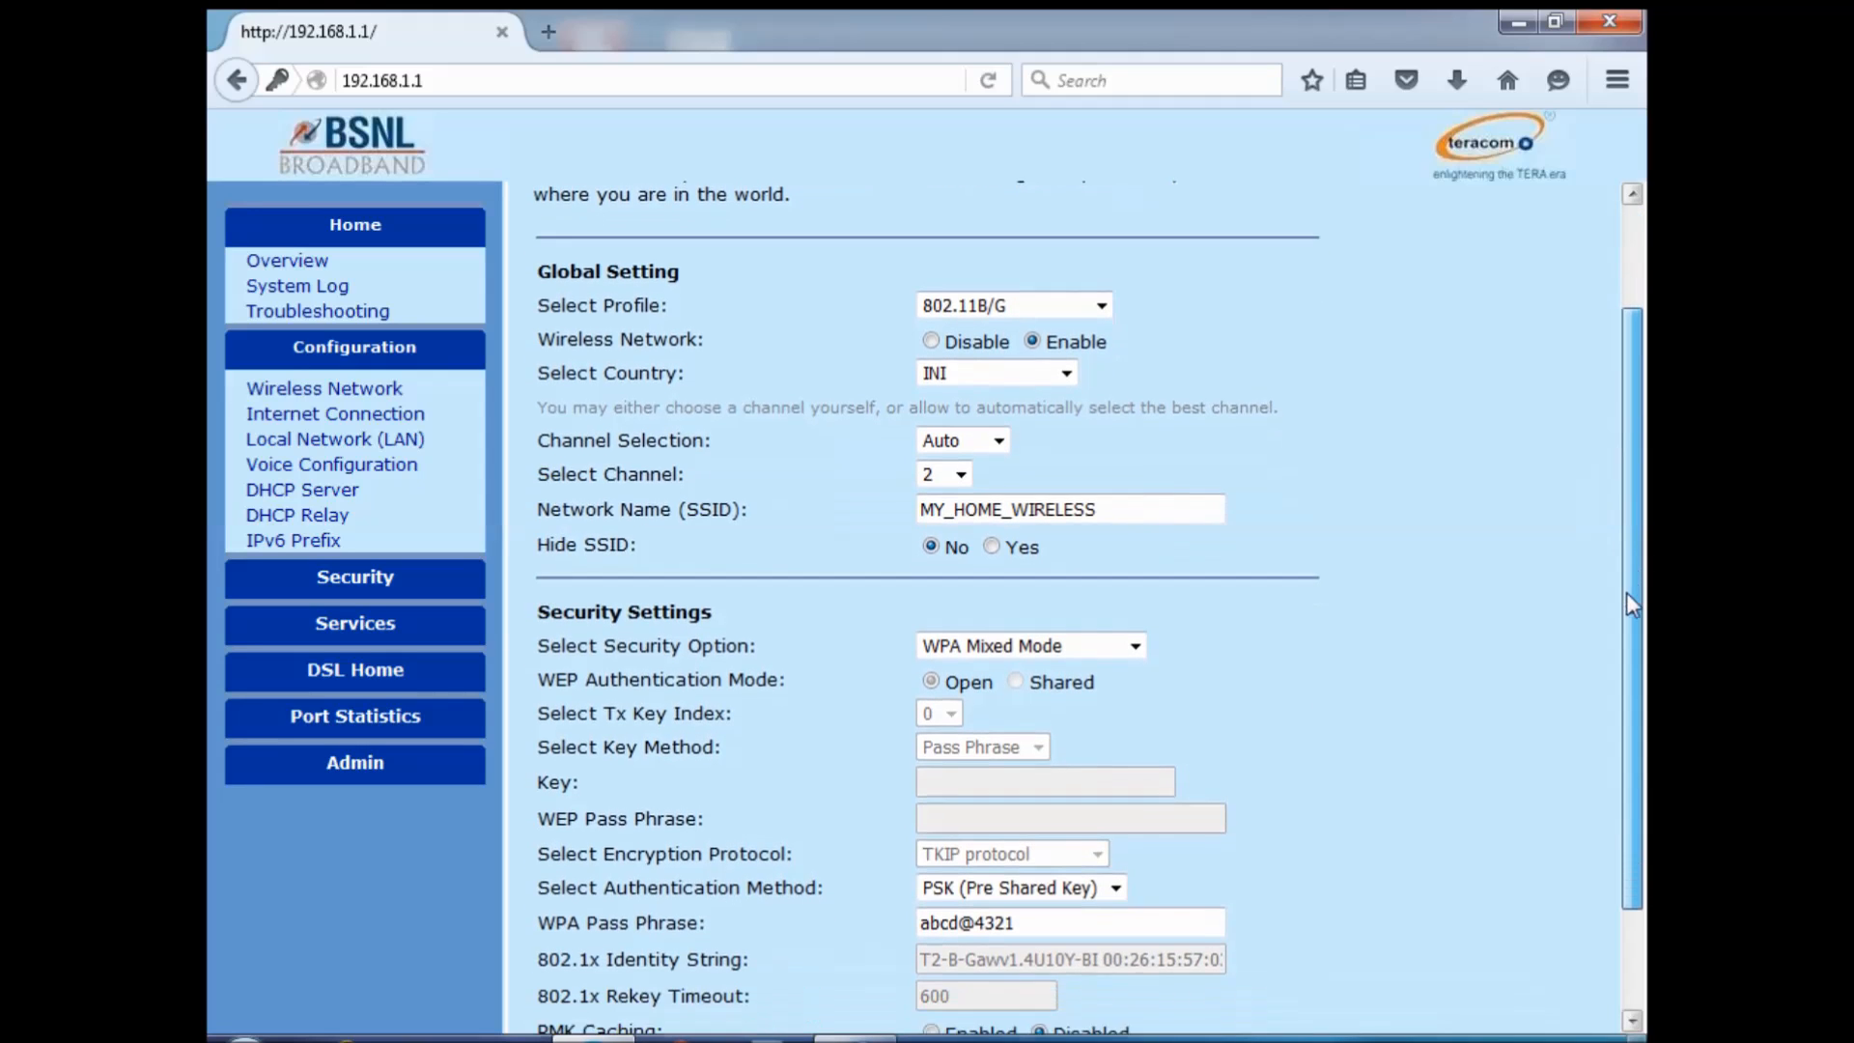
scroll(down, 3)
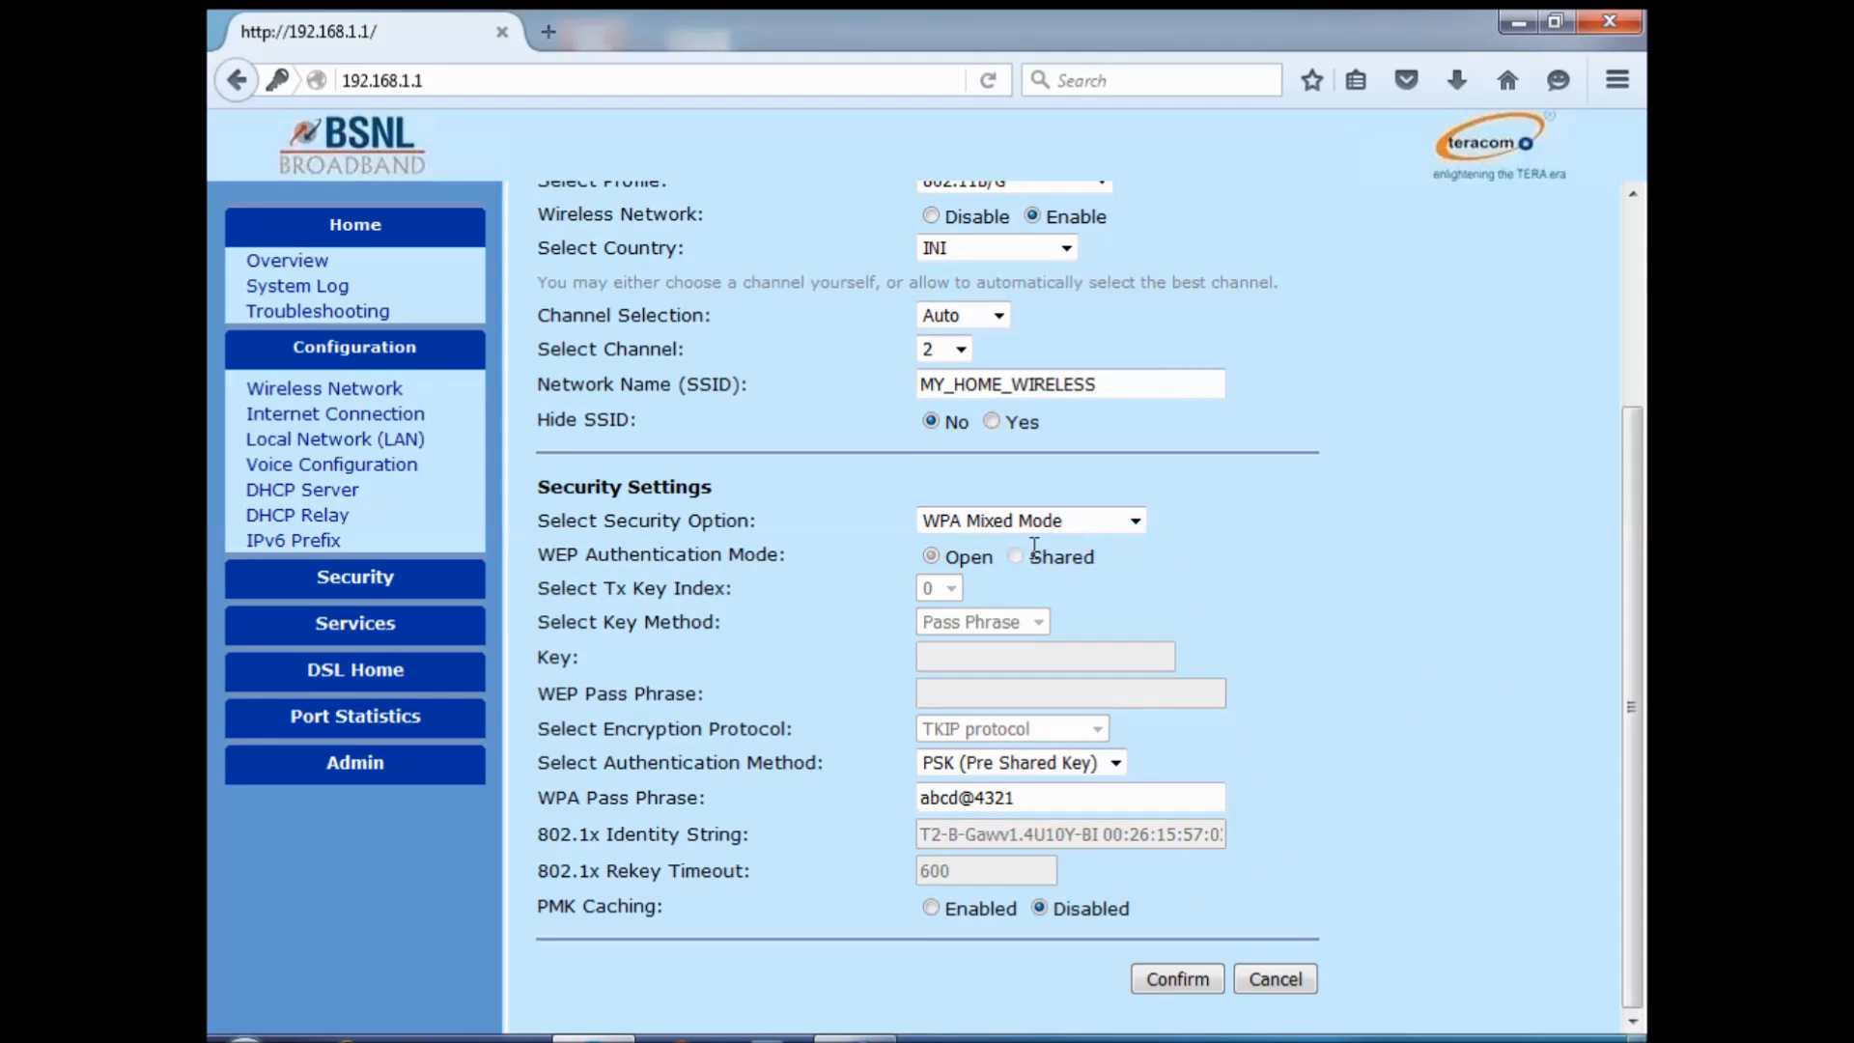
mouse_move(988, 595)
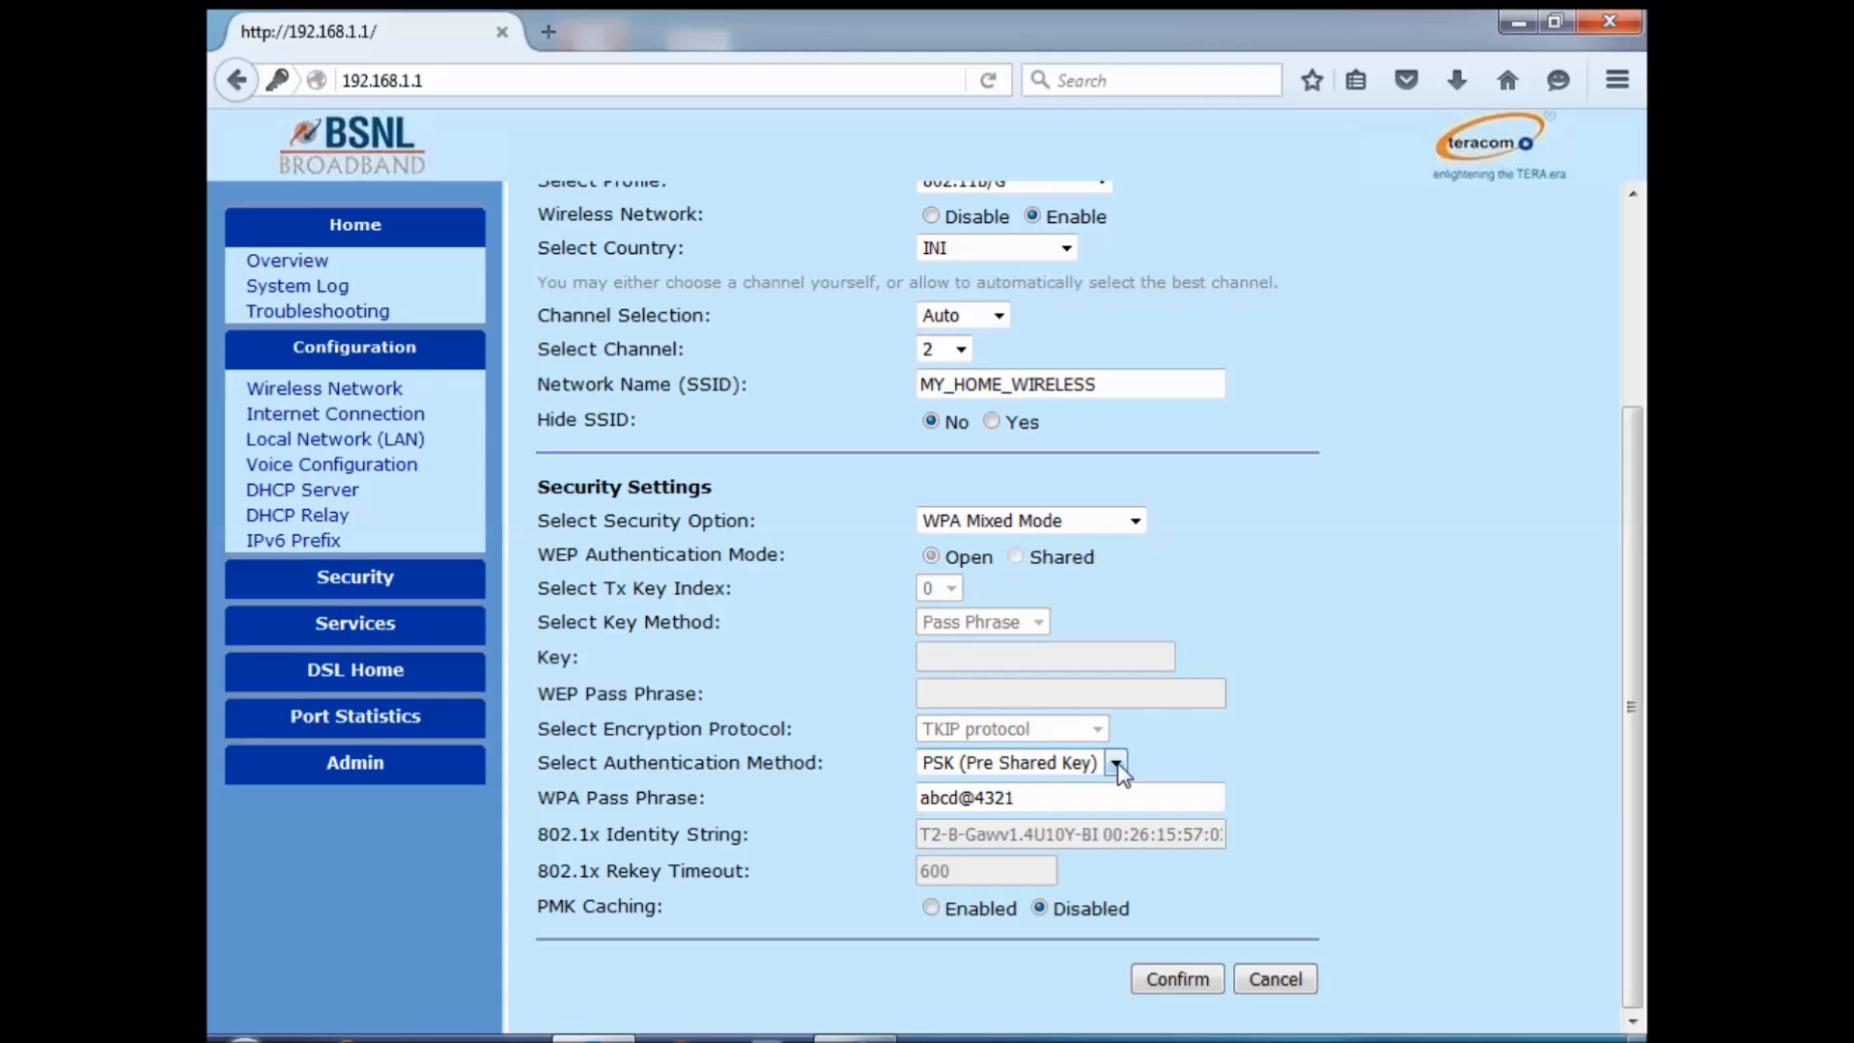
click(1116, 762)
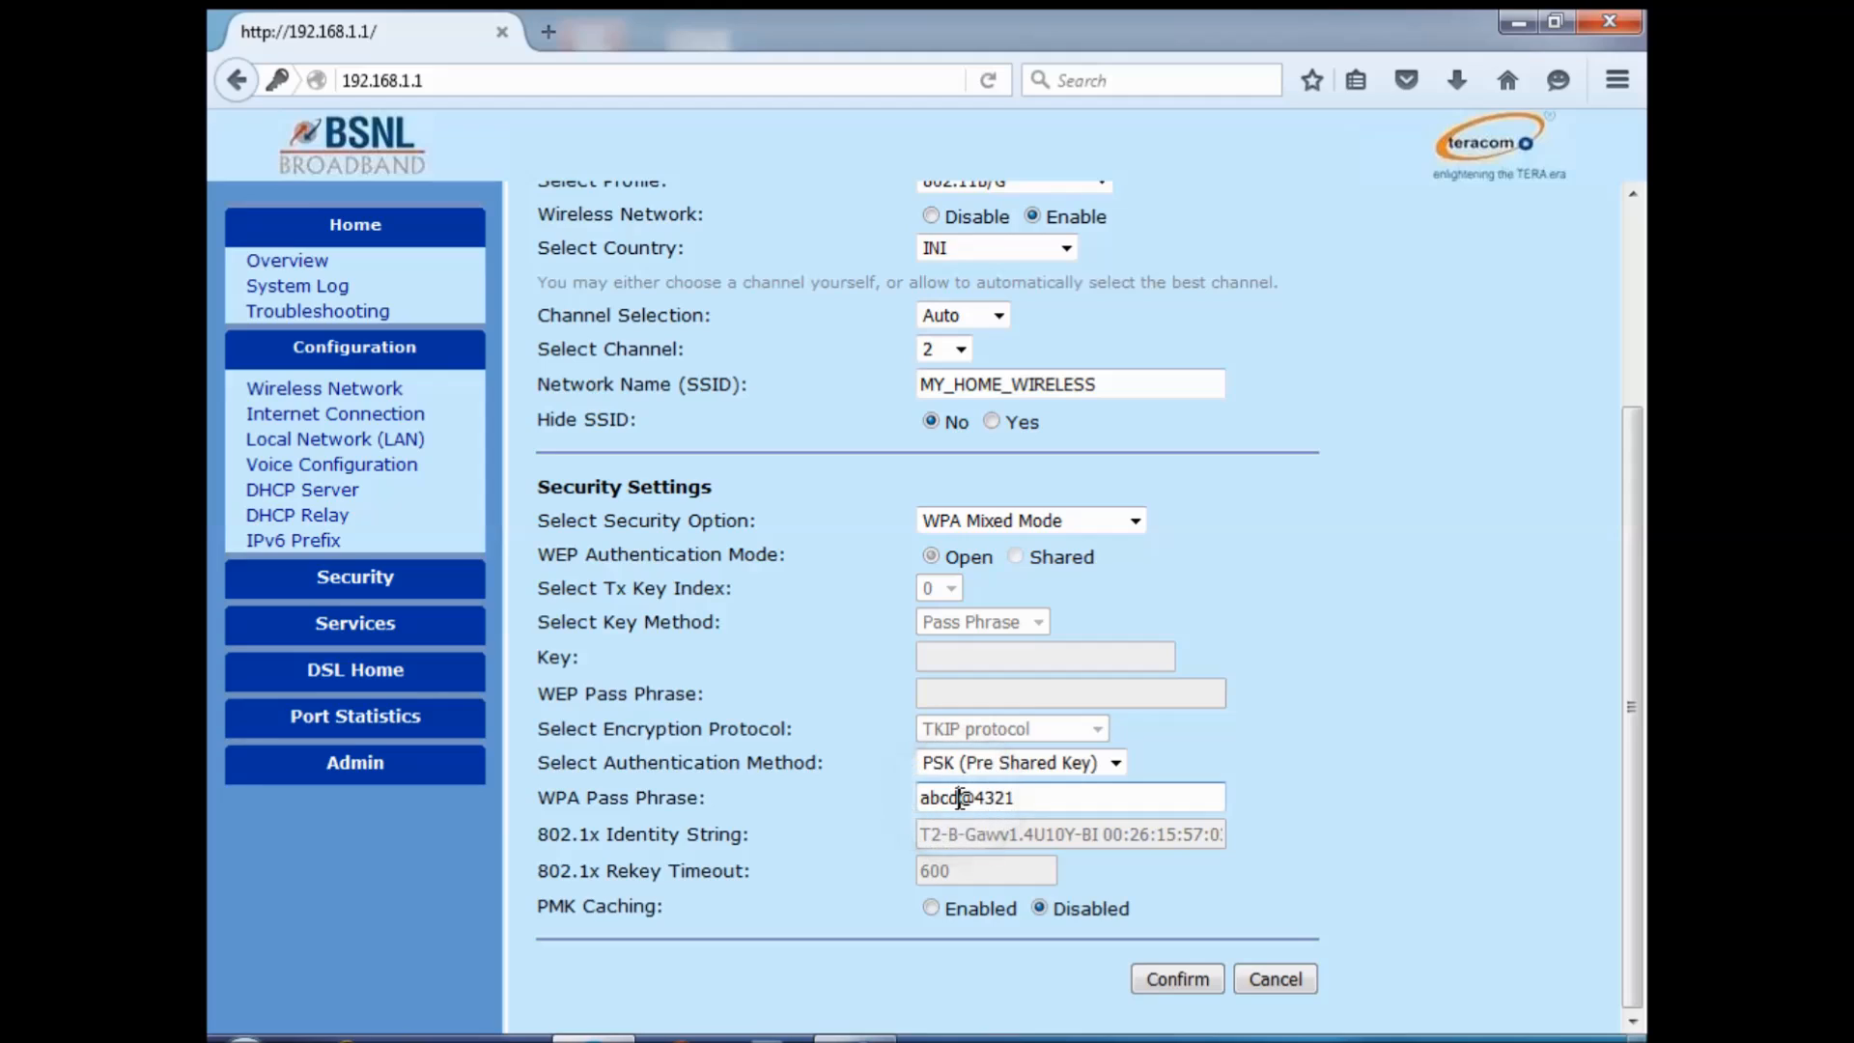
double_click(938, 797)
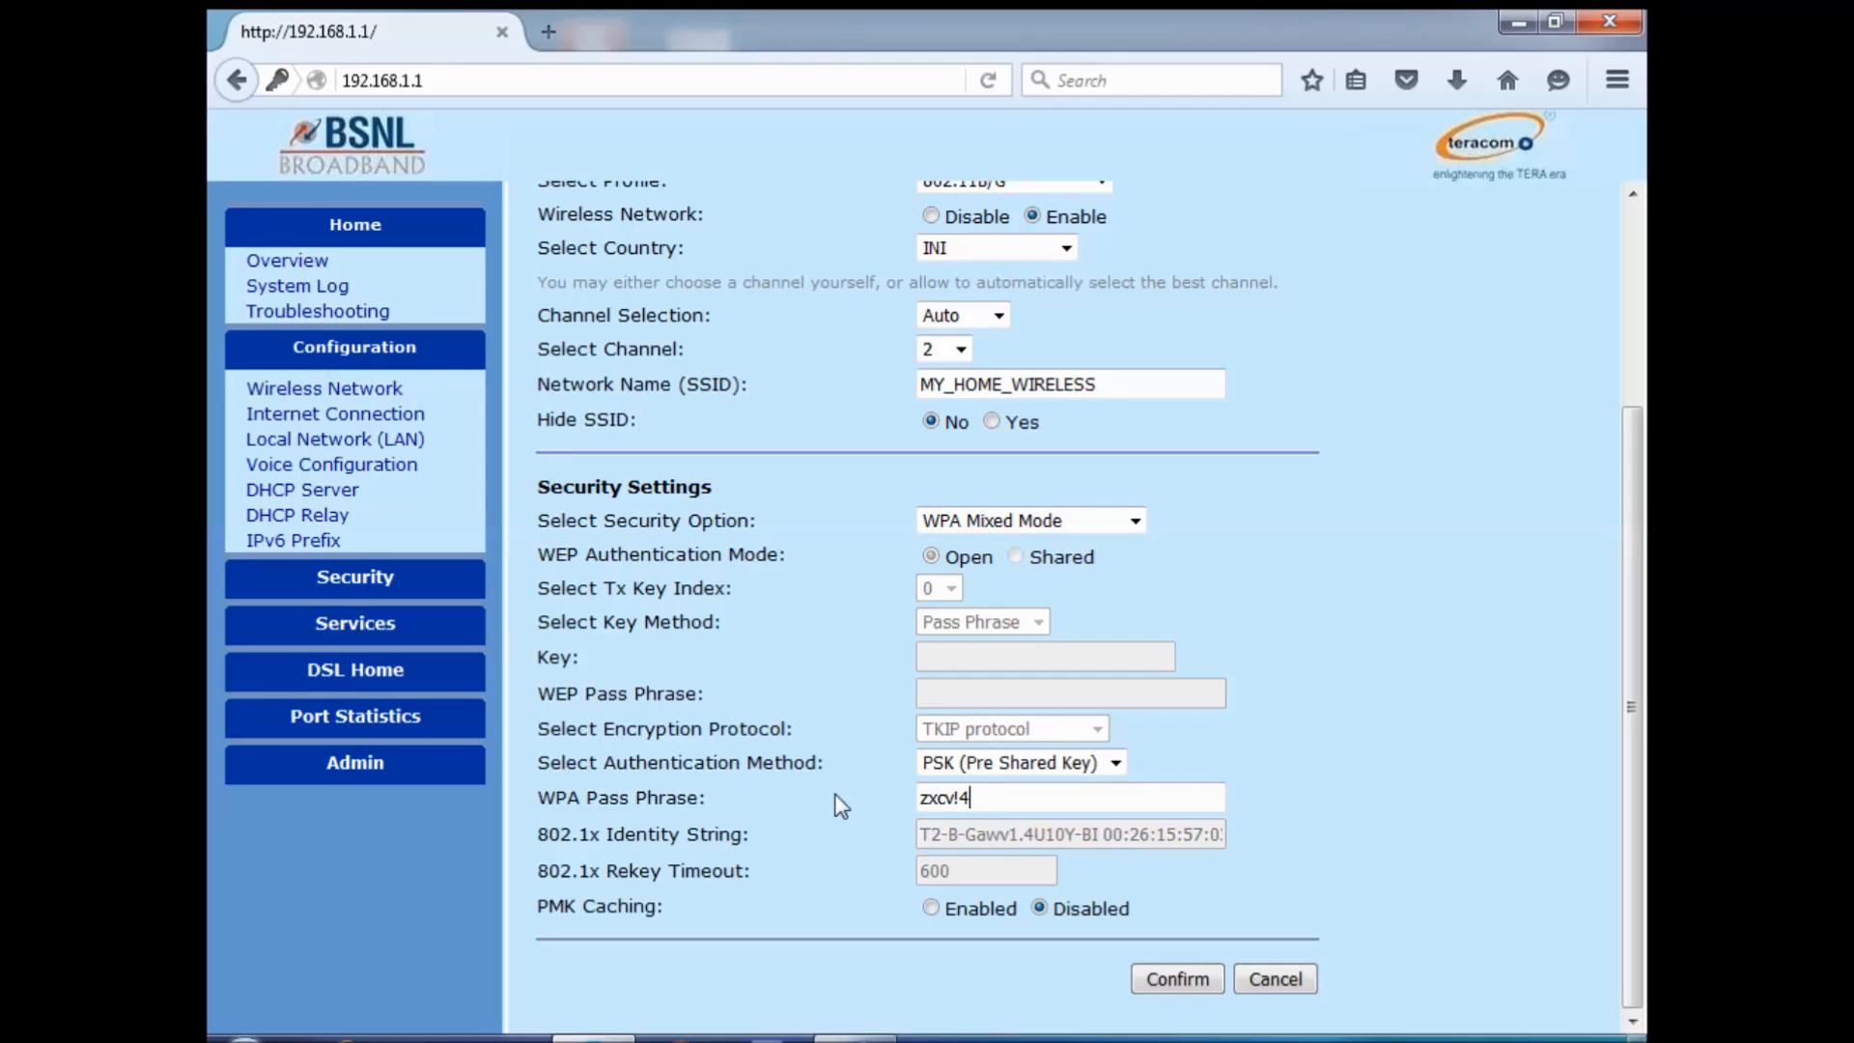
key(Backspace)
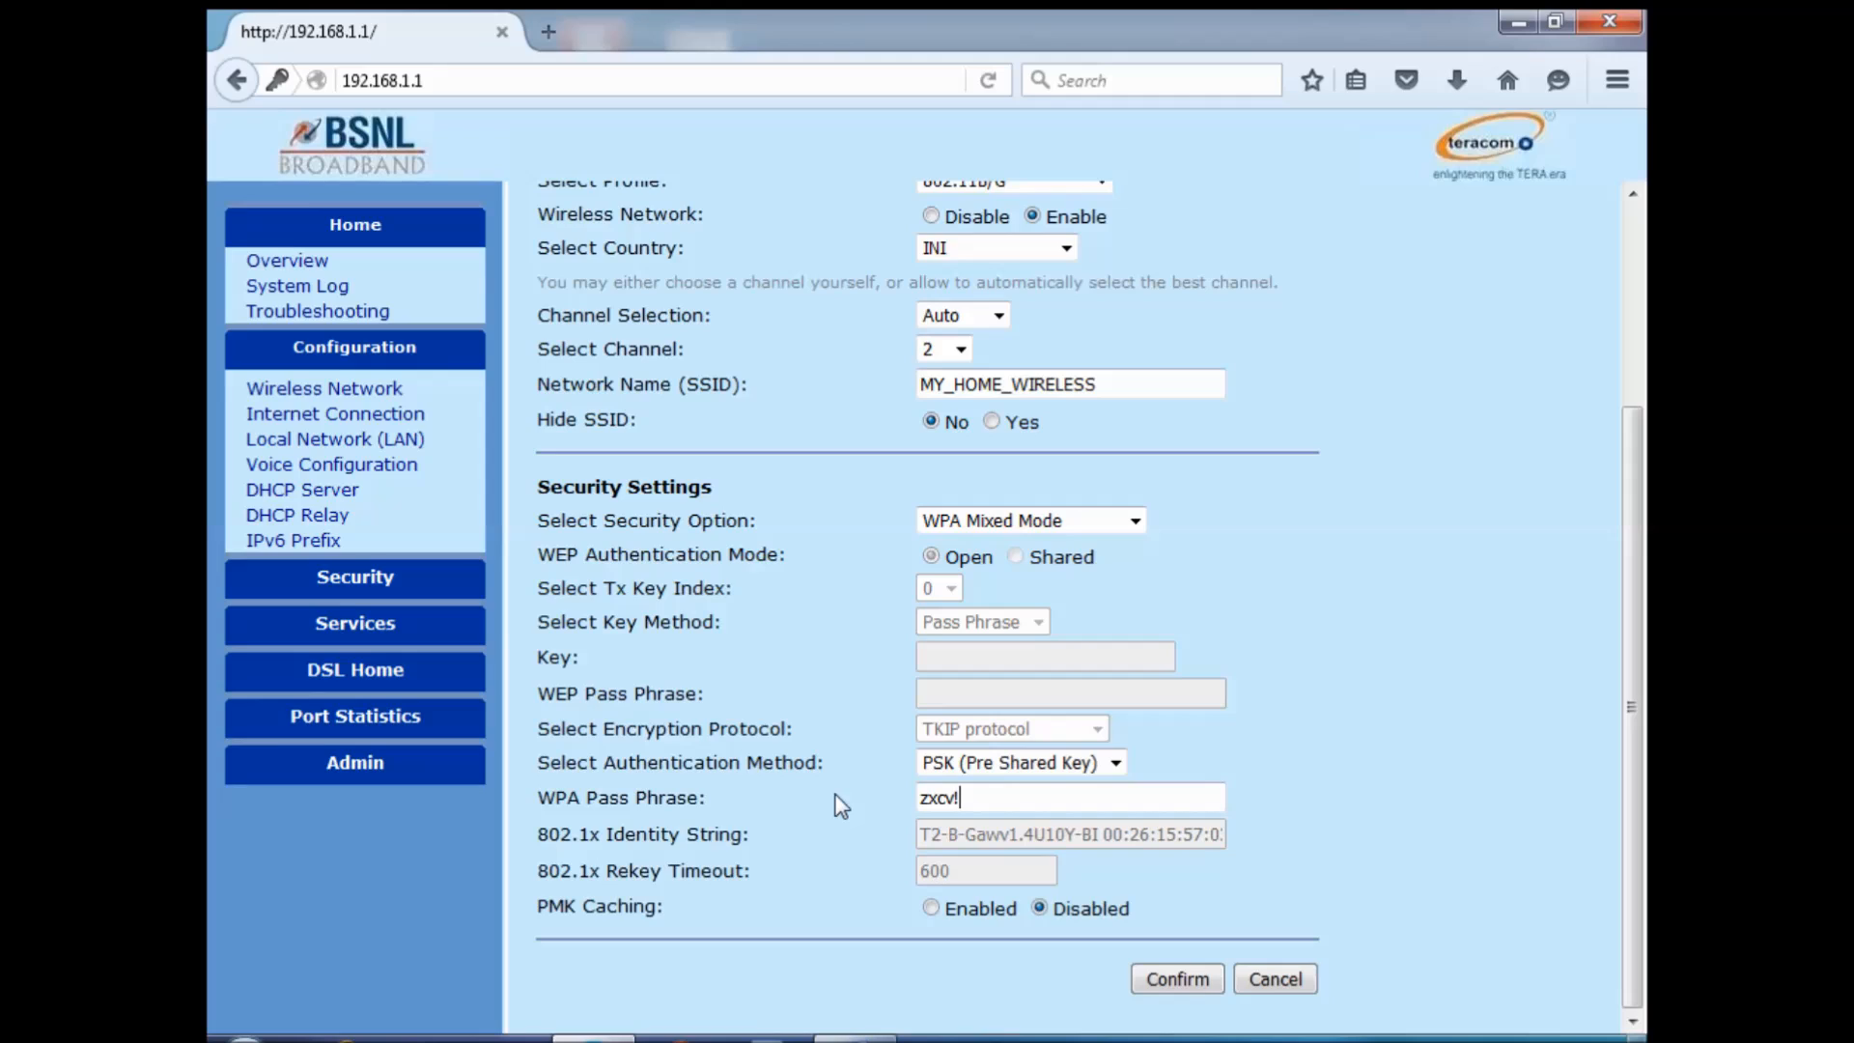
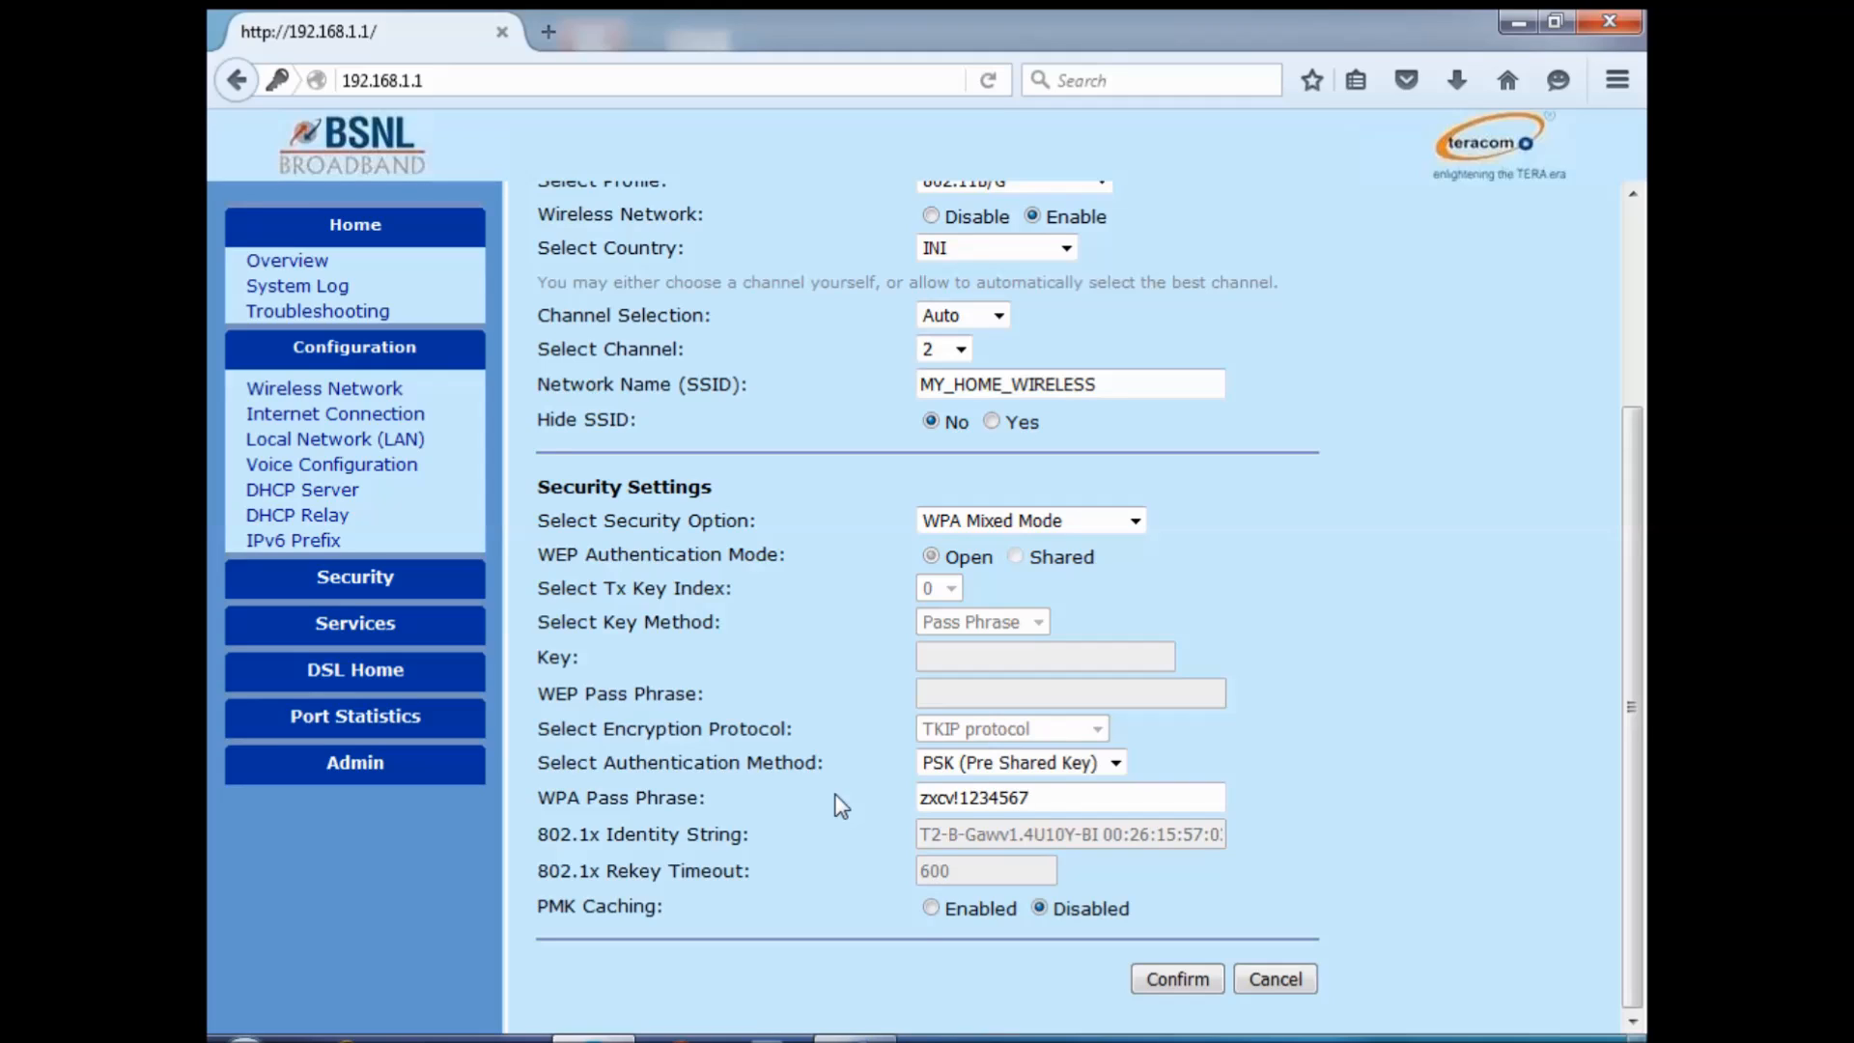
mouse_move(1166, 946)
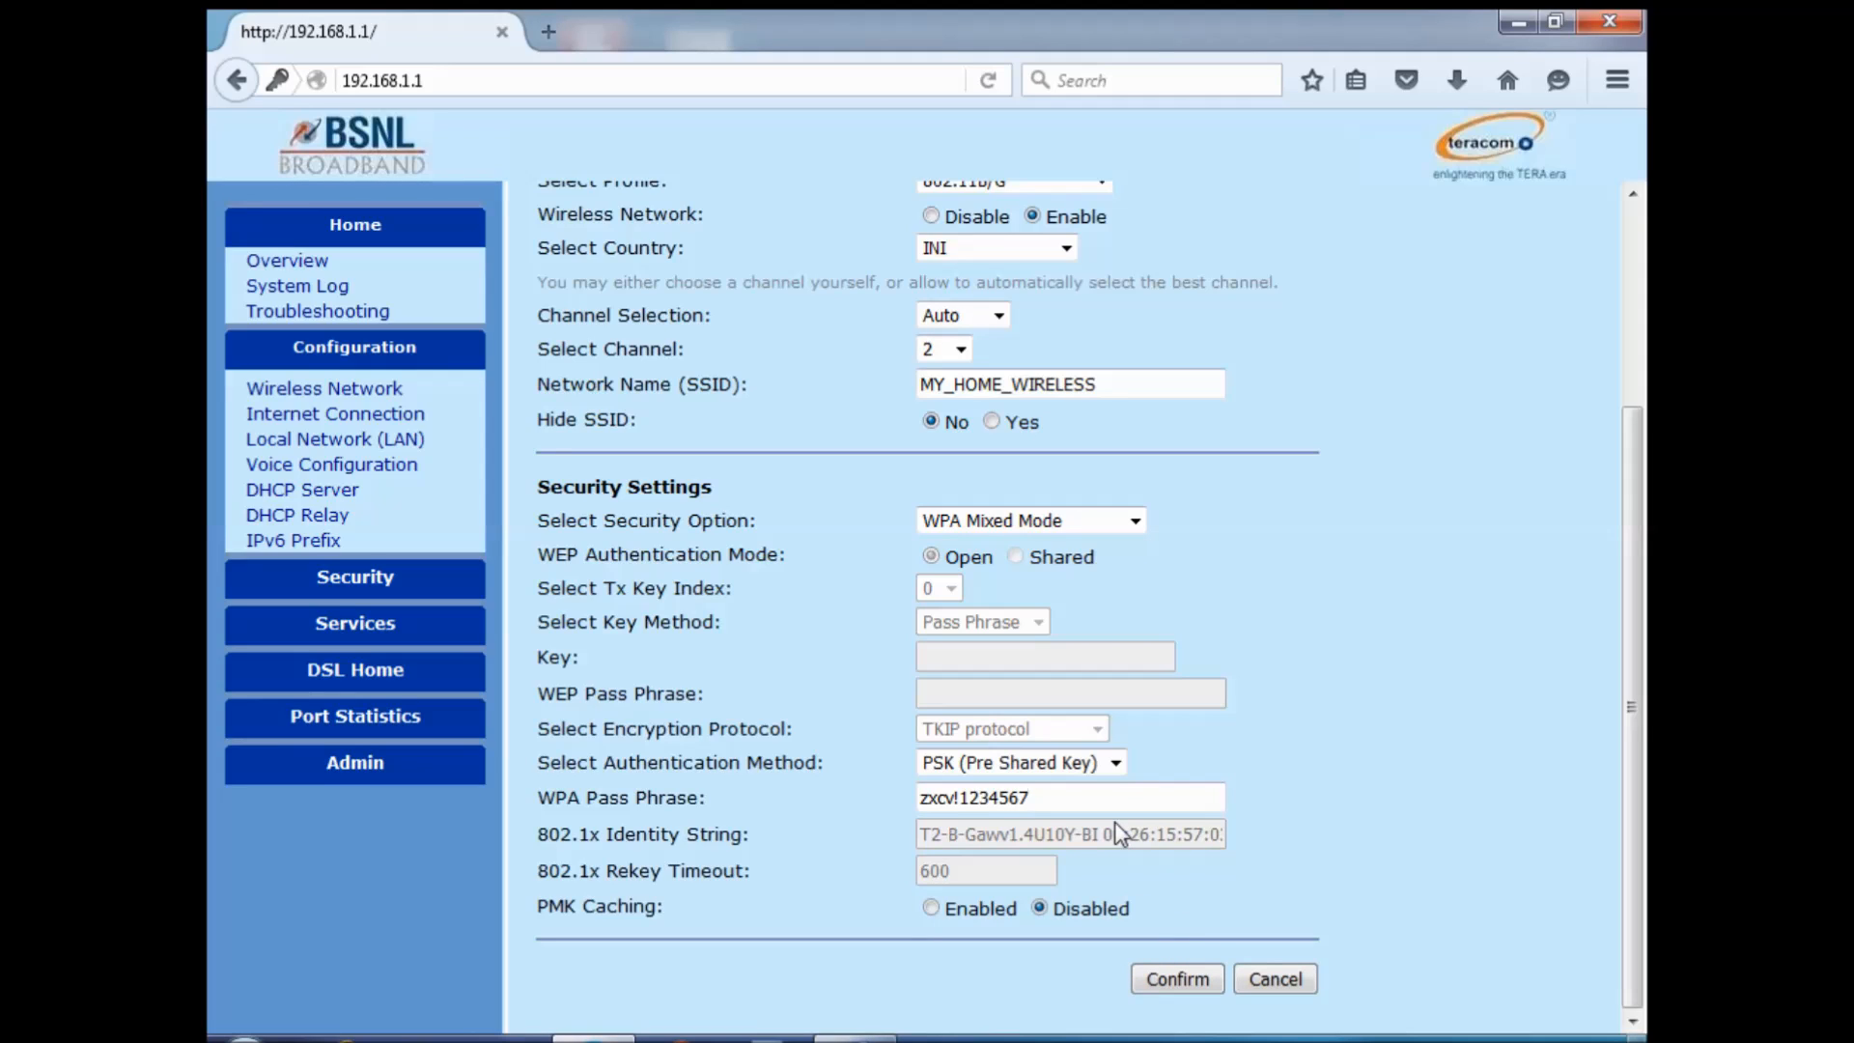
click(1070, 795)
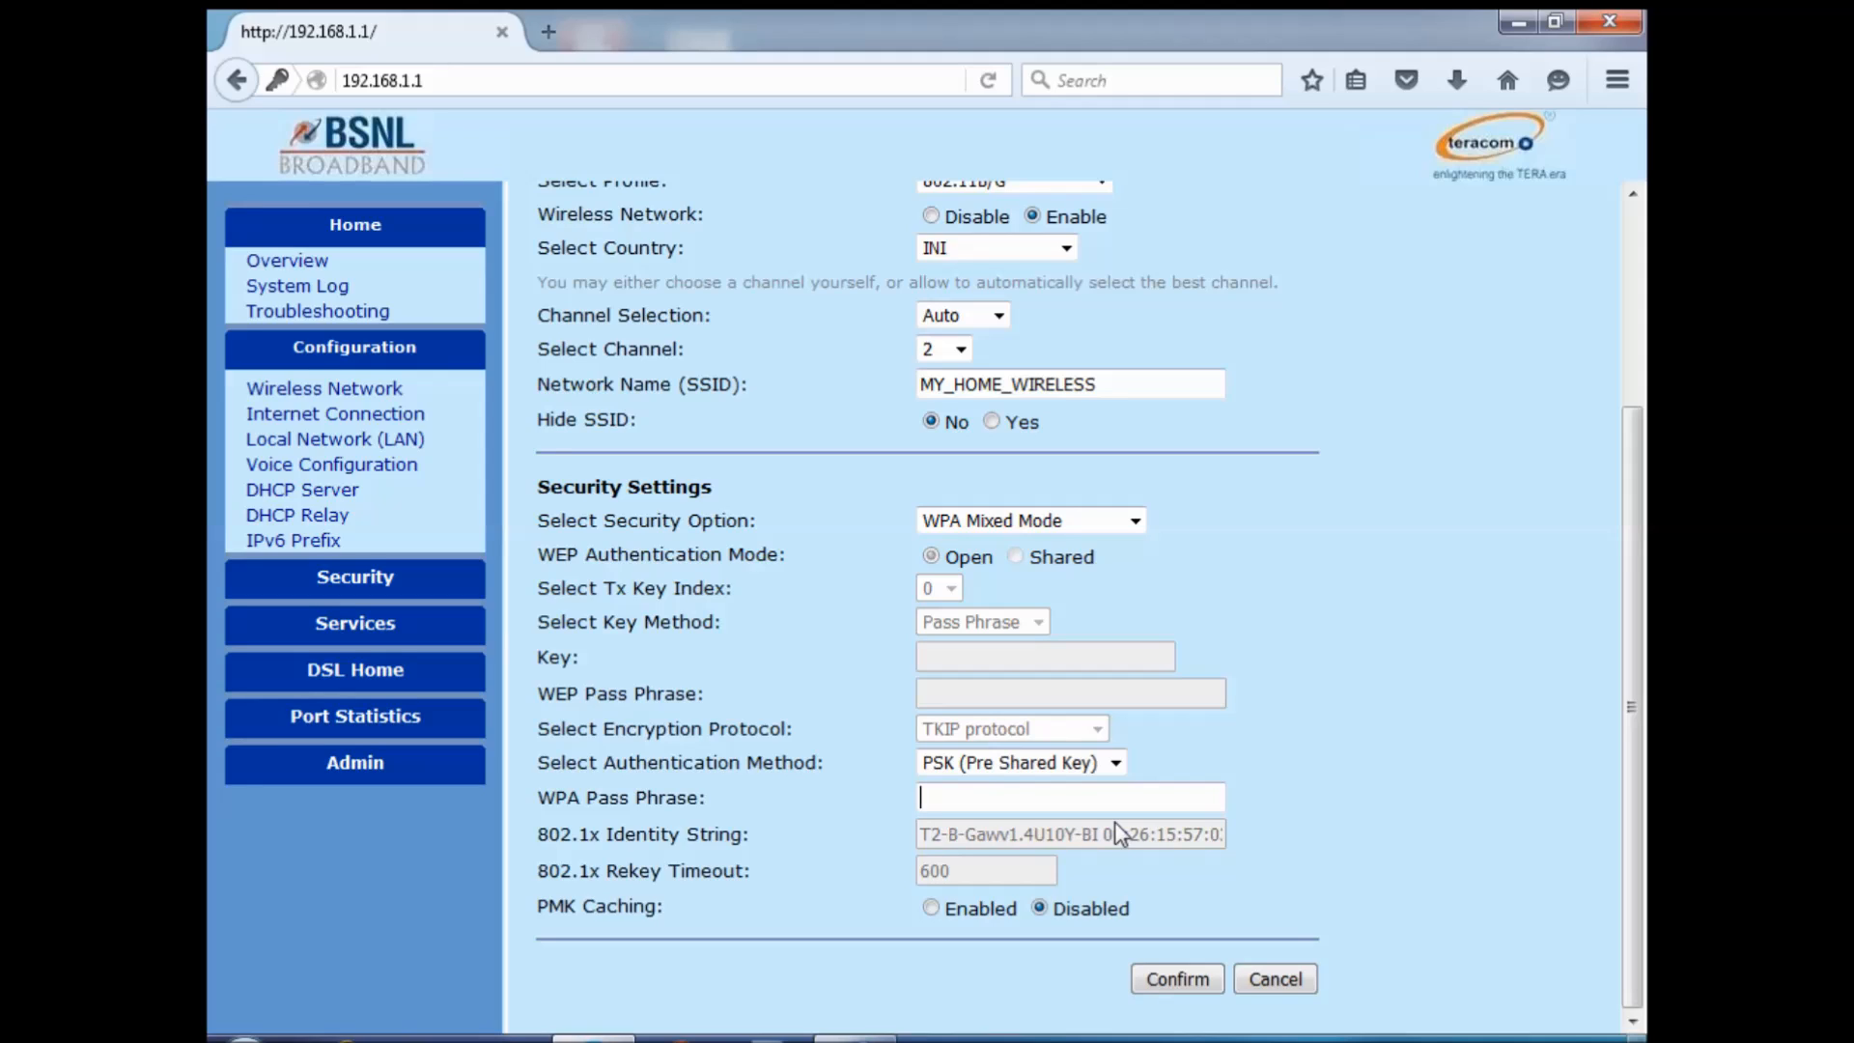
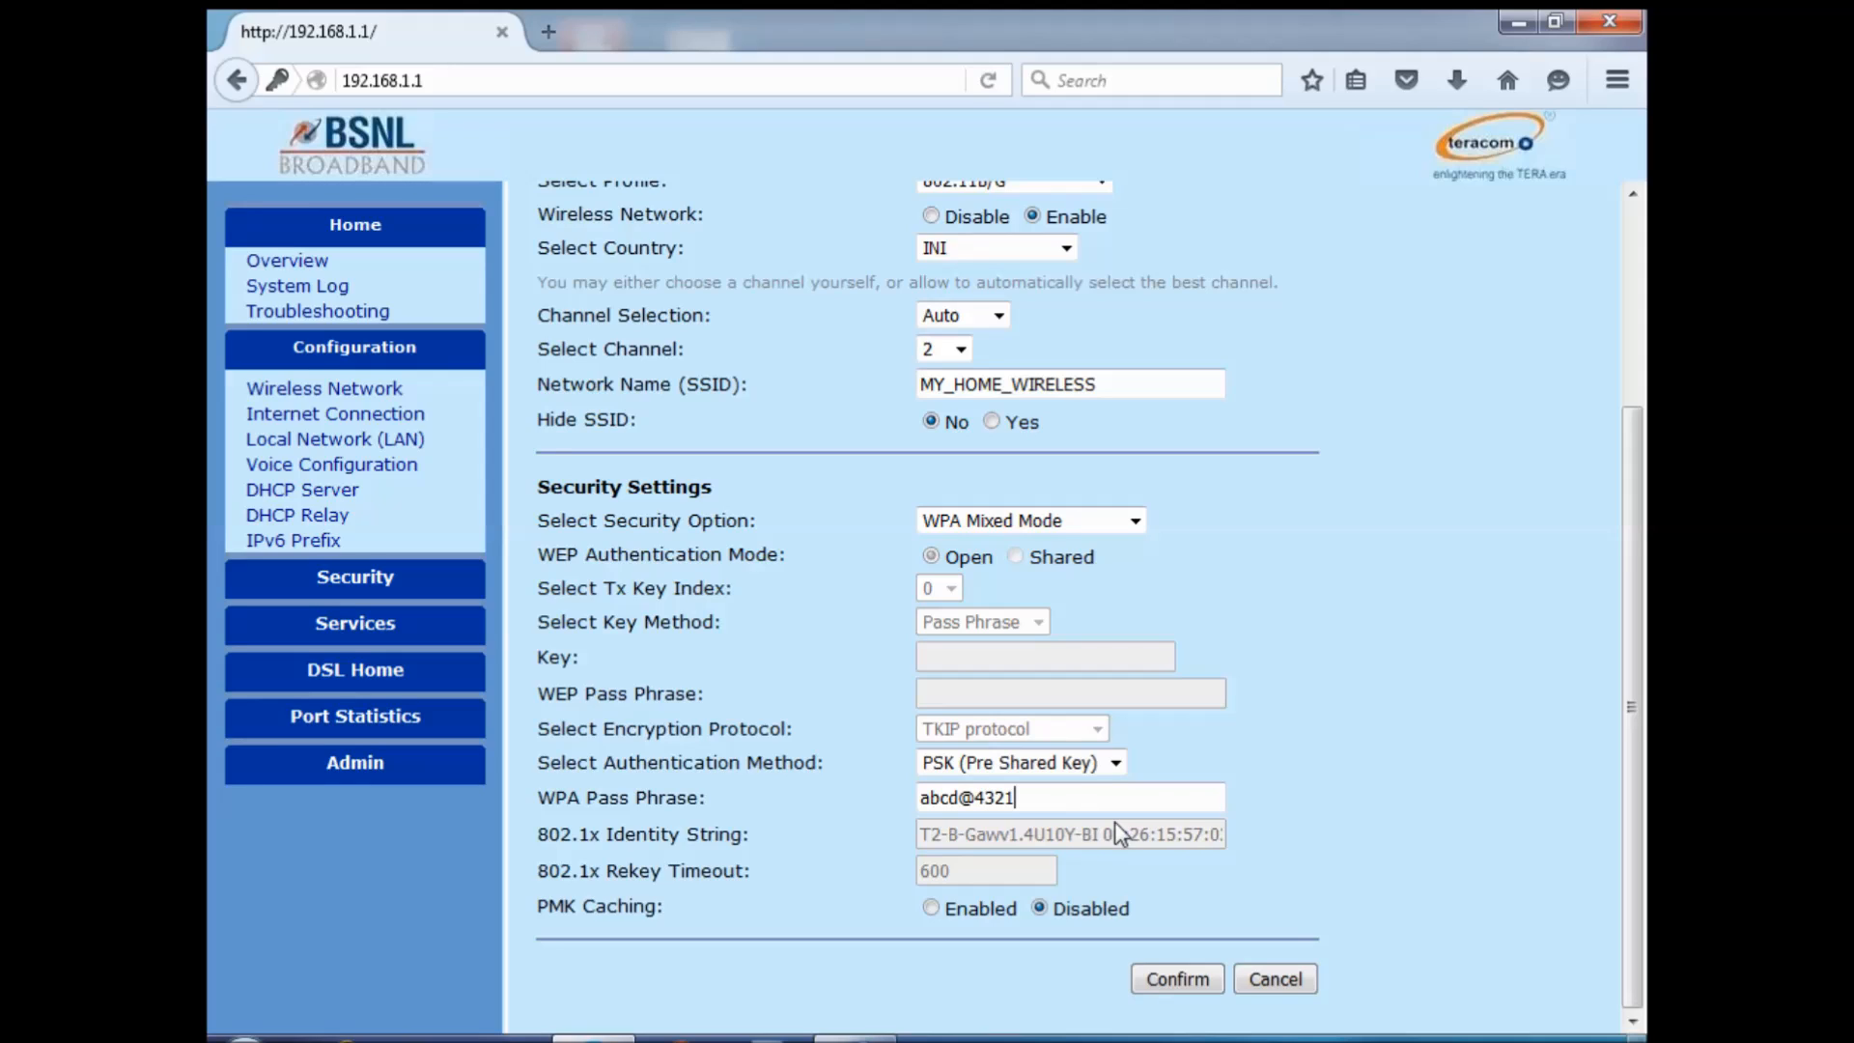
double_click(979, 797)
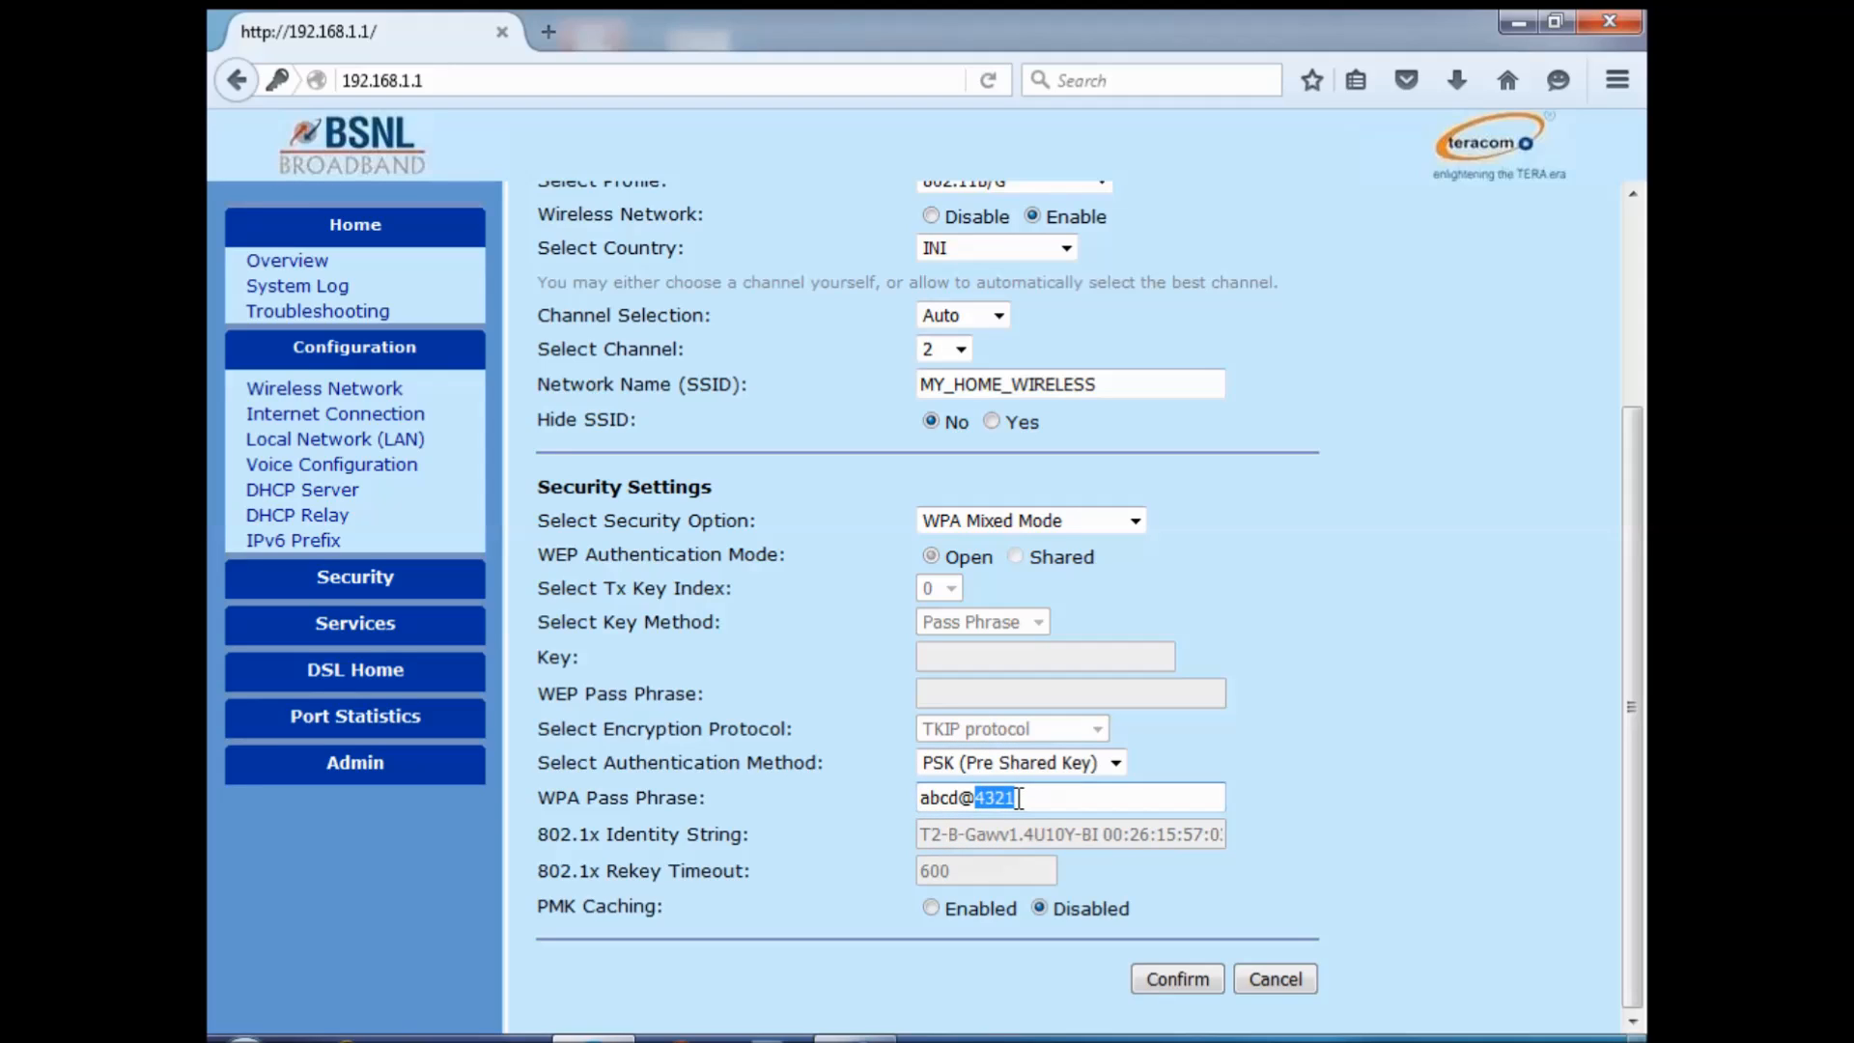
click(1006, 797)
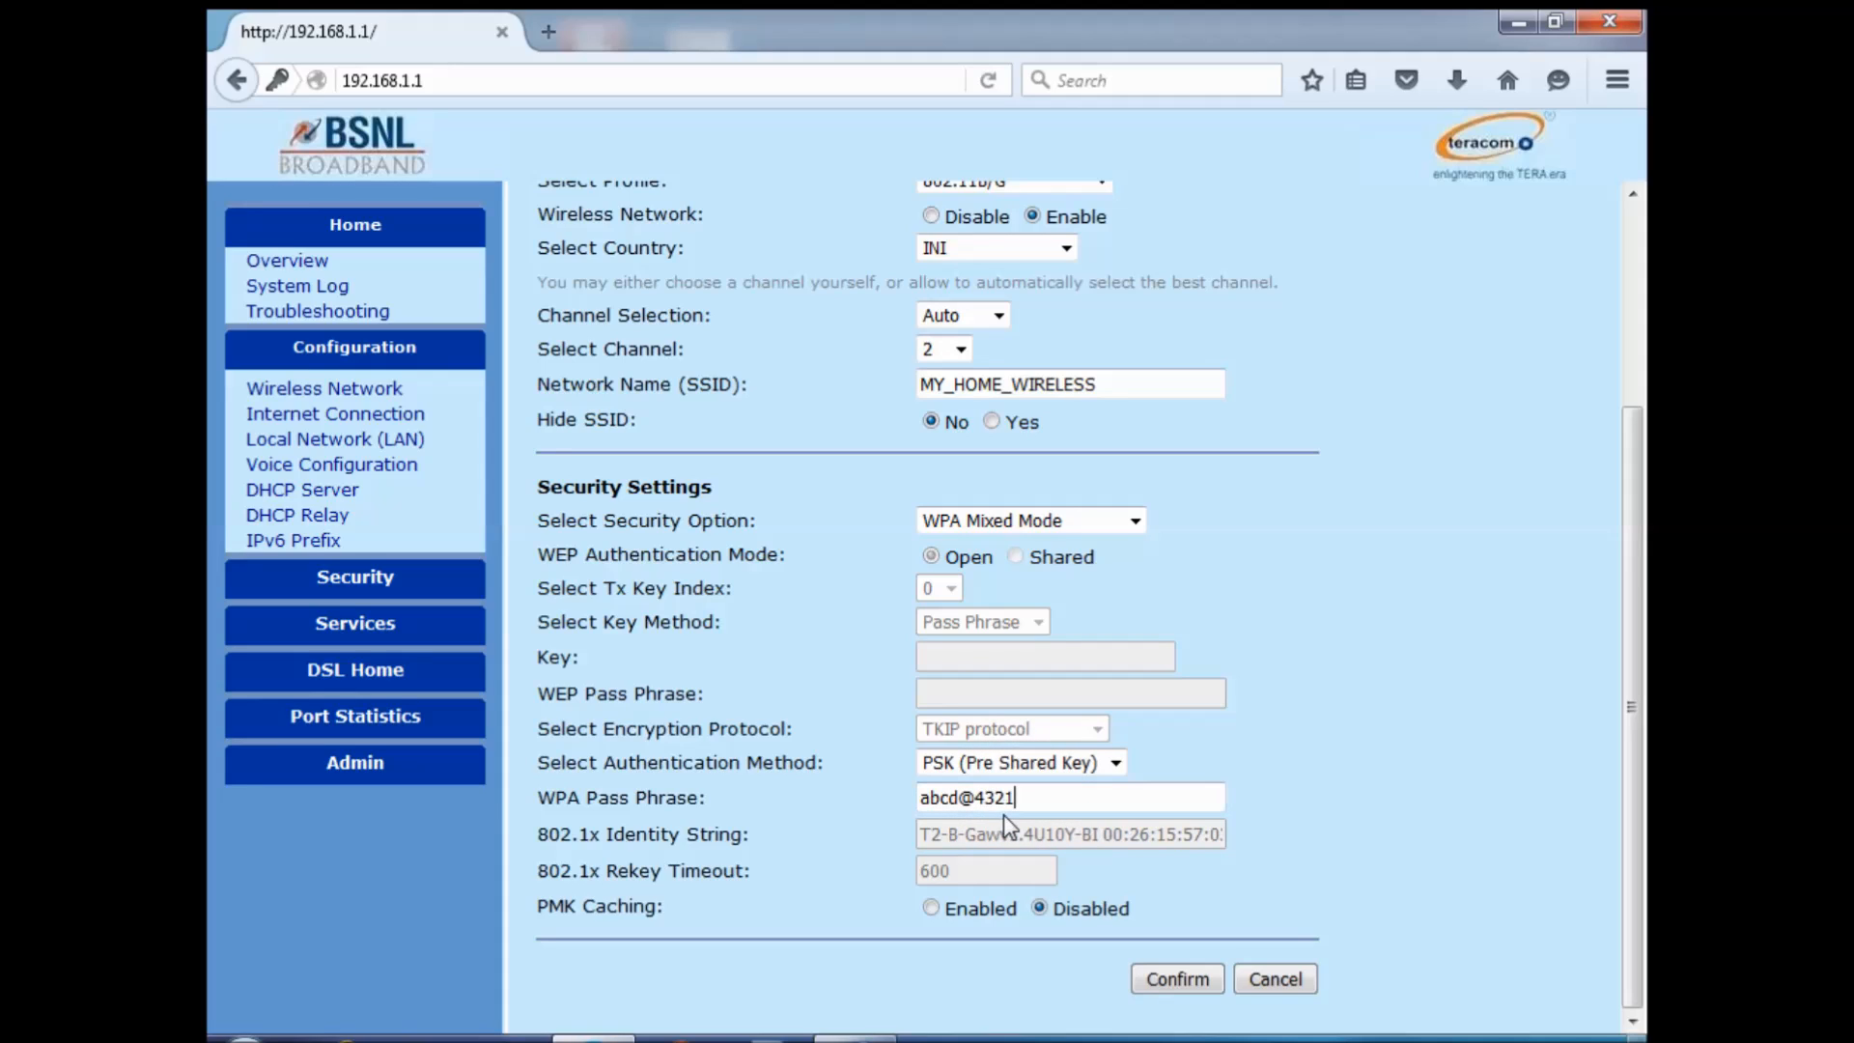
mouse_move(991, 825)
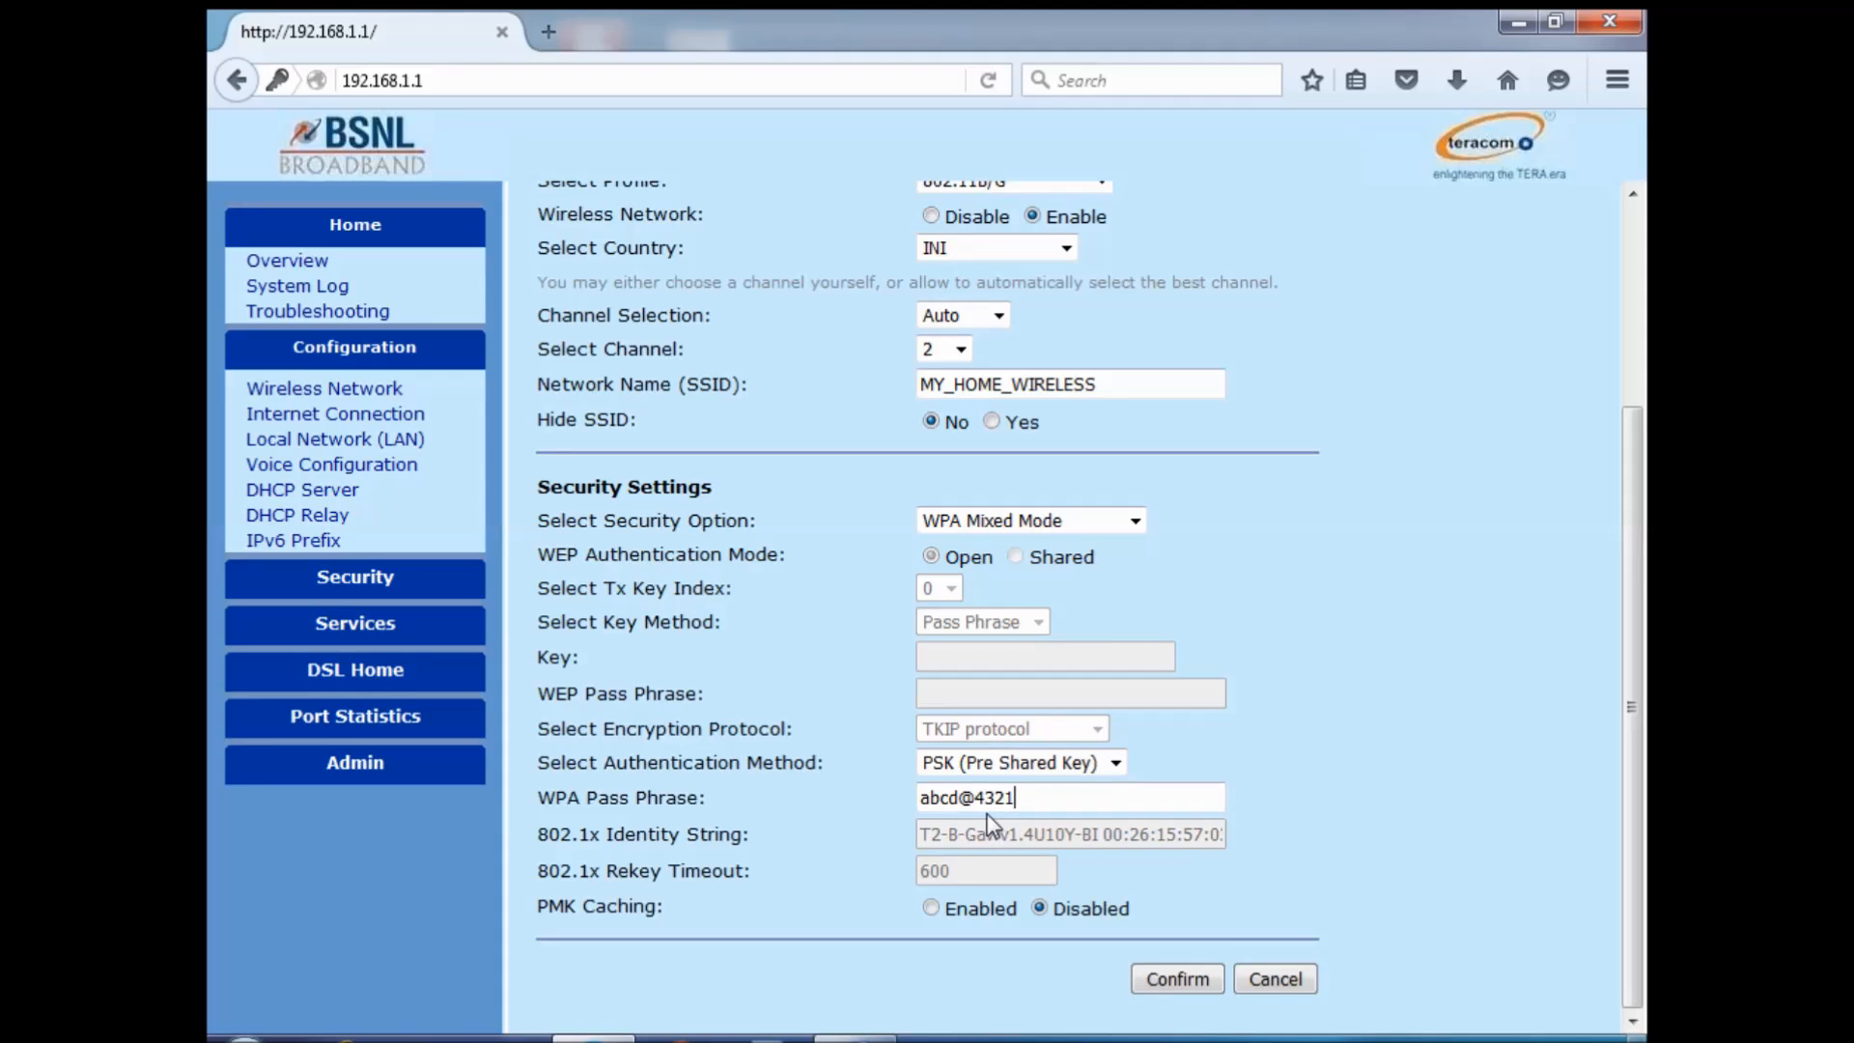
mouse_move(1189, 900)
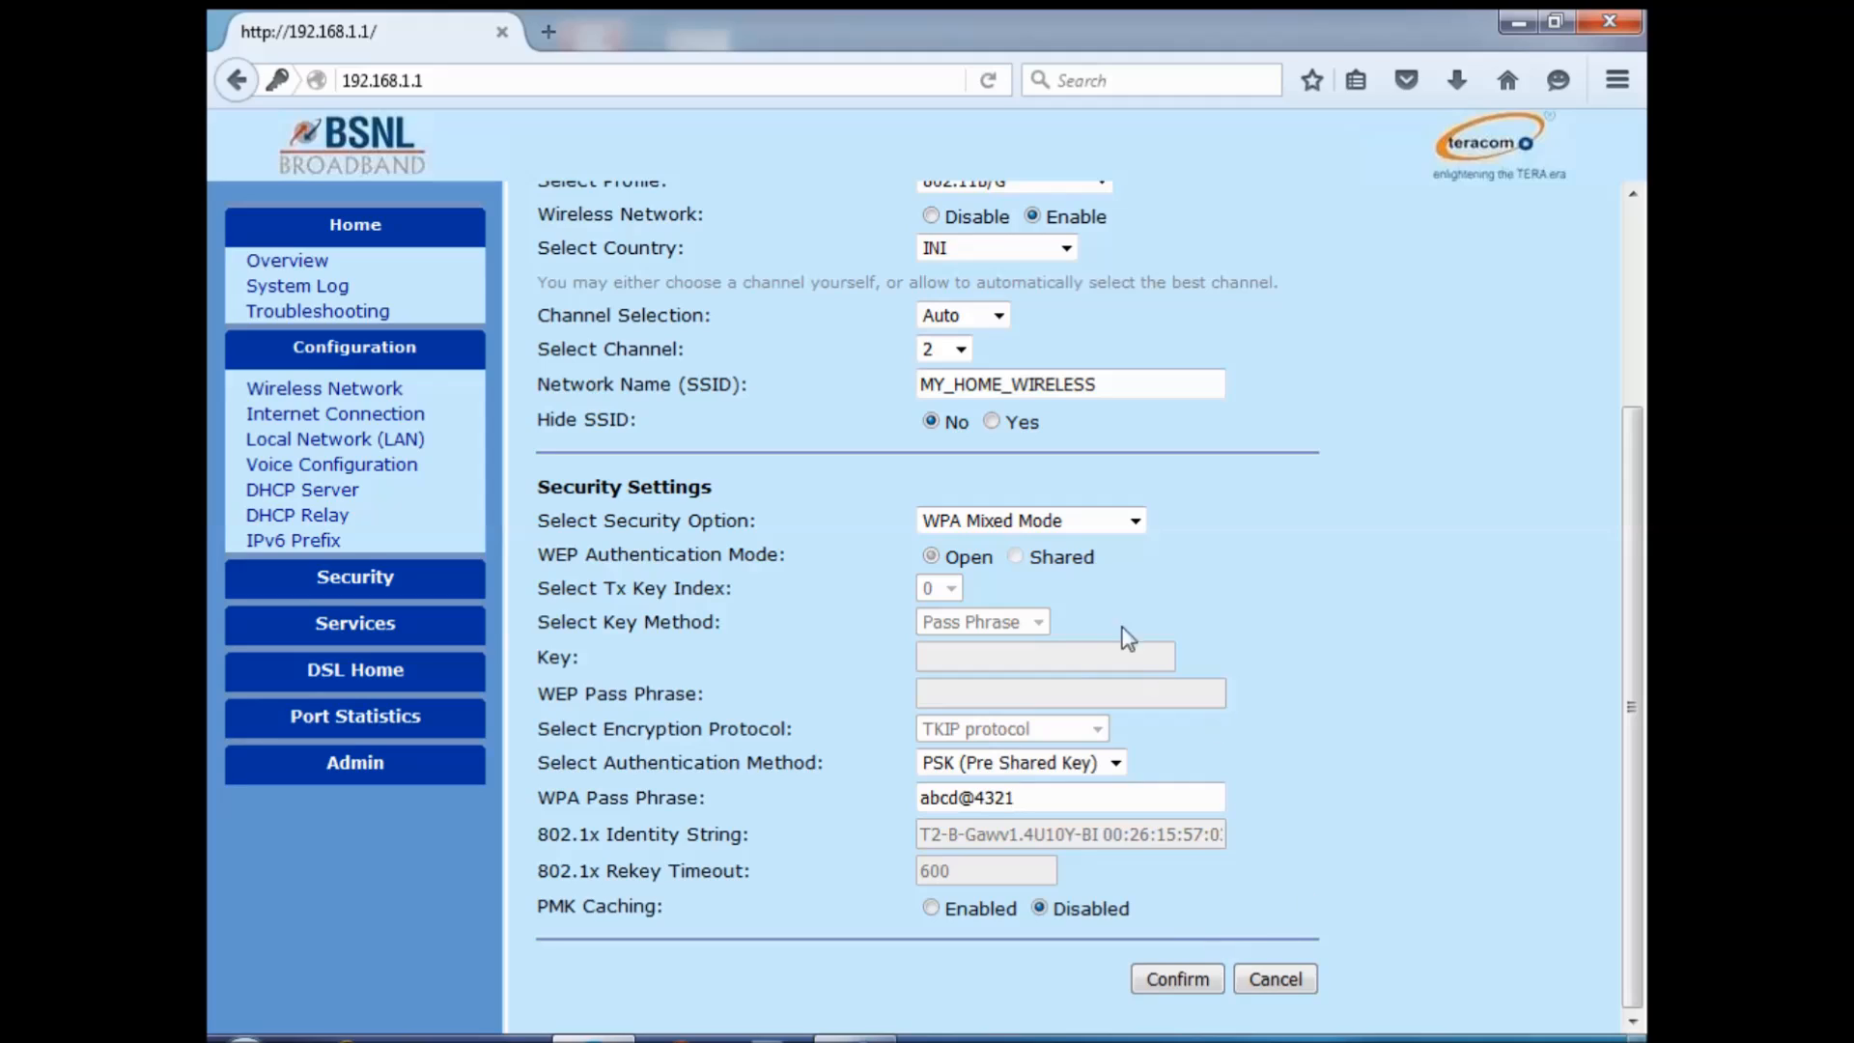
mouse_move(1004, 521)
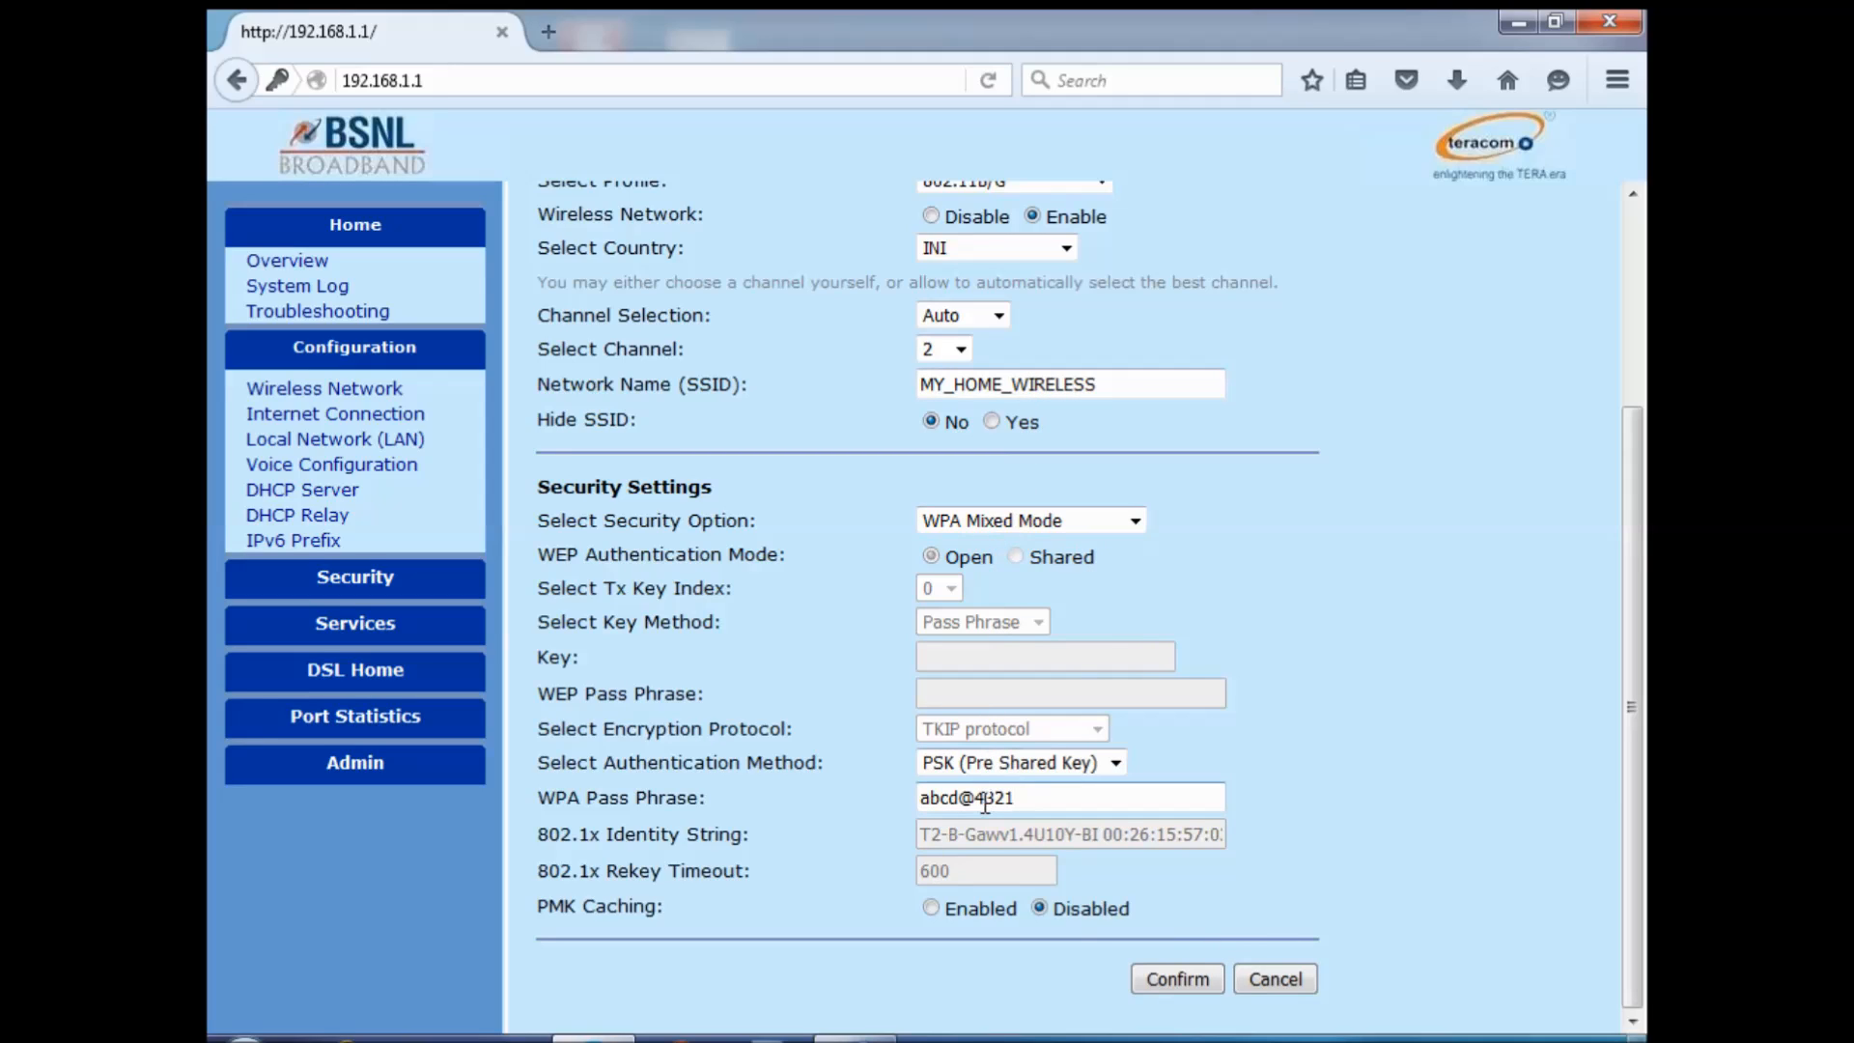
click(1176, 977)
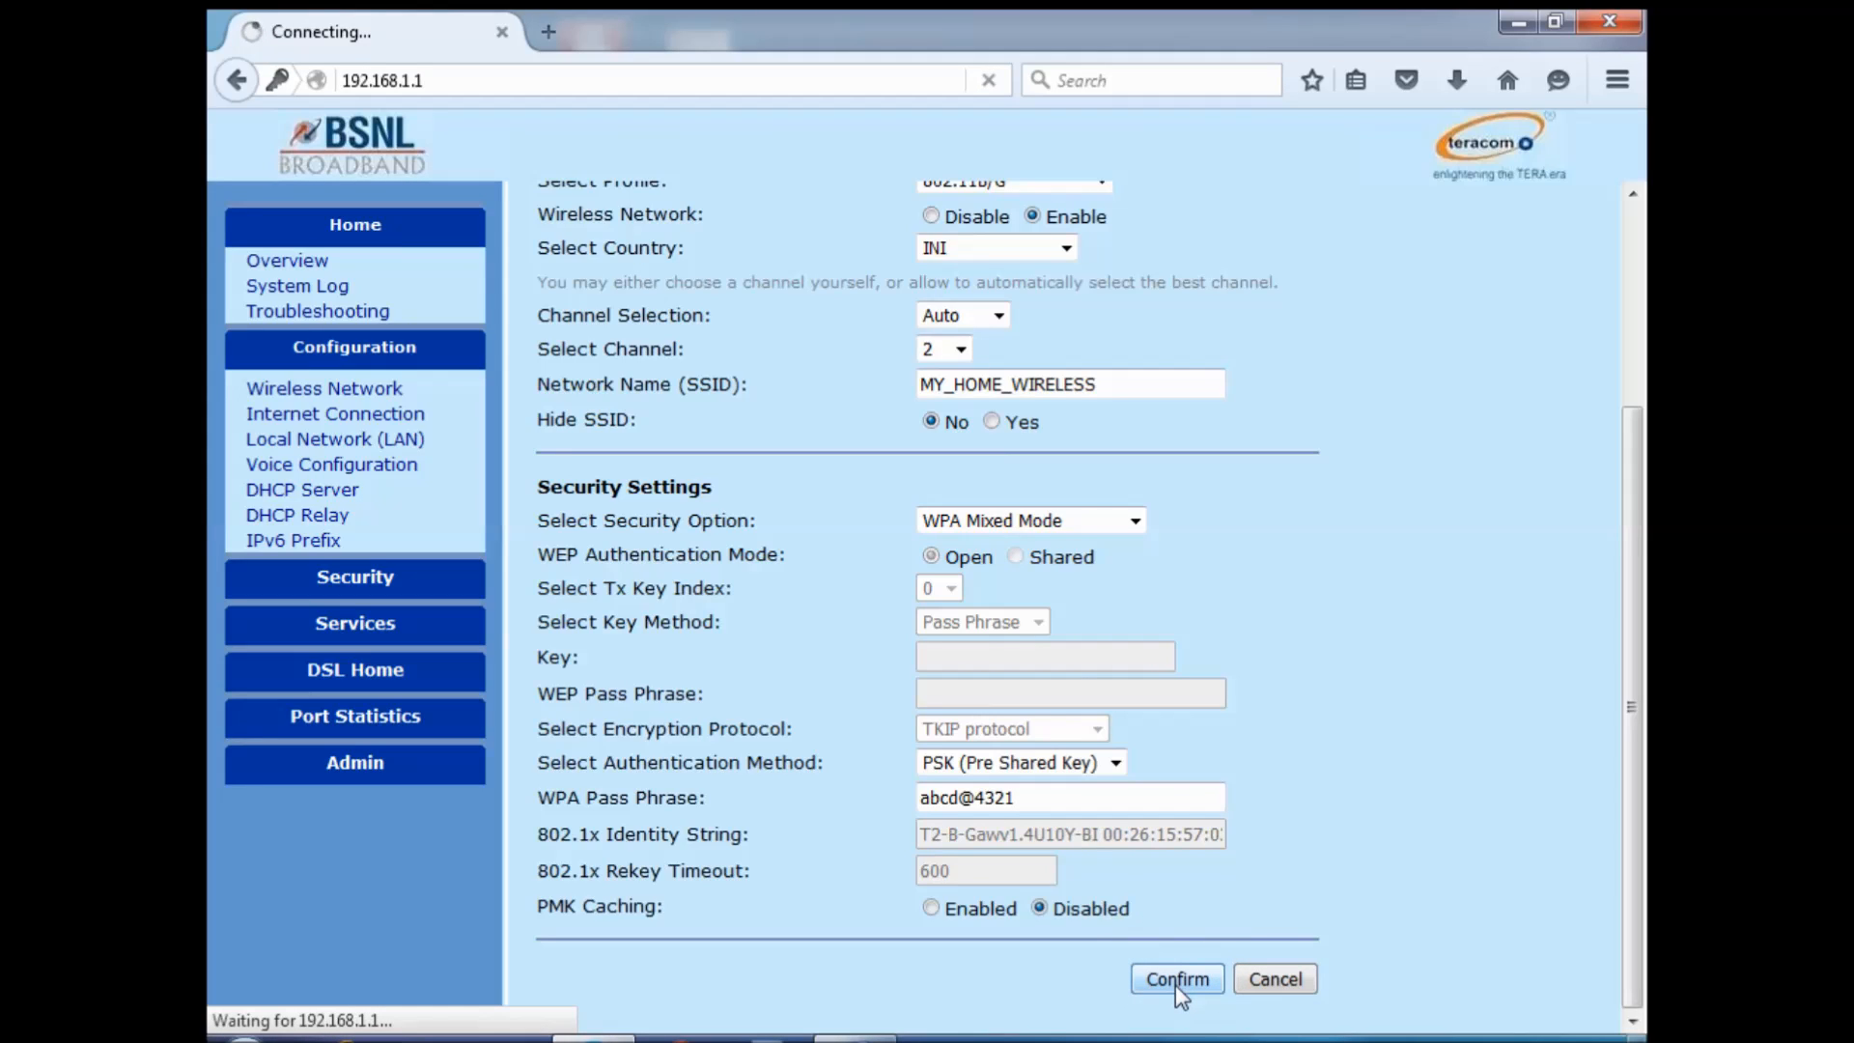
Step: Leave MAC authentication Disabled on the MAC Address Filter page and apply it
click(1176, 977)
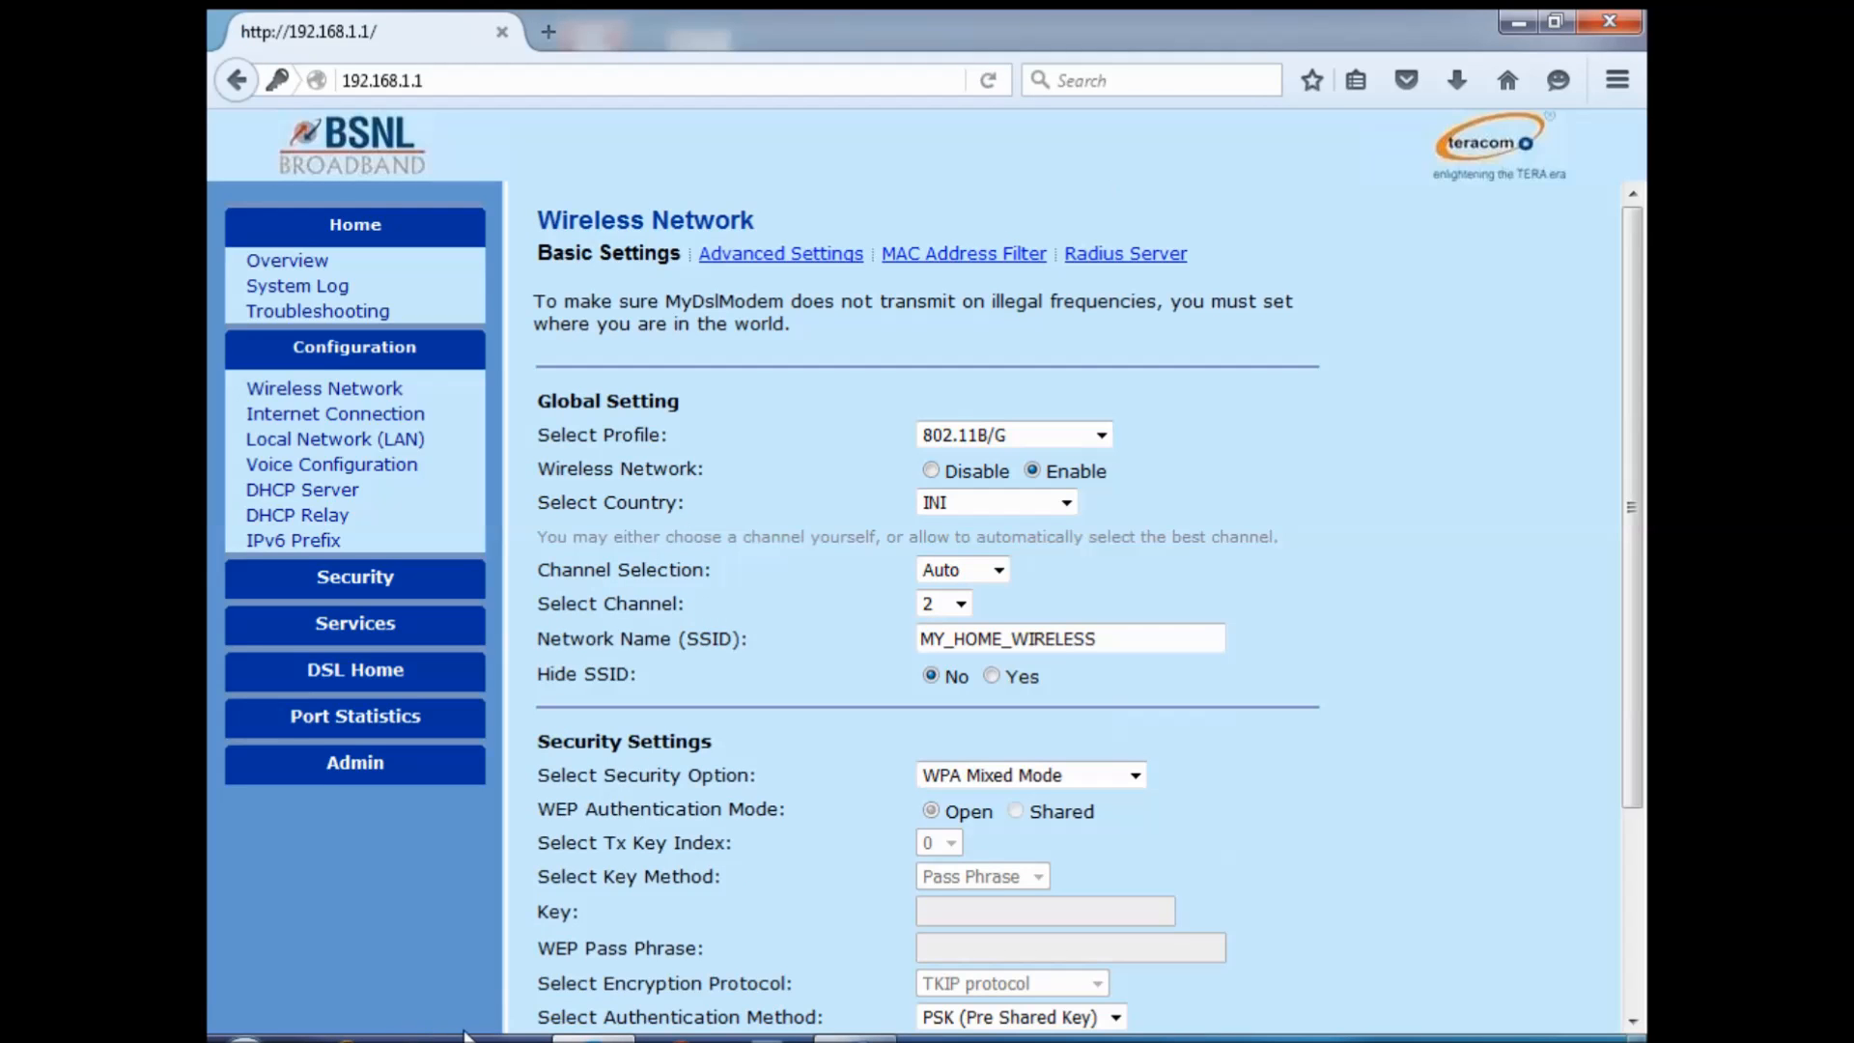
mouse_move(764, 637)
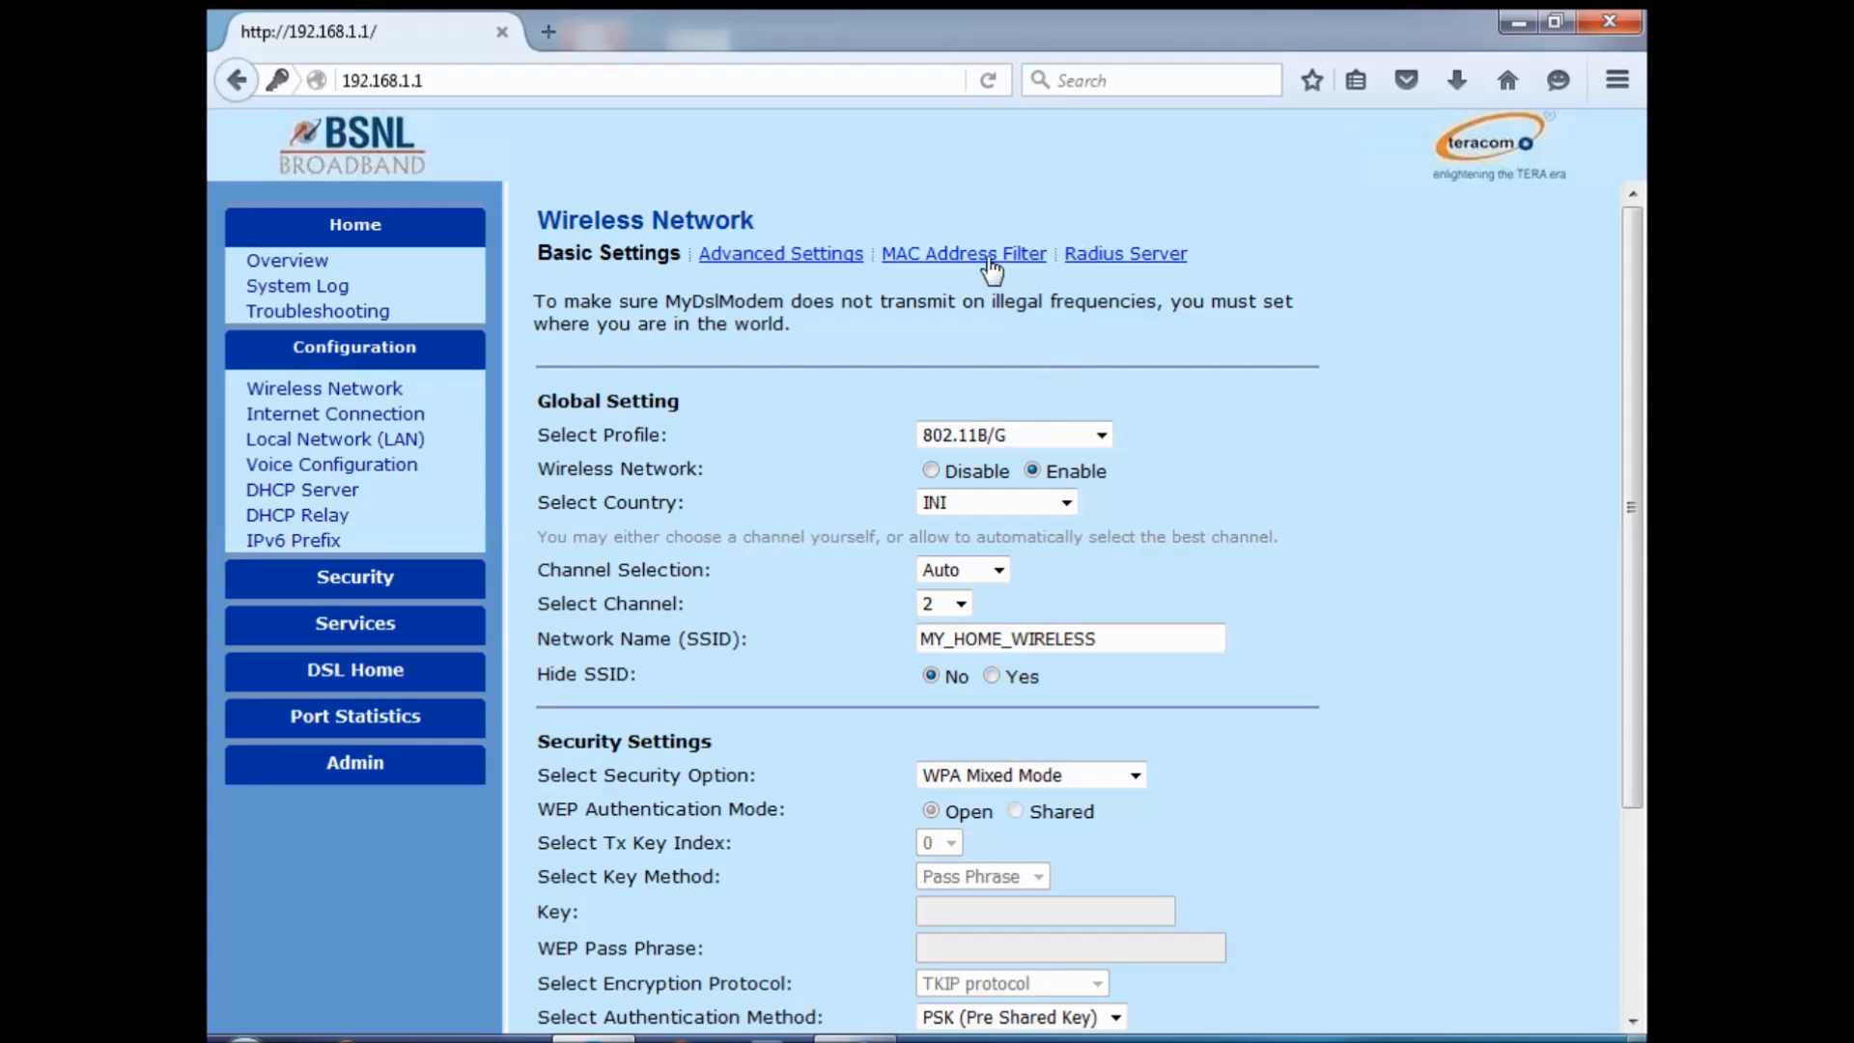
click(964, 255)
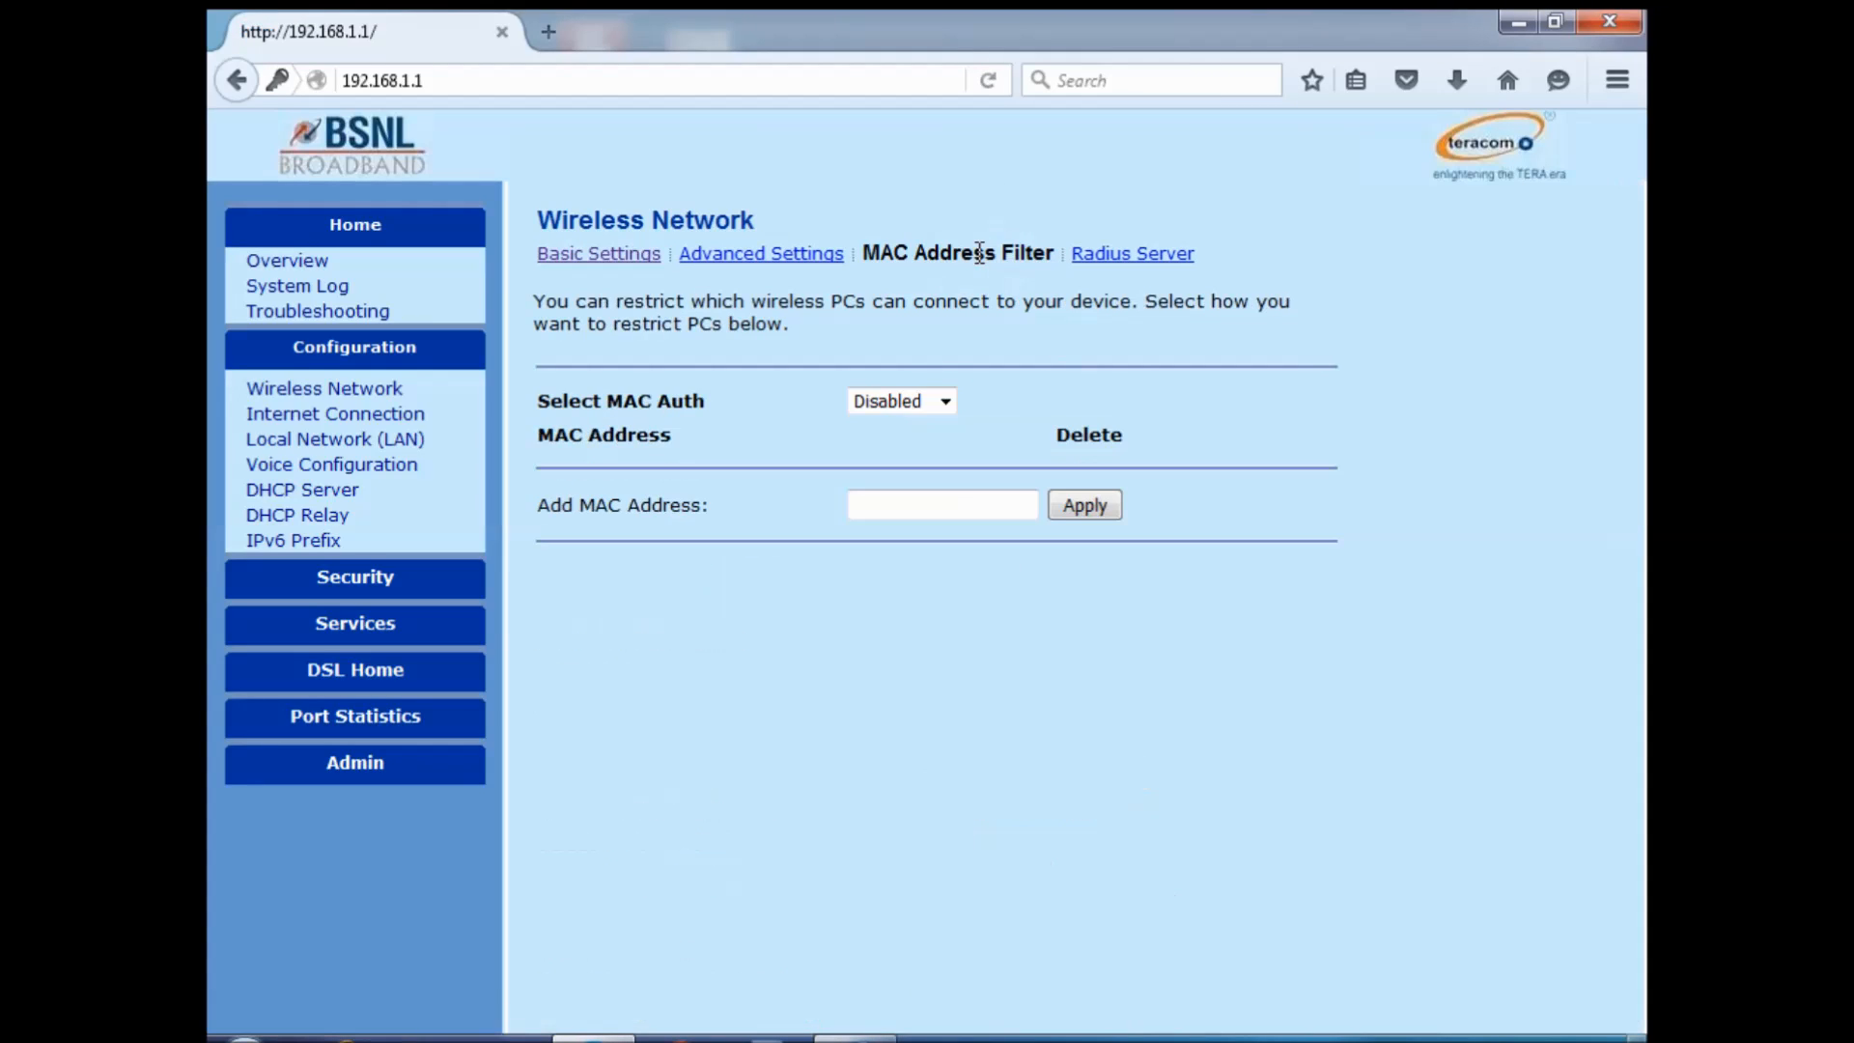
mouse_move(583, 425)
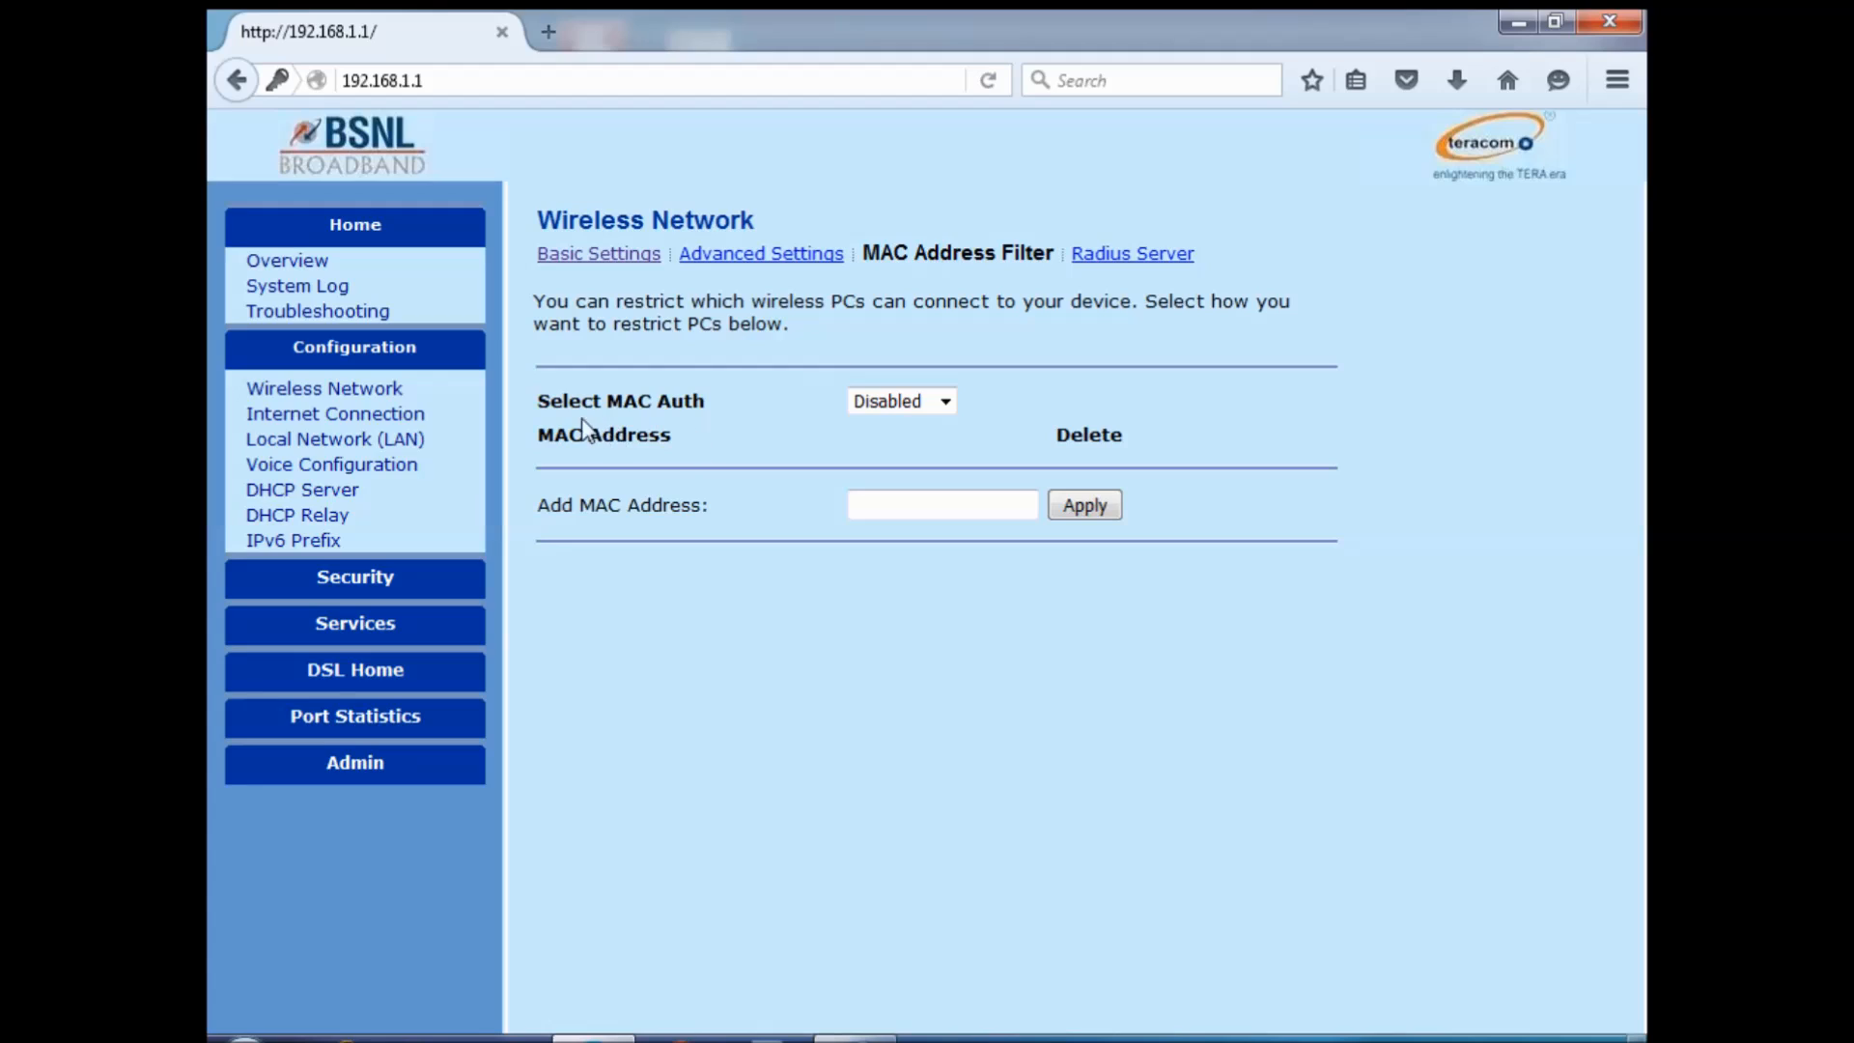
mouse_move(722, 467)
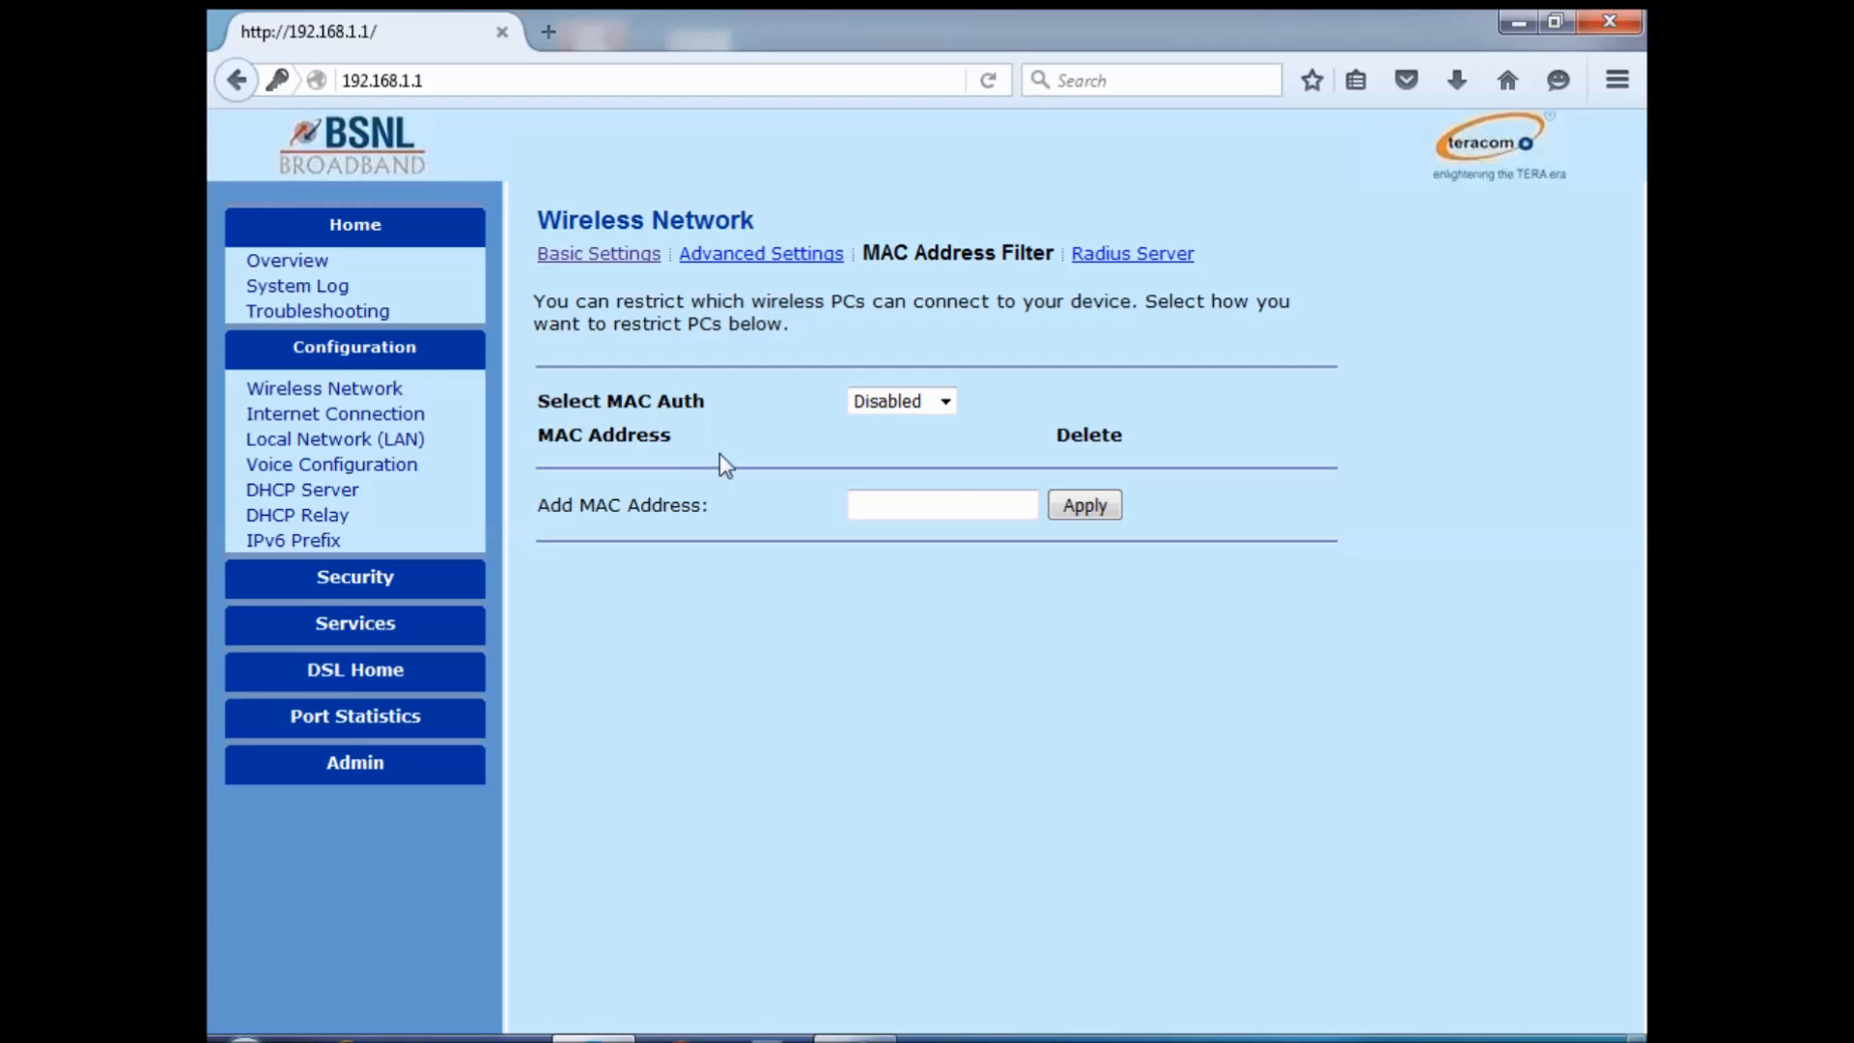
click(944, 401)
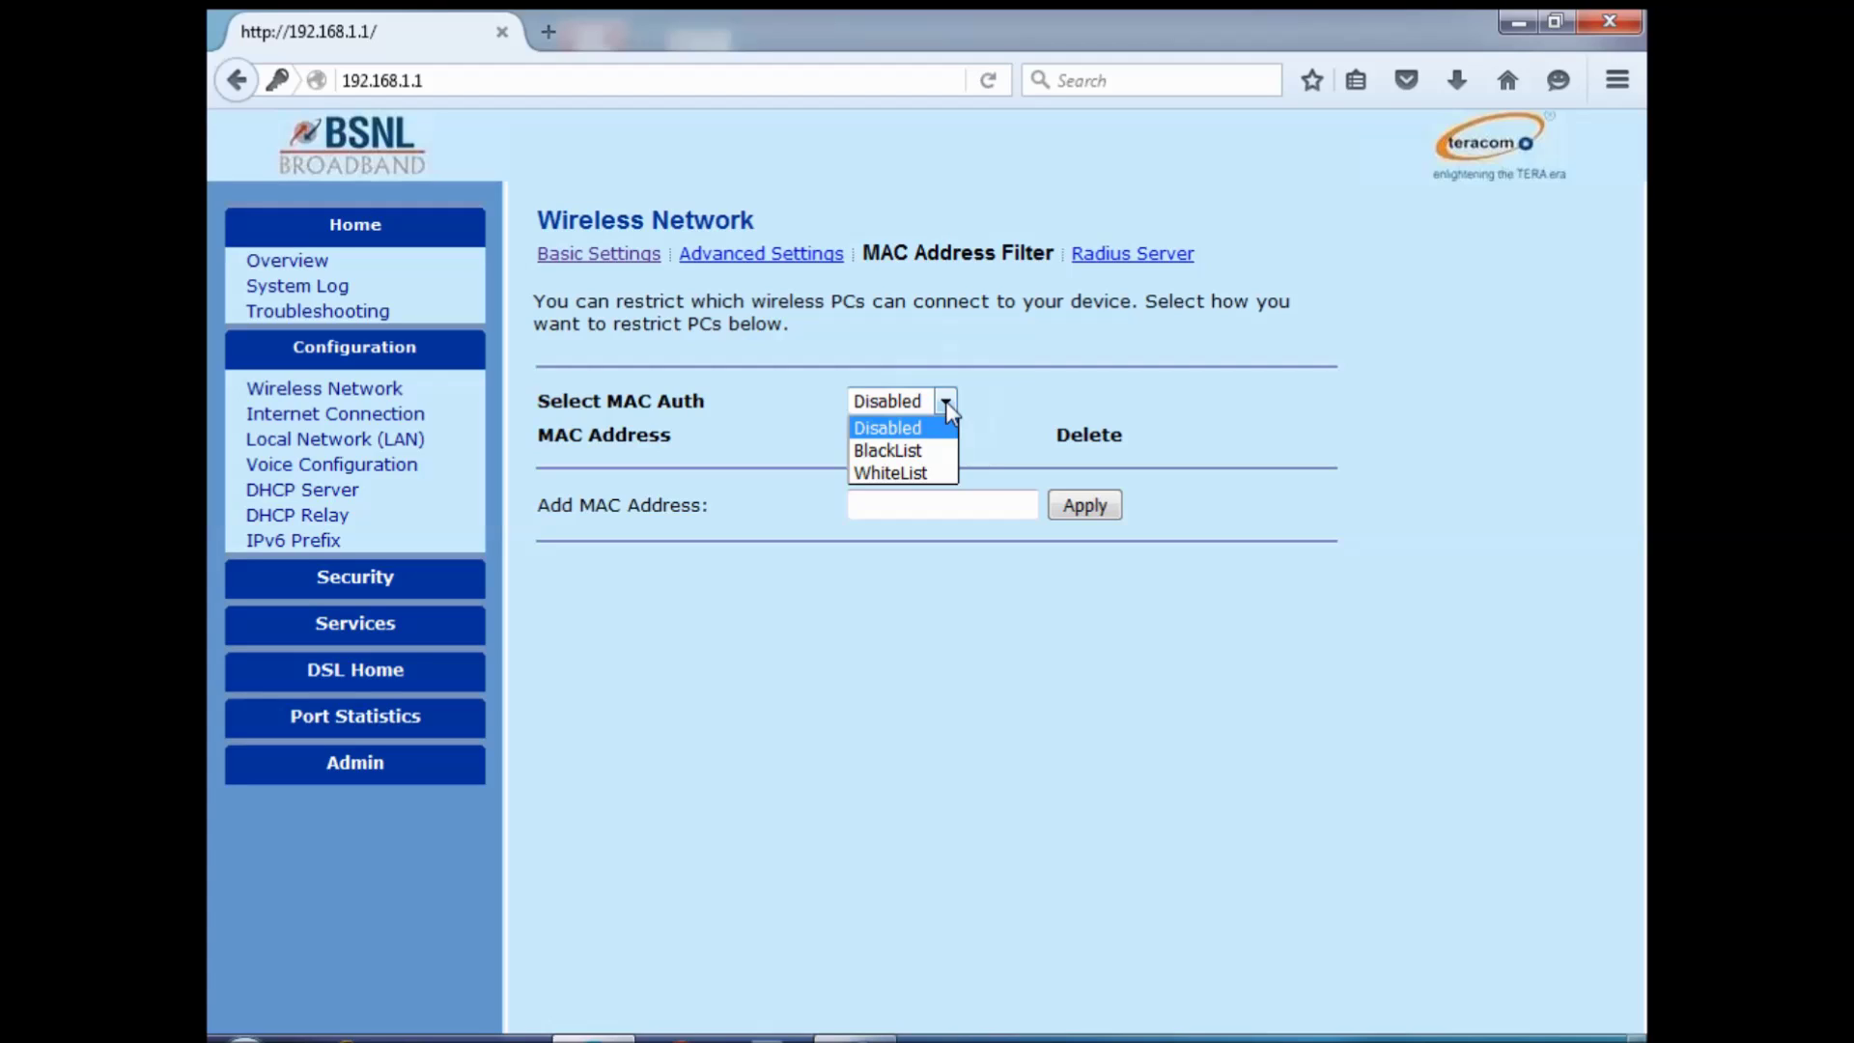
mouse_move(925, 475)
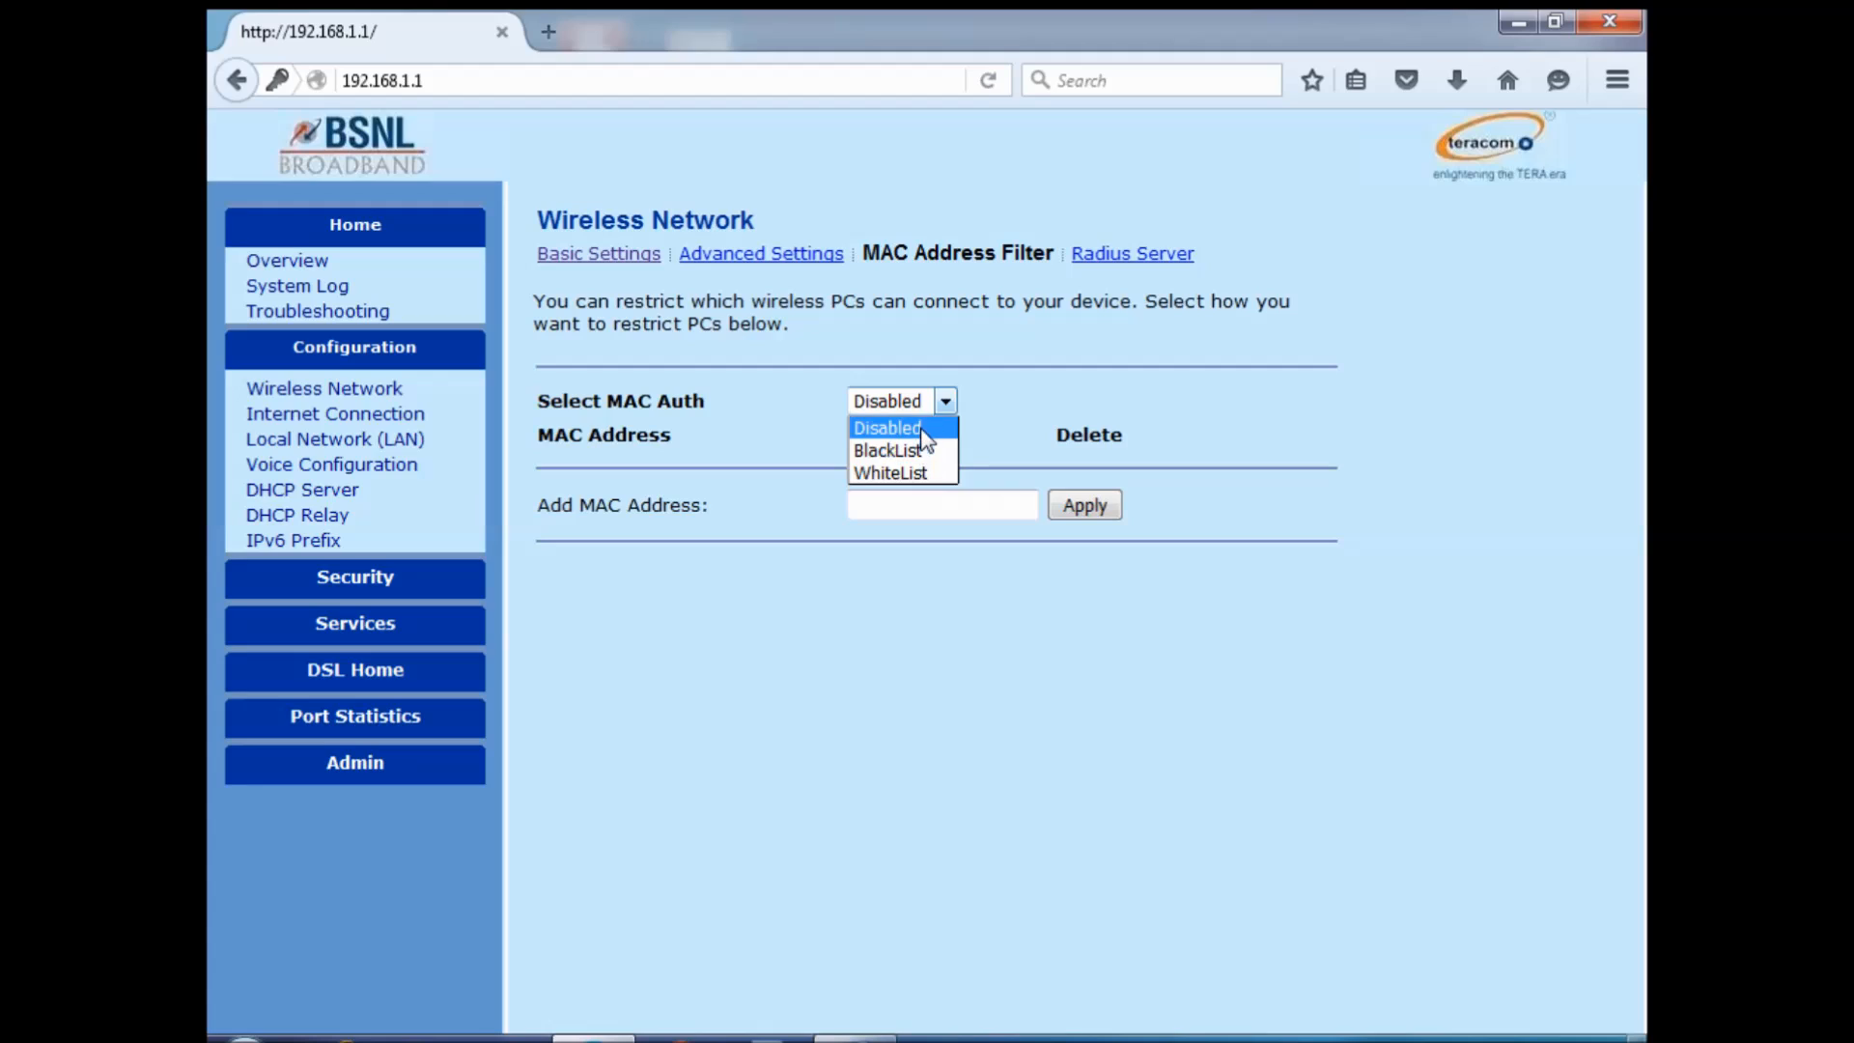
click(889, 427)
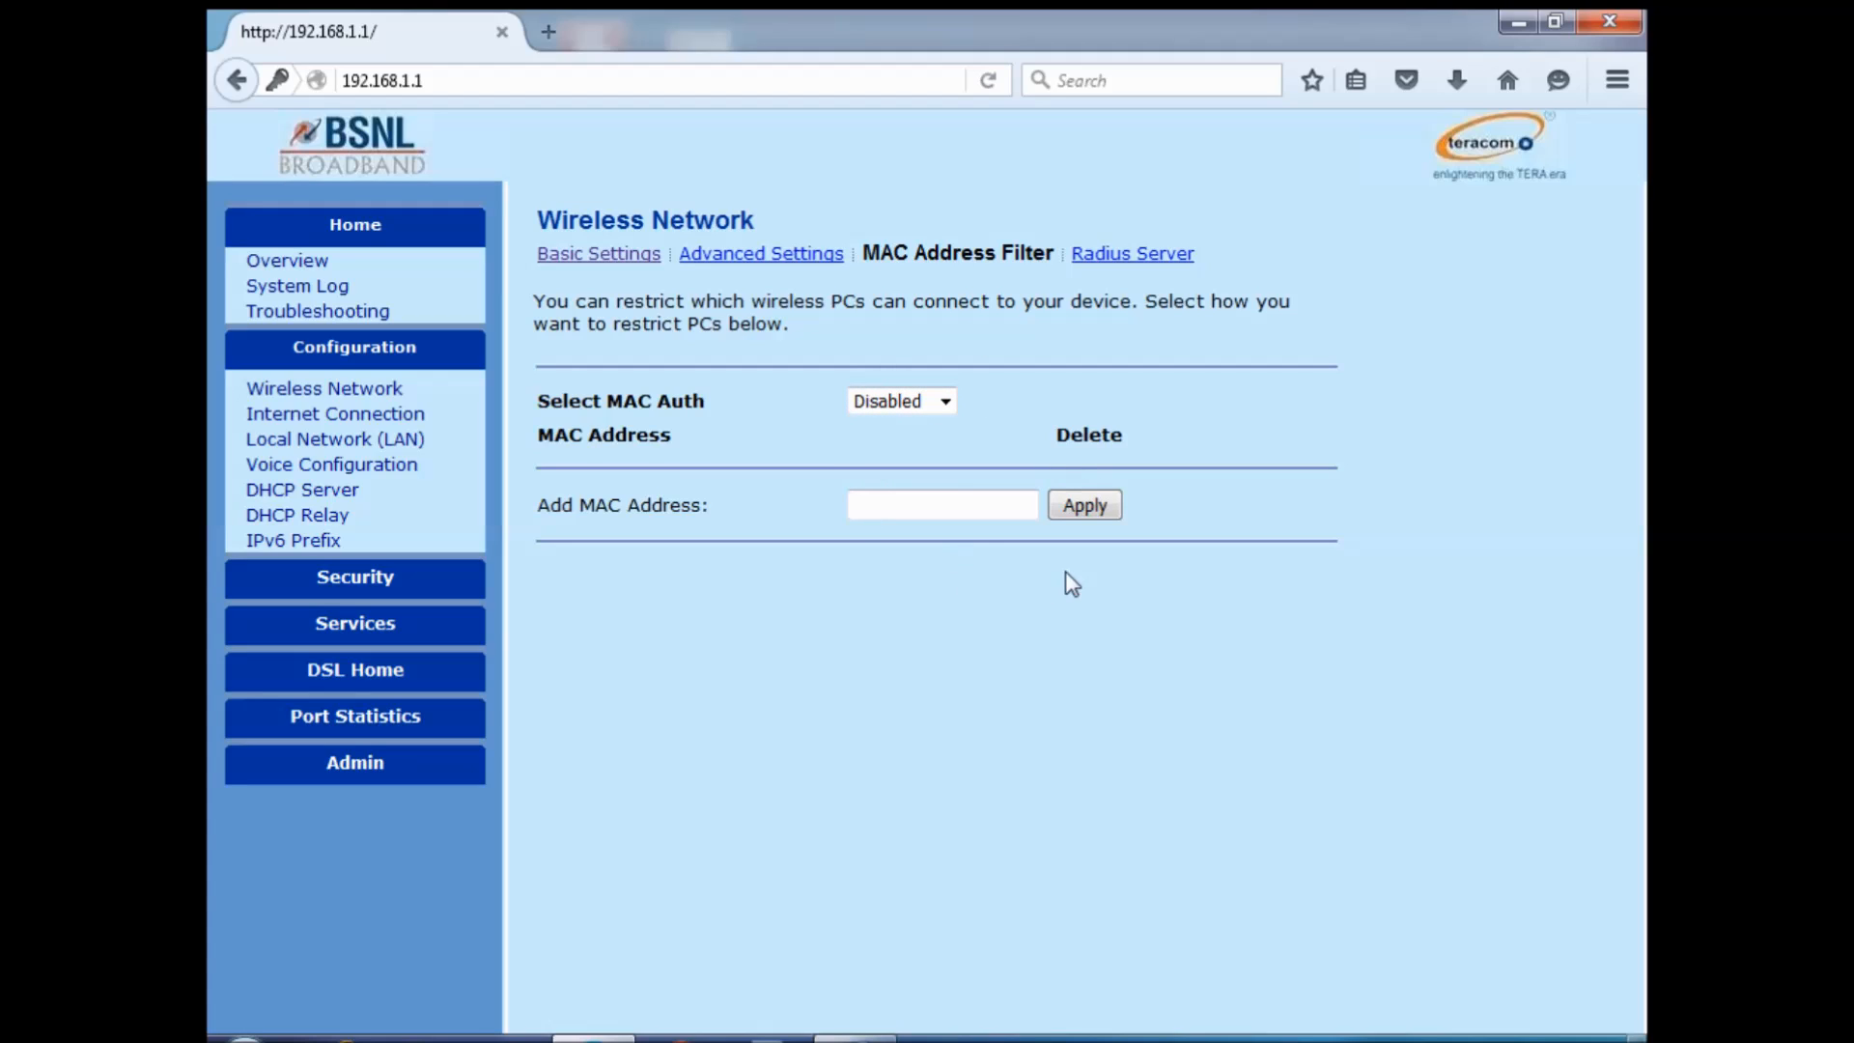
click(1085, 506)
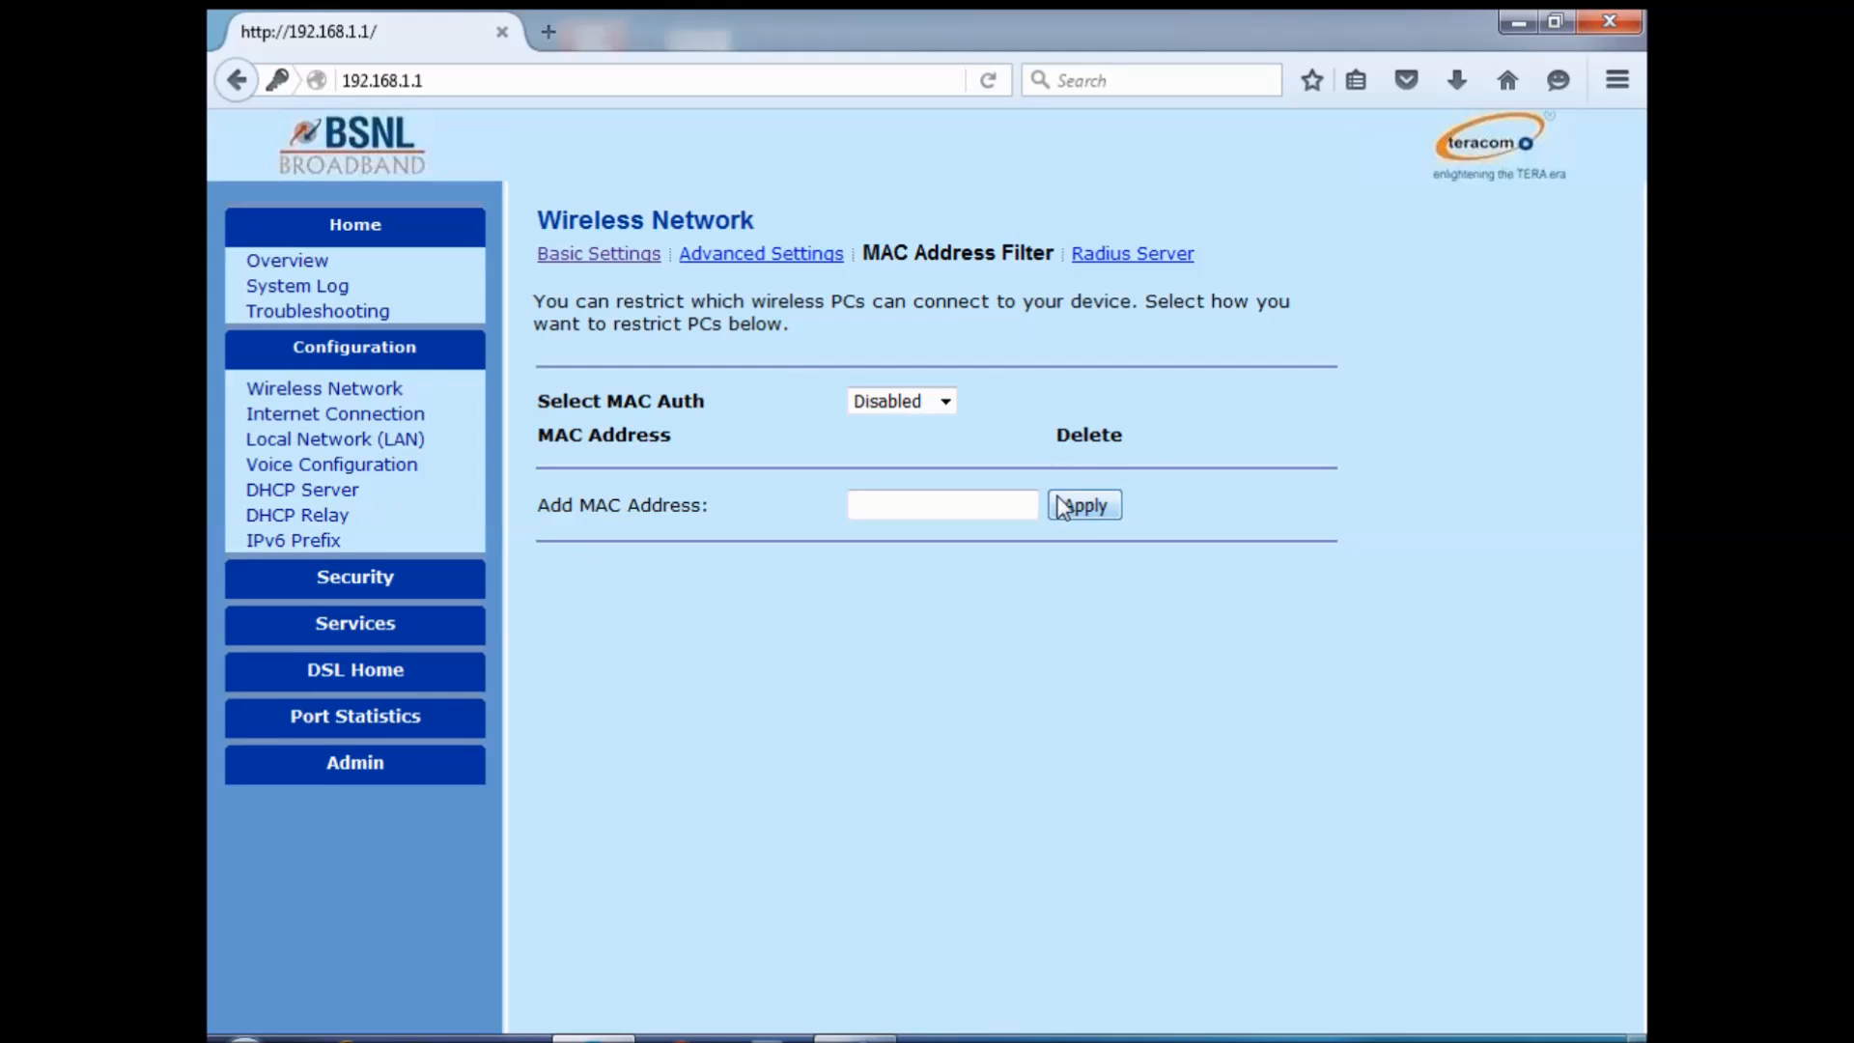
click(1085, 506)
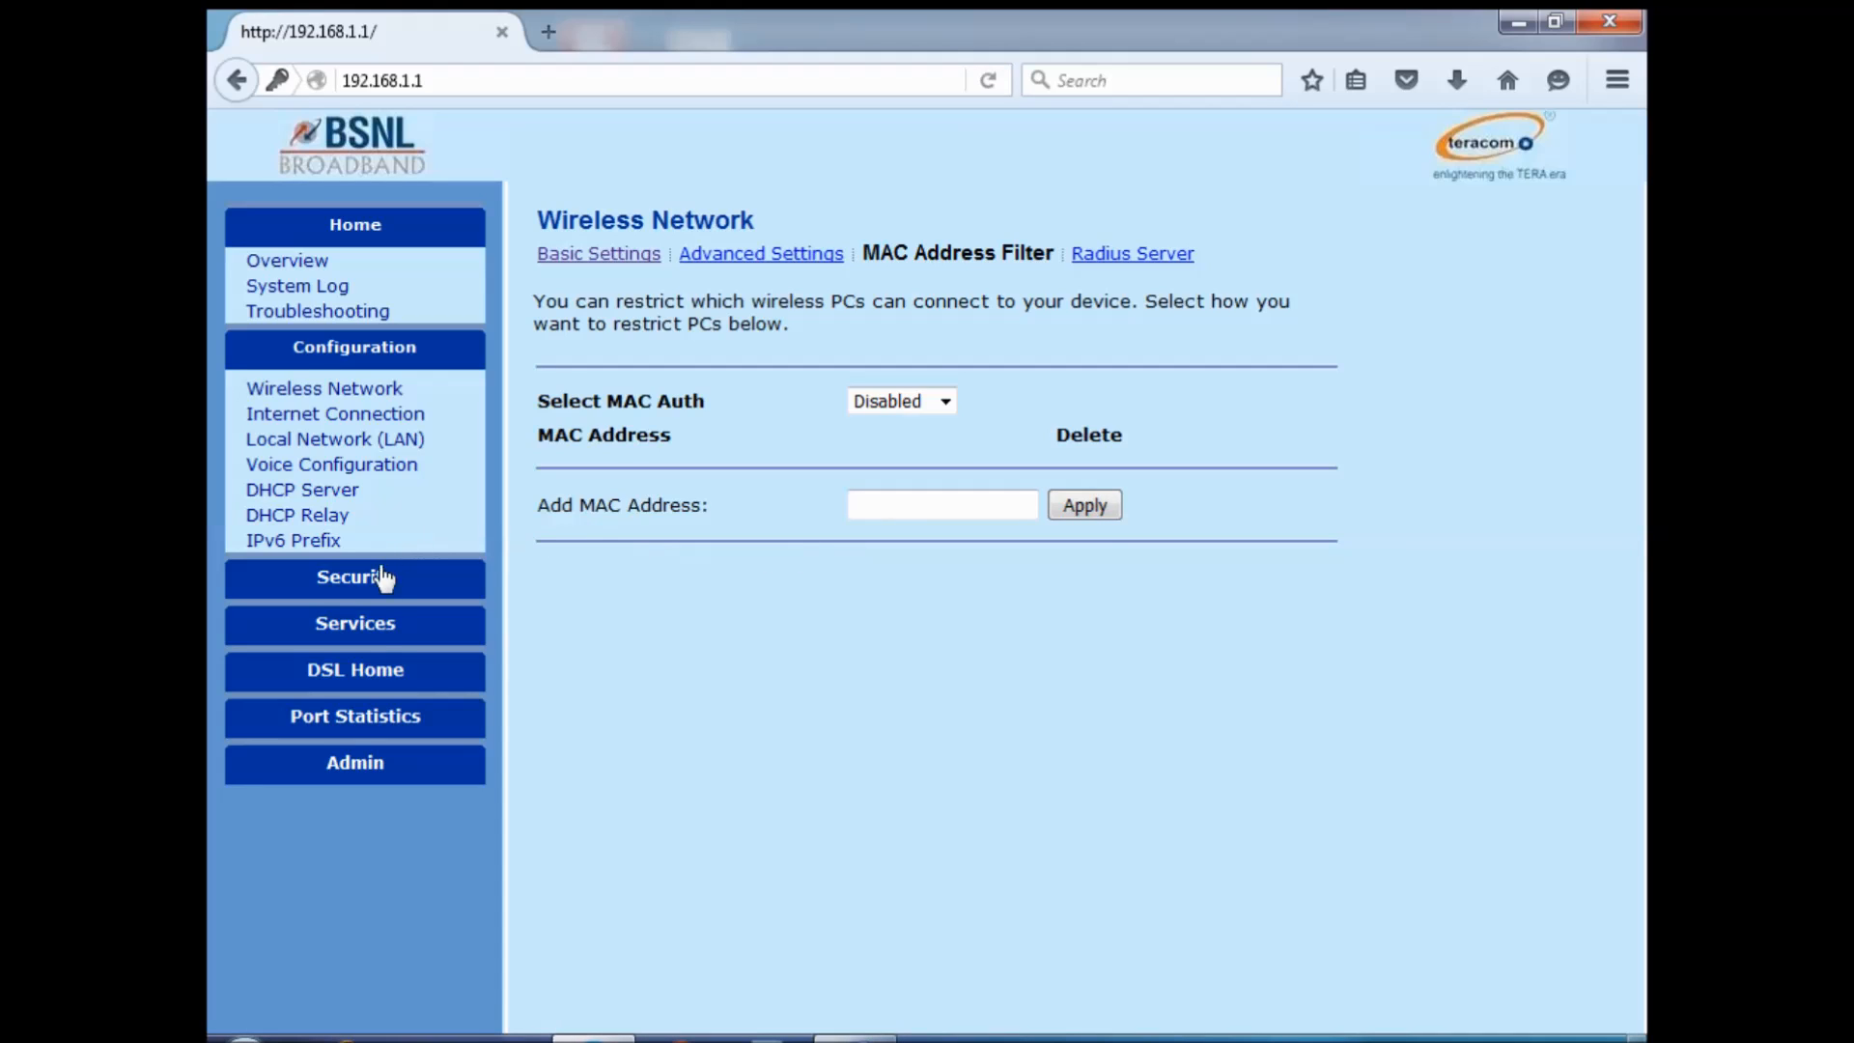
Step: Go to the Change Password page under the Admin section
click(355, 763)
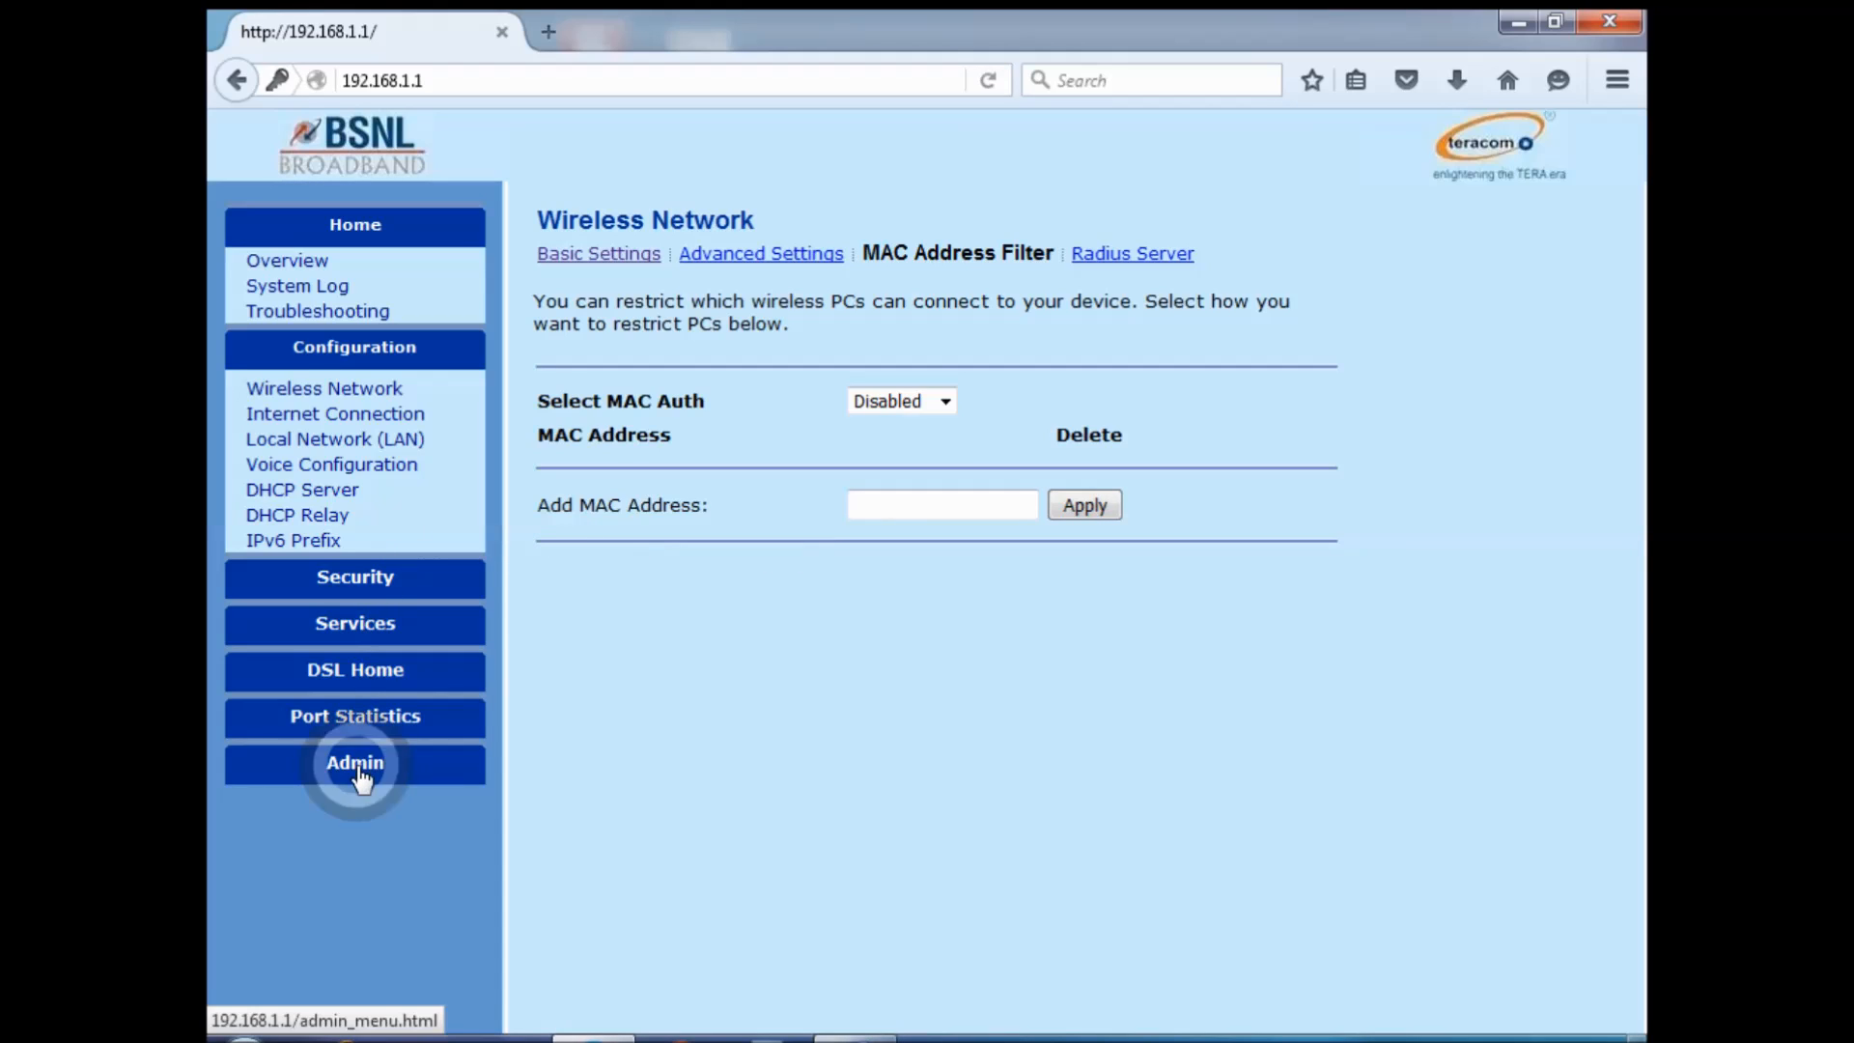
click(355, 765)
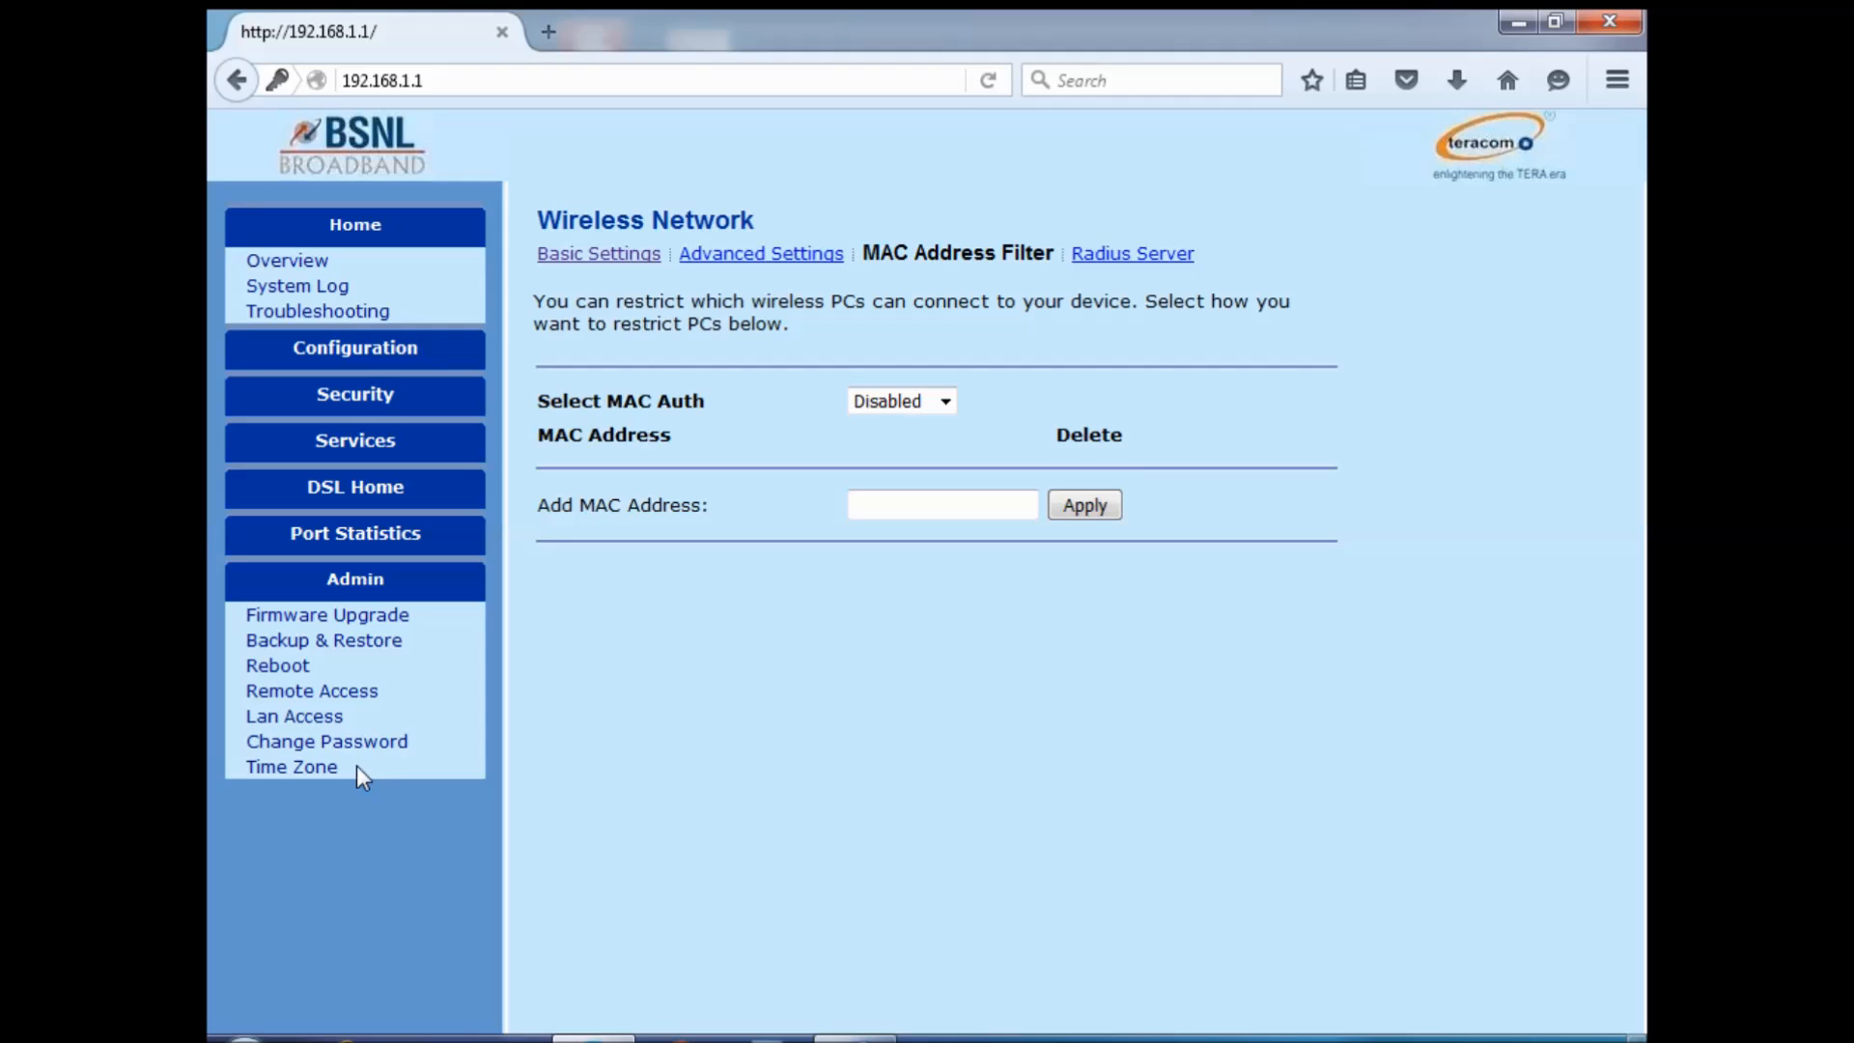
mouse_move(299, 684)
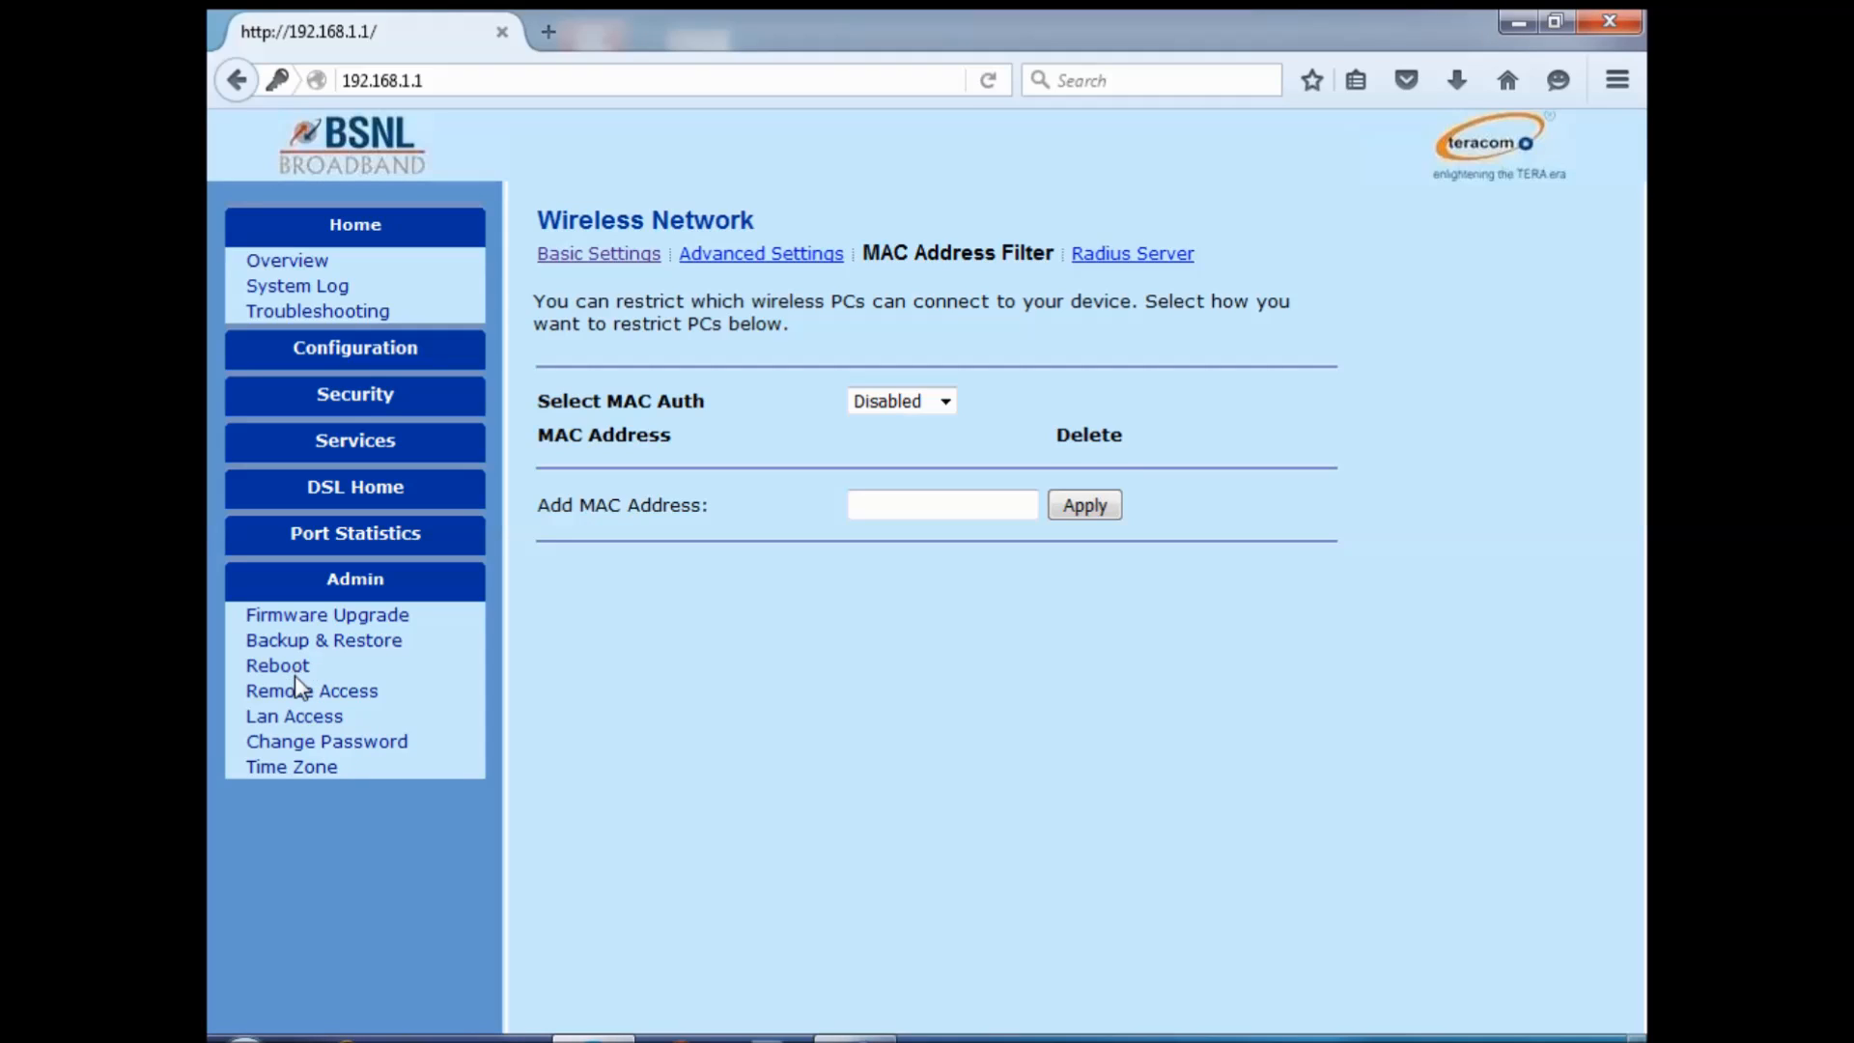
mouse_move(307, 751)
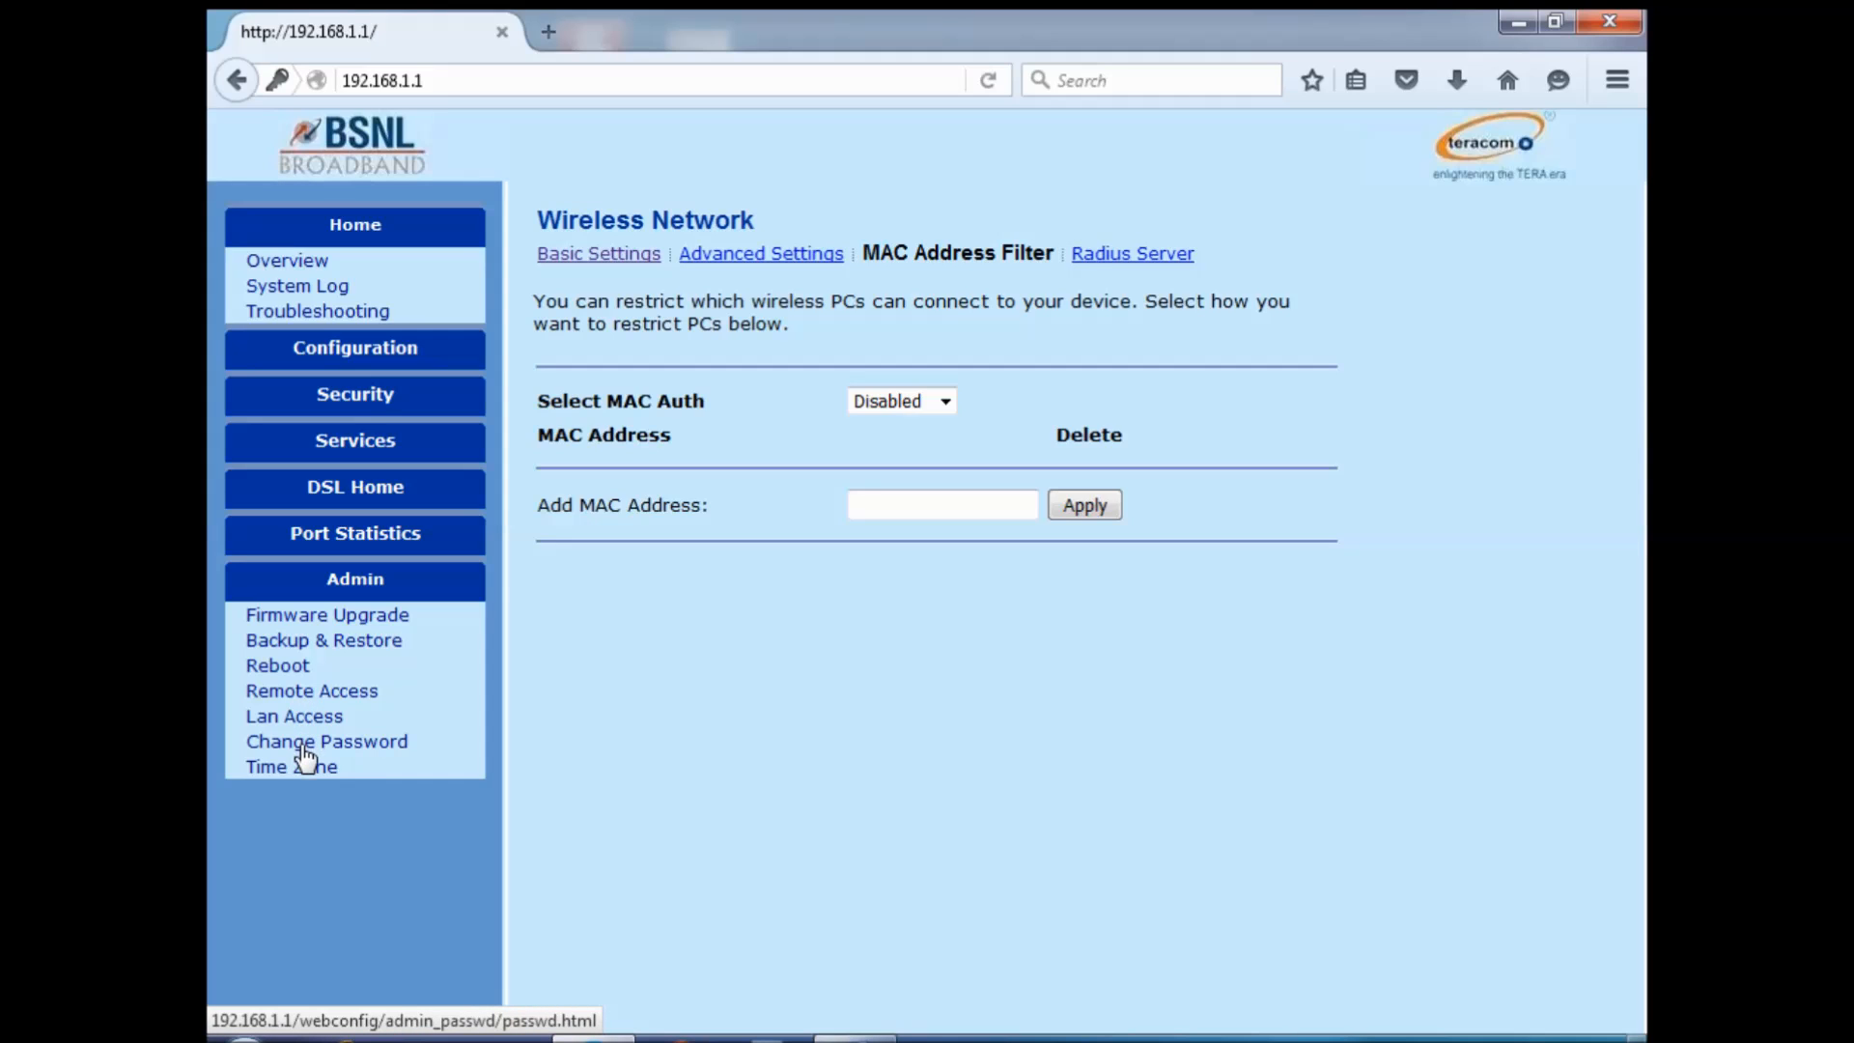
click(327, 742)
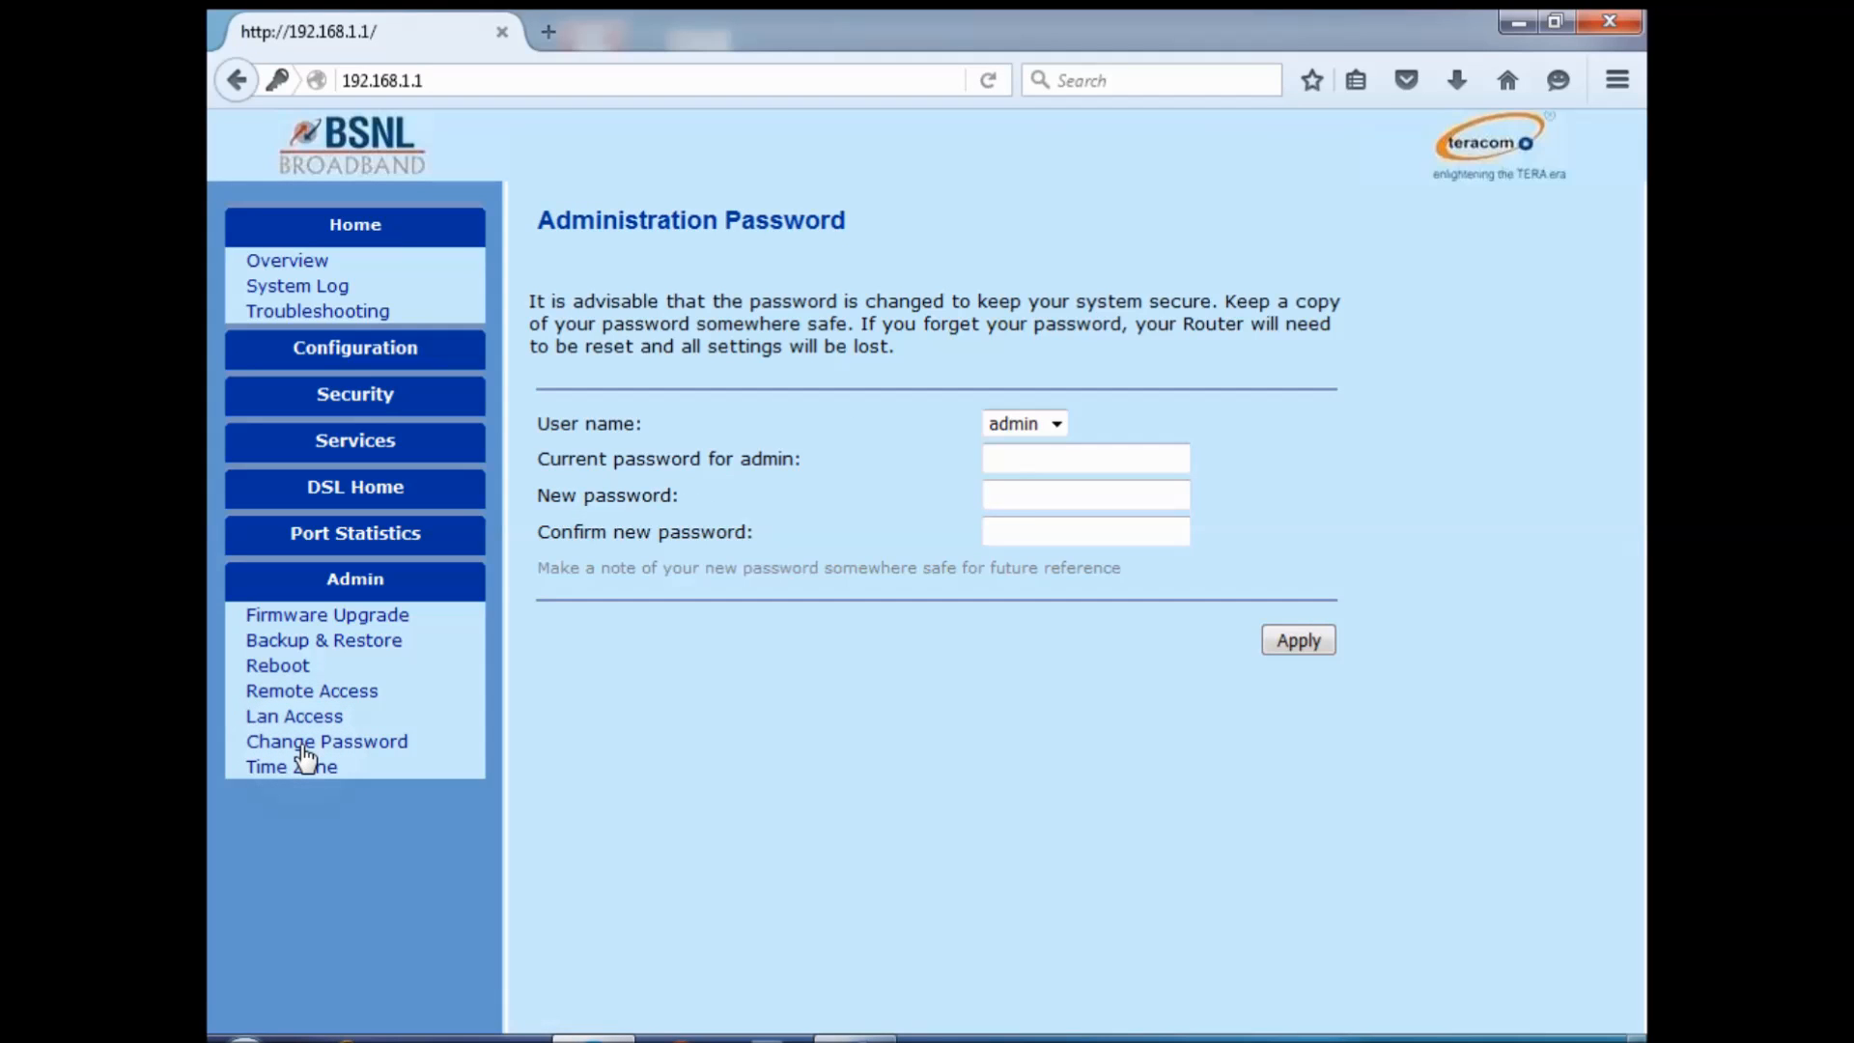
mouse_move(683, 526)
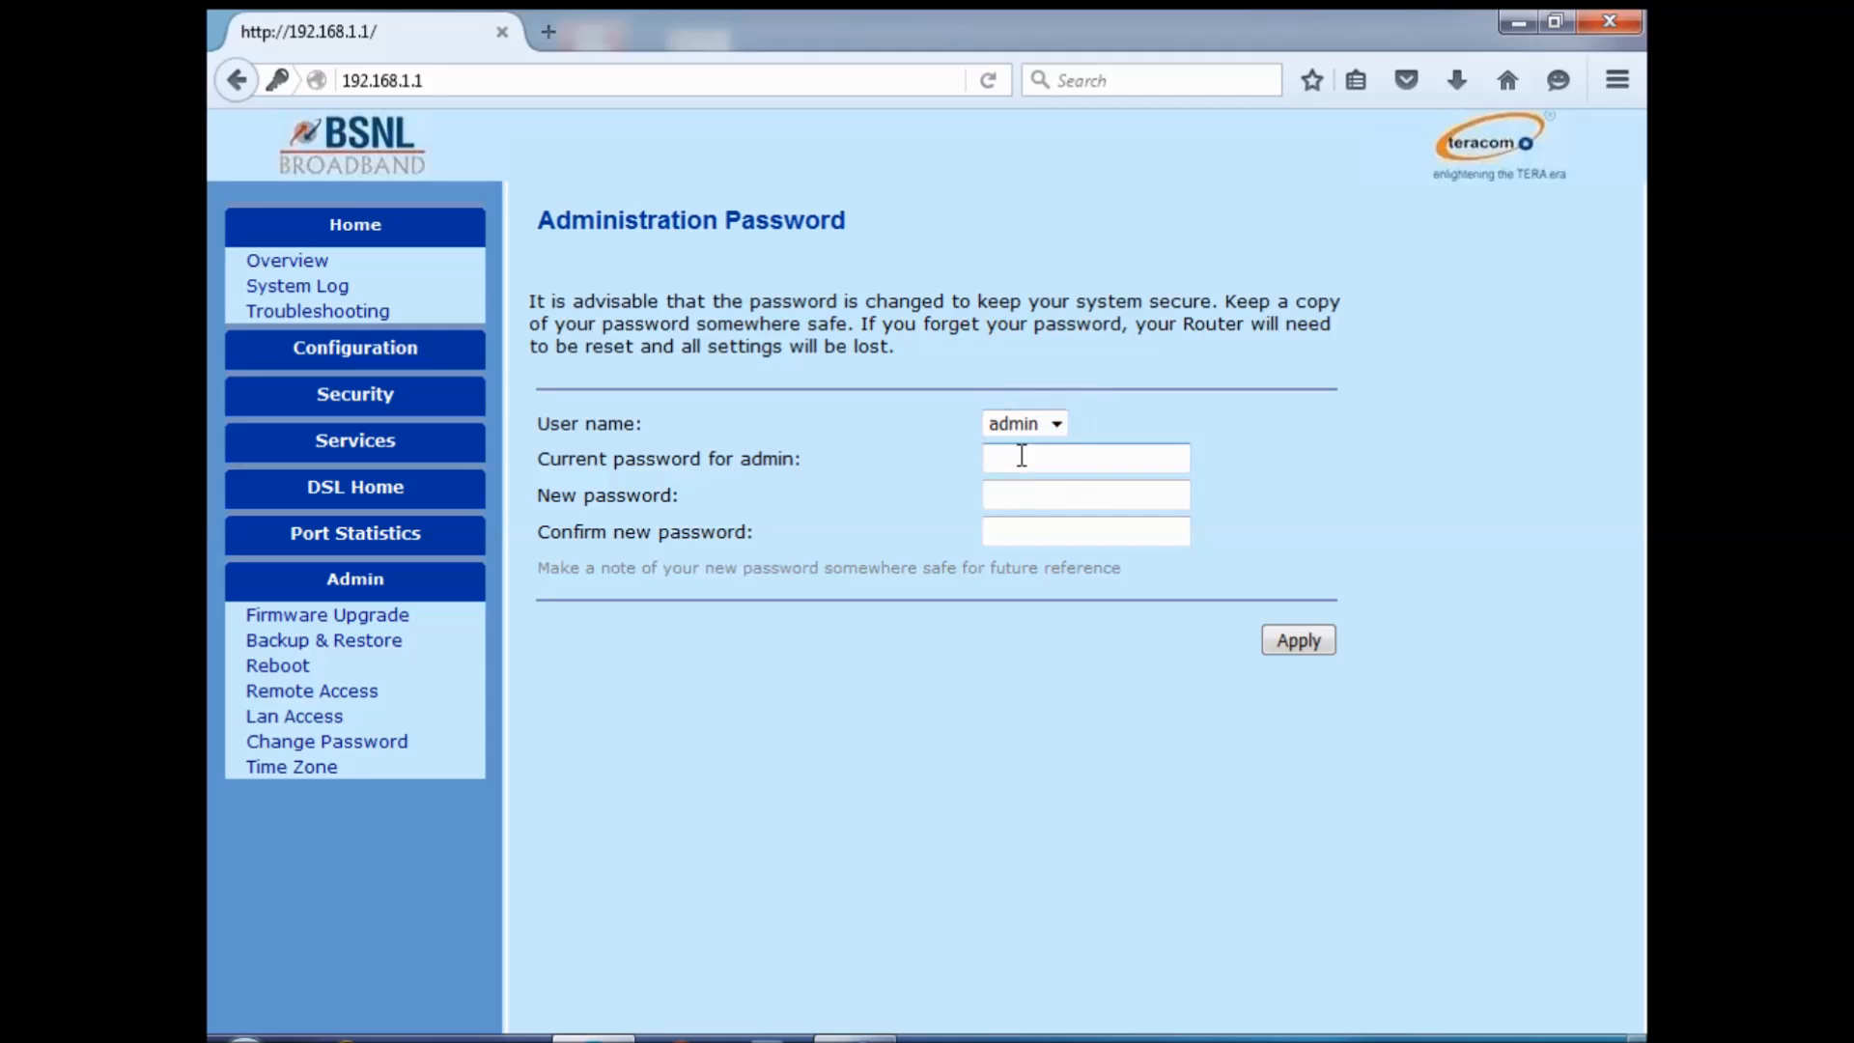
Step: Fill in the current, new and confirmed admin passwords
text(•)
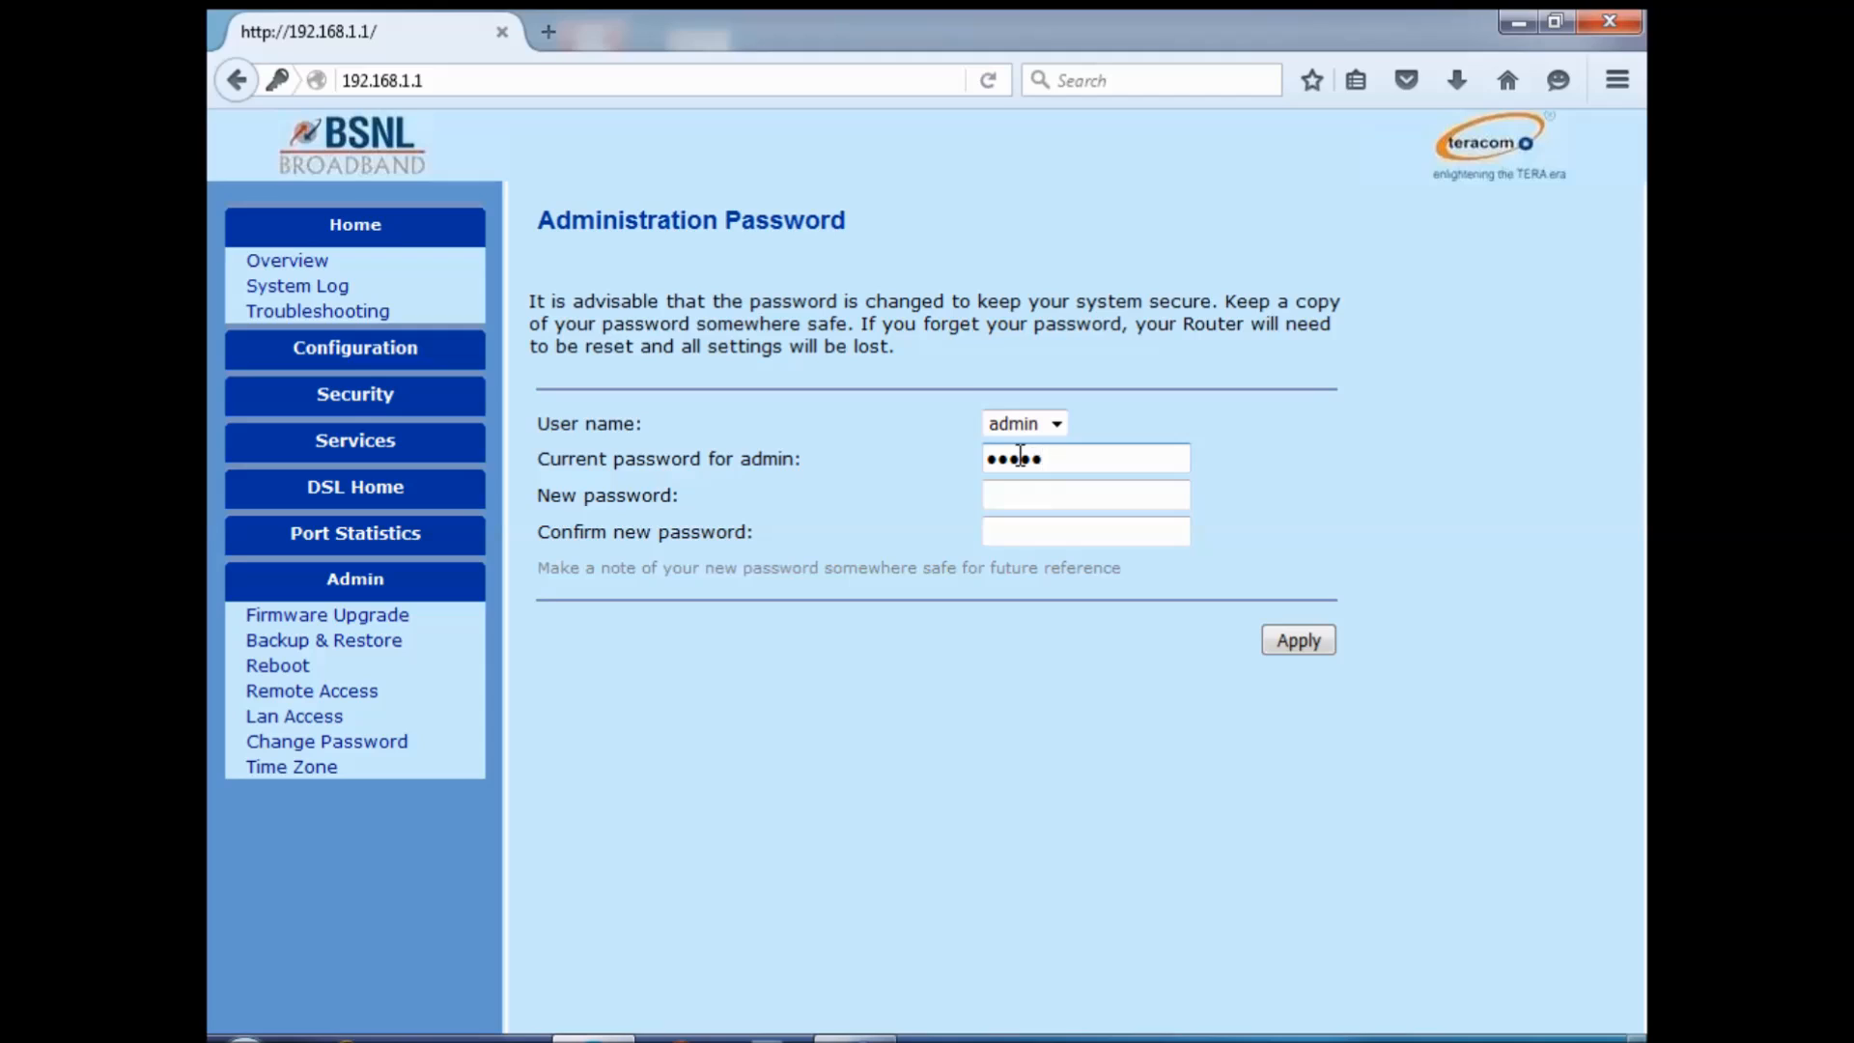
click(1085, 494)
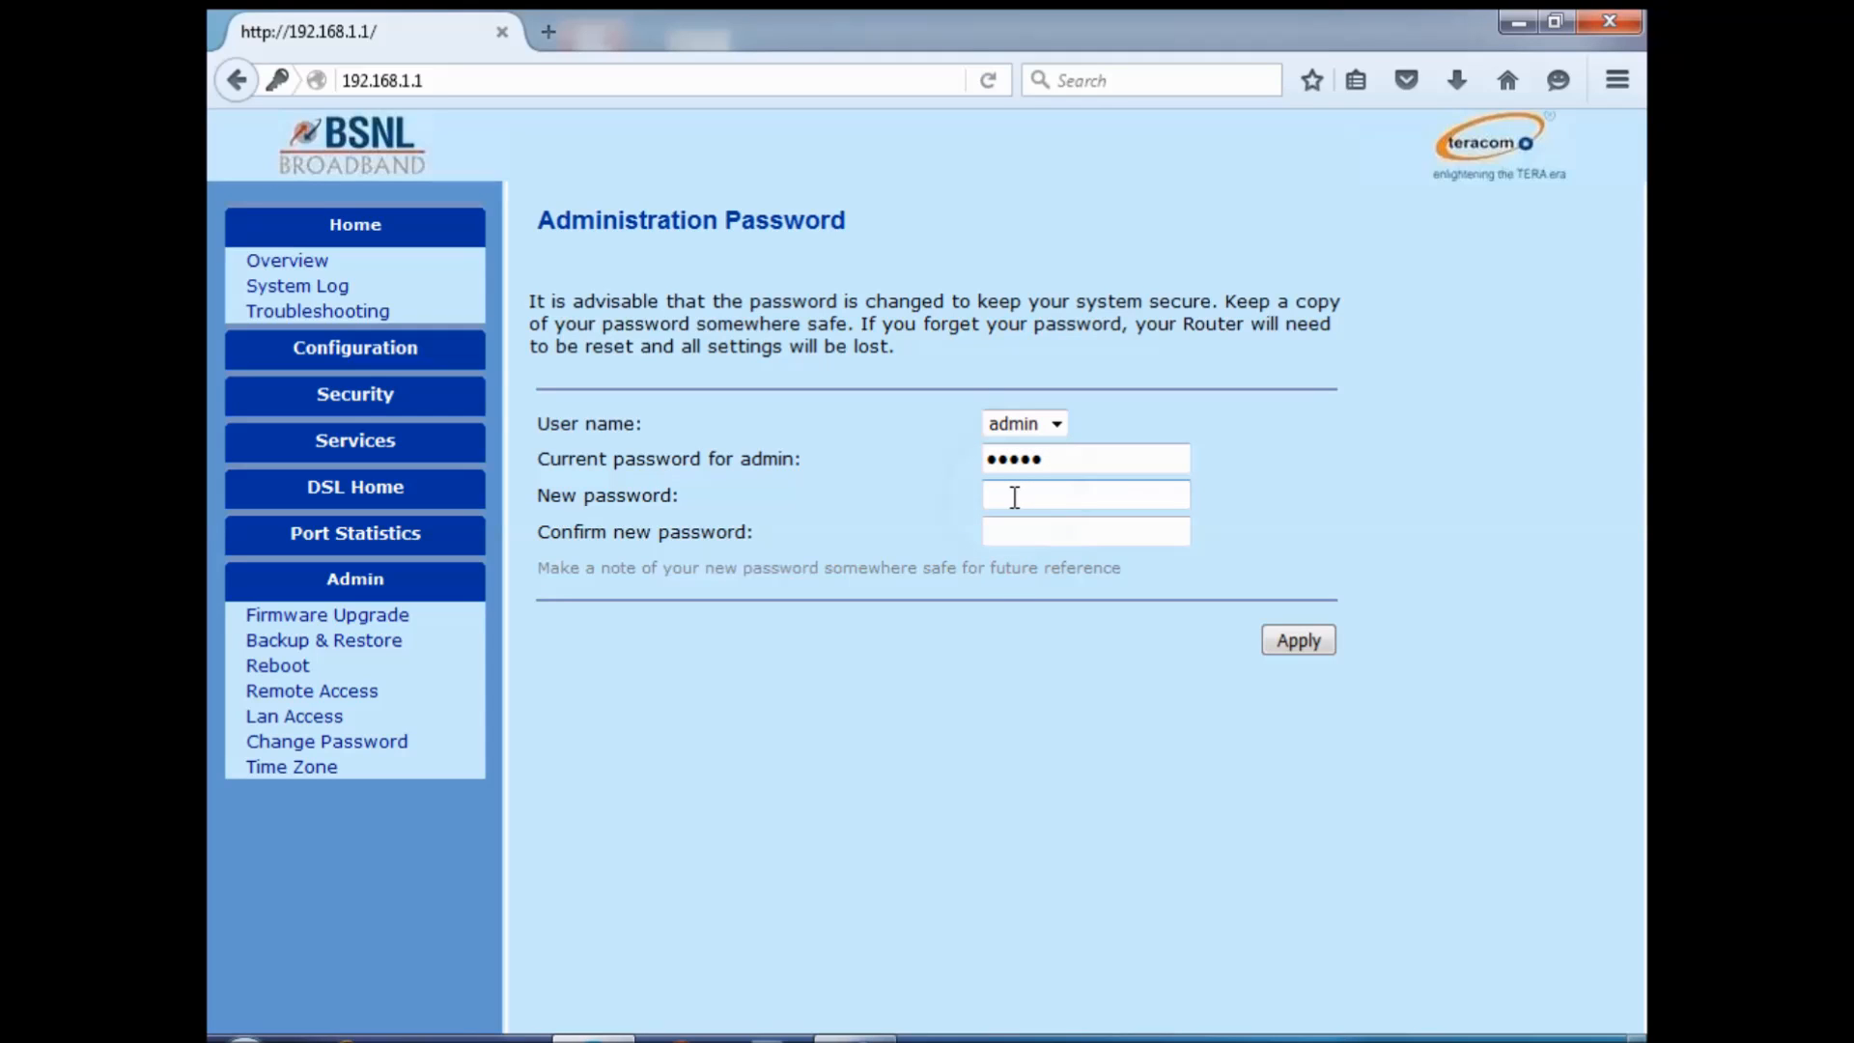
text(•••••)
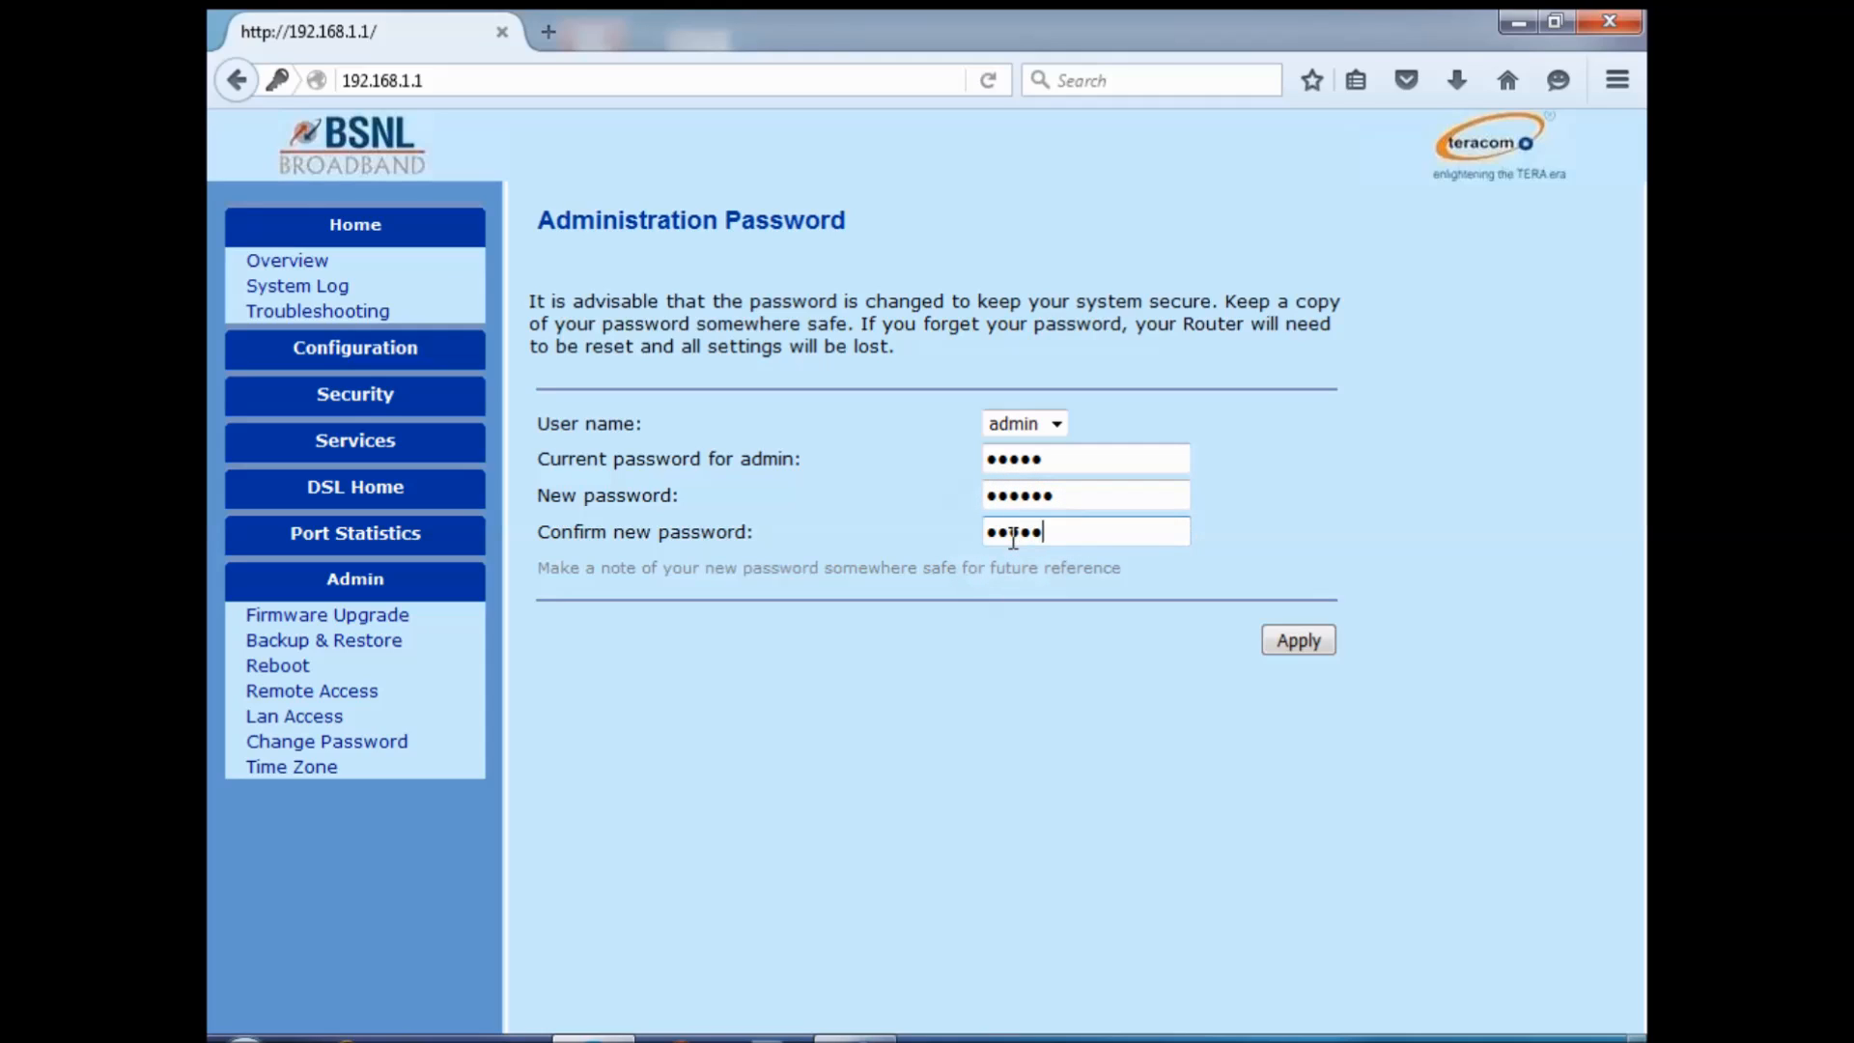
text(•)
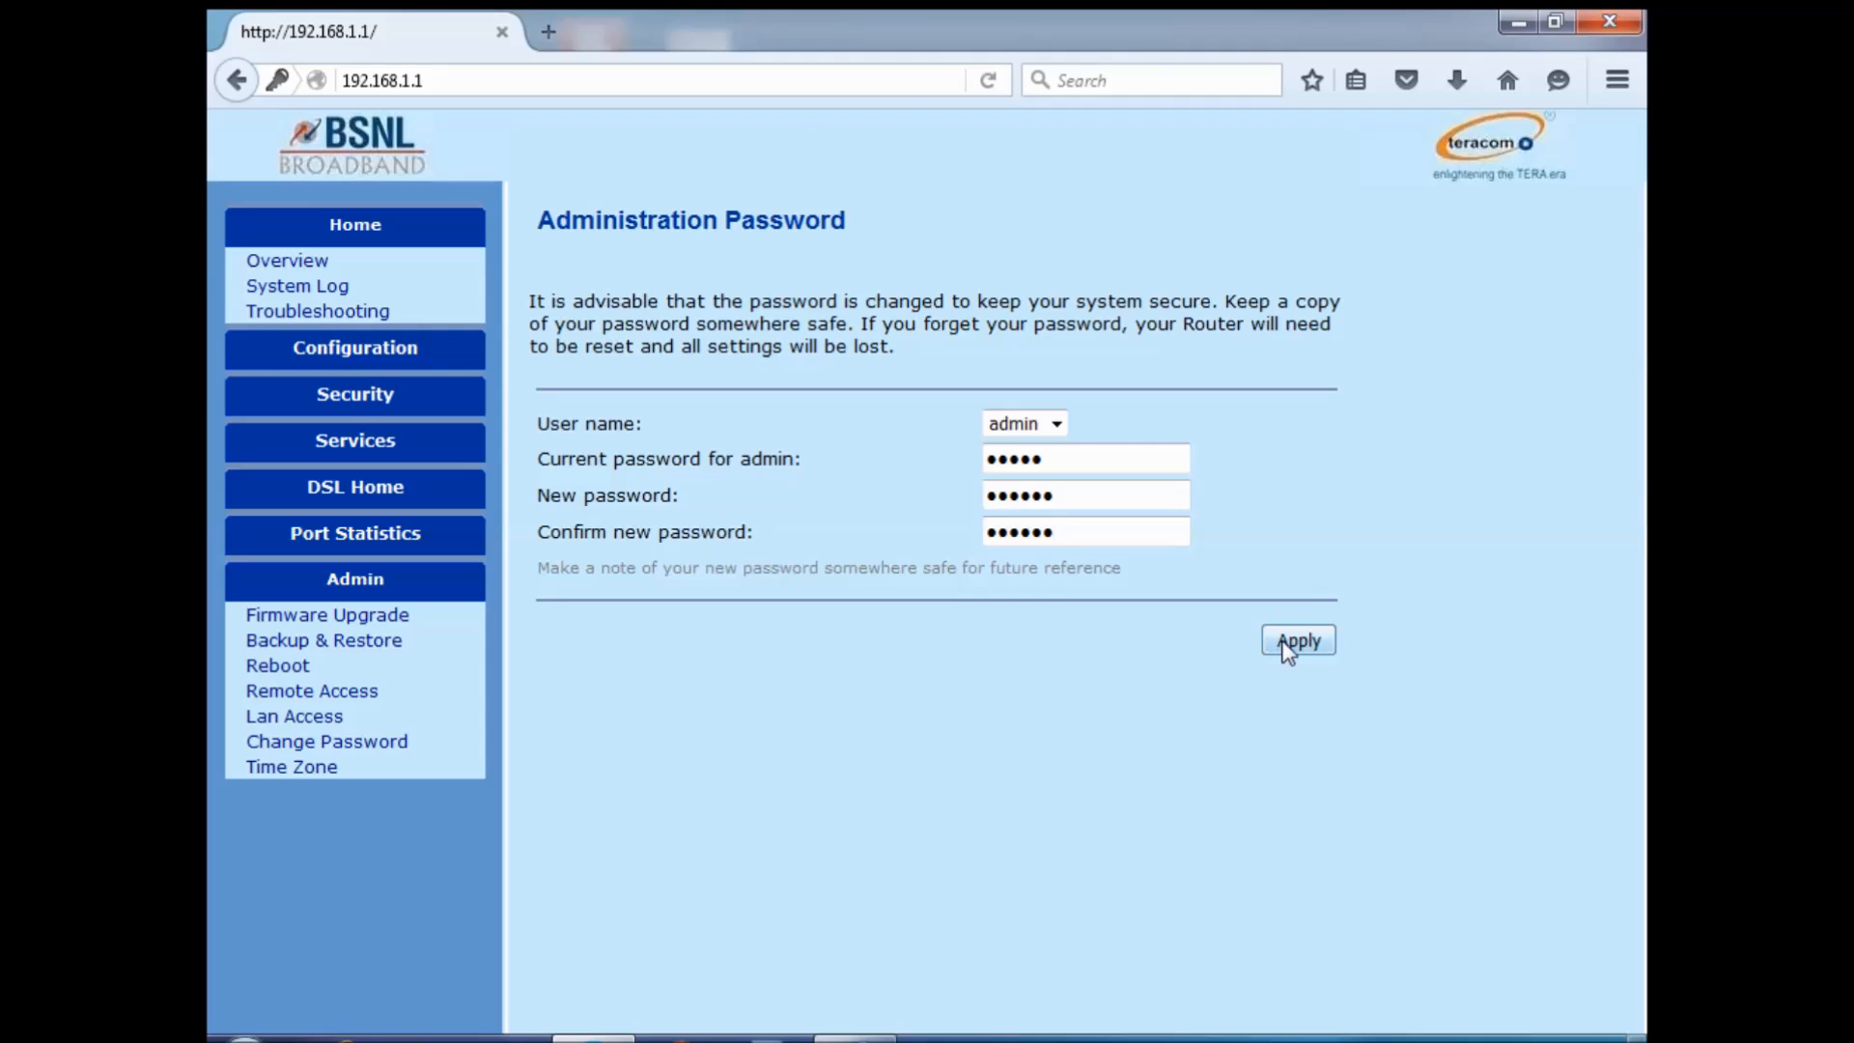
Step: Apply the new admin password and dismiss the remember-password offer
click(1298, 639)
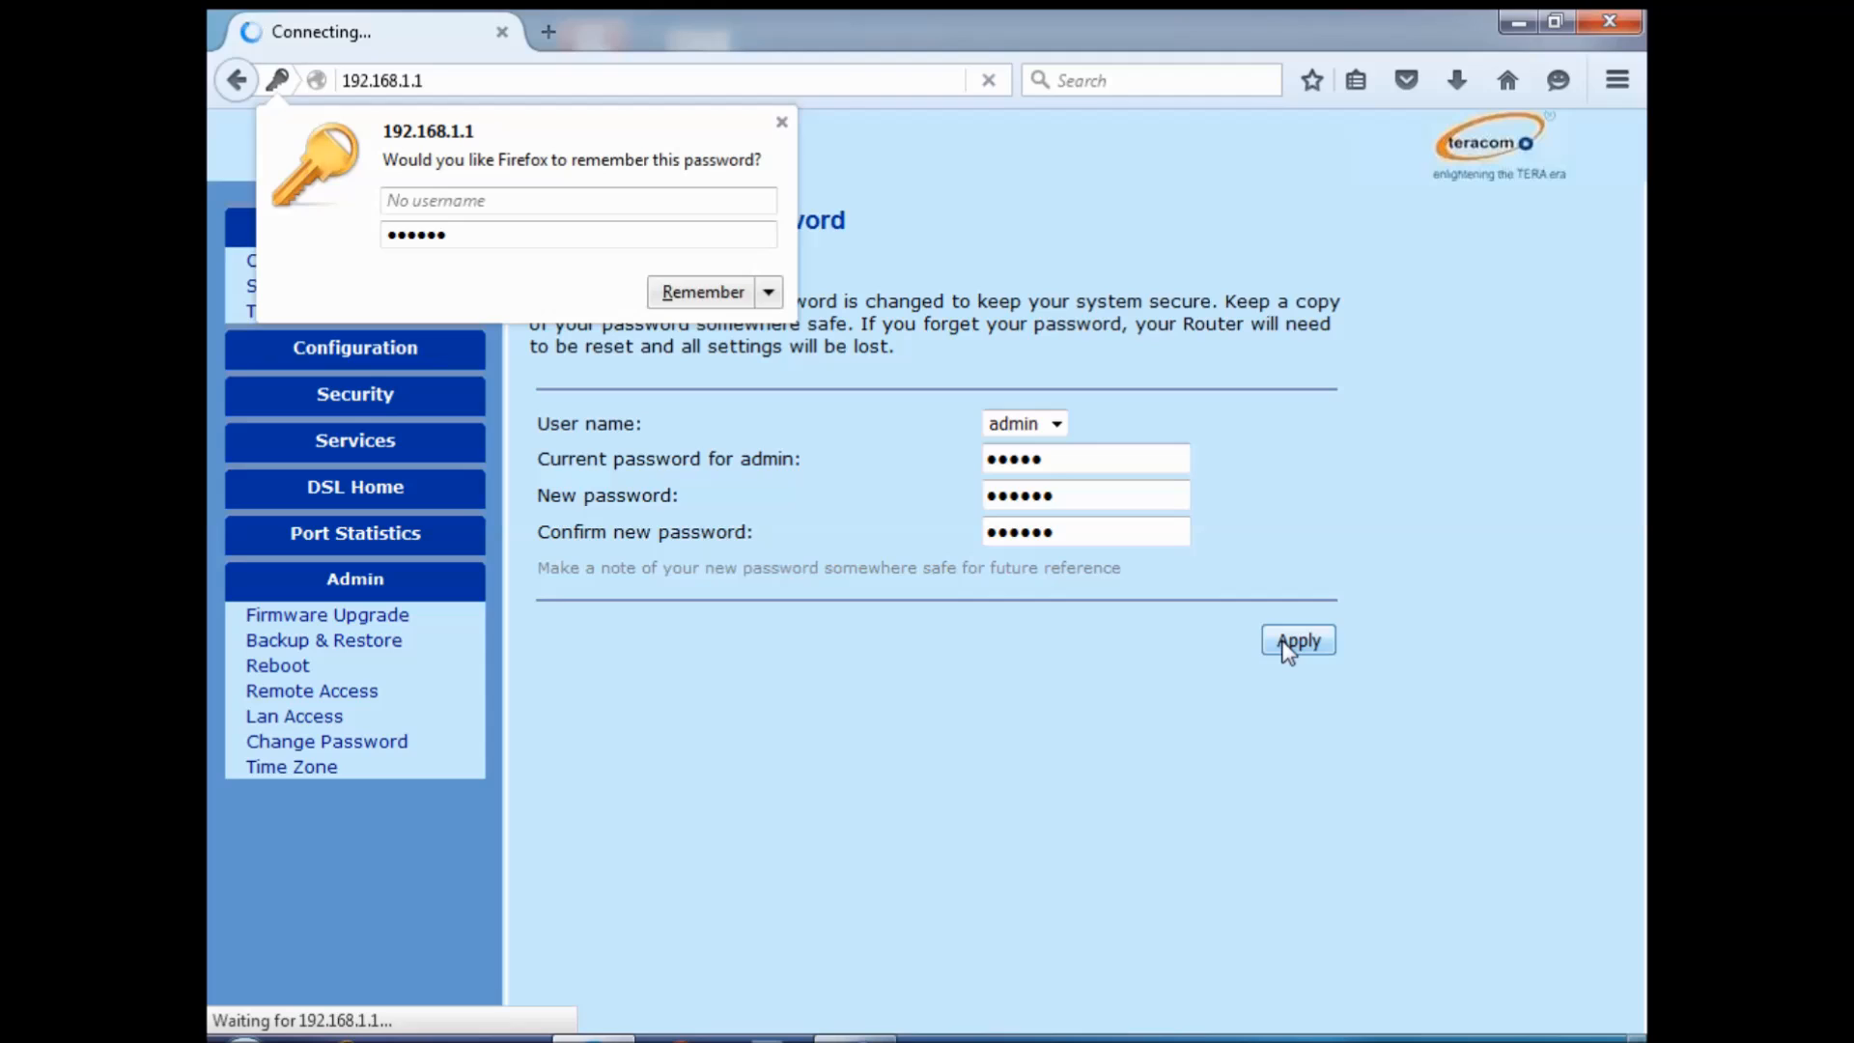
click(1298, 639)
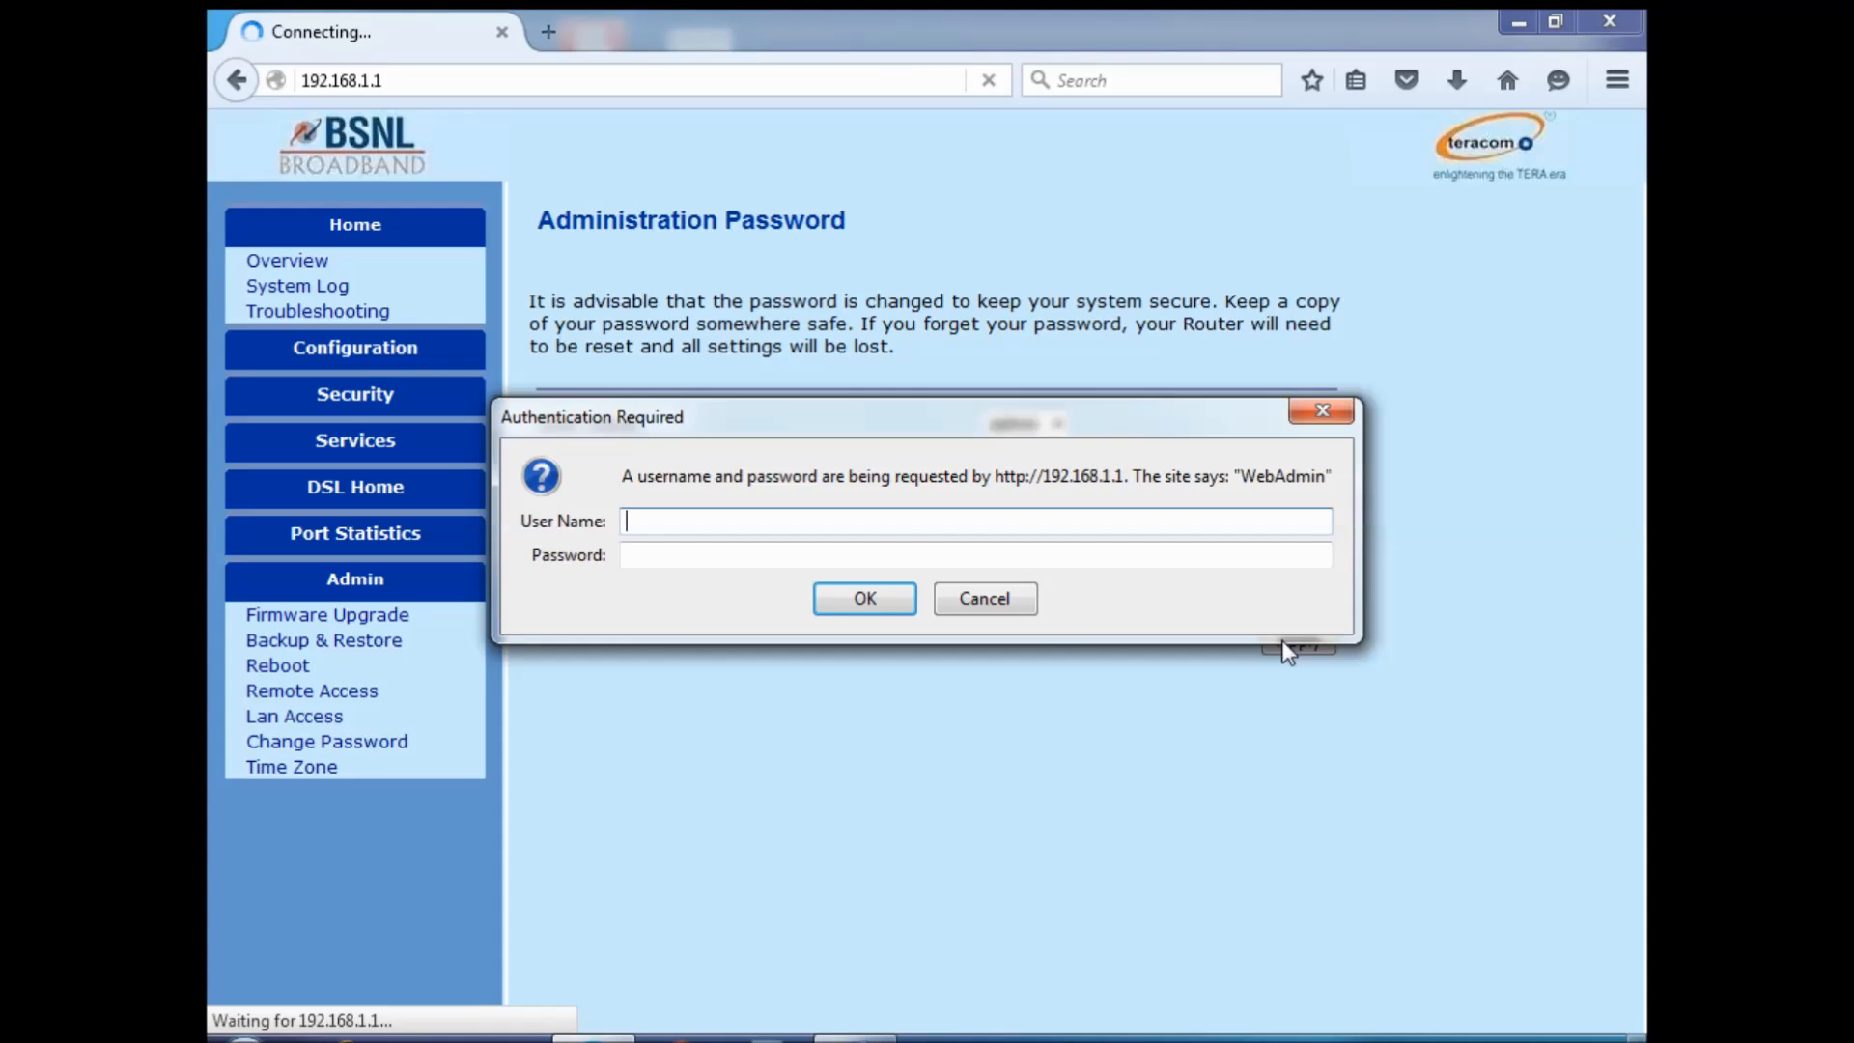
Step: Log back in as 'admin' with the new password and decline saving the login in Firefox
text(a)
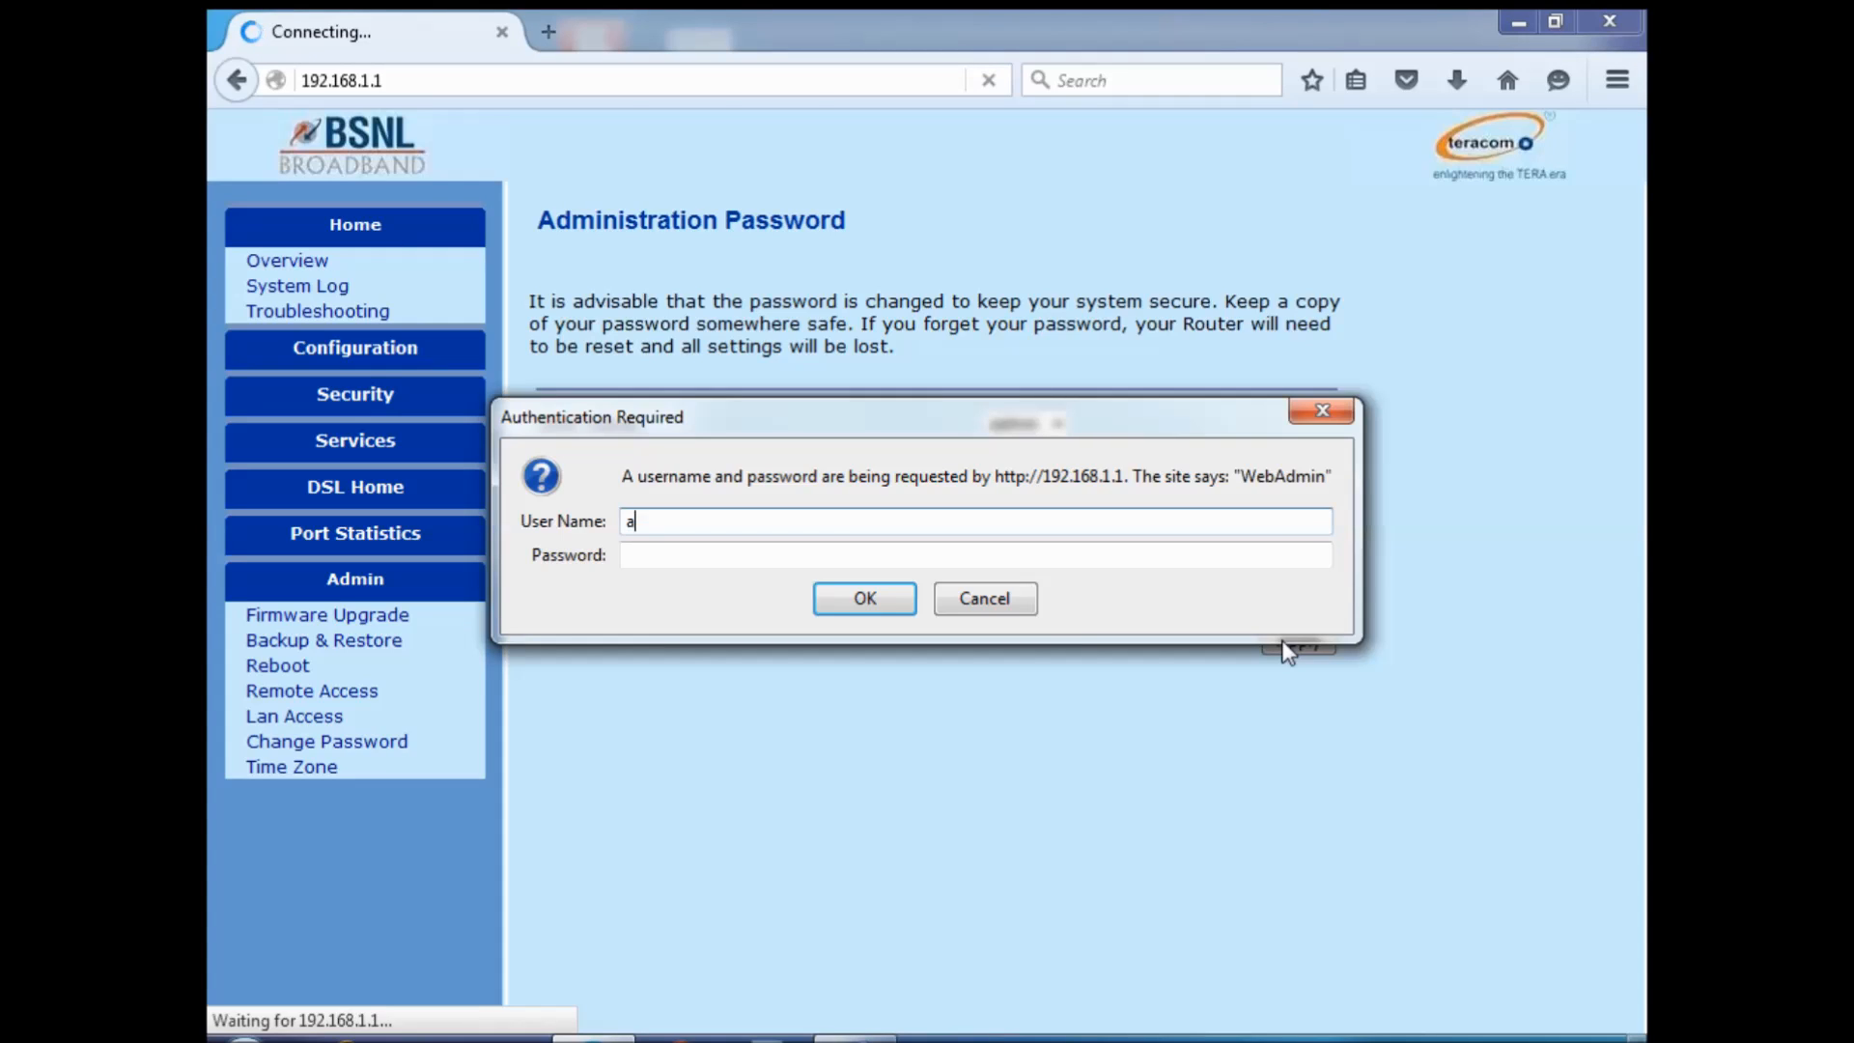
text(dmin)
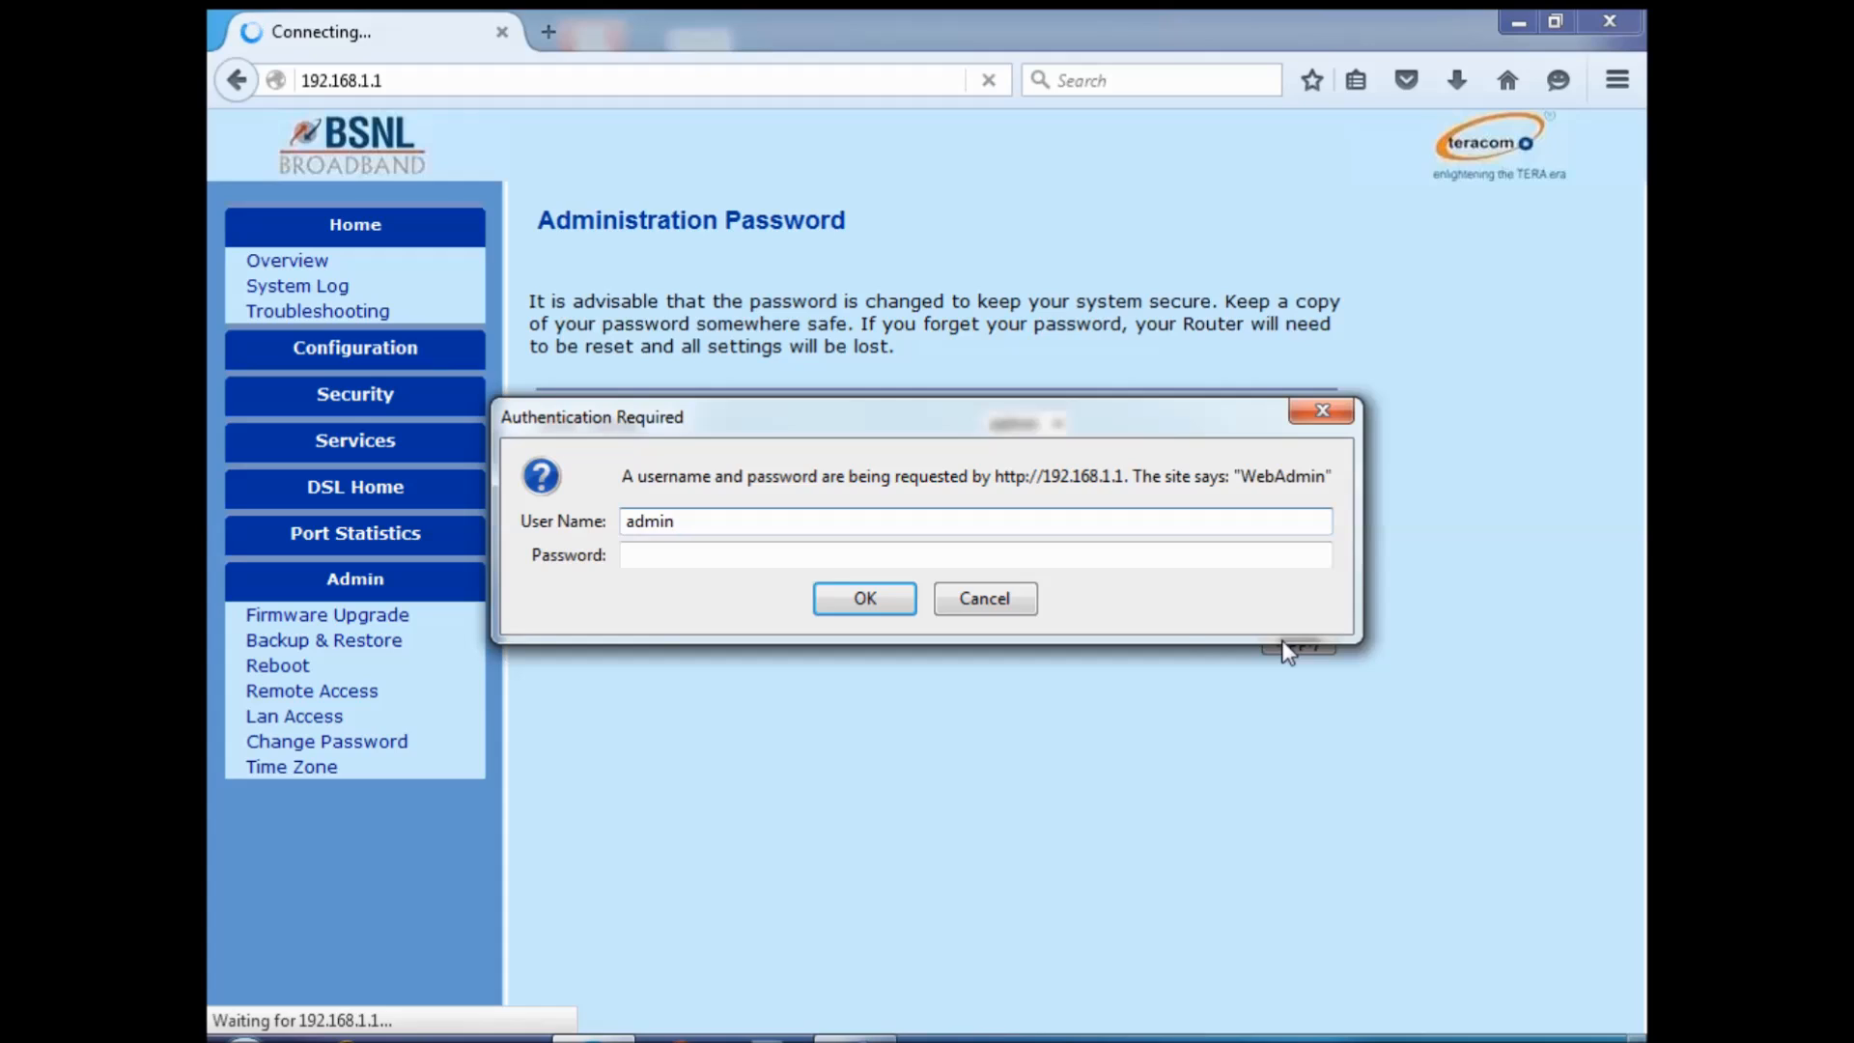
click(818, 556)
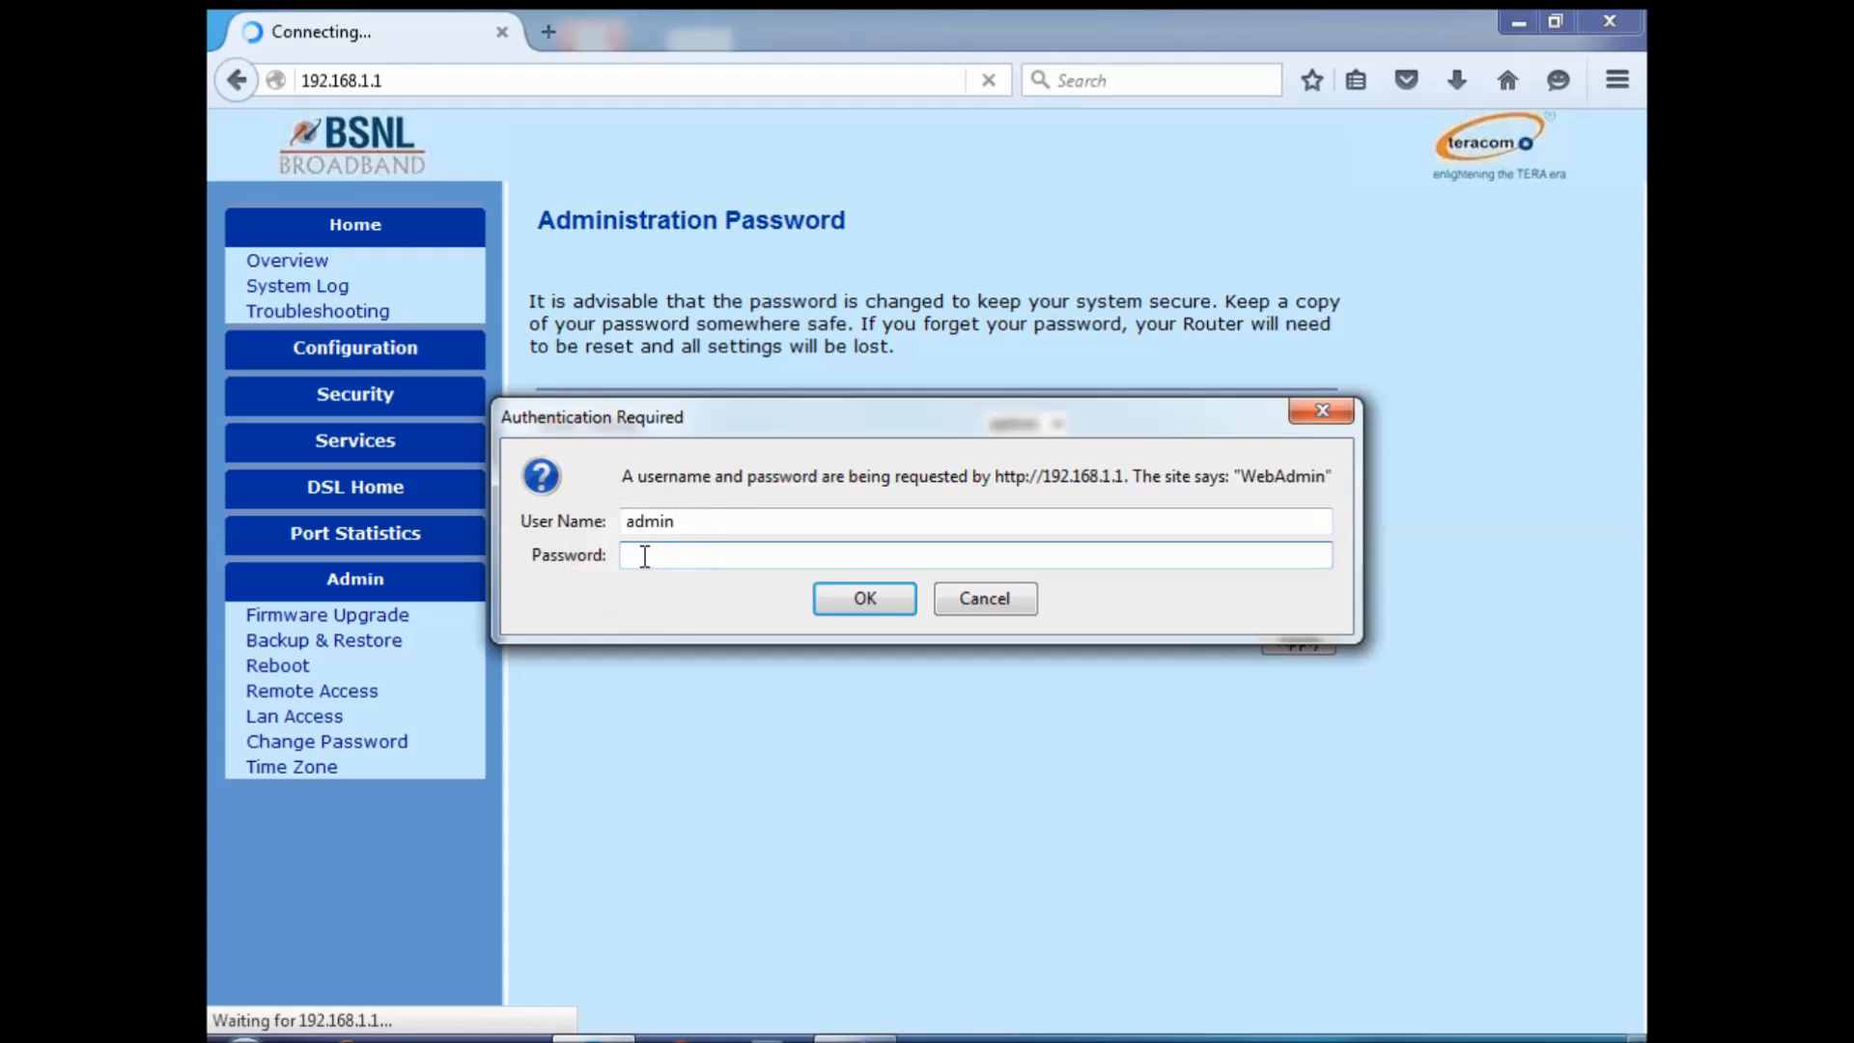
text(••)
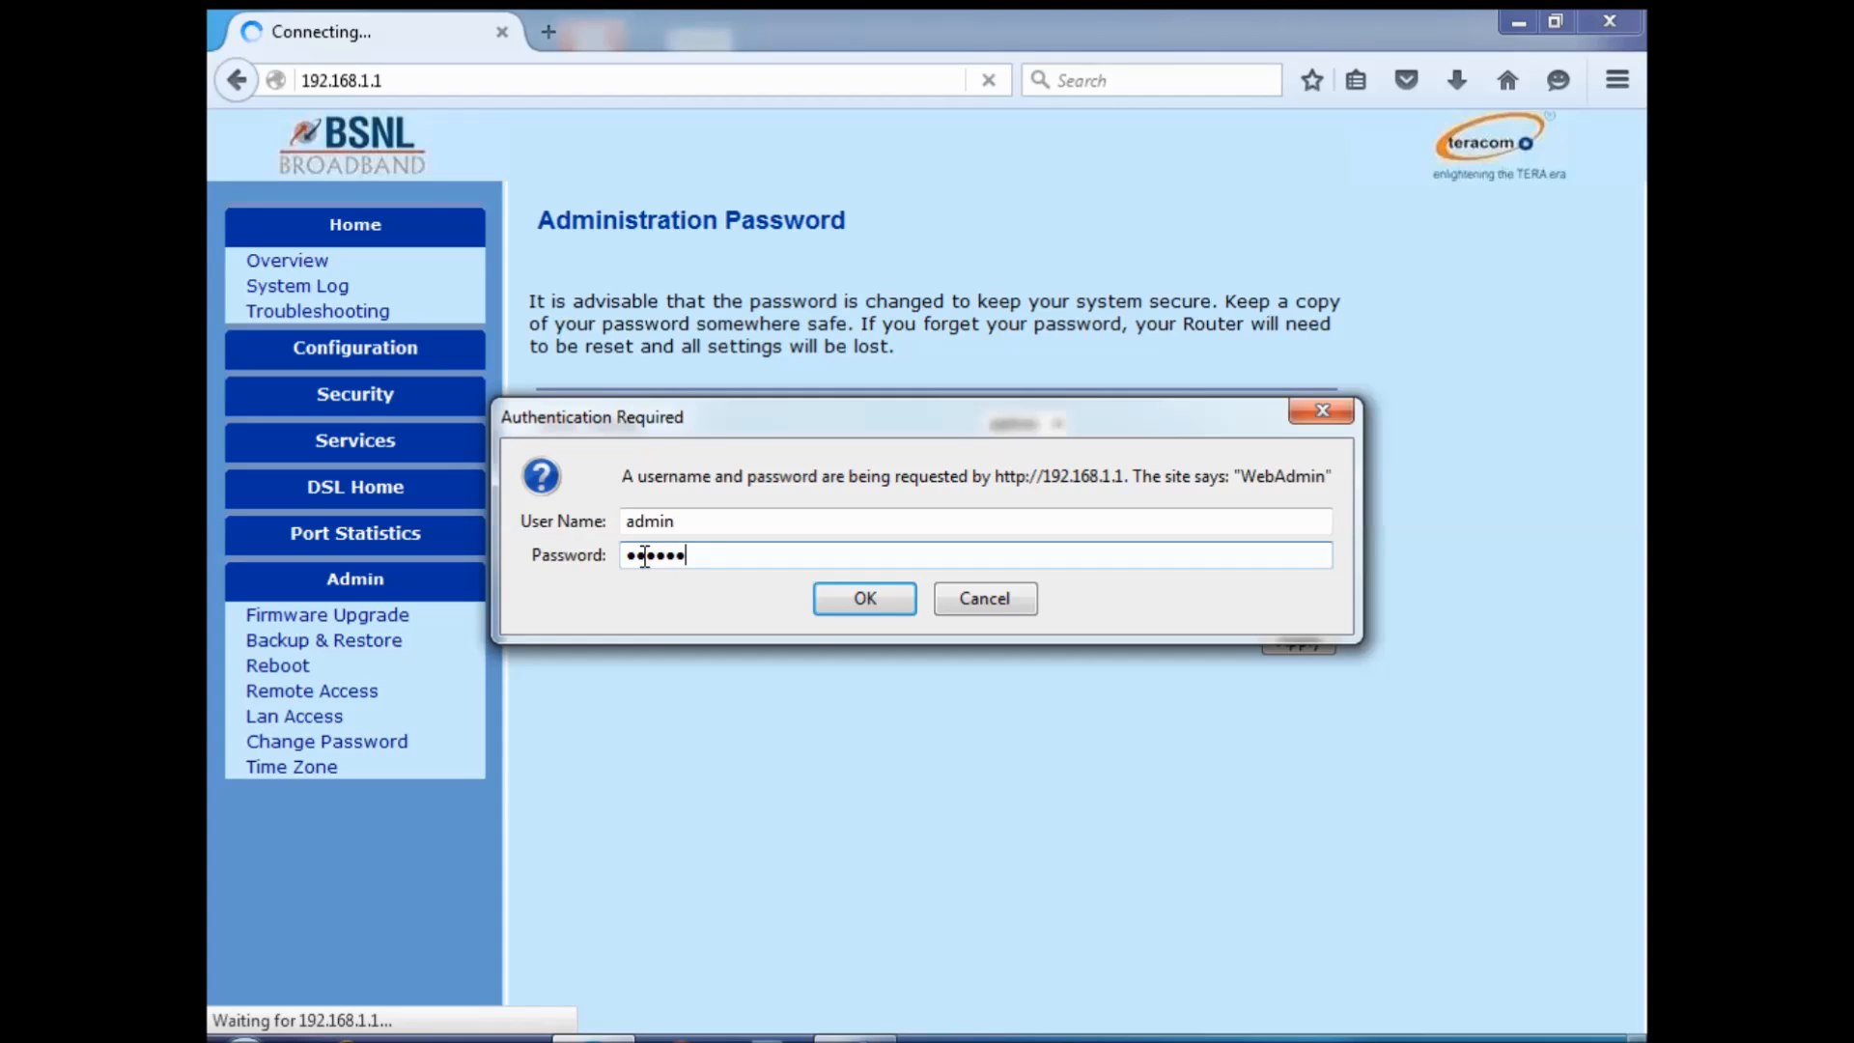
click(865, 598)
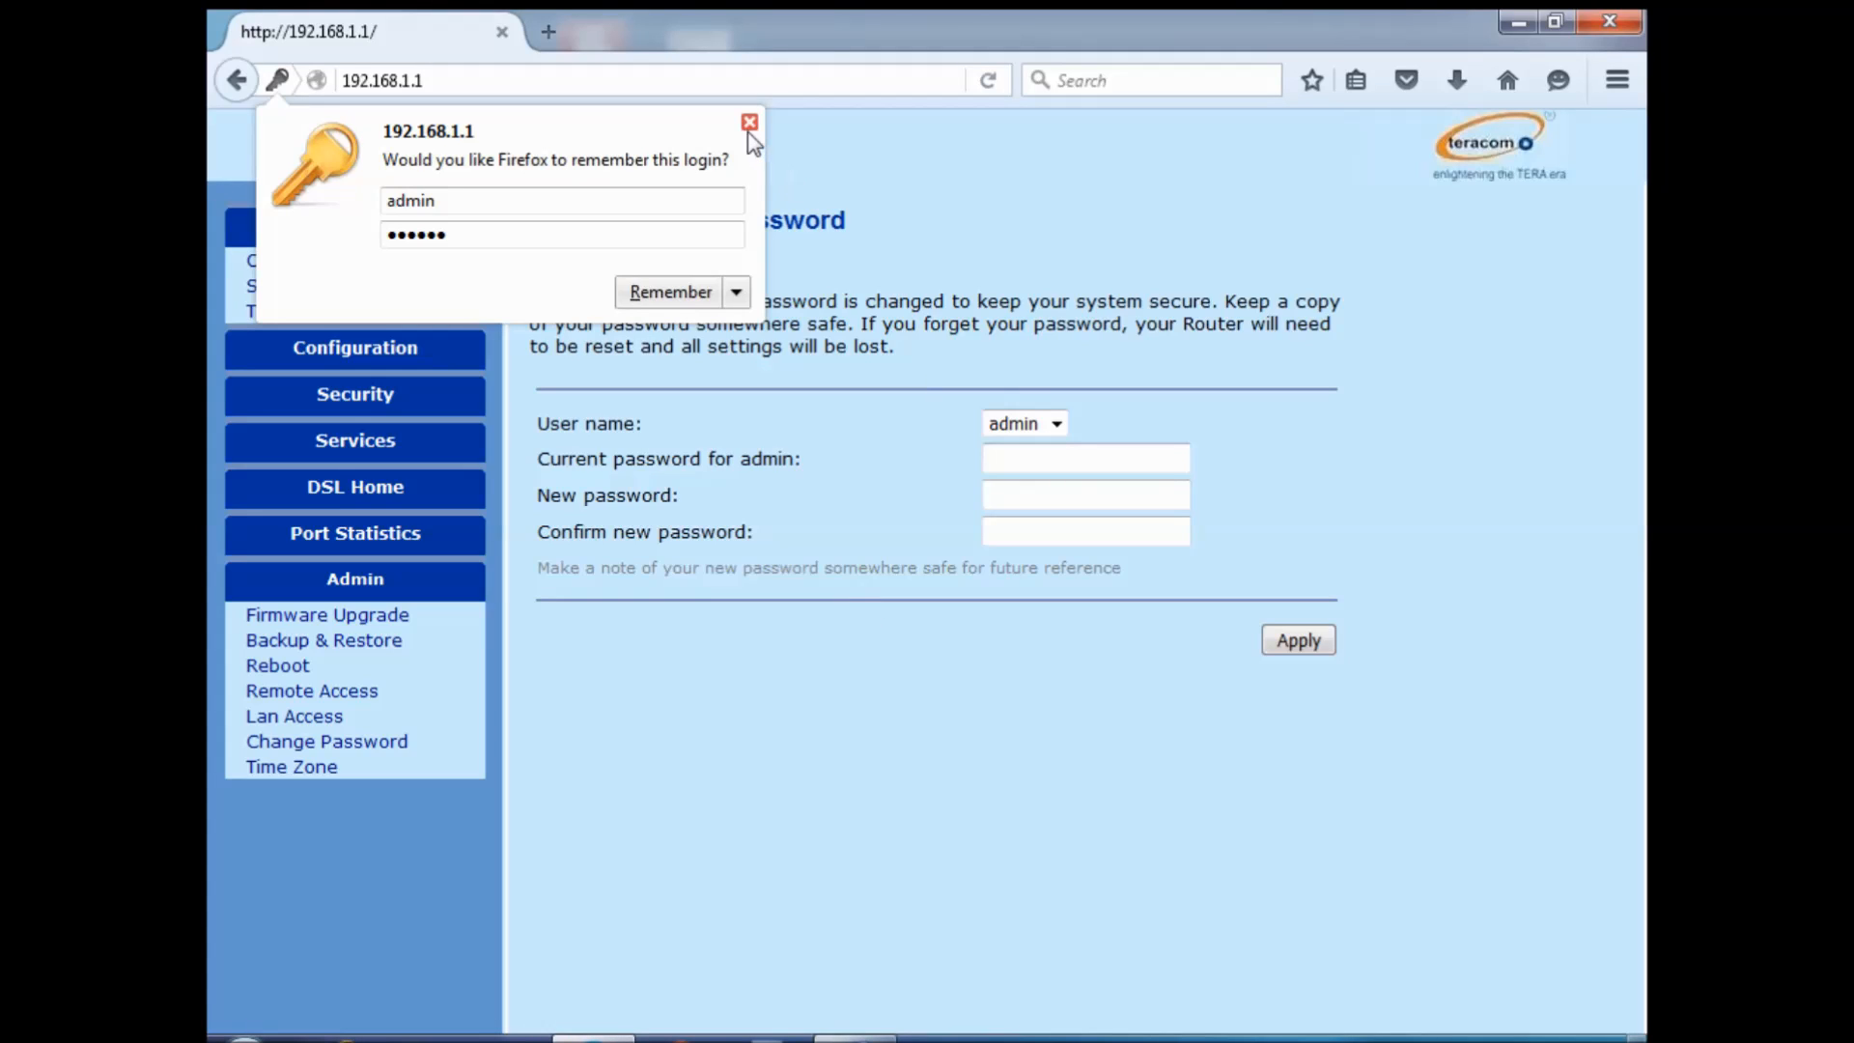
click(750, 122)
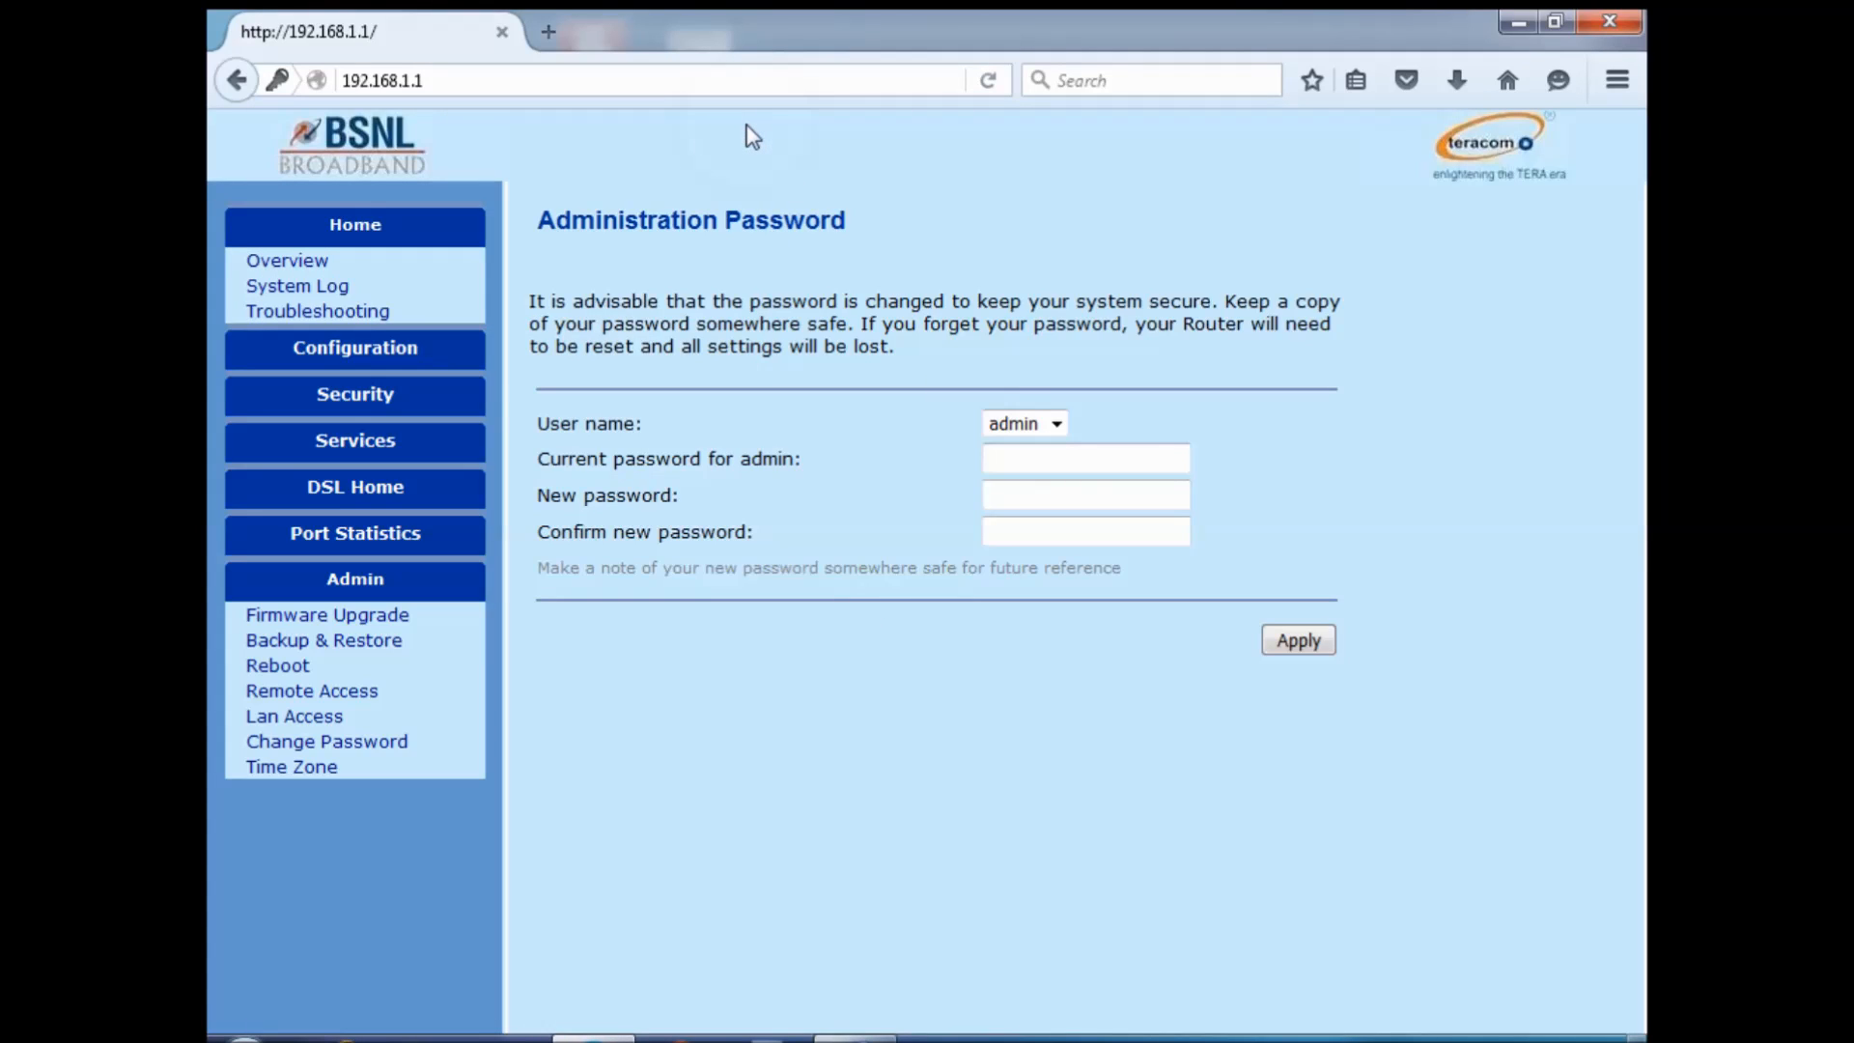